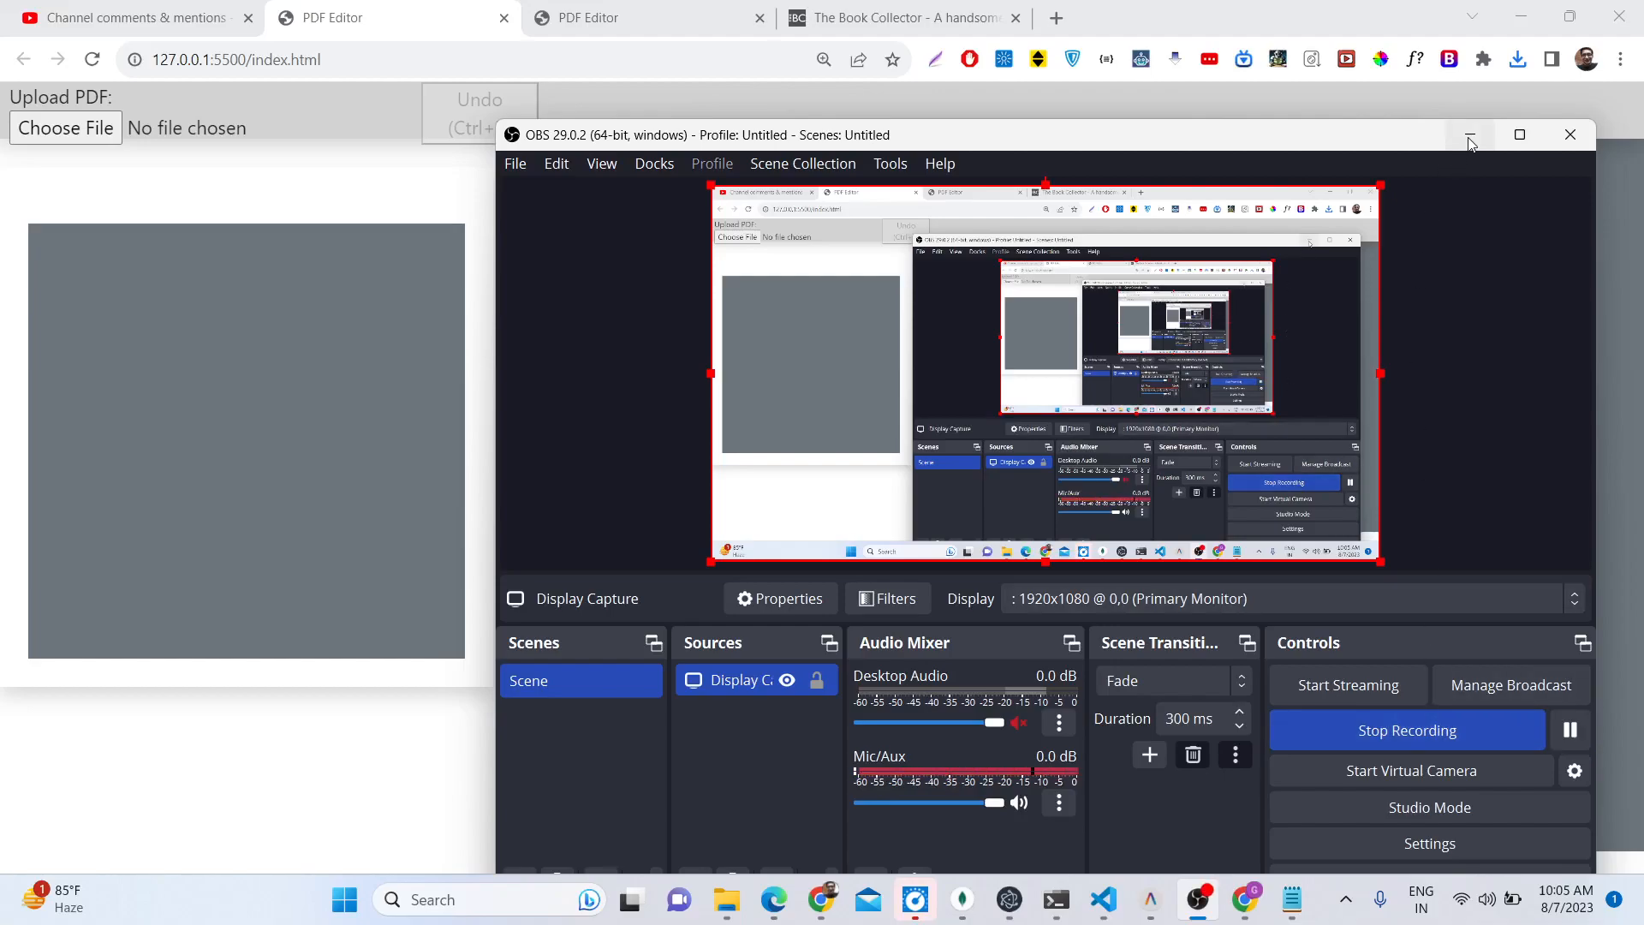
Step: Load the 9-page PDF form from the Downloads folder into the editor
click(1471, 134)
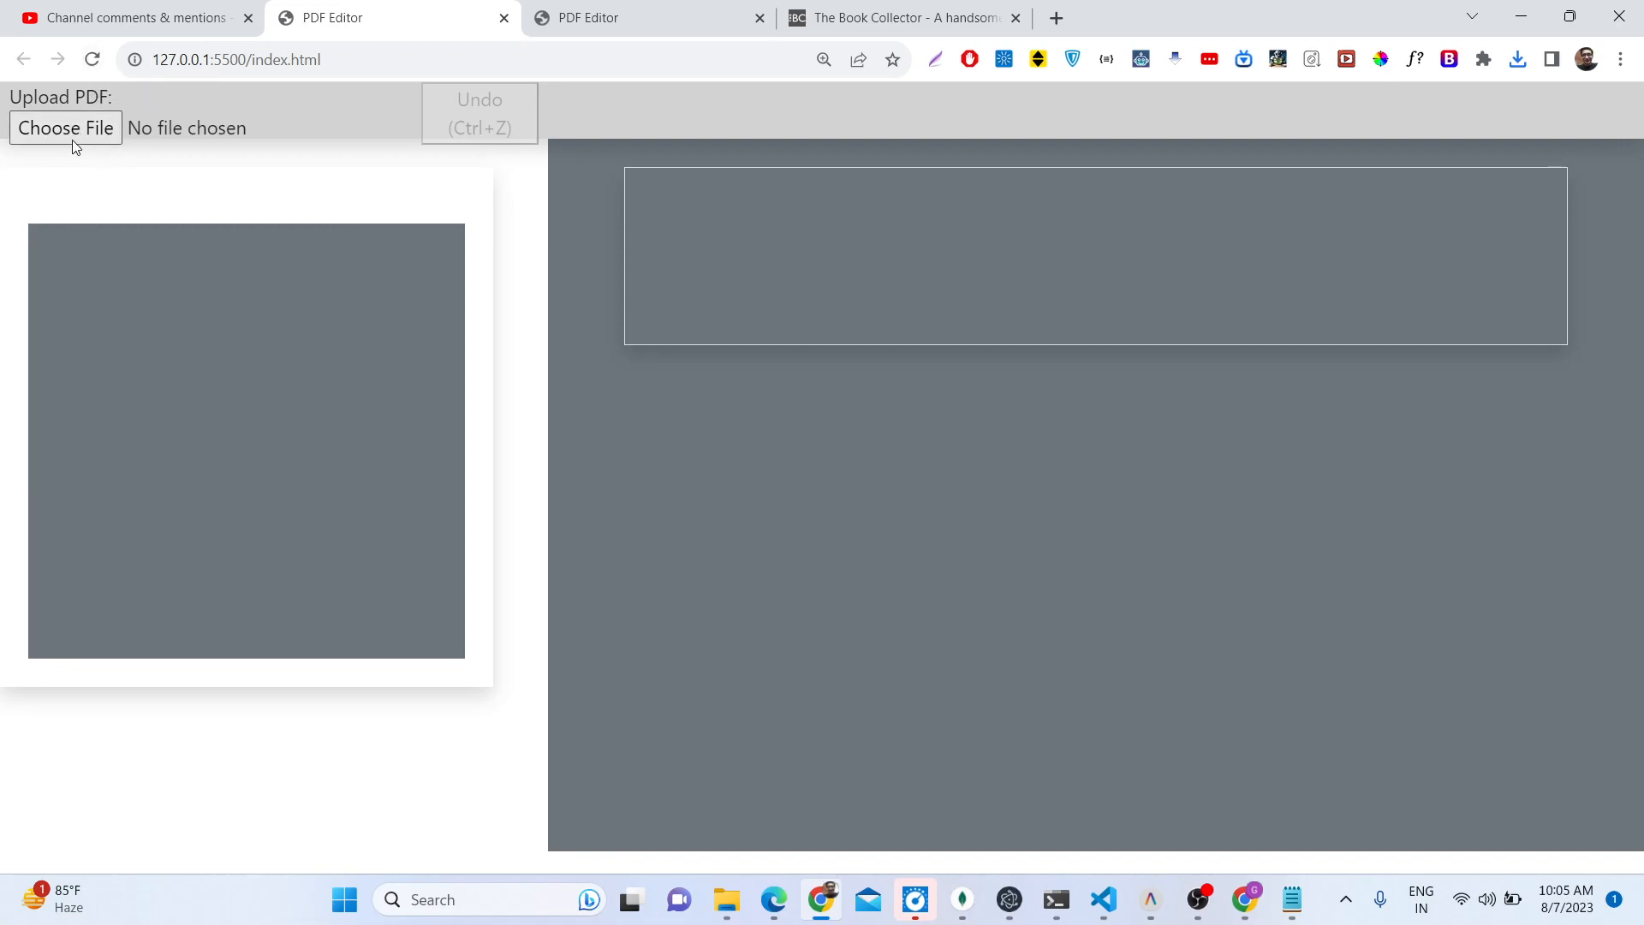
mouse_move(39, 176)
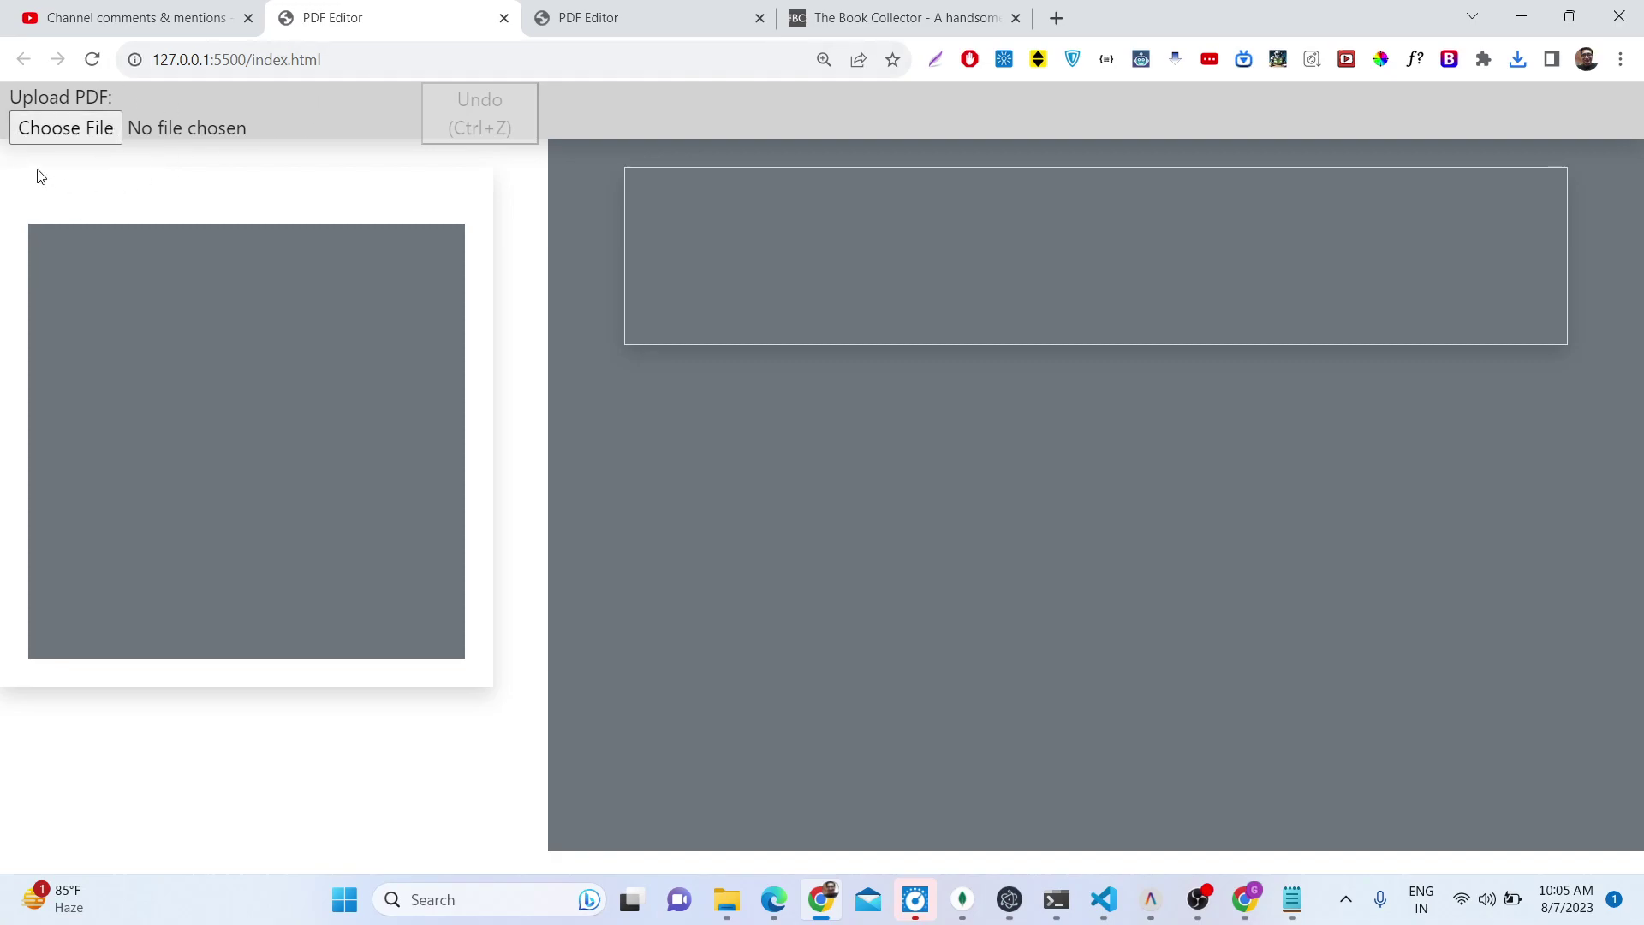
click(65, 127)
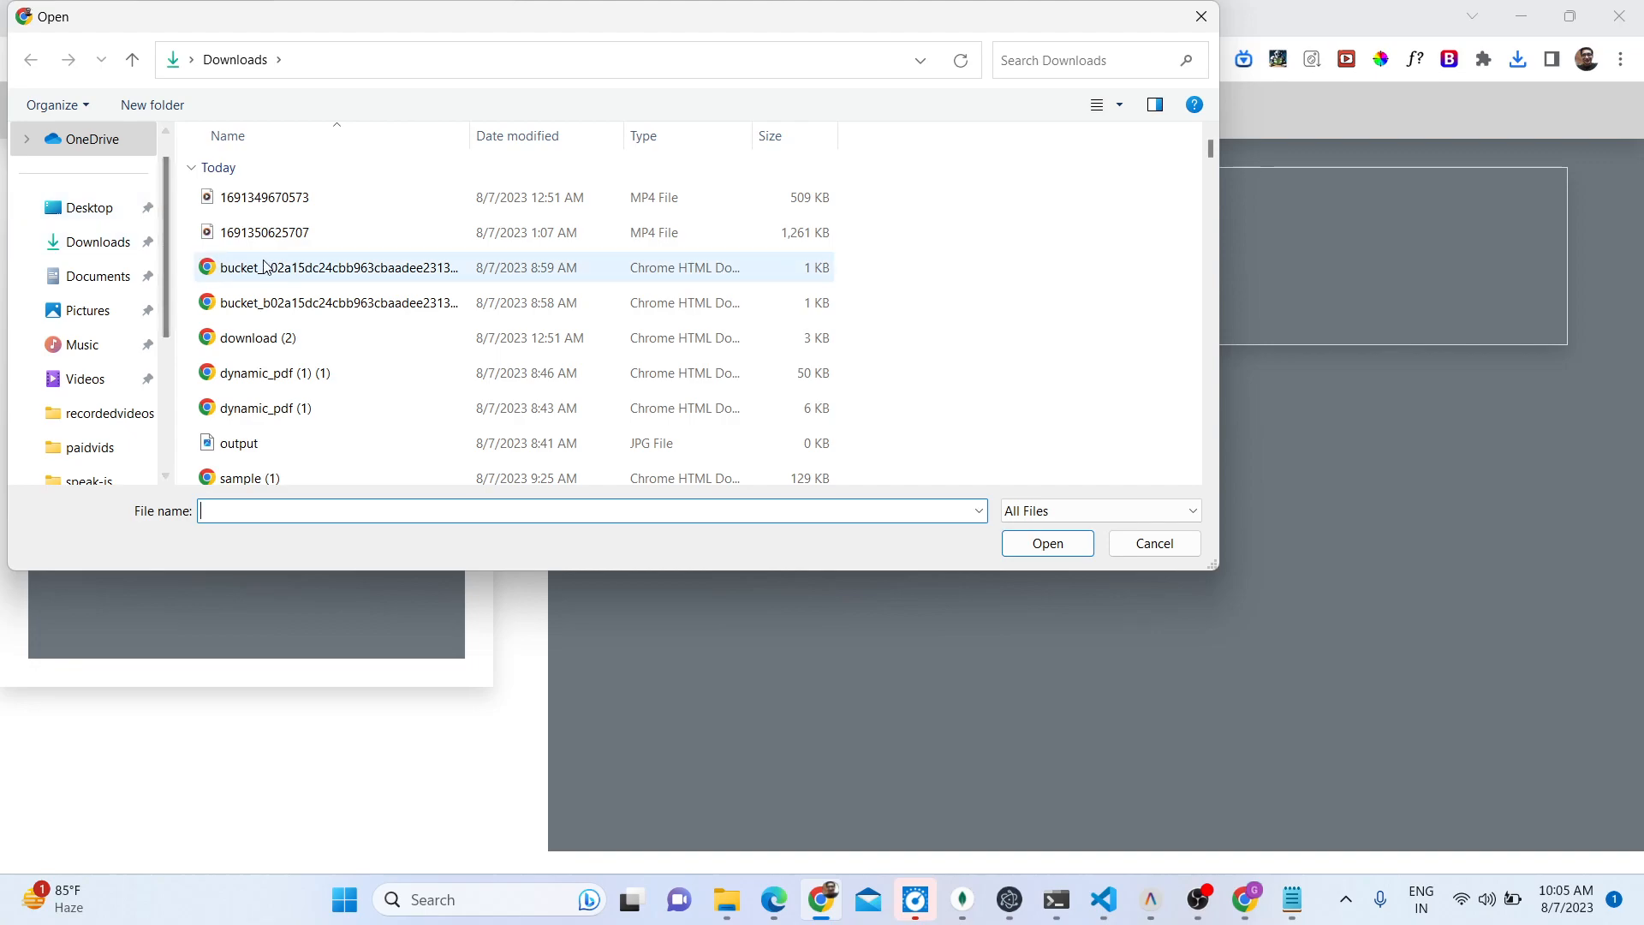
click(99, 242)
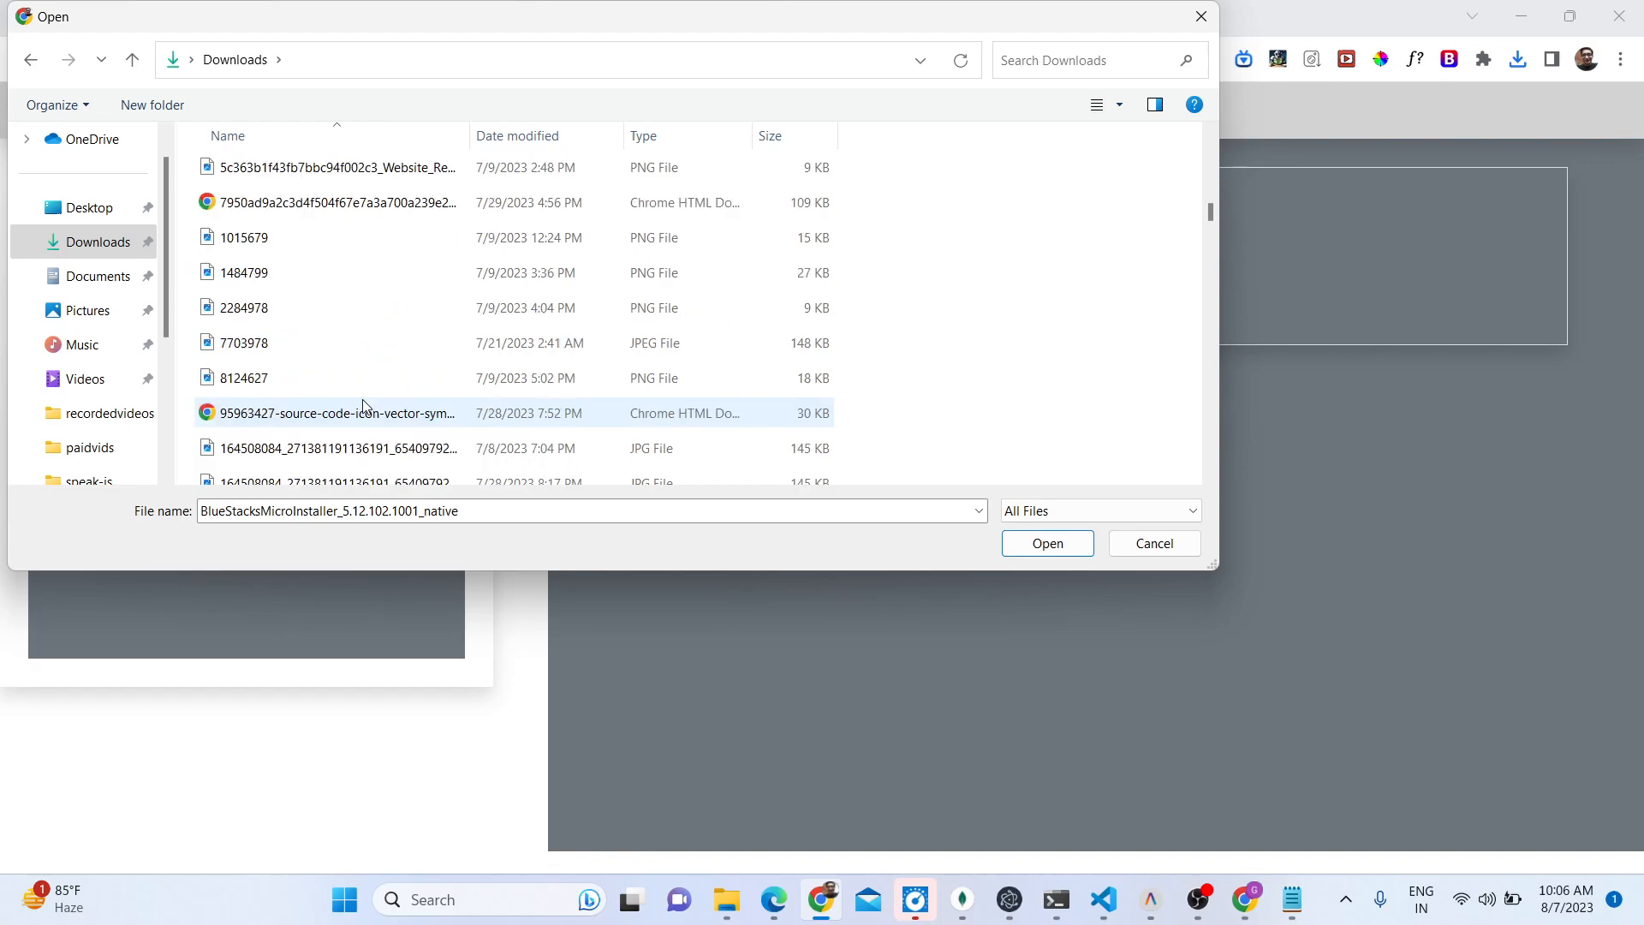
scroll(down, 3)
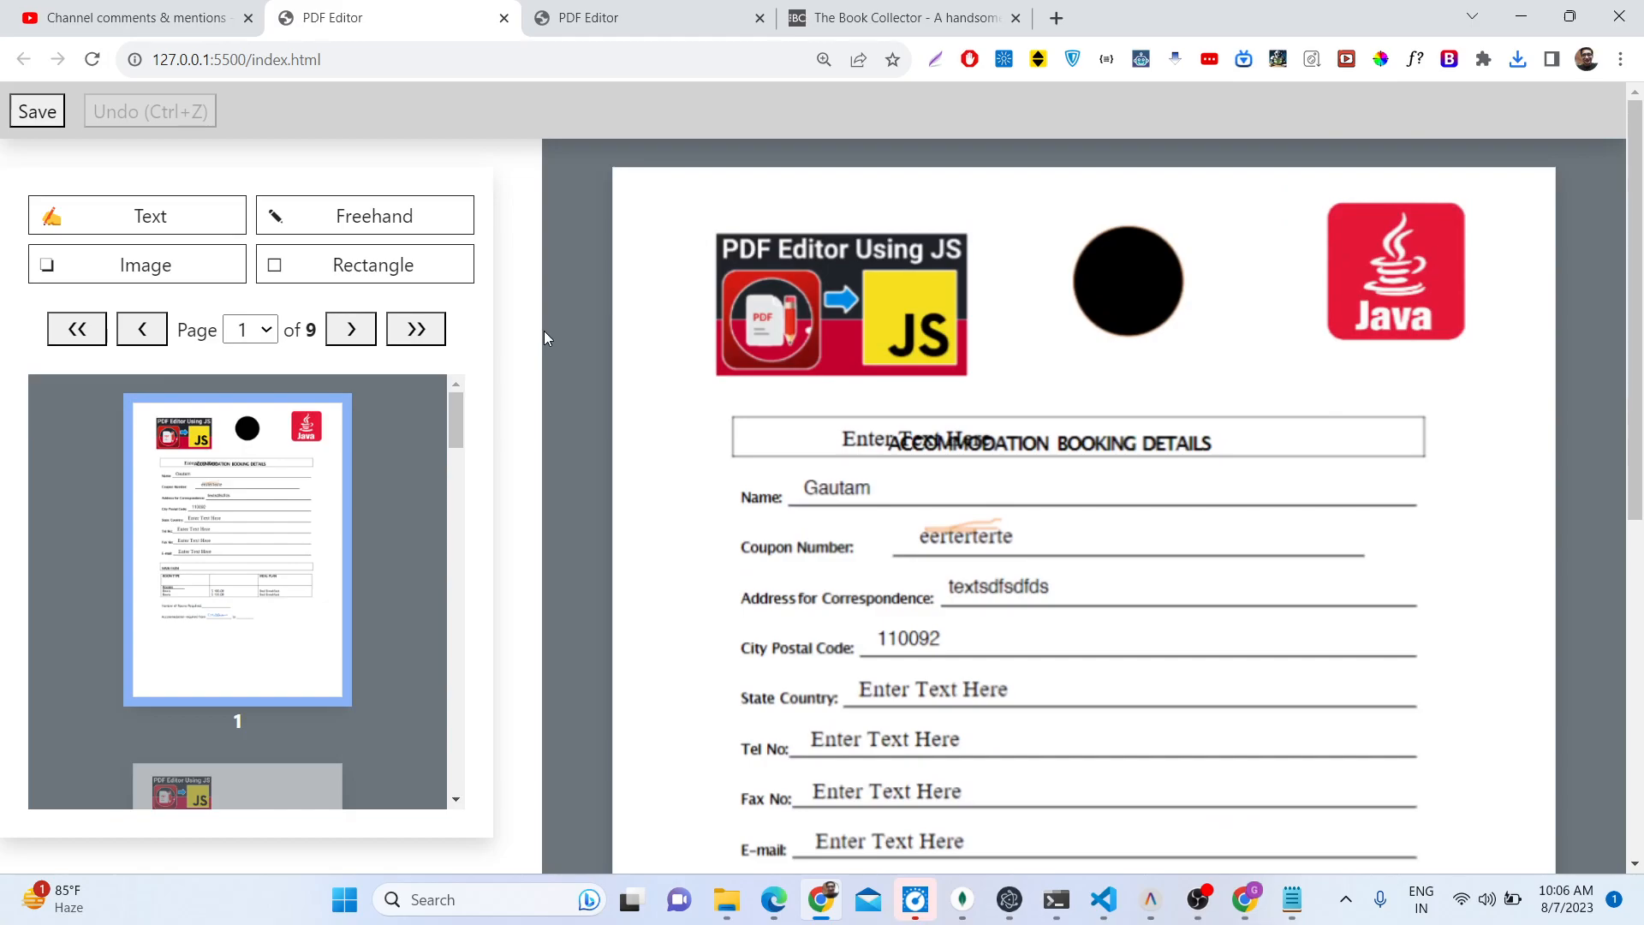
scroll(down, 3)
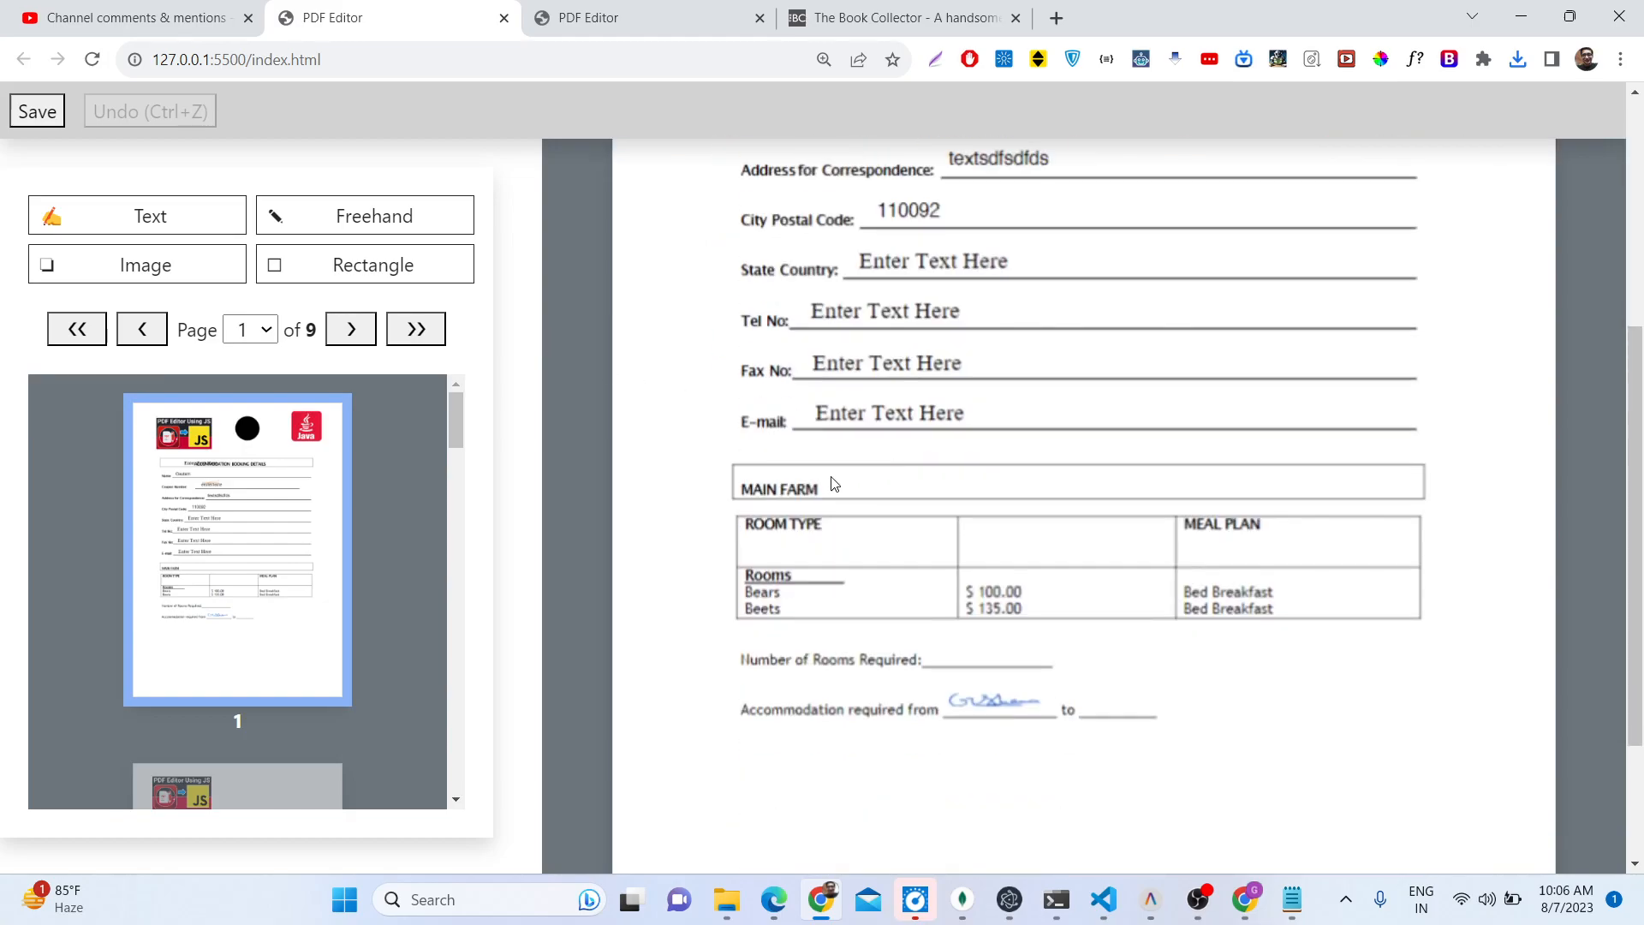
mouse_move(91, 228)
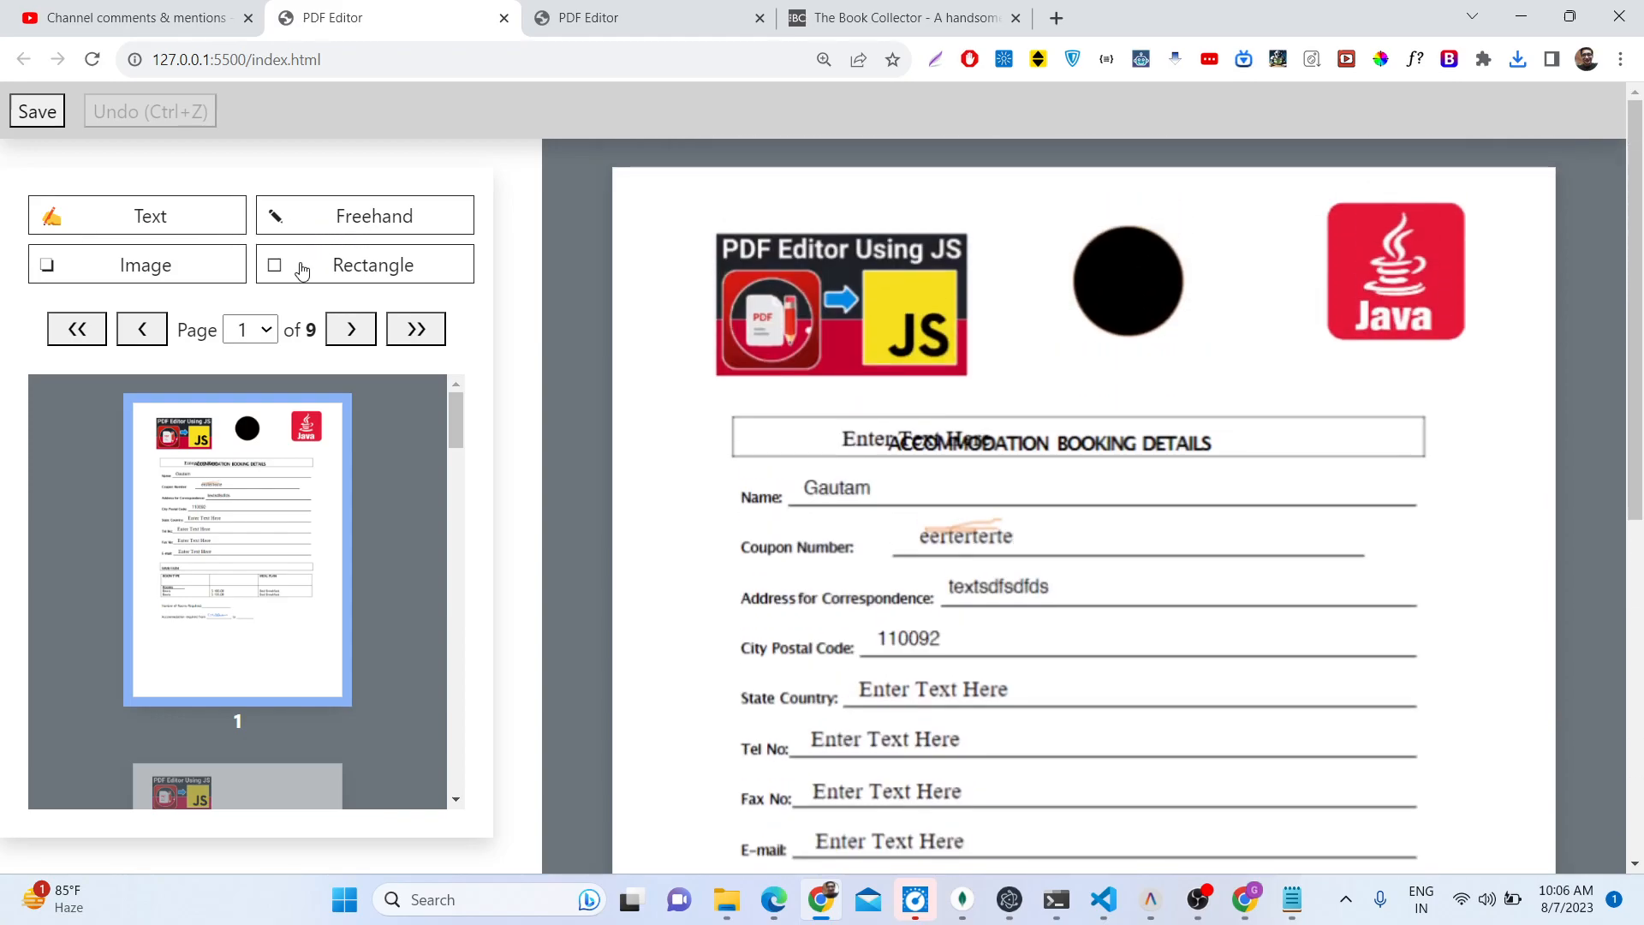
mouse_move(391, 236)
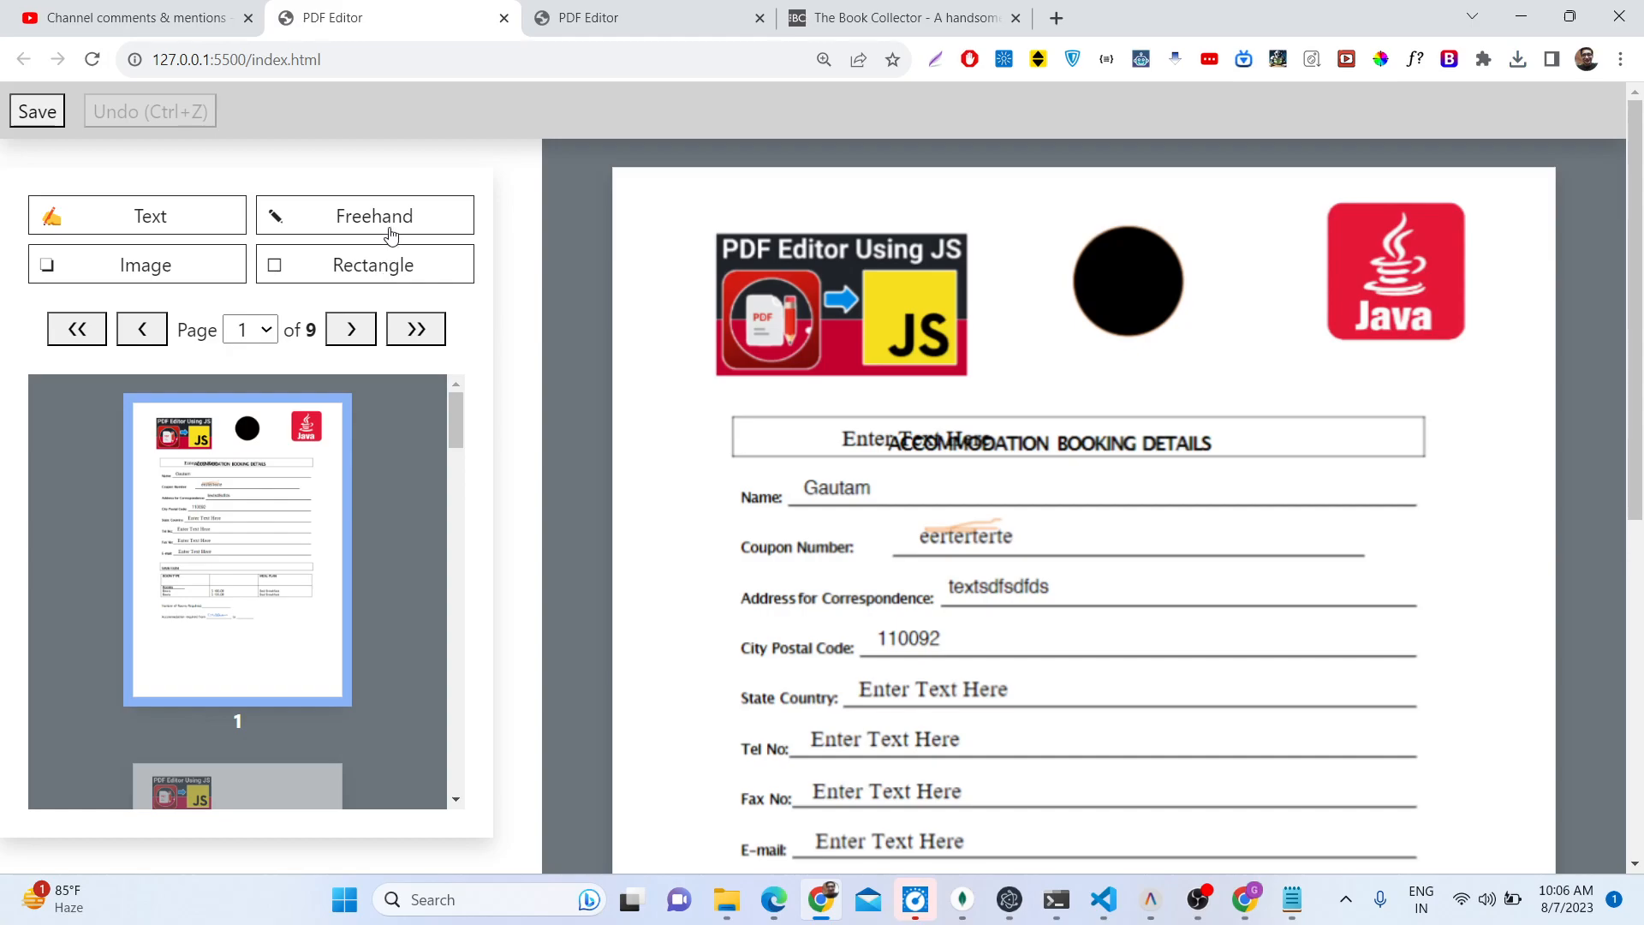
scroll(down, 3)
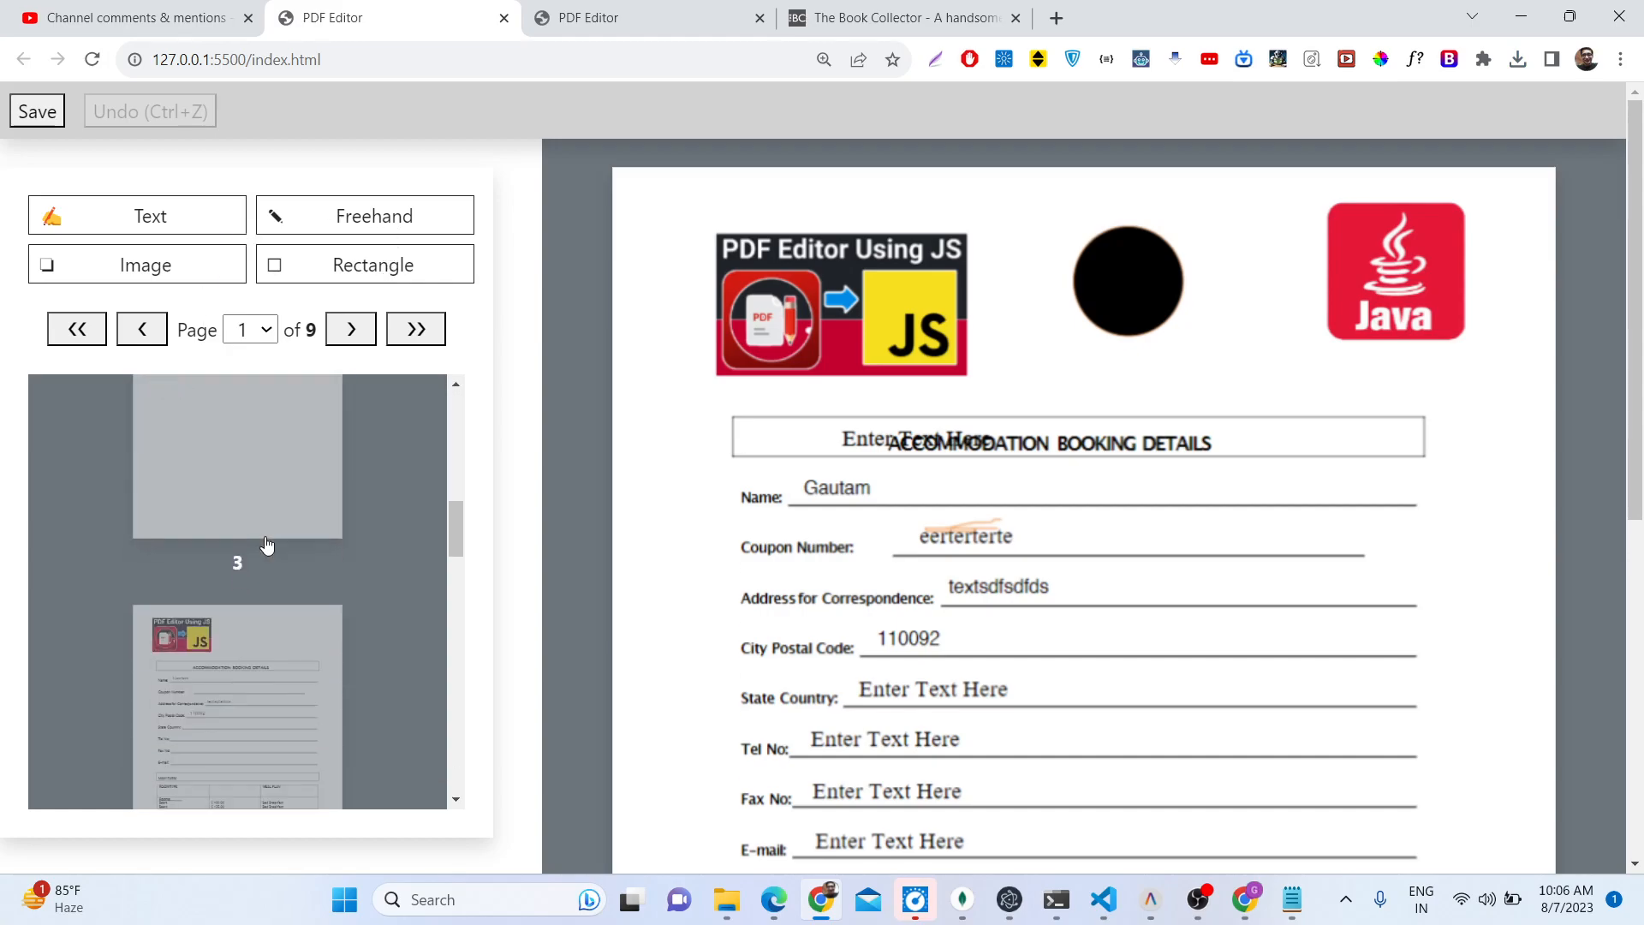
scroll(down, 3)
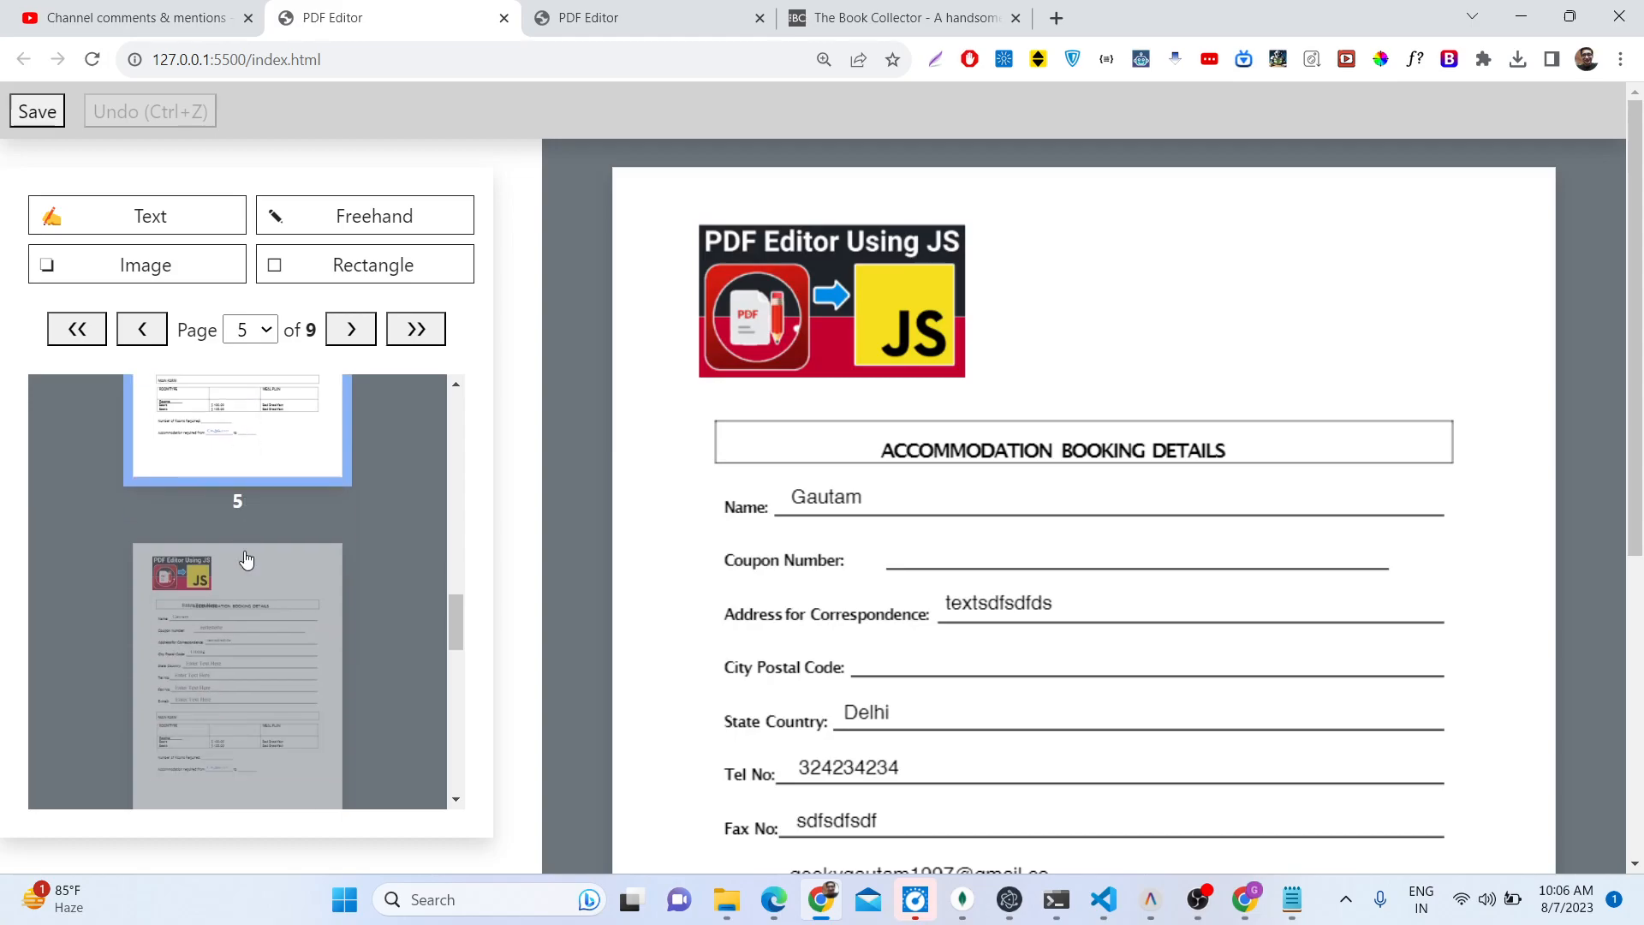
click(351, 328)
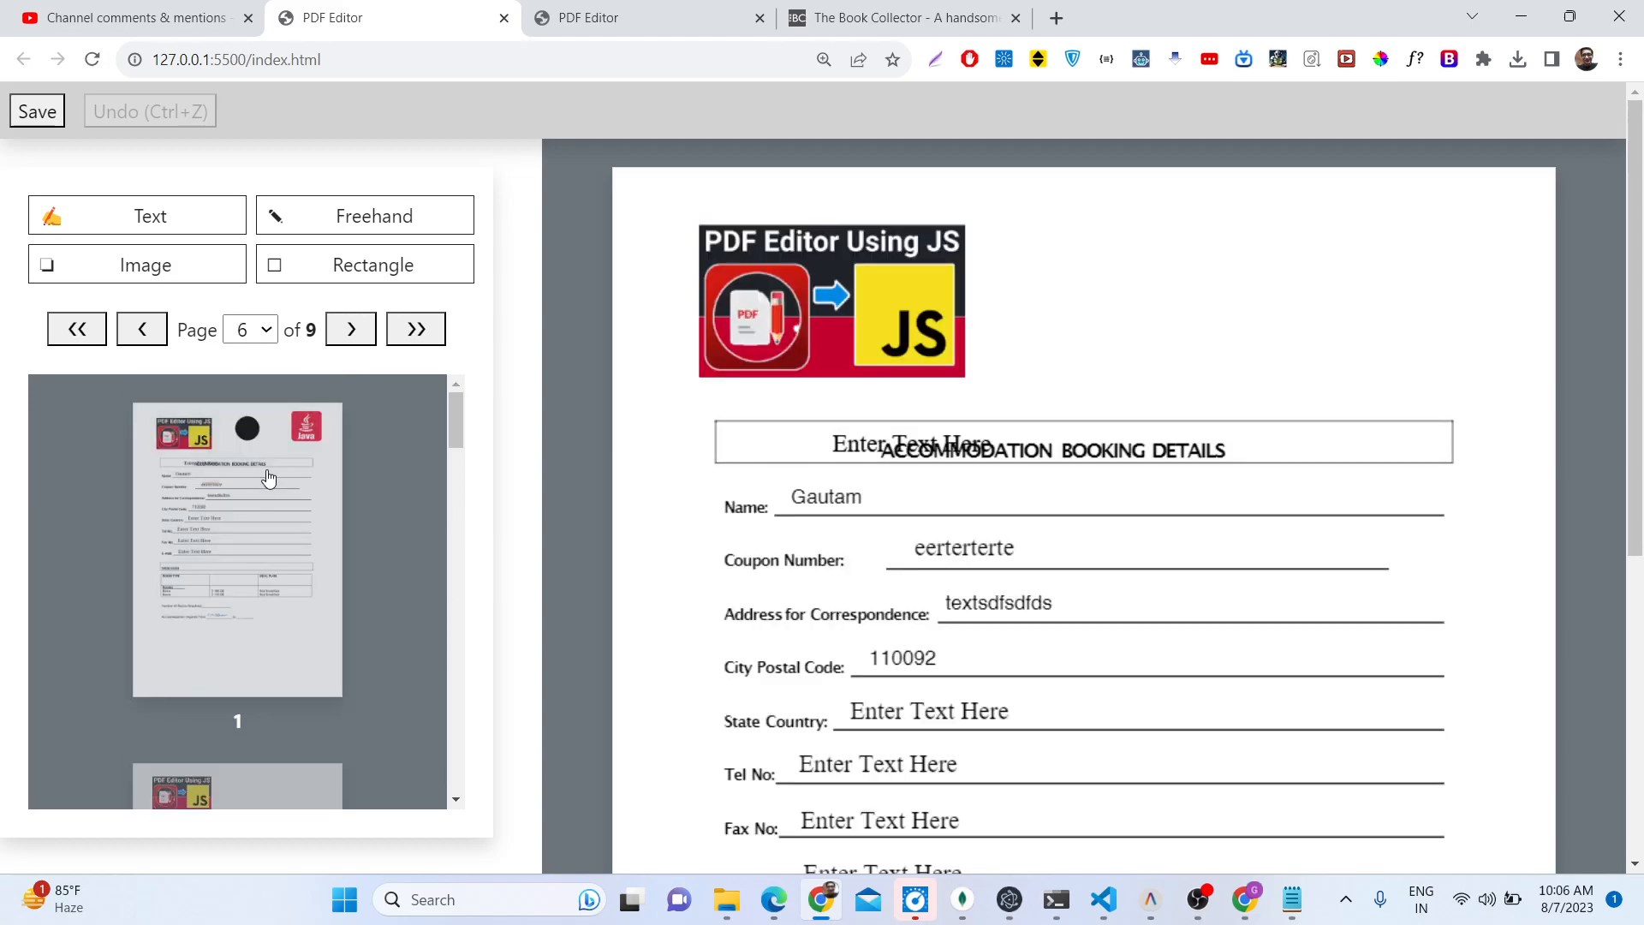
click(350, 329)
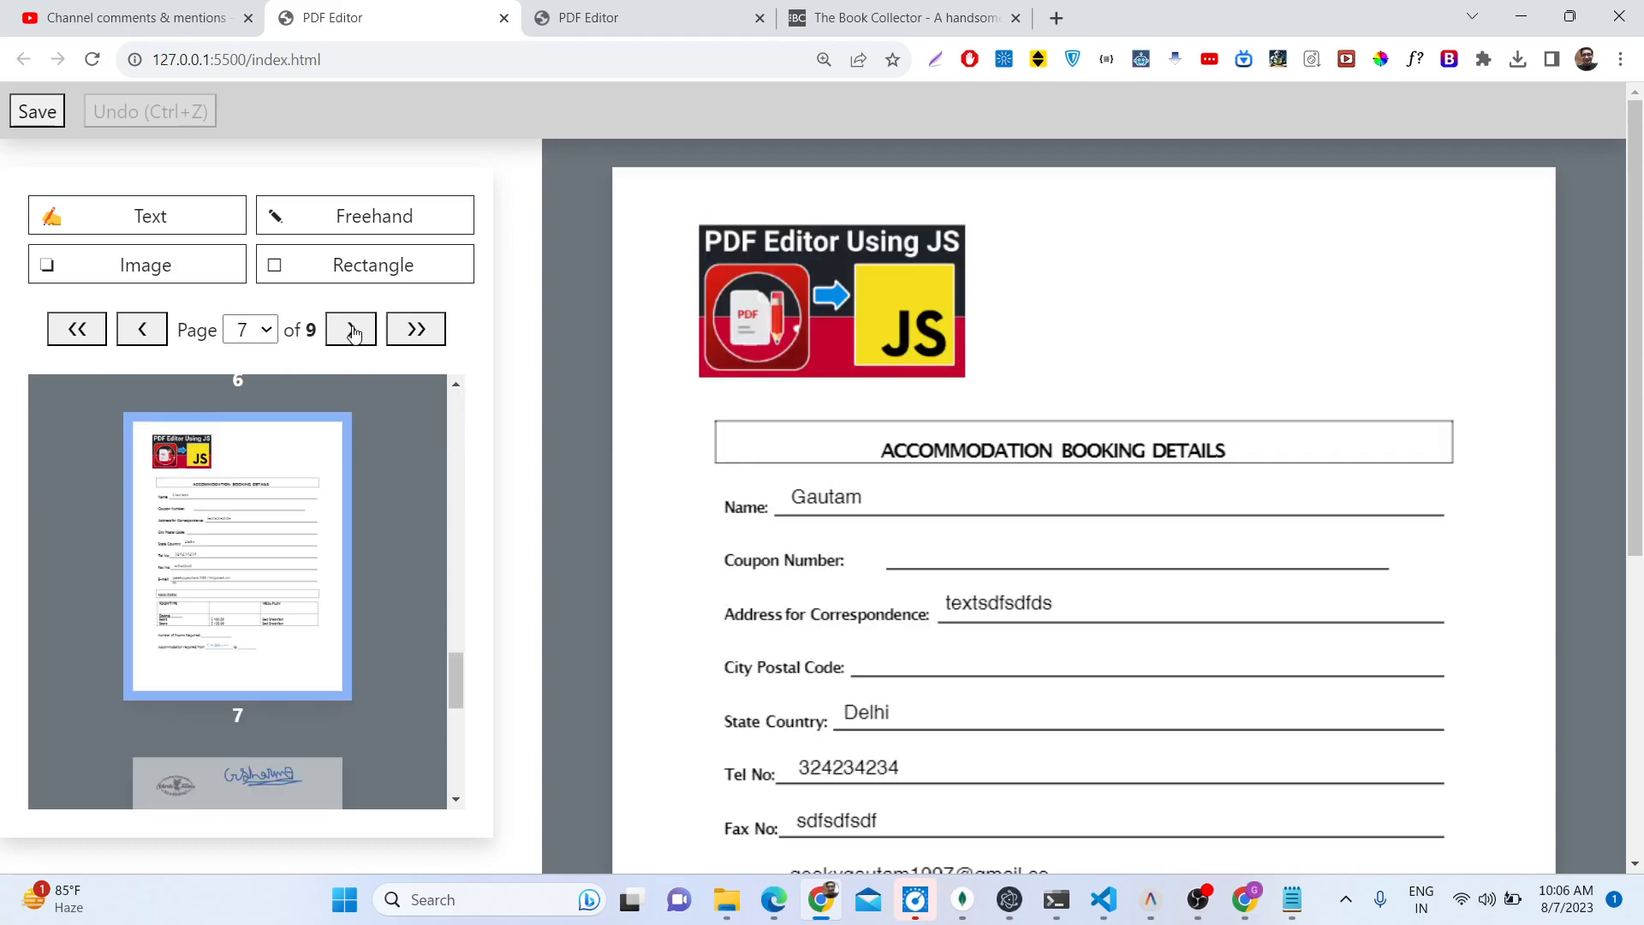
click(141, 329)
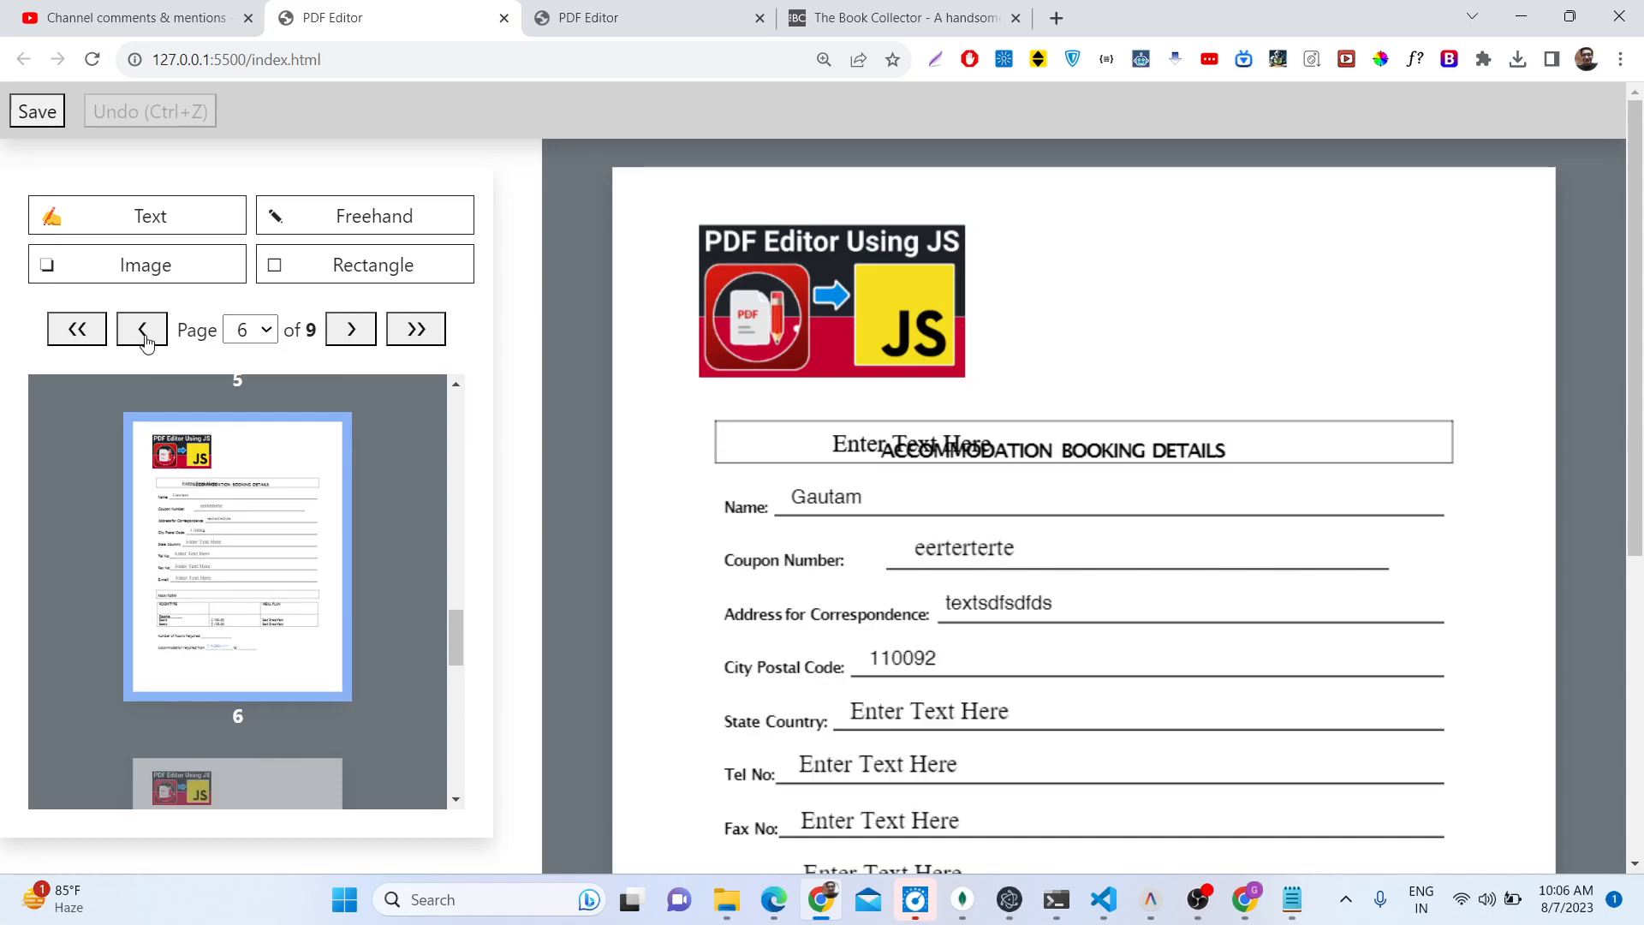
click(350, 329)
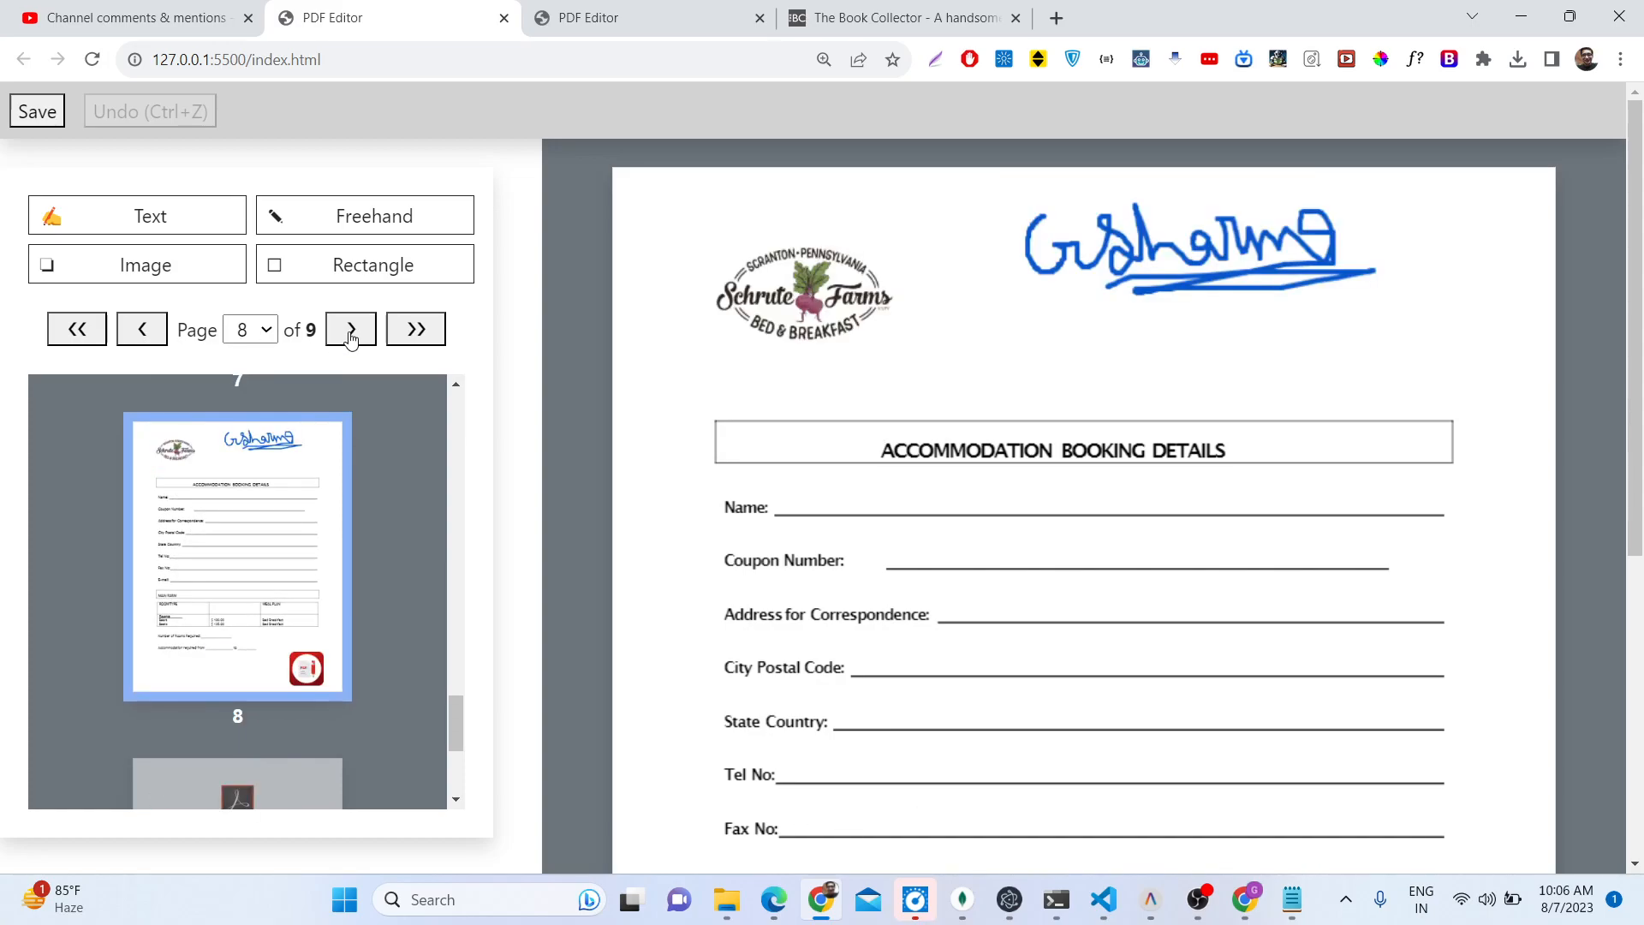
click(350, 329)
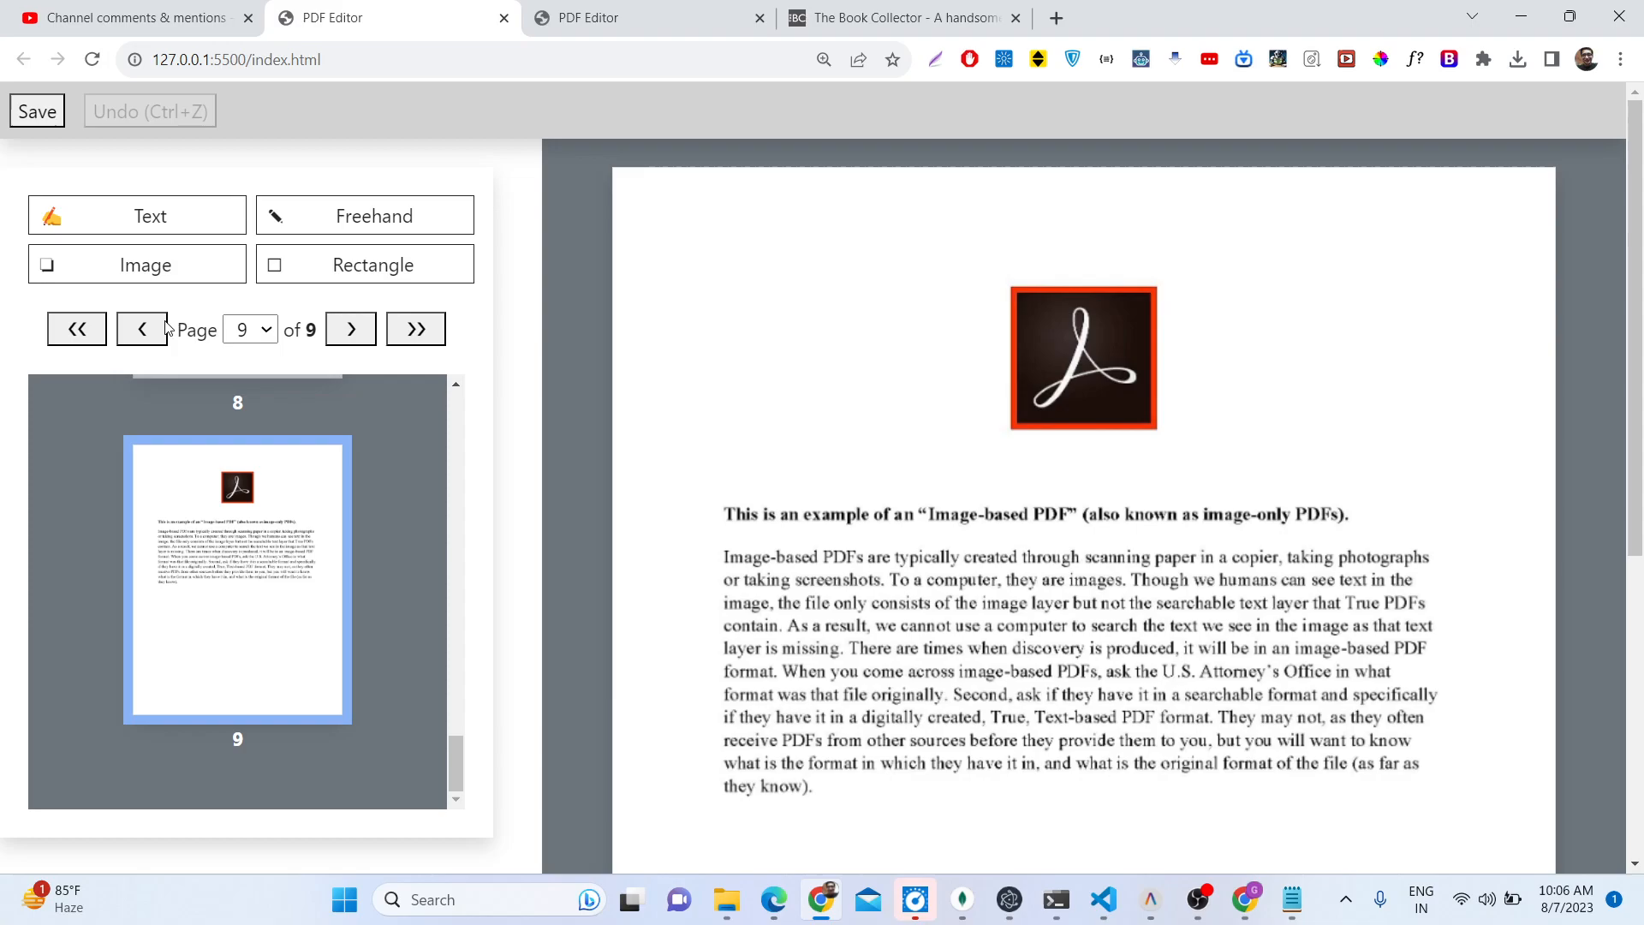
click(142, 329)
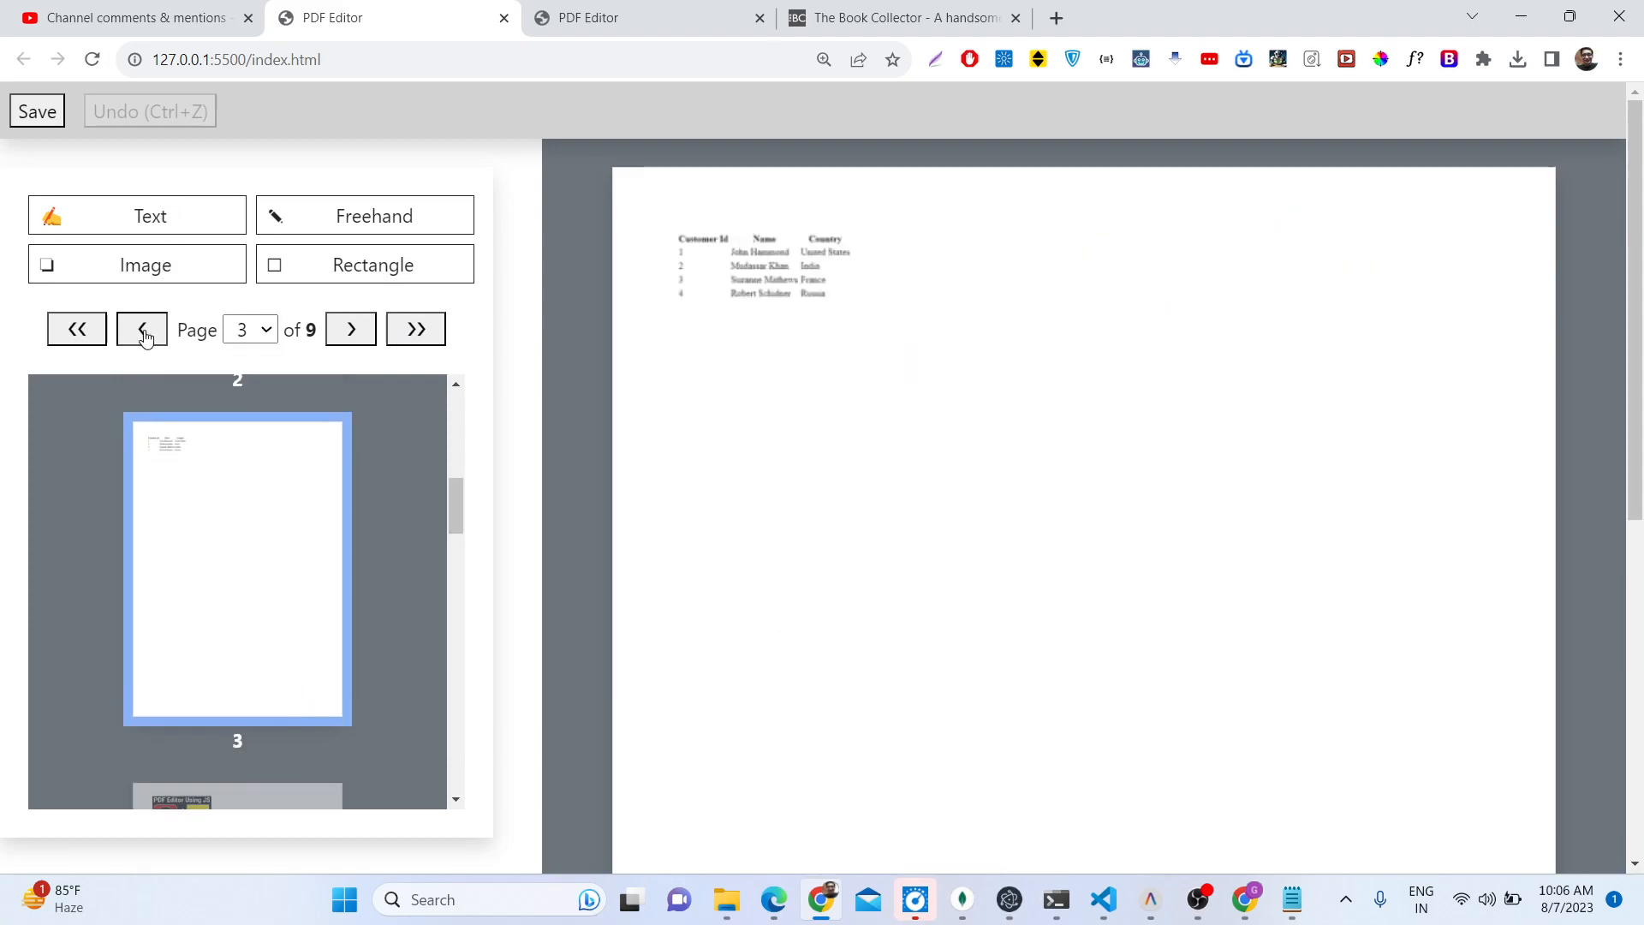
click(141, 329)
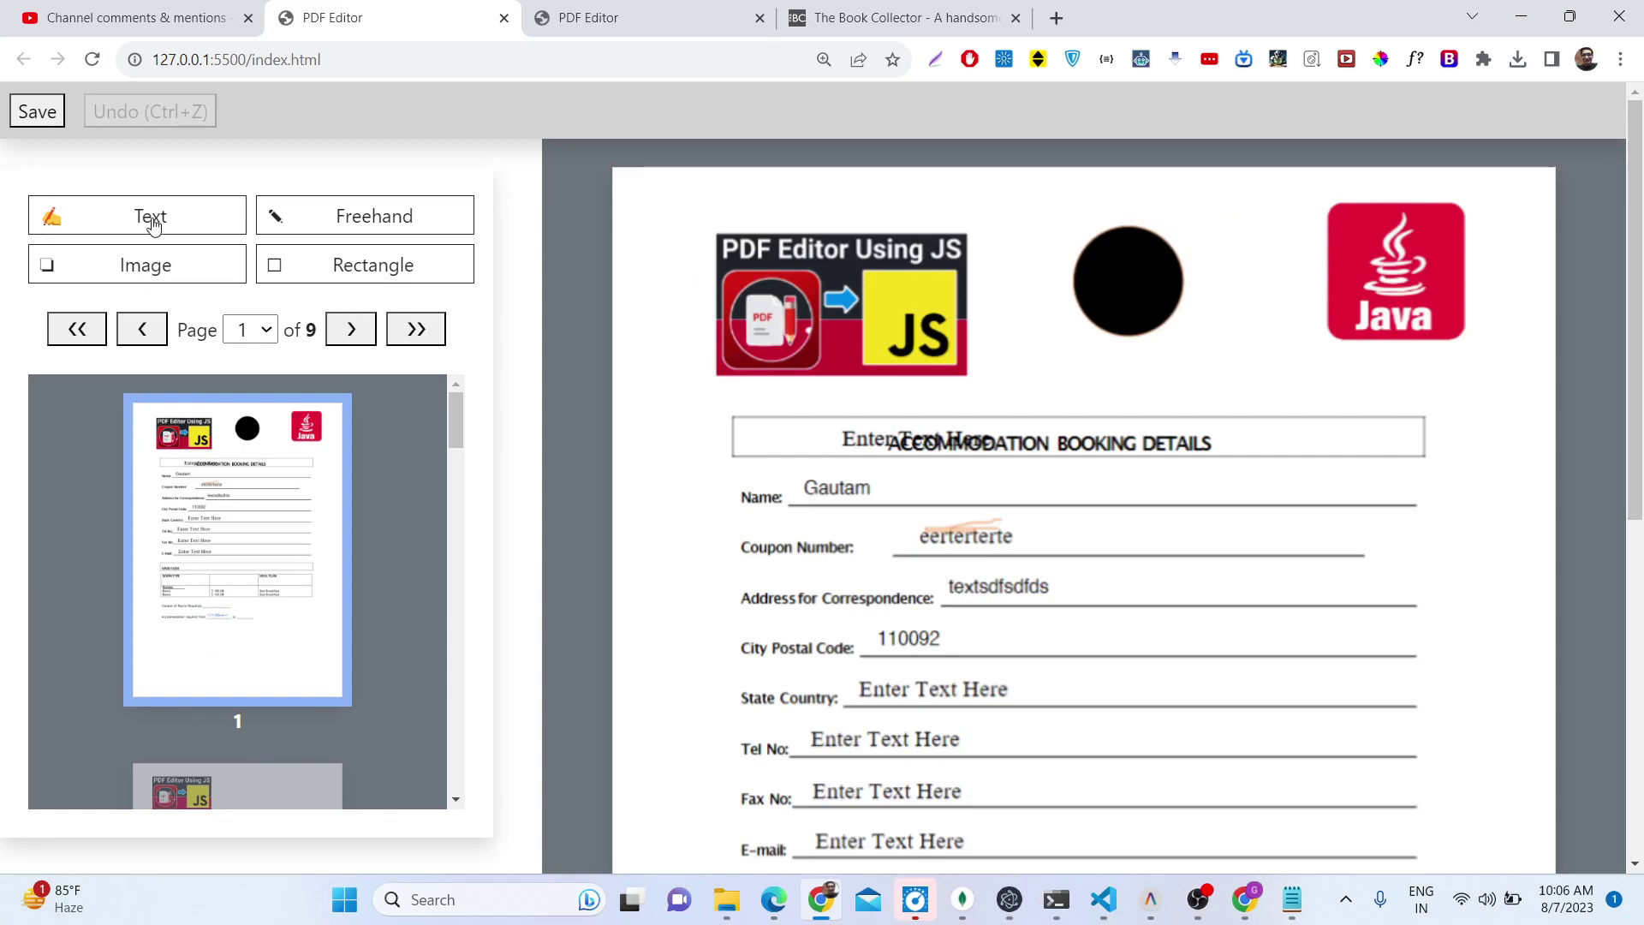
mouse_move(105, 222)
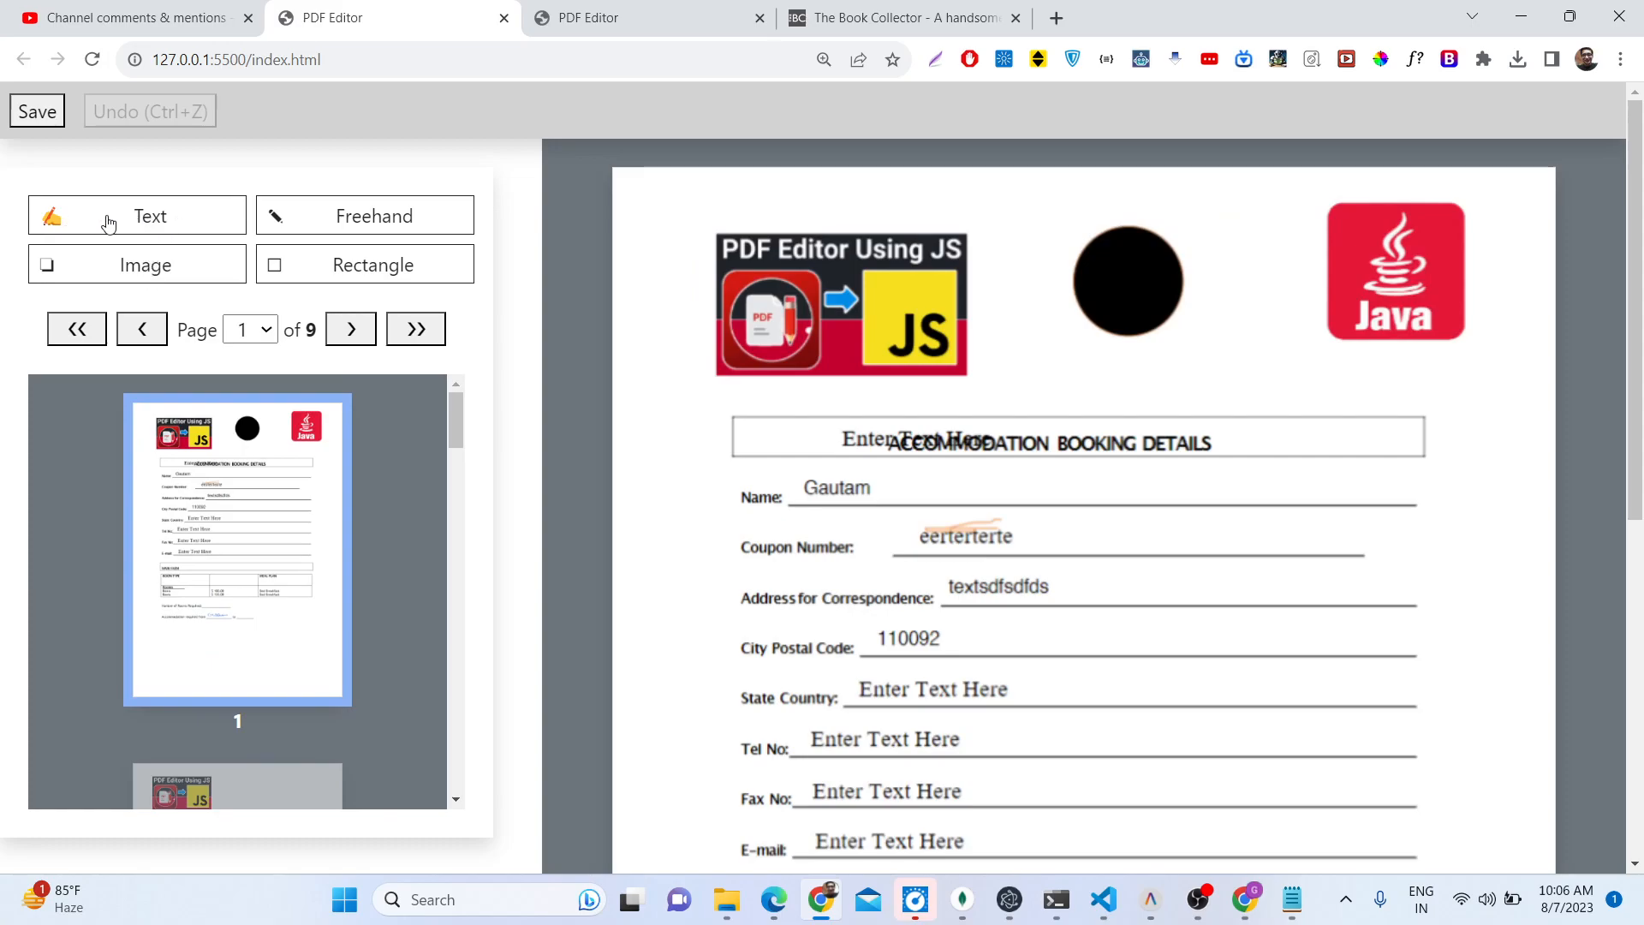
Step: Start a Helvetica 19 pt text box just below the black circle on page 1
click(137, 215)
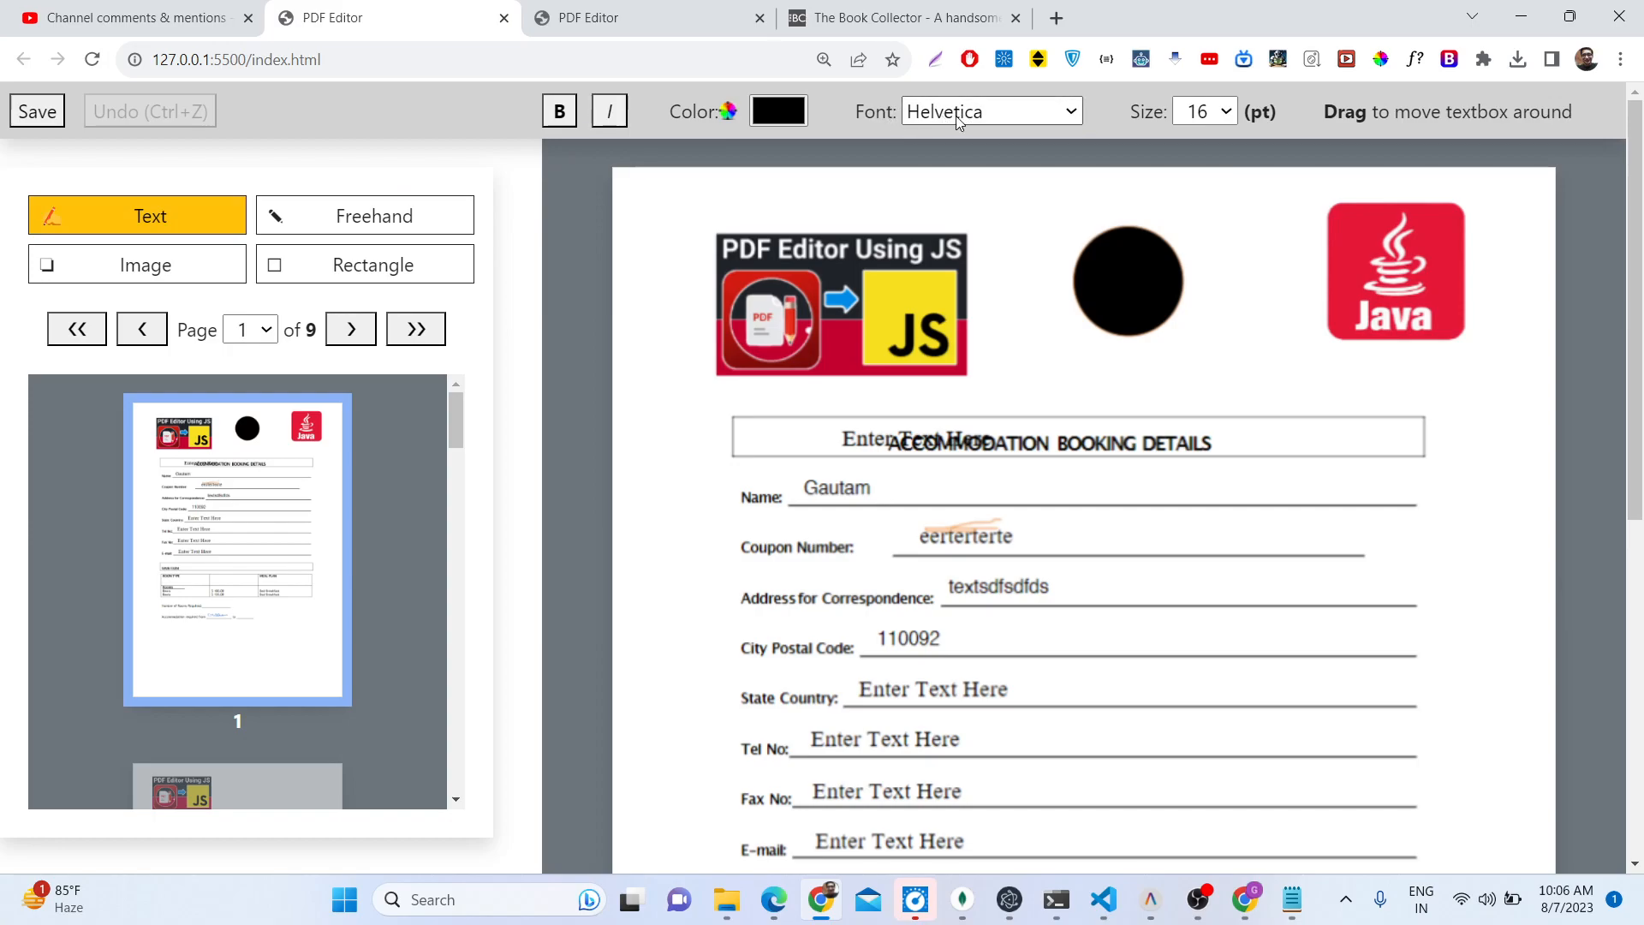
click(992, 110)
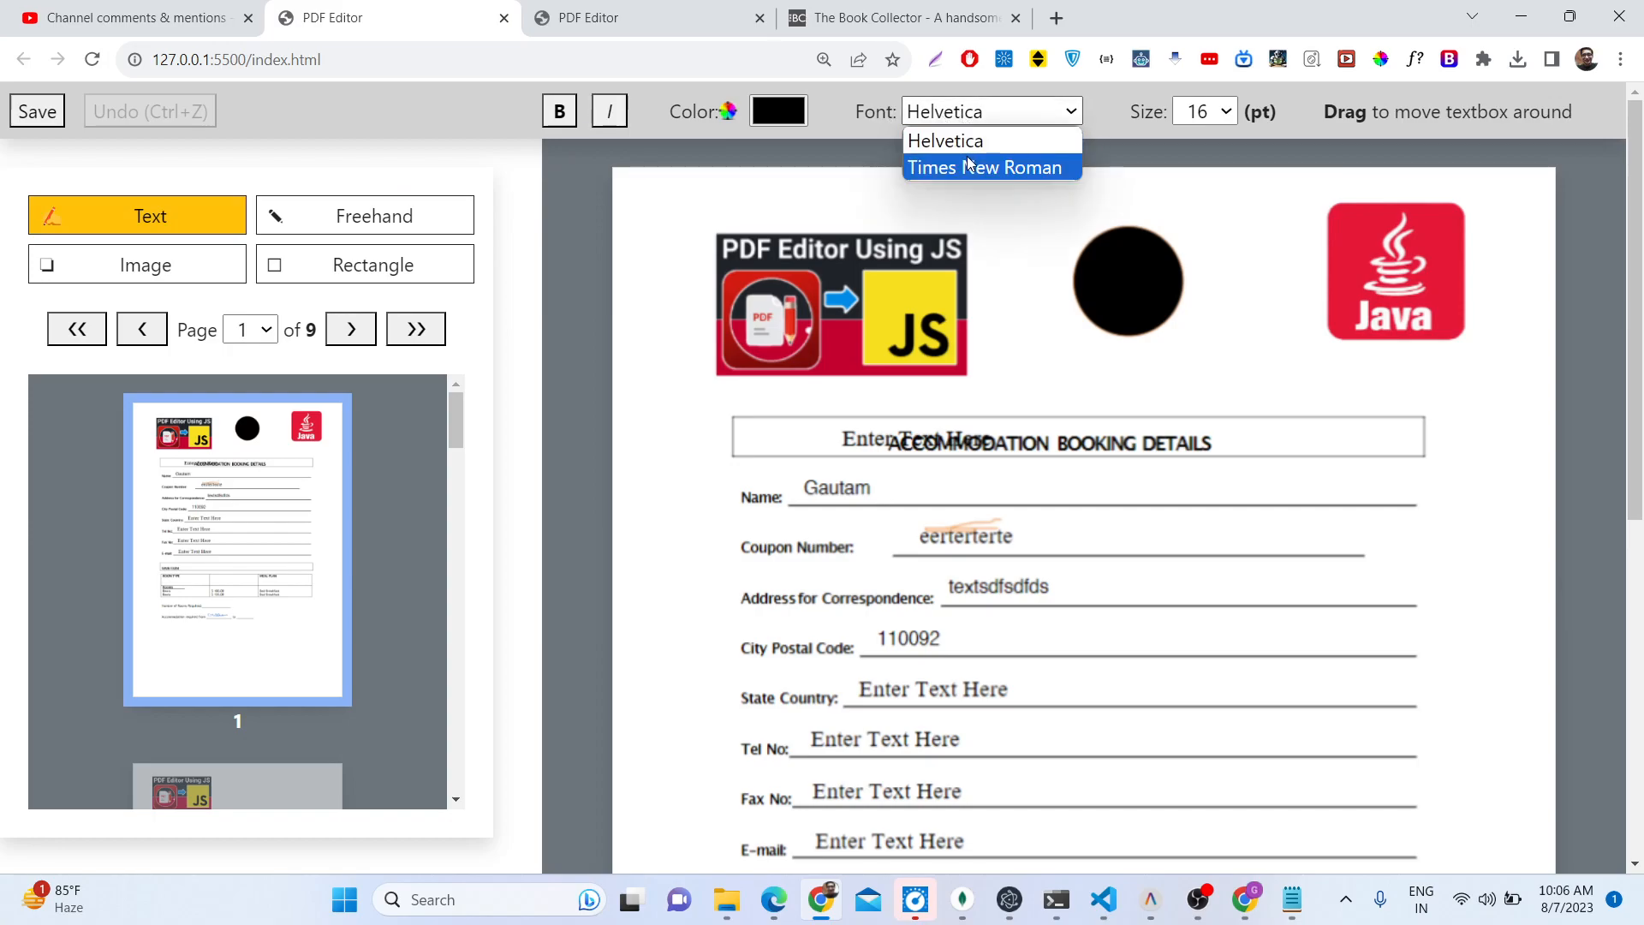
click(1205, 112)
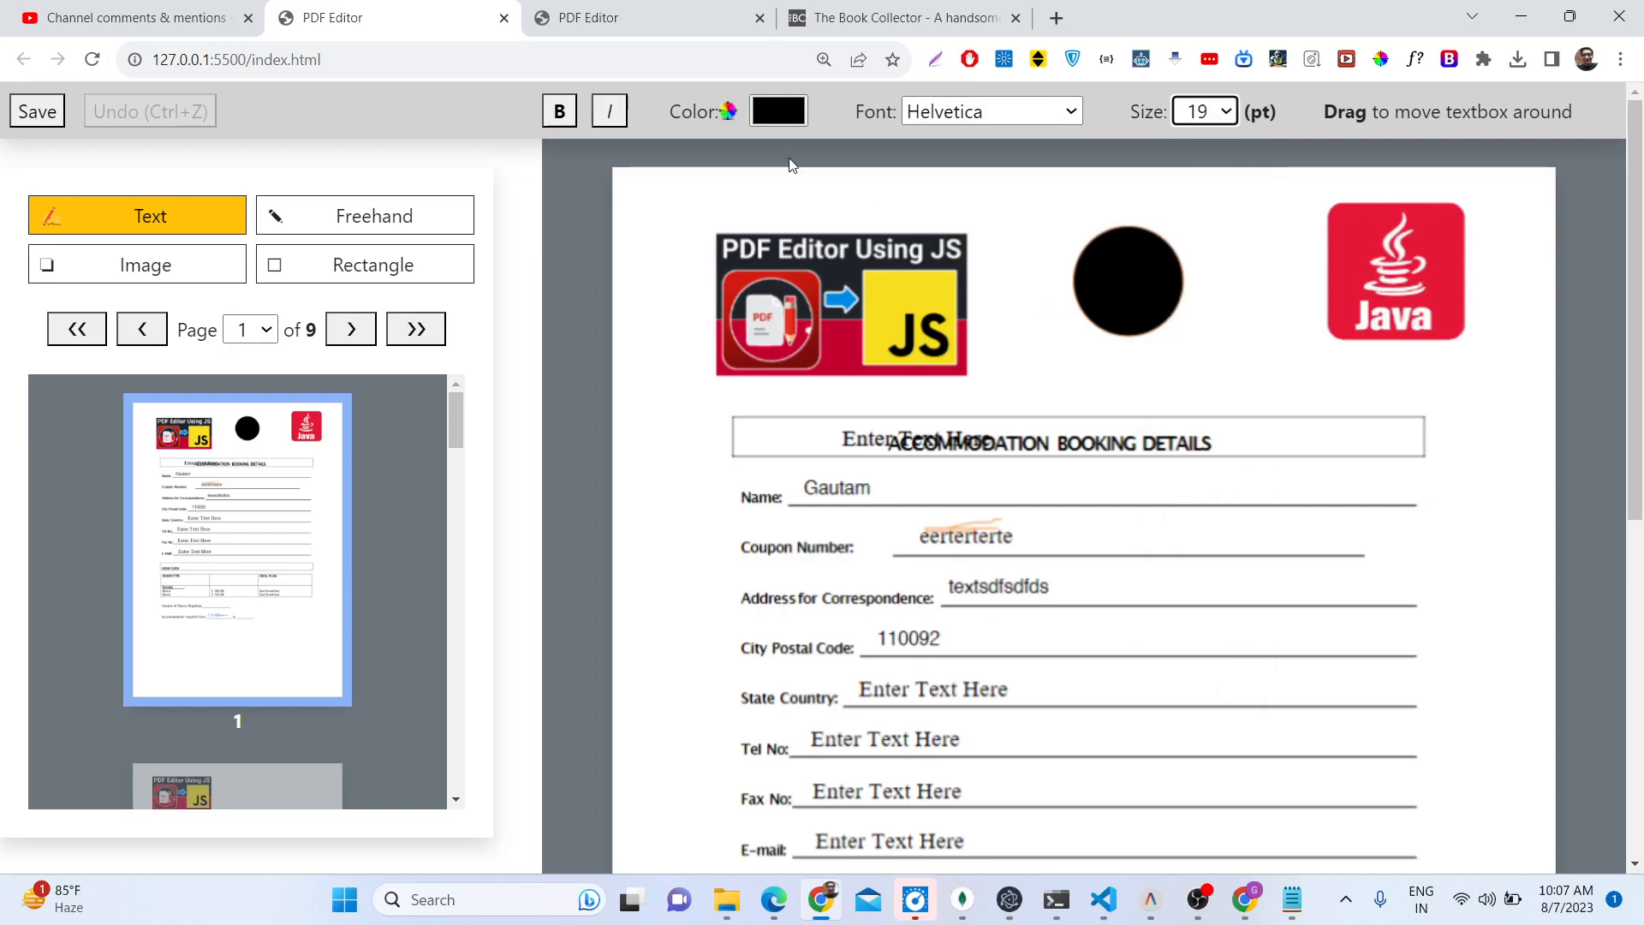
mouse_move(1111, 386)
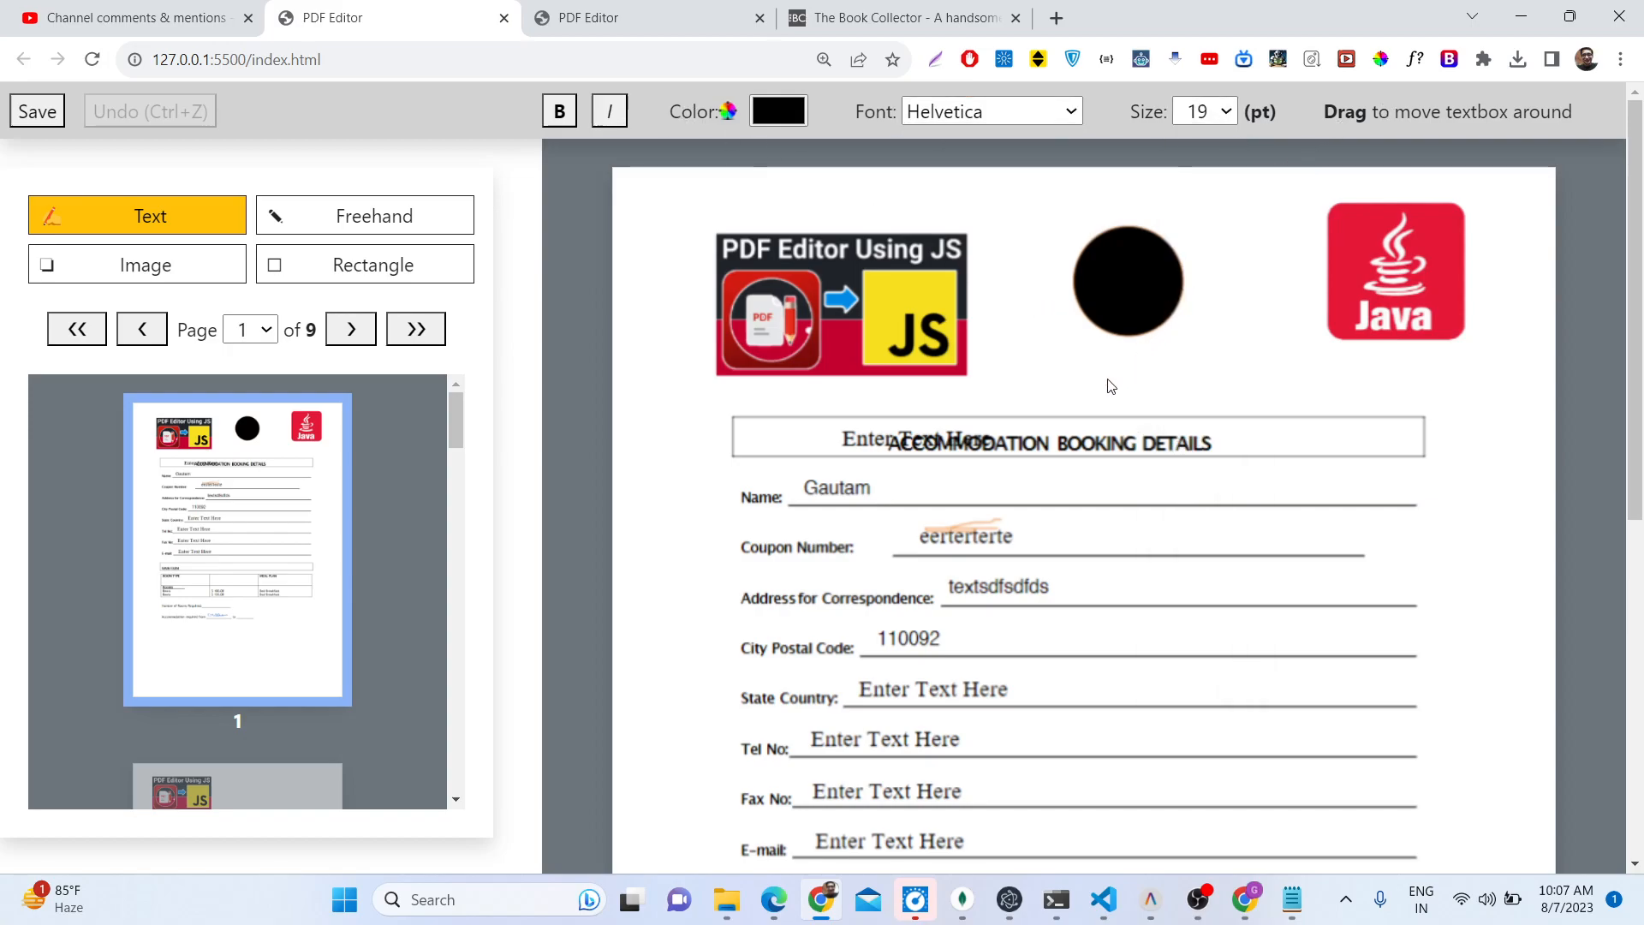
click(1101, 391)
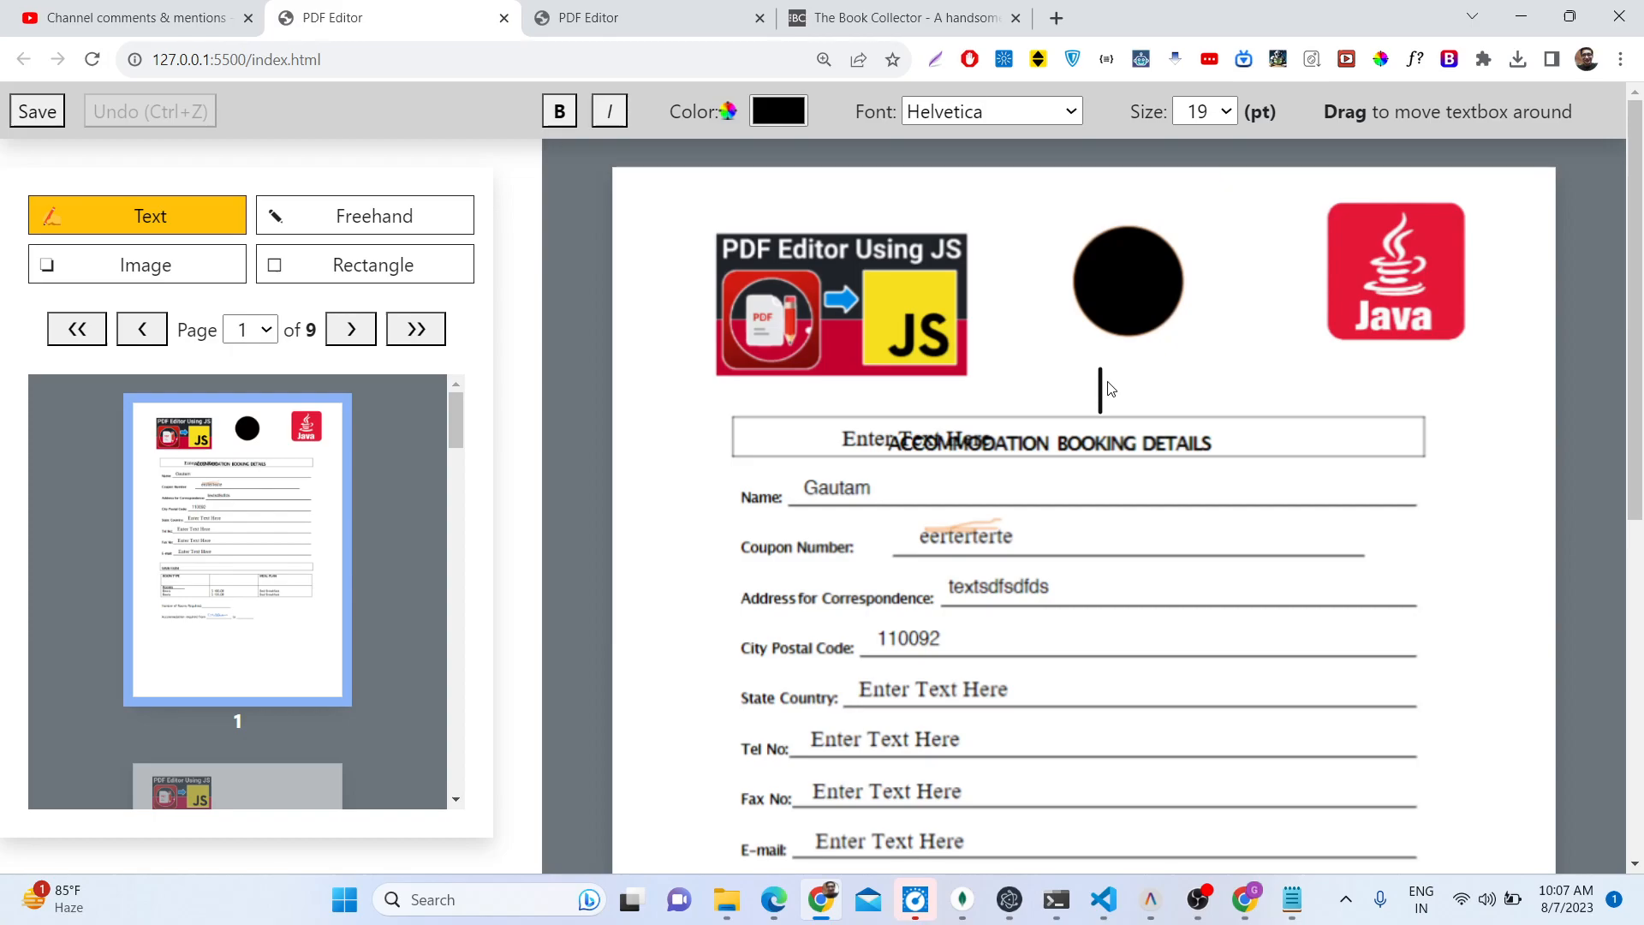
Step: Type 'add some te' and position the text box below the black circle
text(add some text)
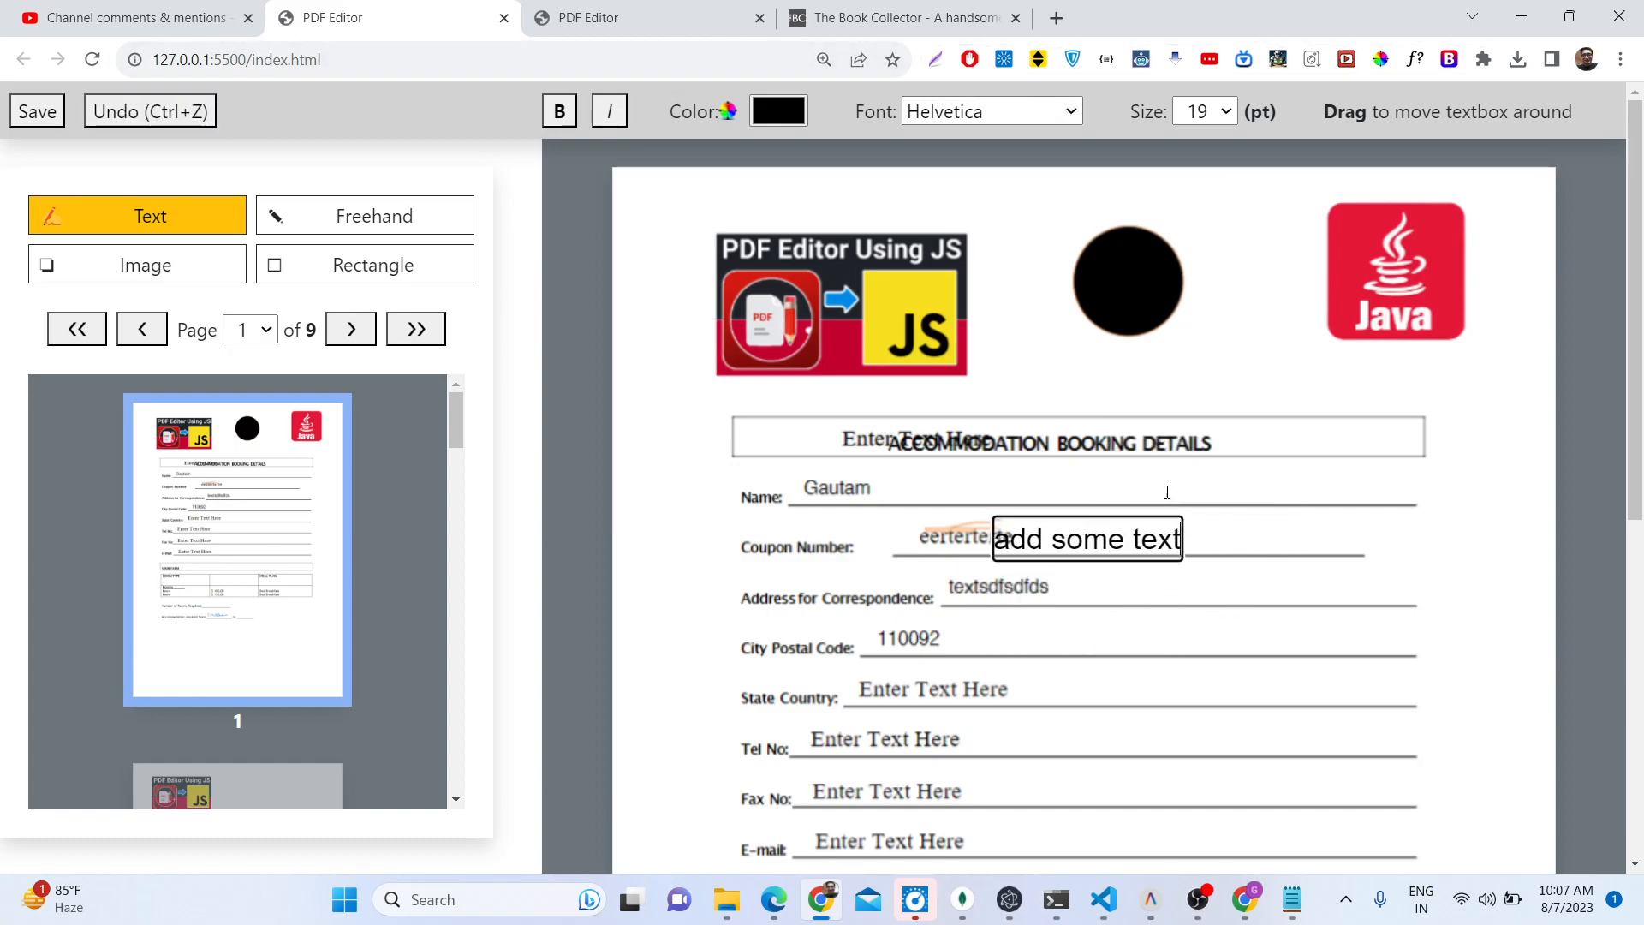
drag(1086, 538, 1039, 362)
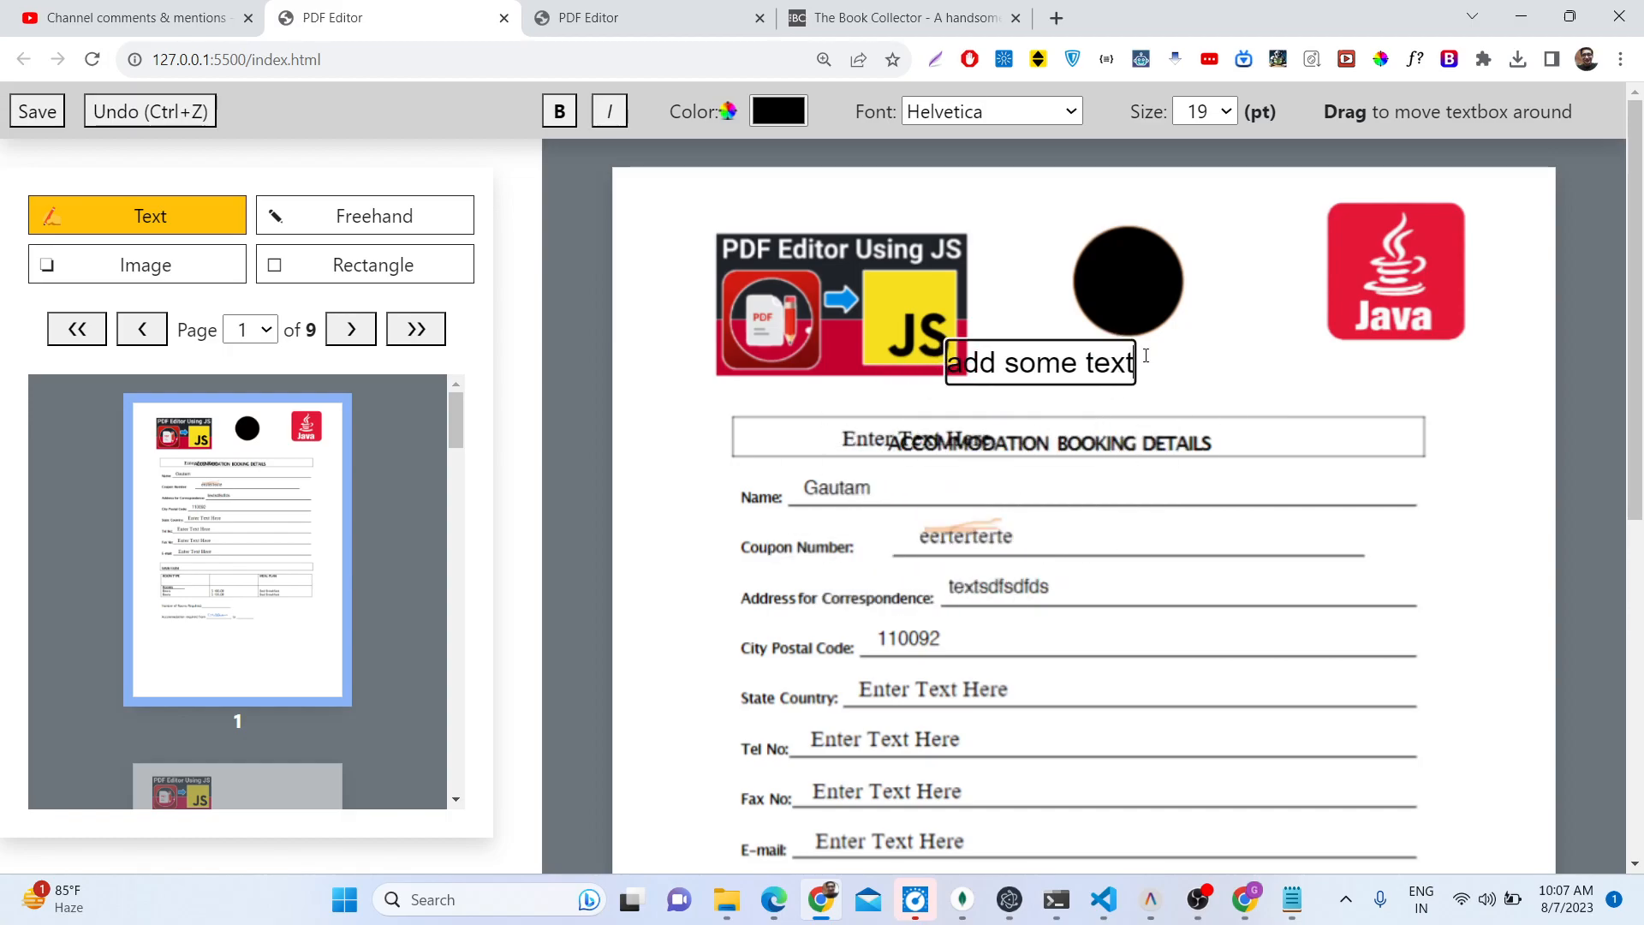
drag(1038, 362, 1056, 366)
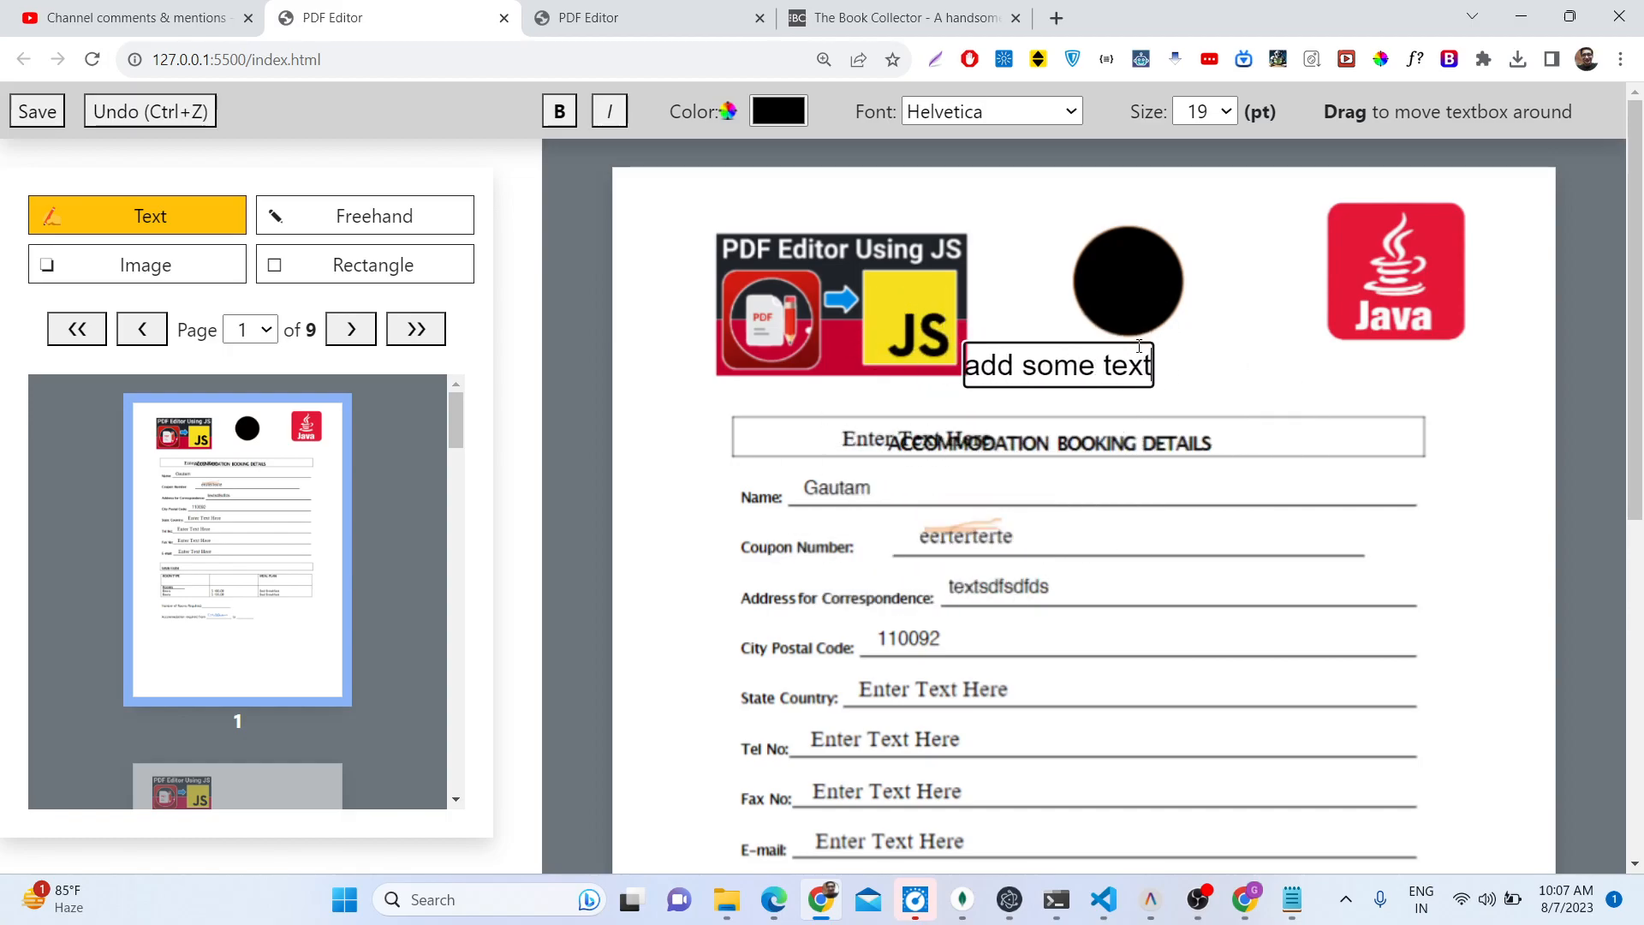
drag(1057, 365, 1099, 366)
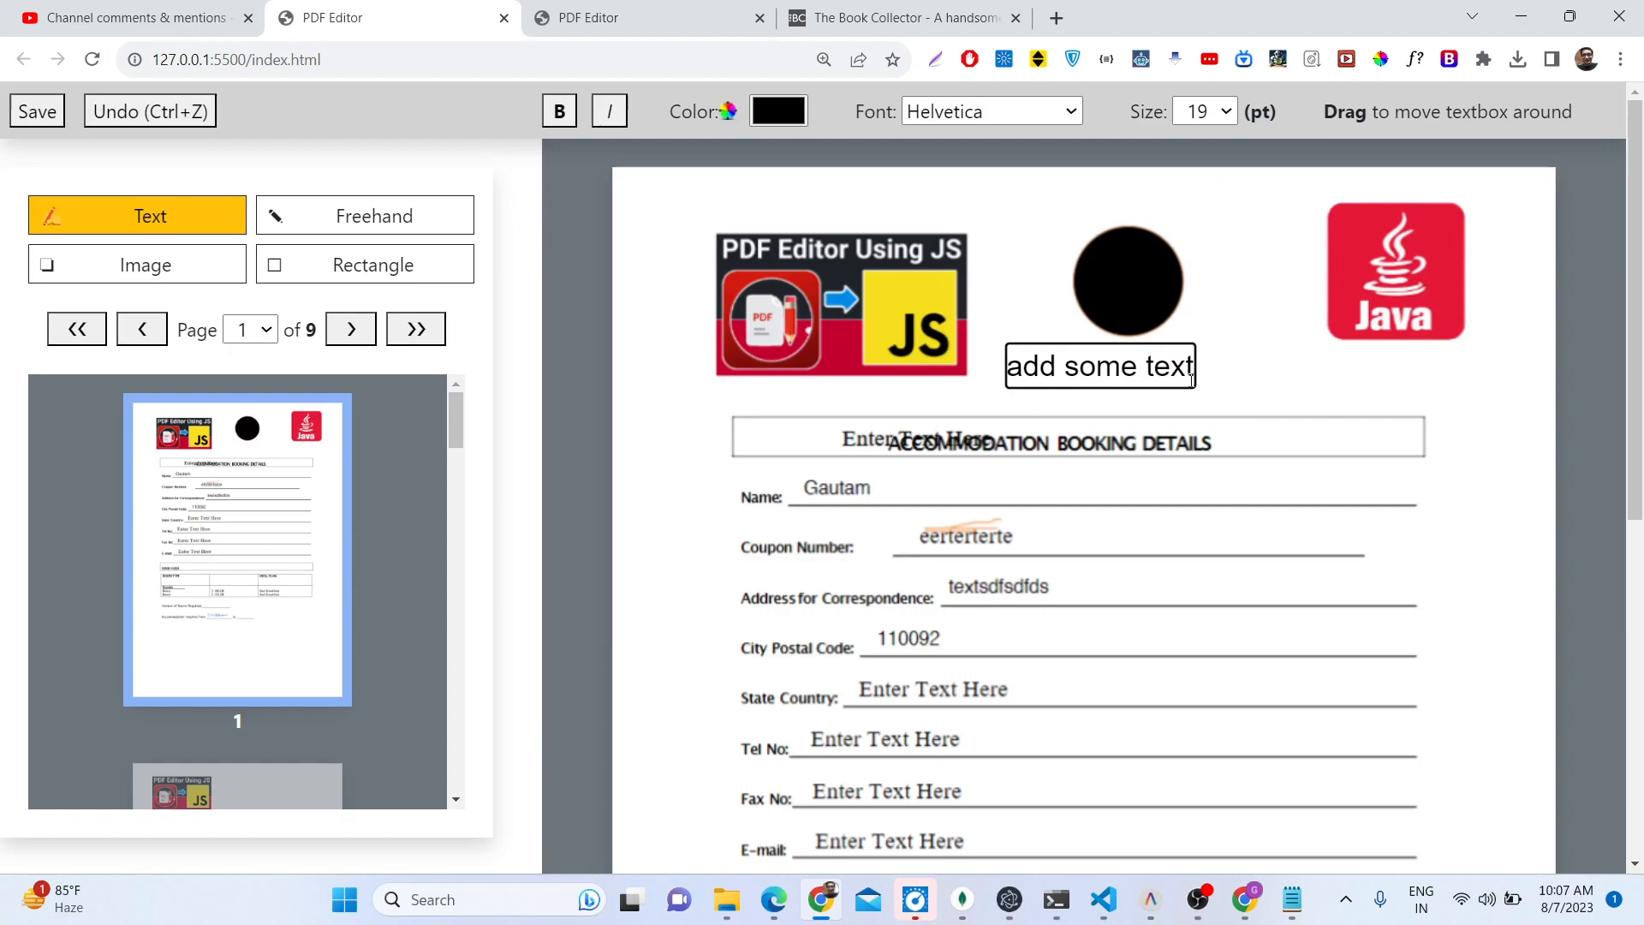
Step: Set the label to Times New Roman 22 pt and place it on the Fax No line
click(992, 111)
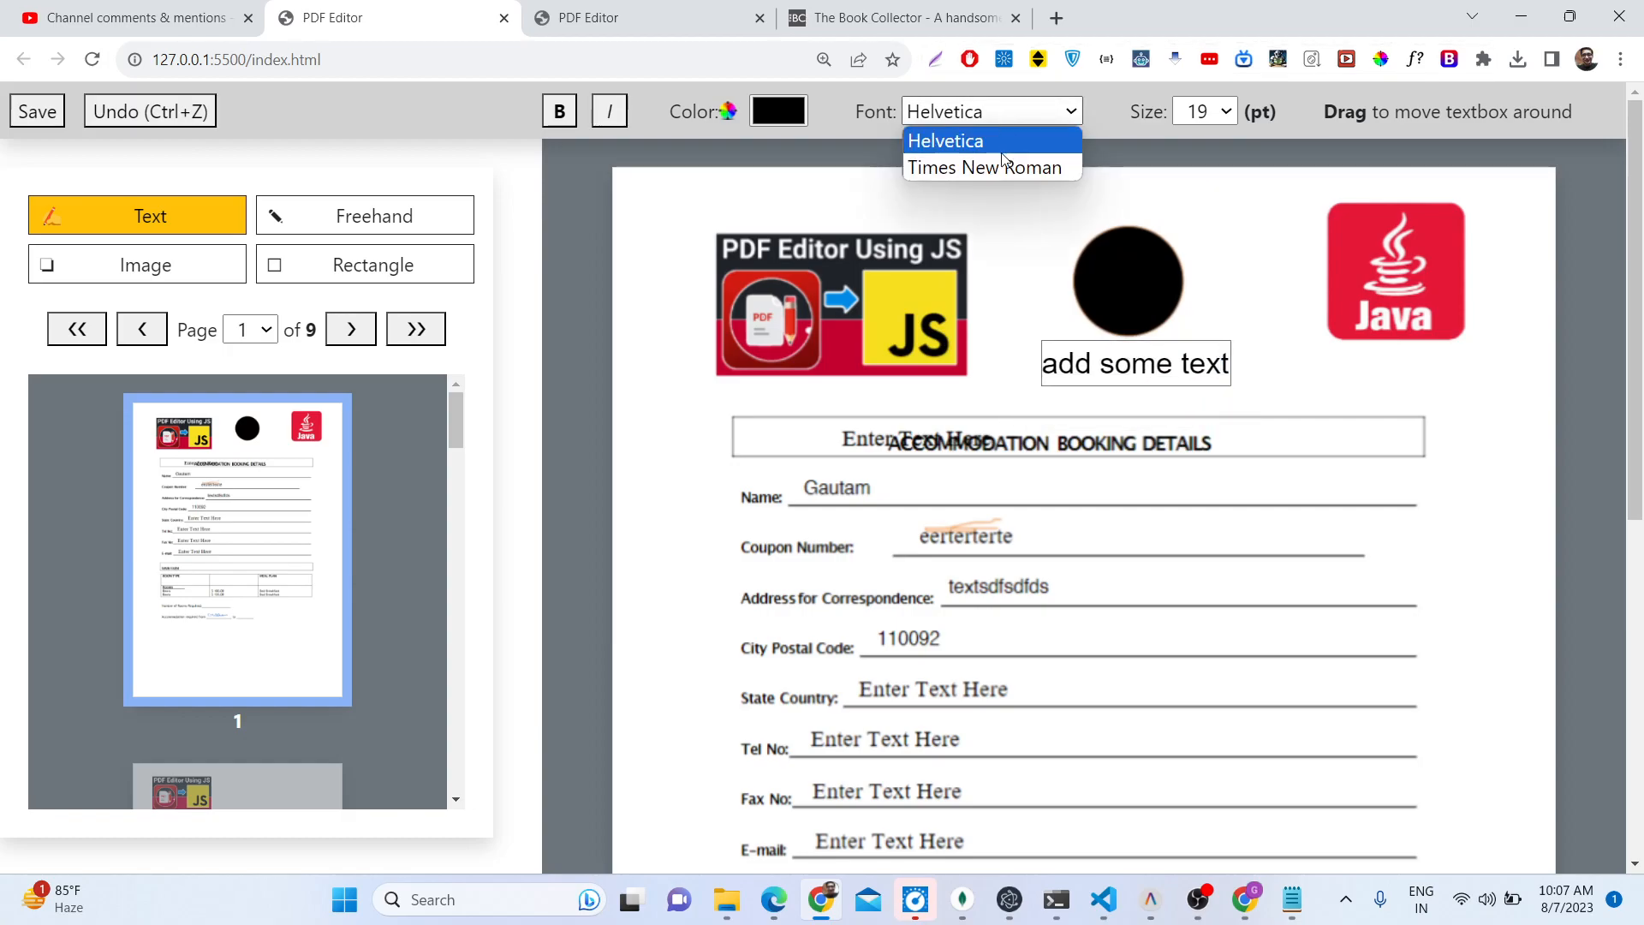
click(987, 167)
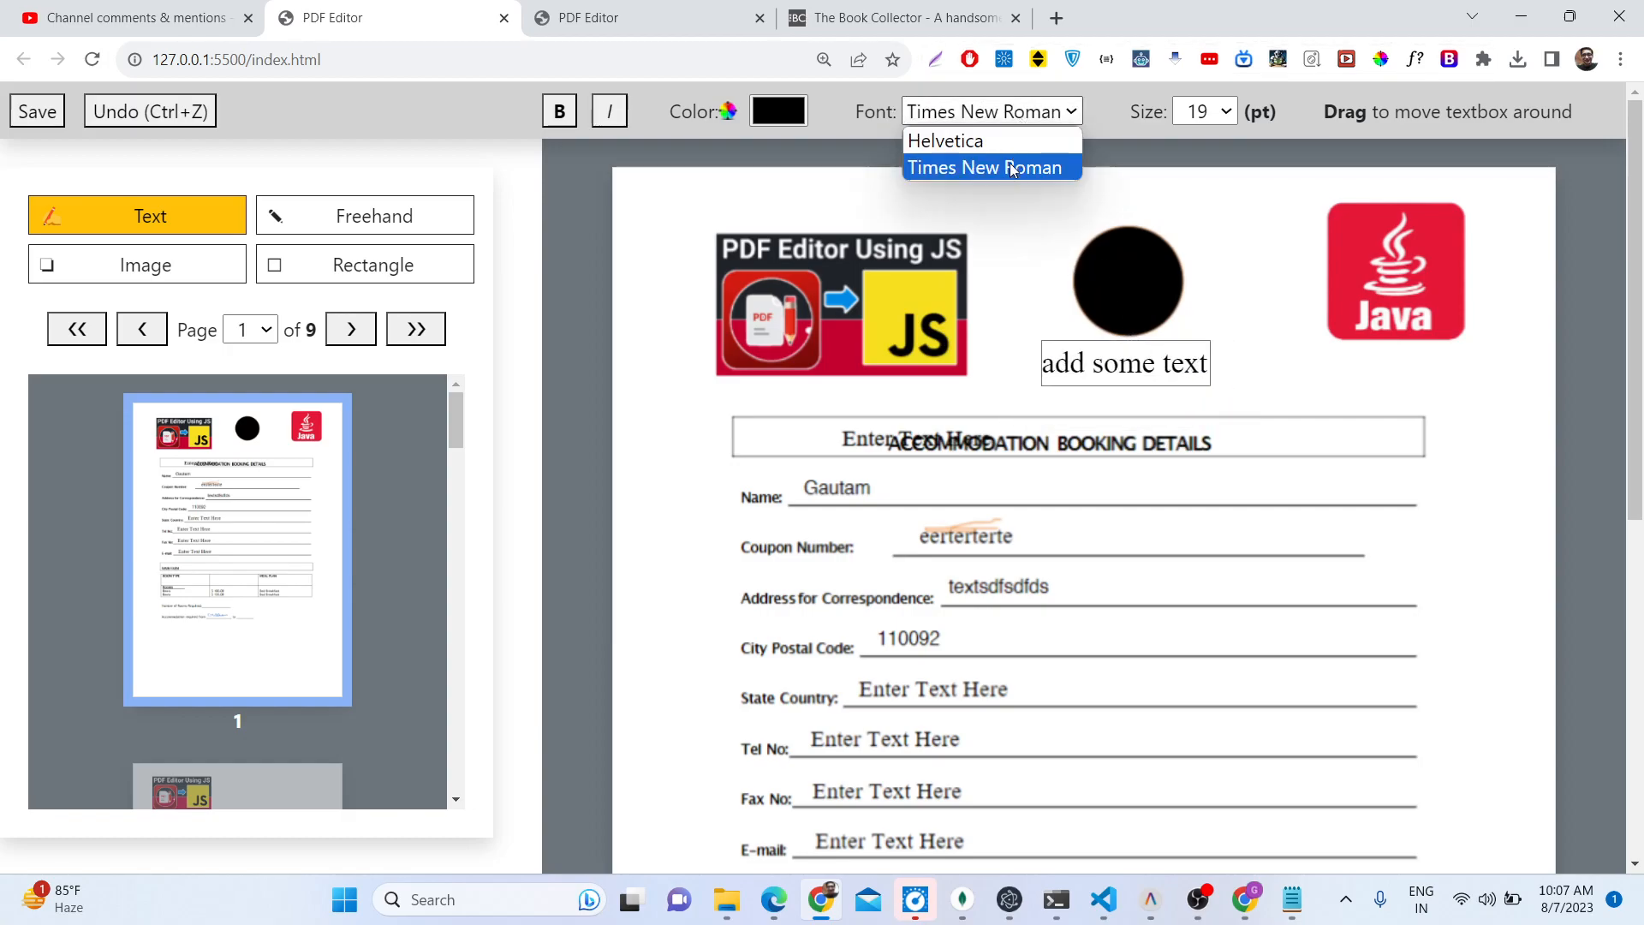
click(1204, 110)
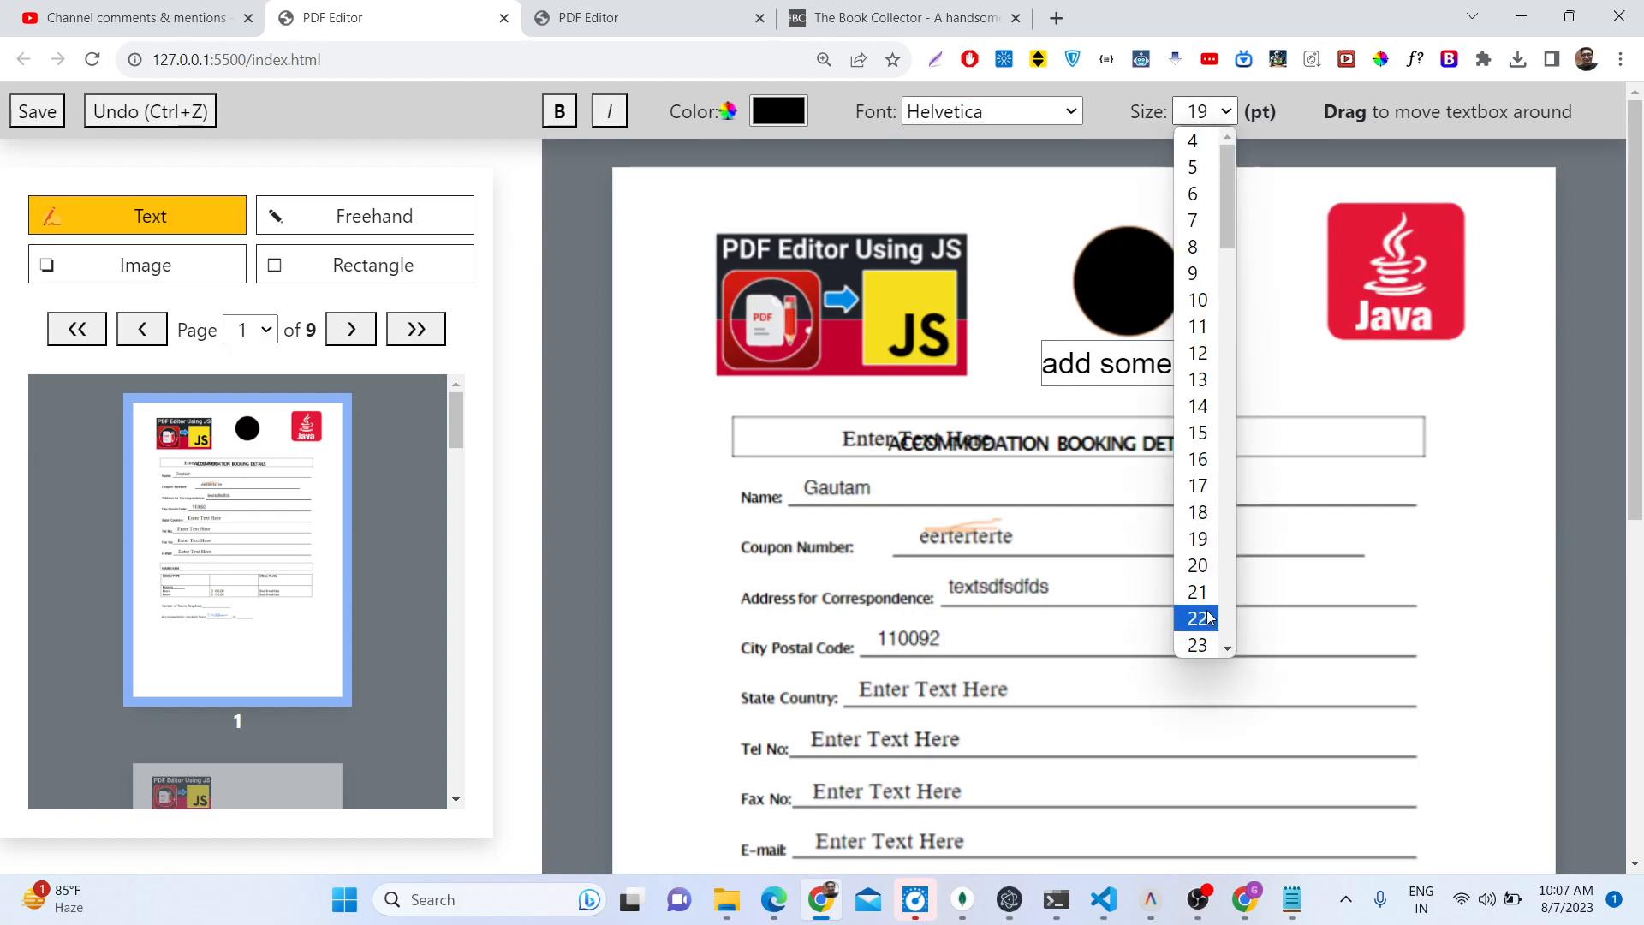
click(1198, 618)
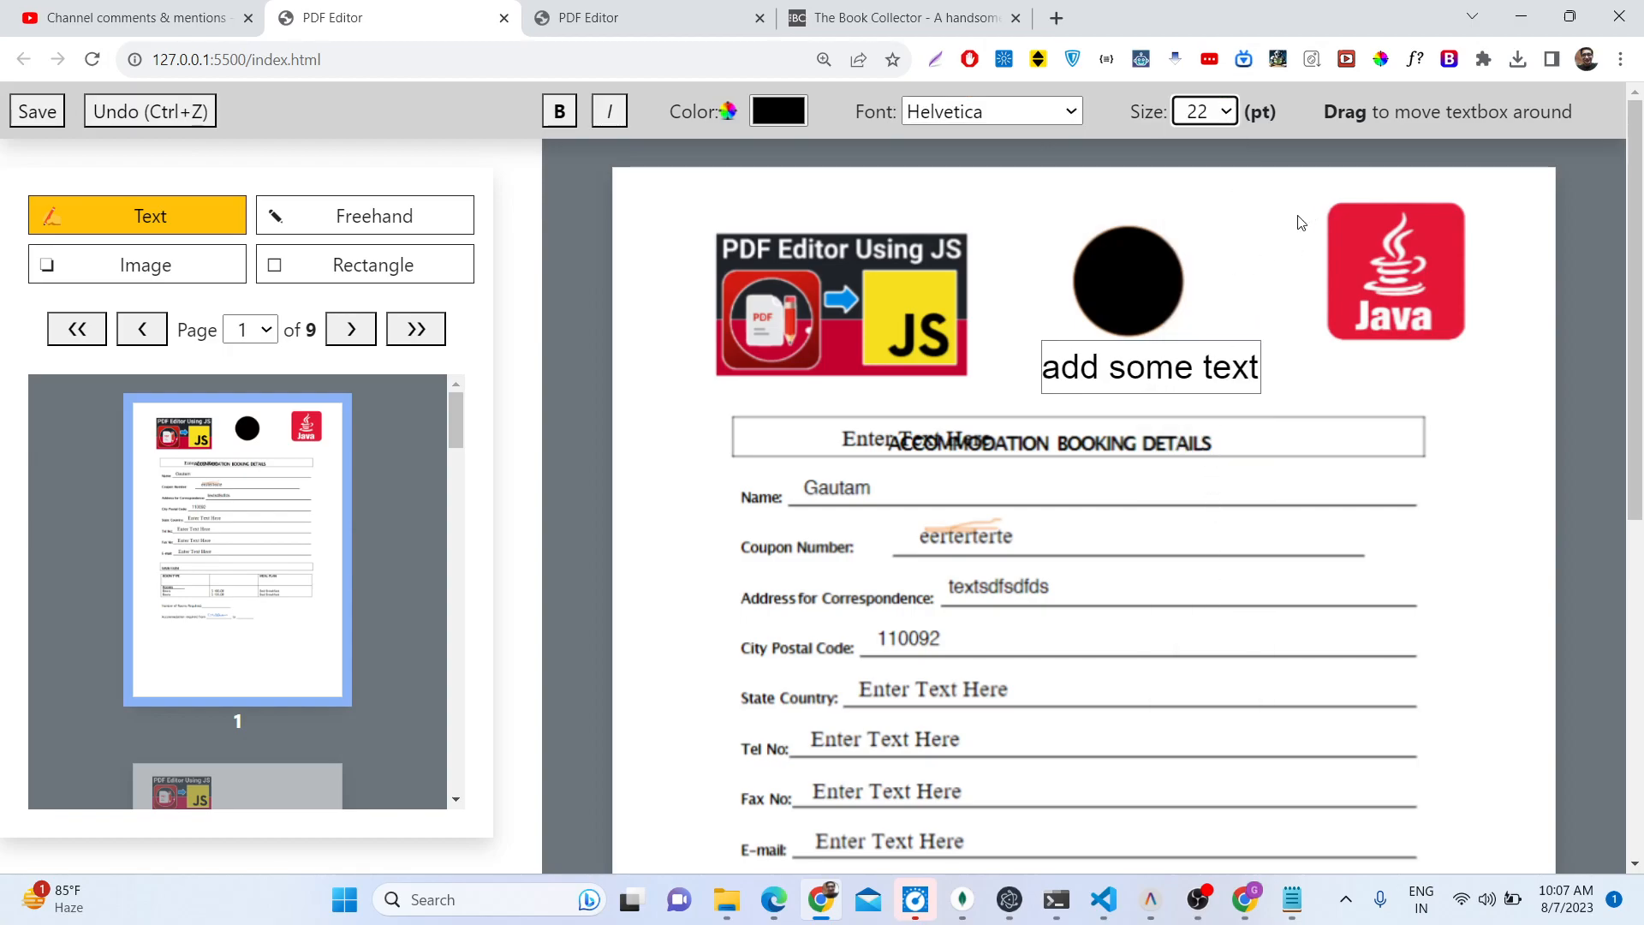
drag(1150, 367, 1041, 585)
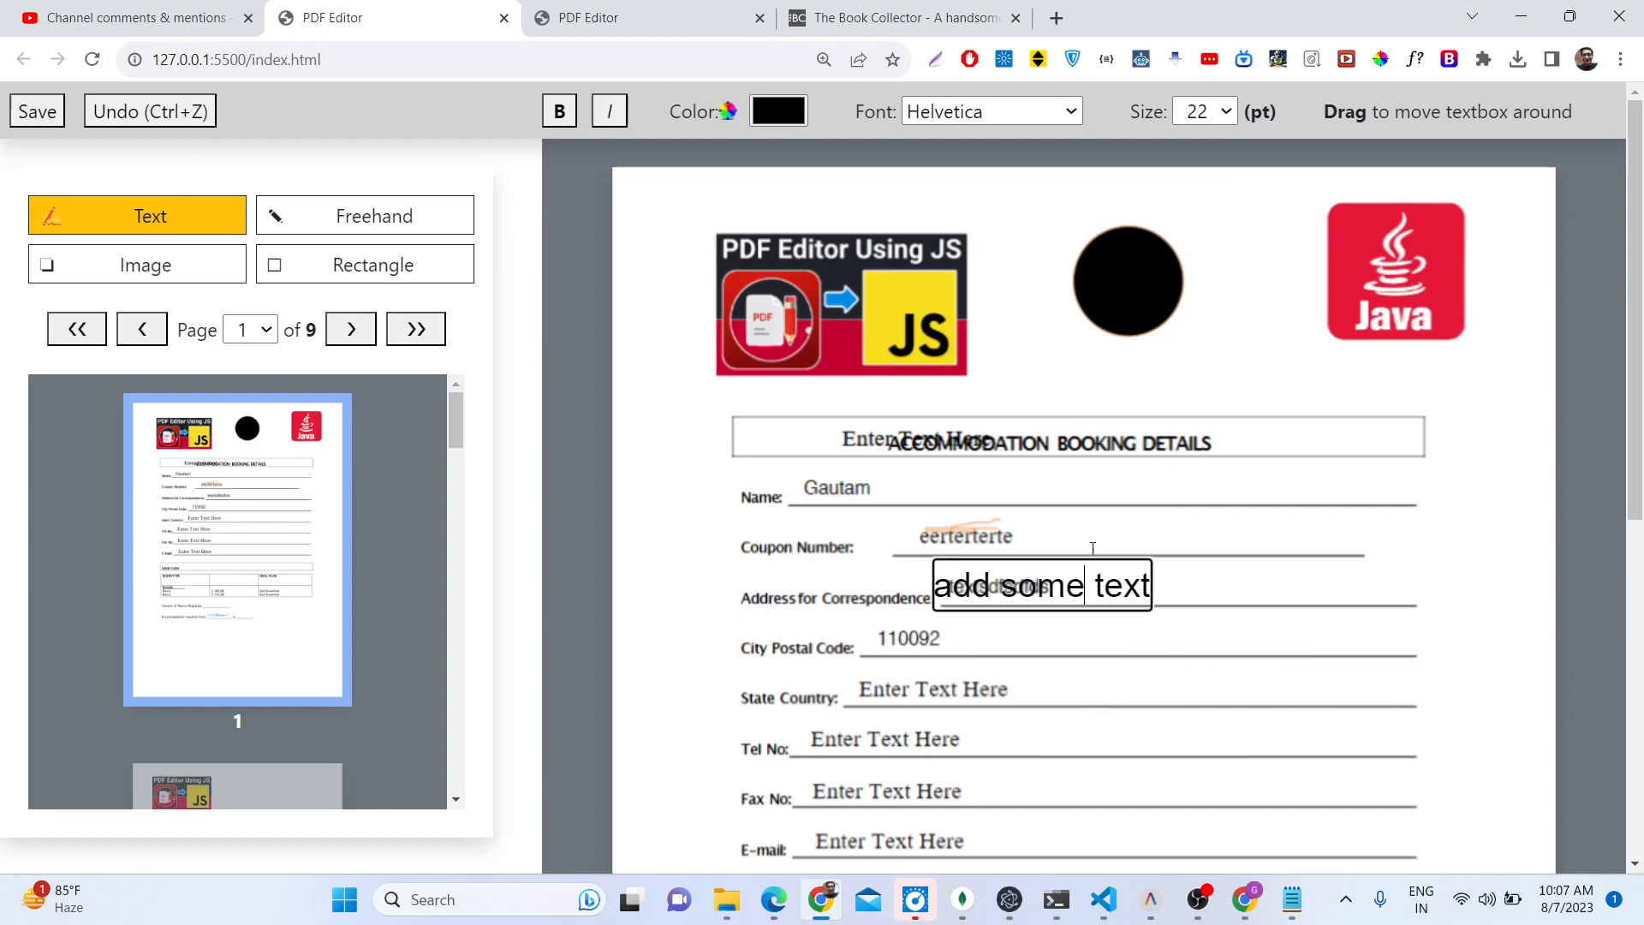
drag(1042, 585, 993, 253)
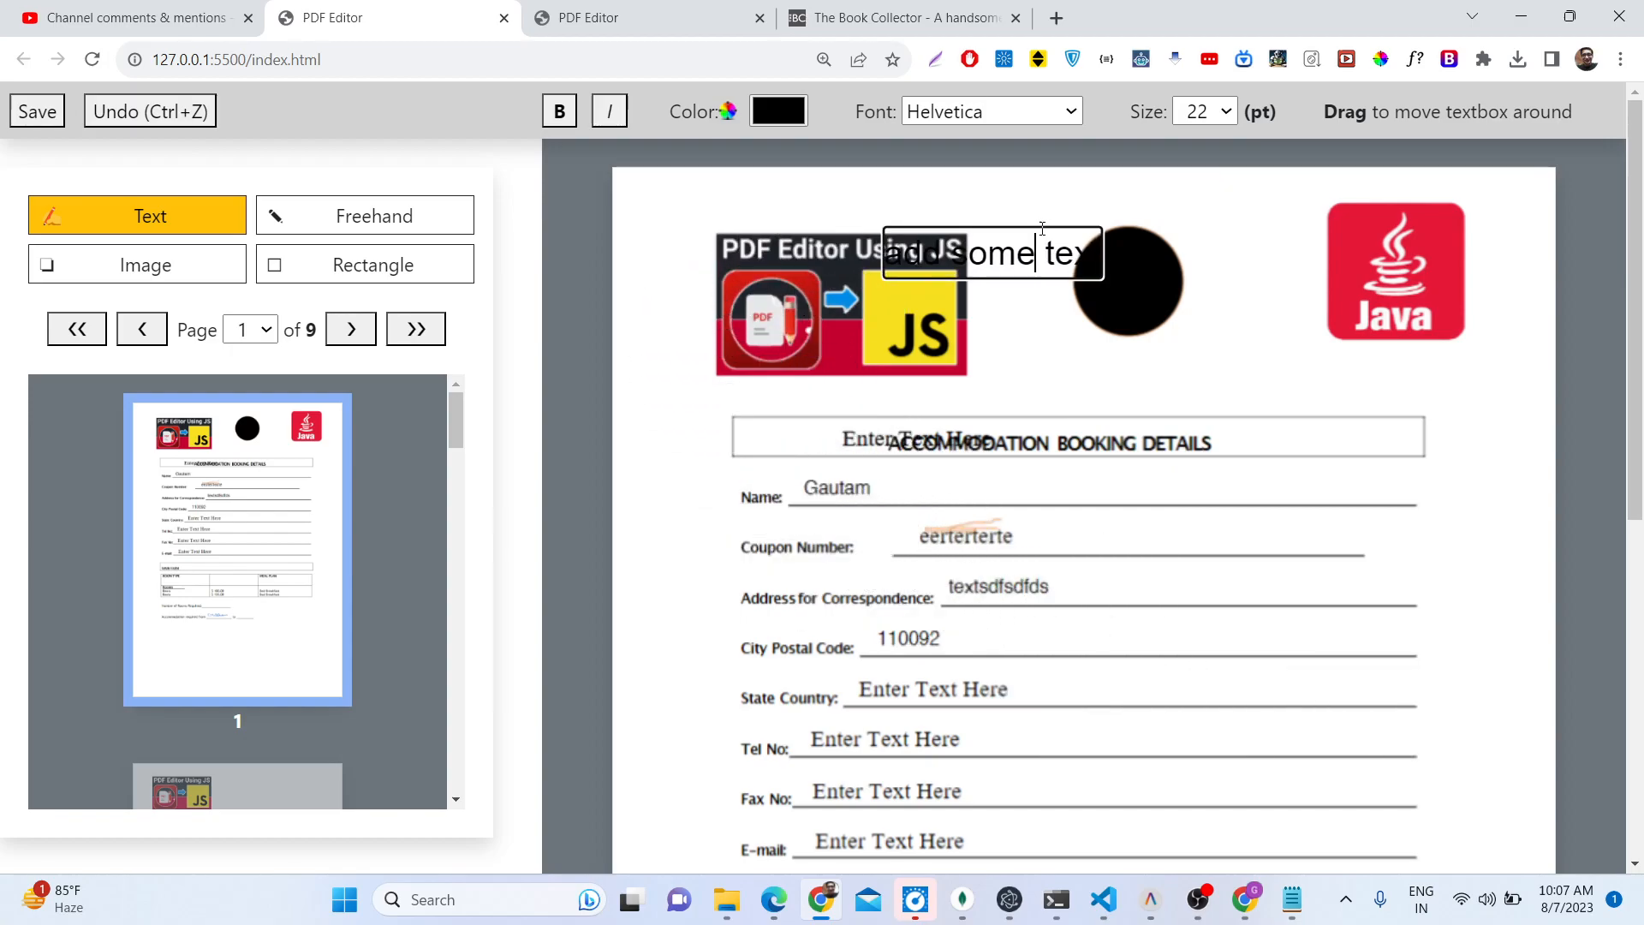
scroll(down, 3)
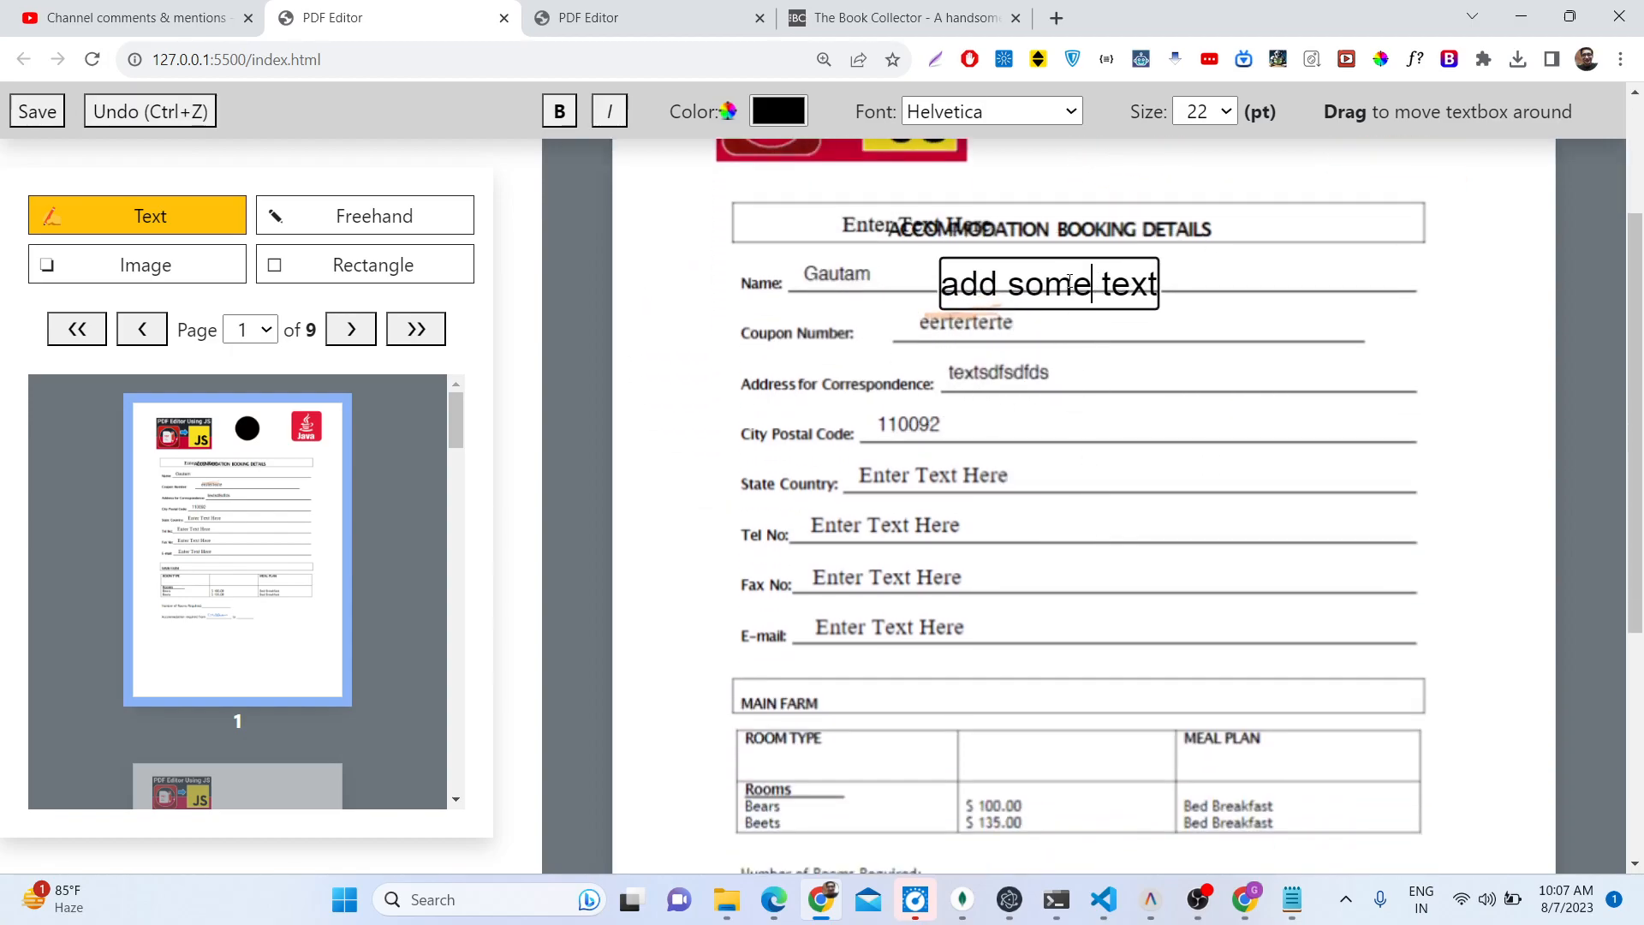
drag(1049, 284, 854, 561)
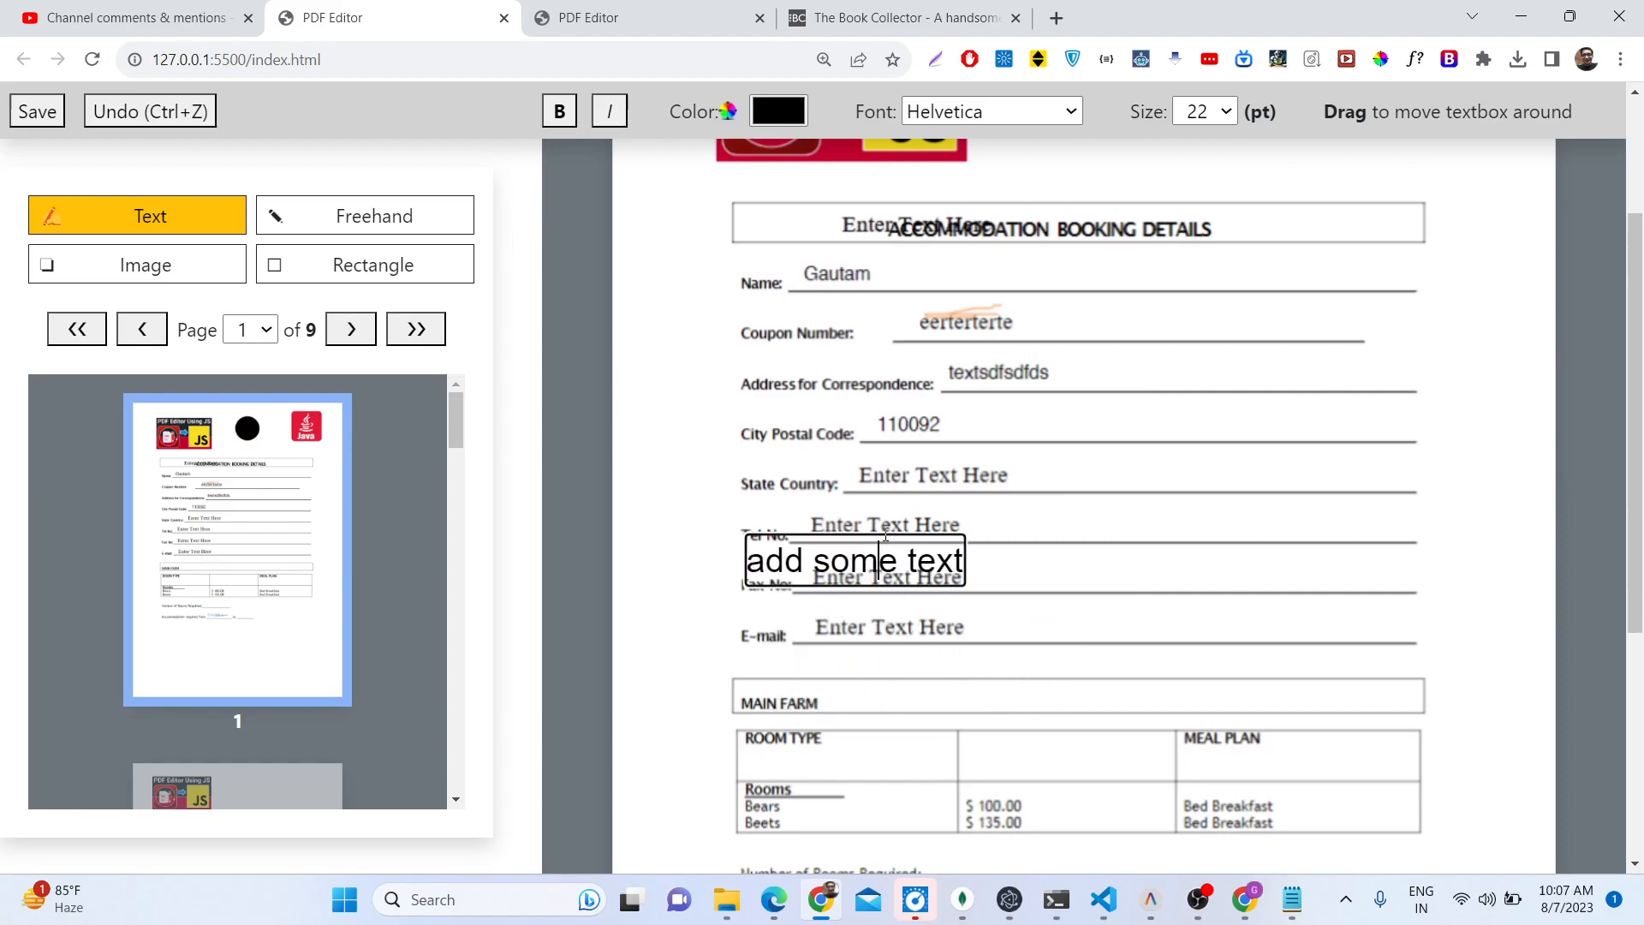
drag(853, 561, 923, 576)
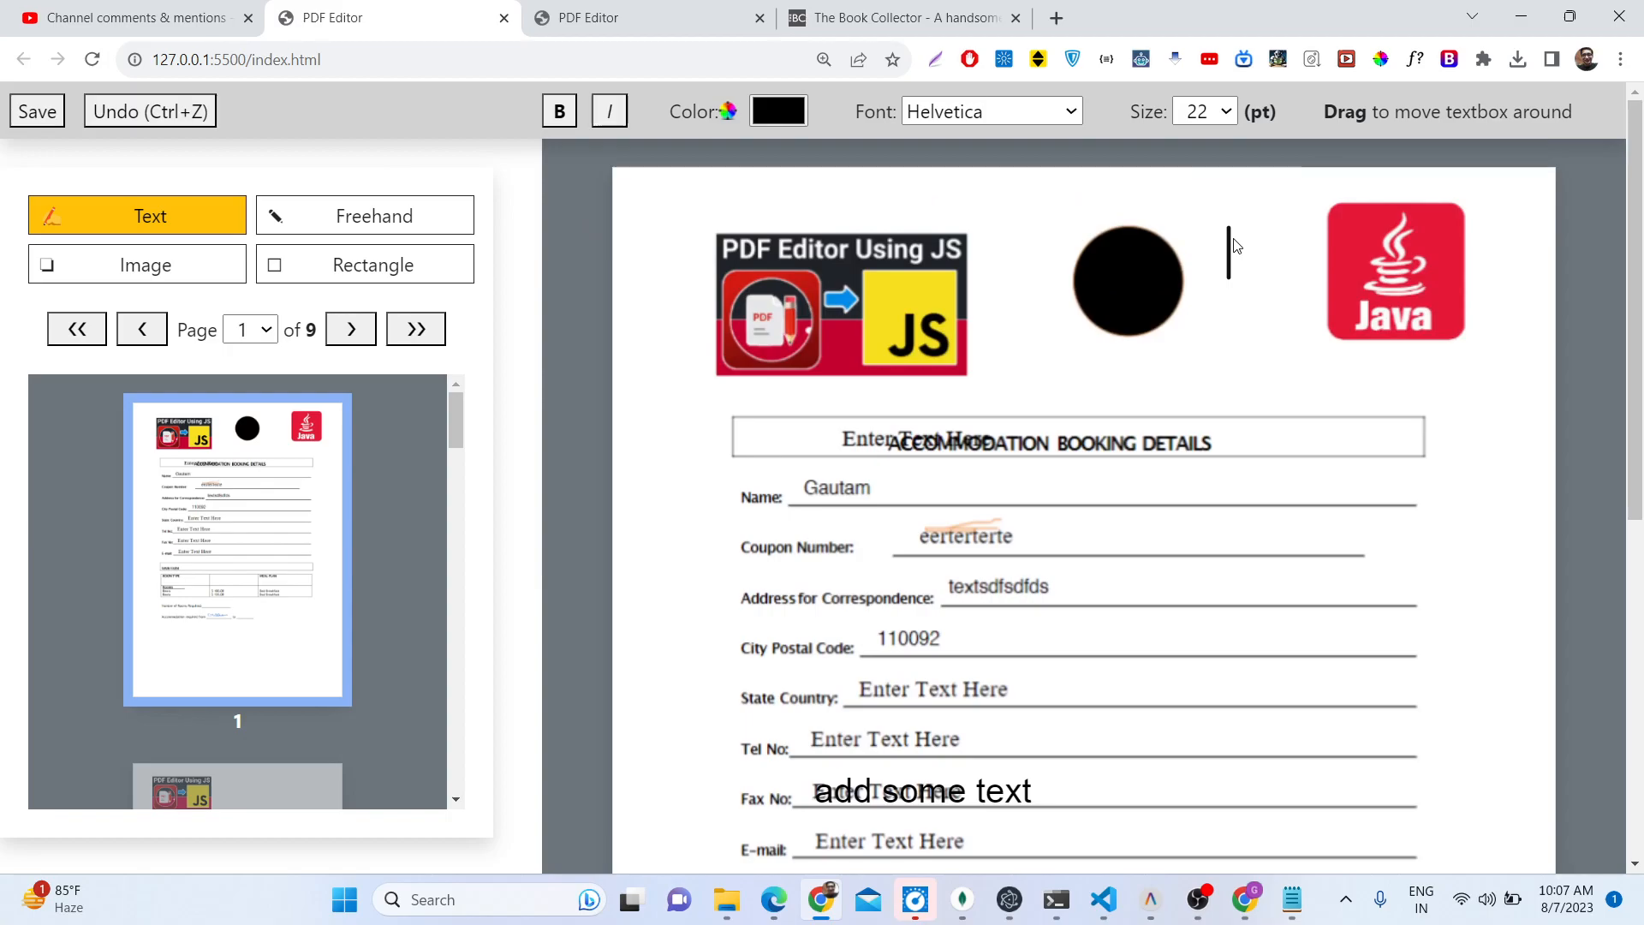
Step: Add a text box reading 'dsfsdfsdfdsfsd' beside the correspondence address
scroll(down, 3)
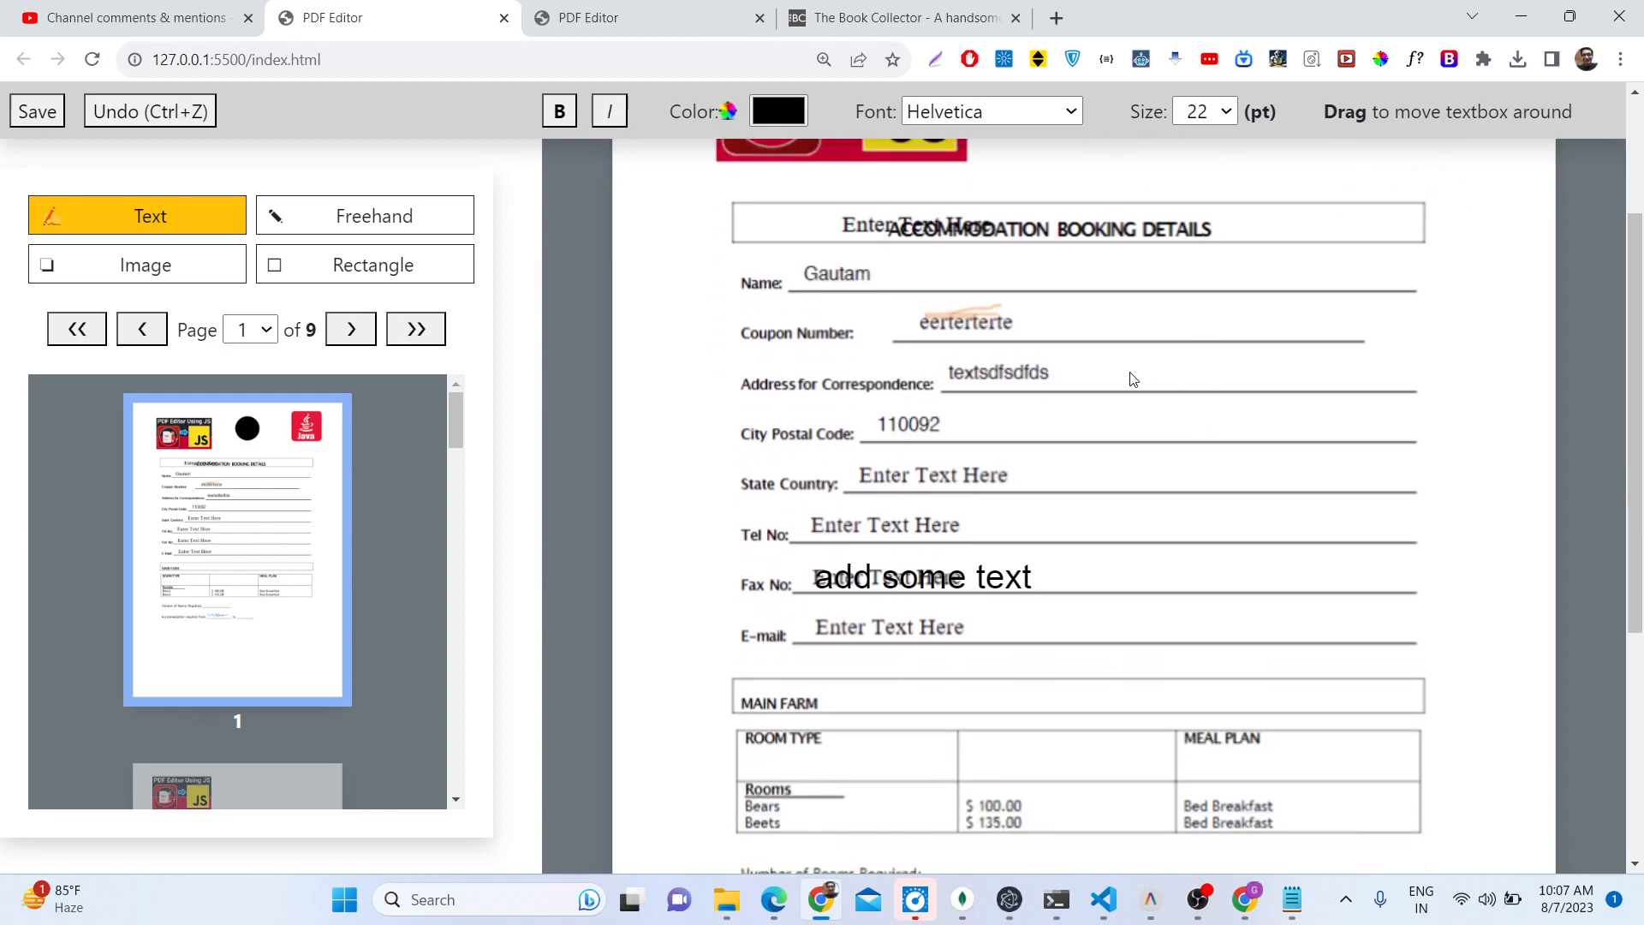
click(1130, 403)
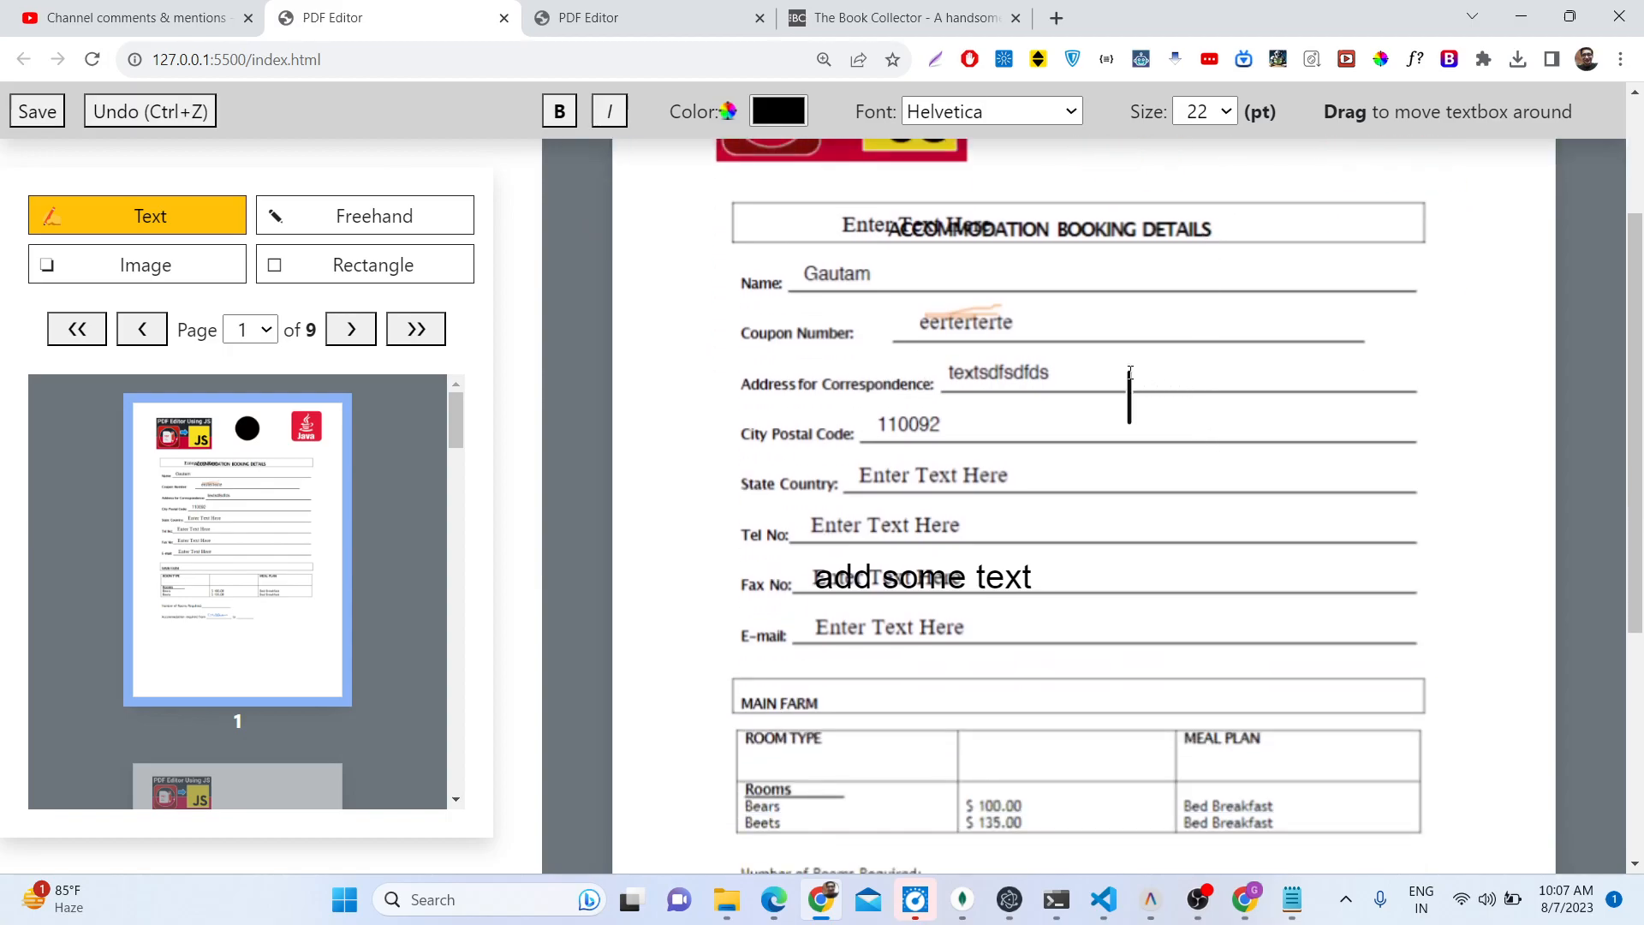
text(dsfsdfsdfdsfsd)
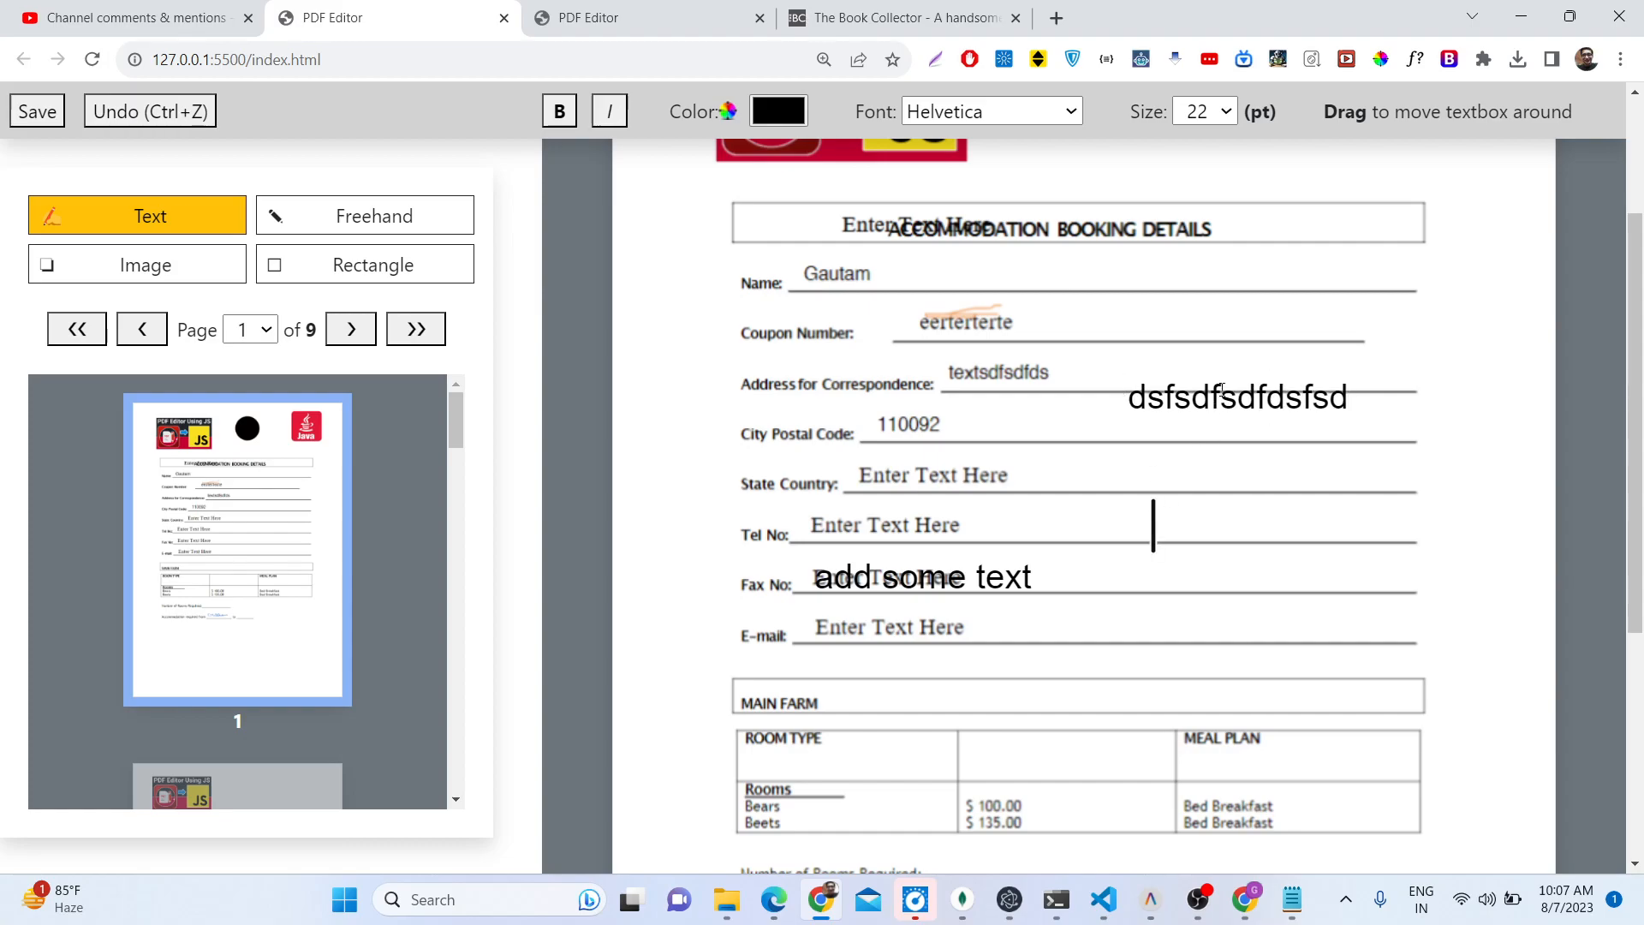
scroll(down, 3)
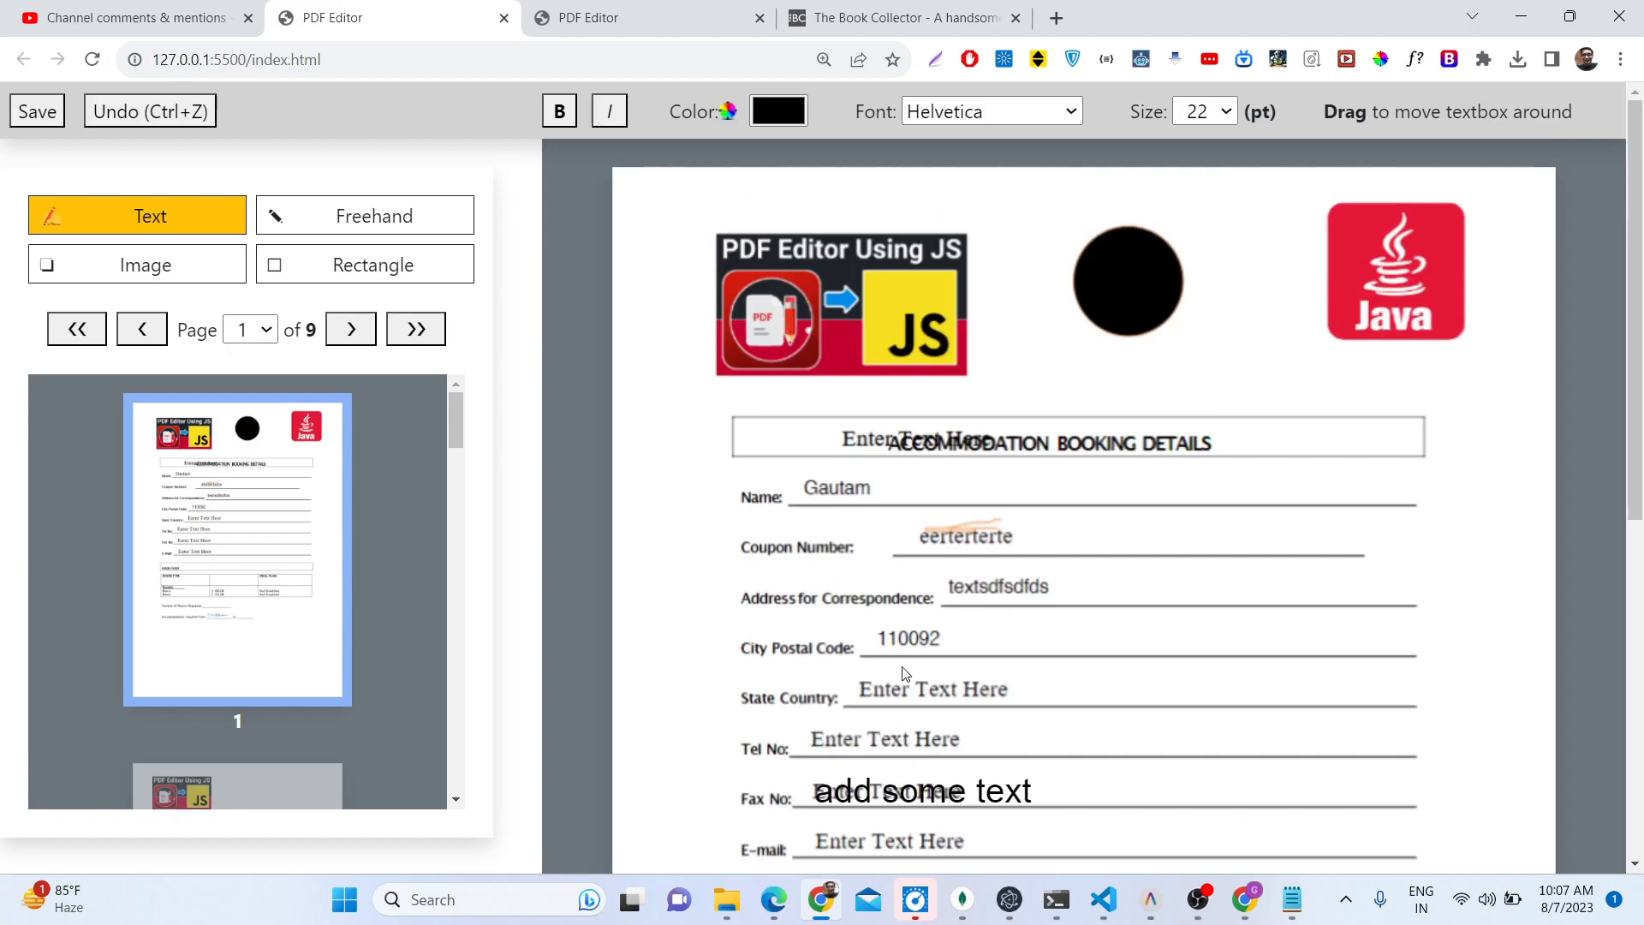
mouse_move(779, 111)
text(sdfsdf)
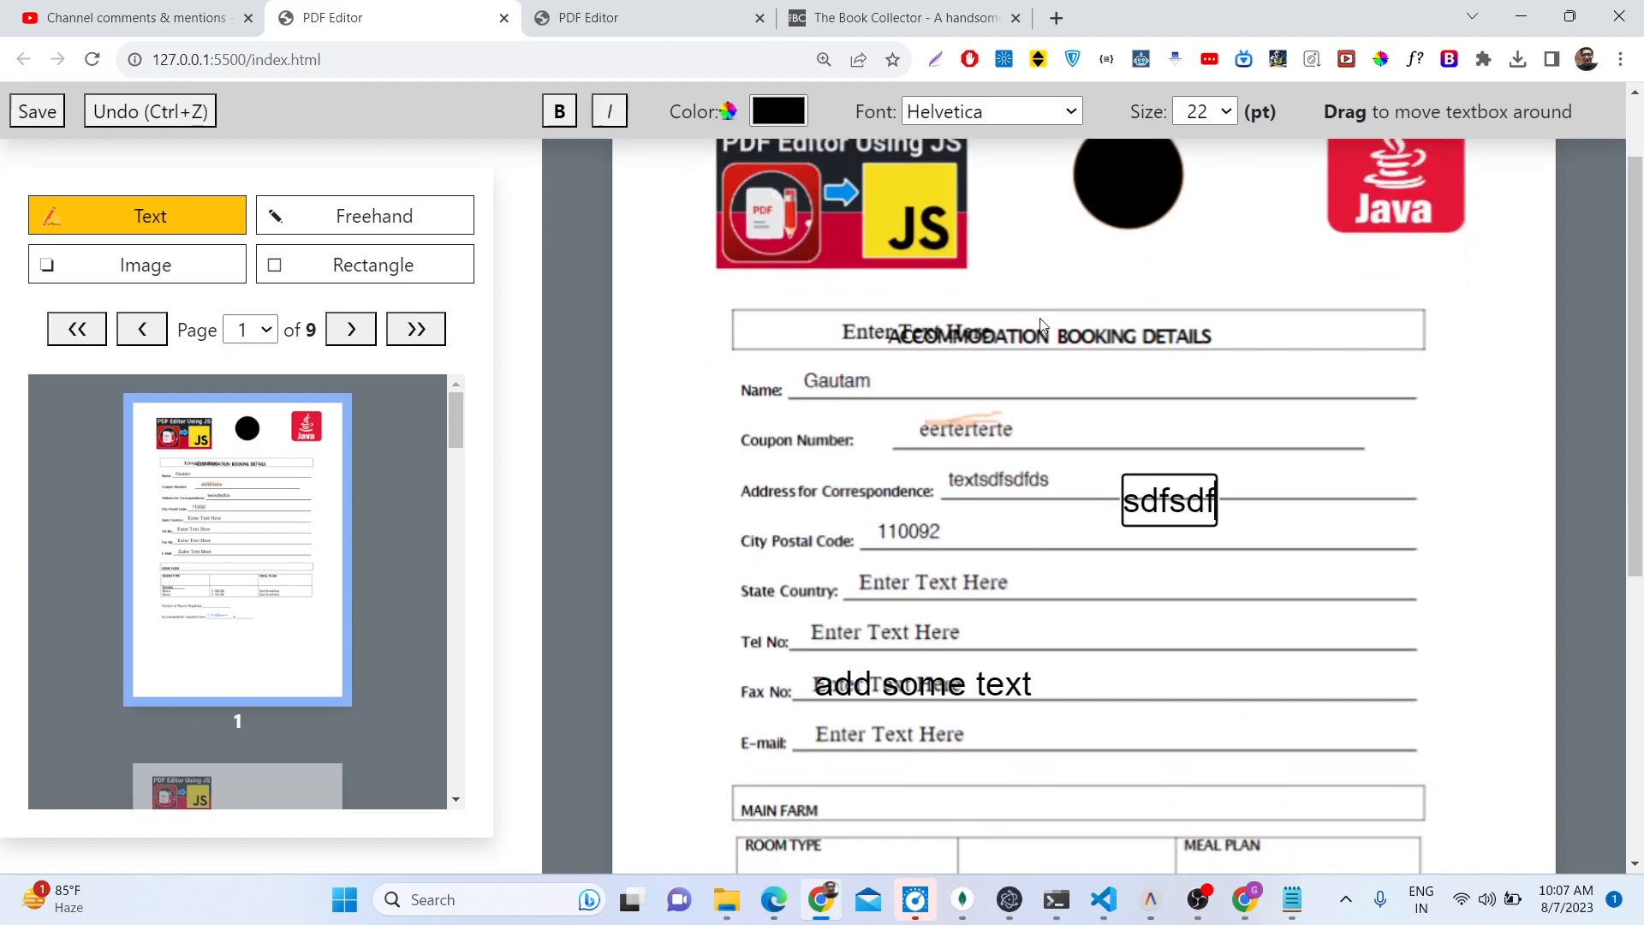
Step: Color the 'sdfsdfsdf' label green, make it bold italic, and move it under the Java logo
click(779, 110)
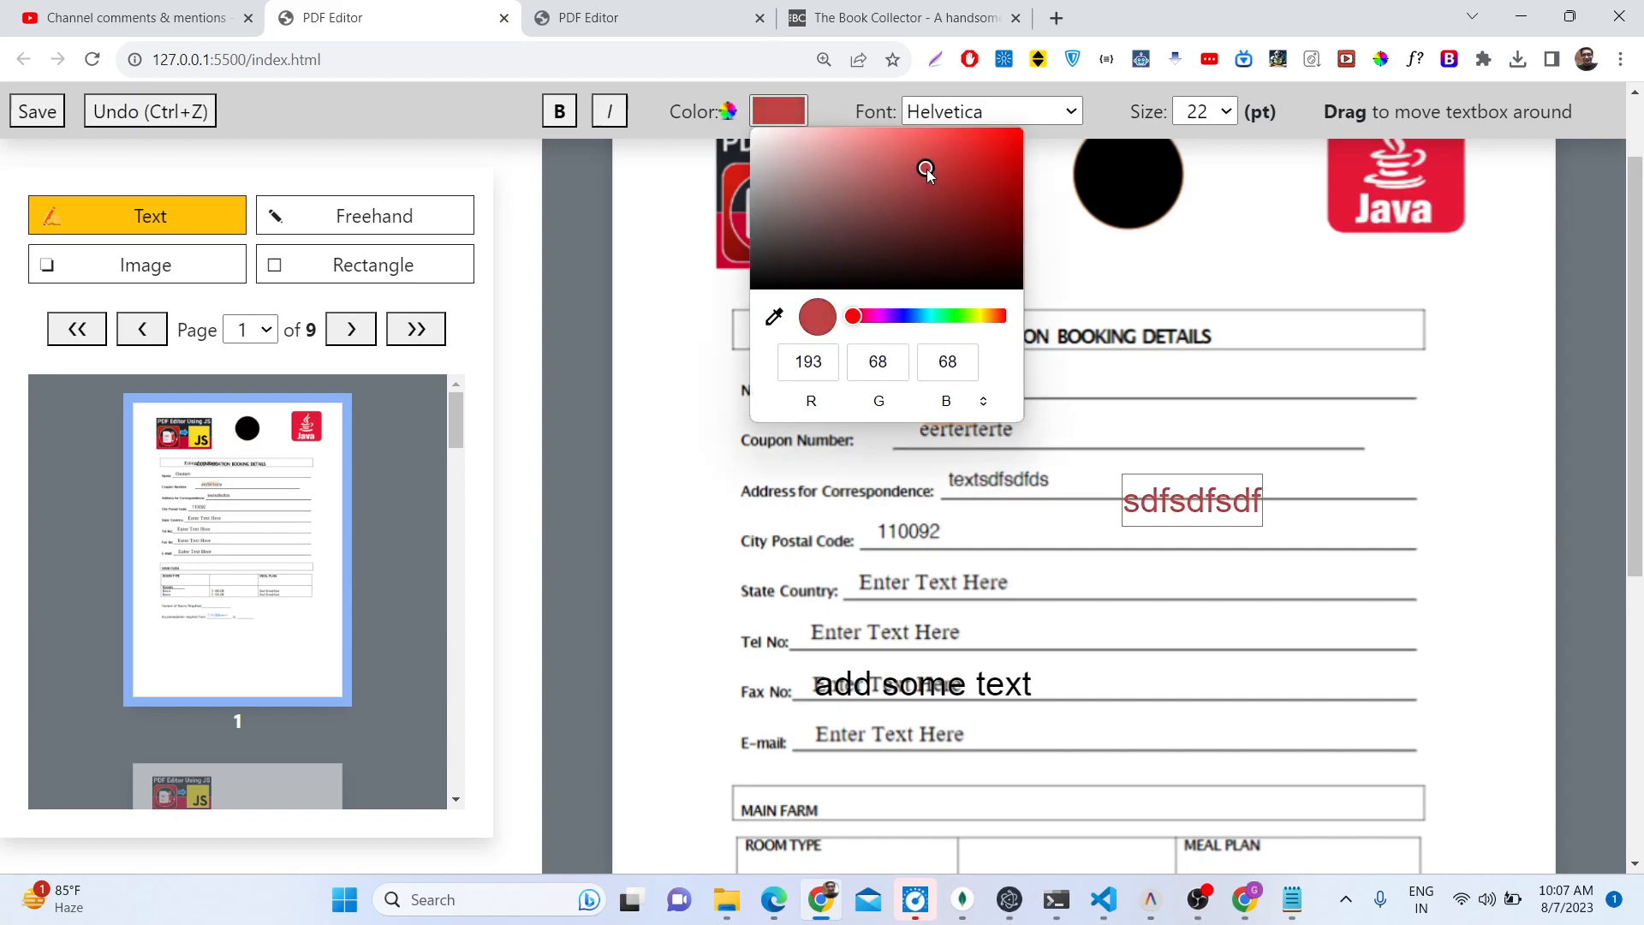
click(969, 316)
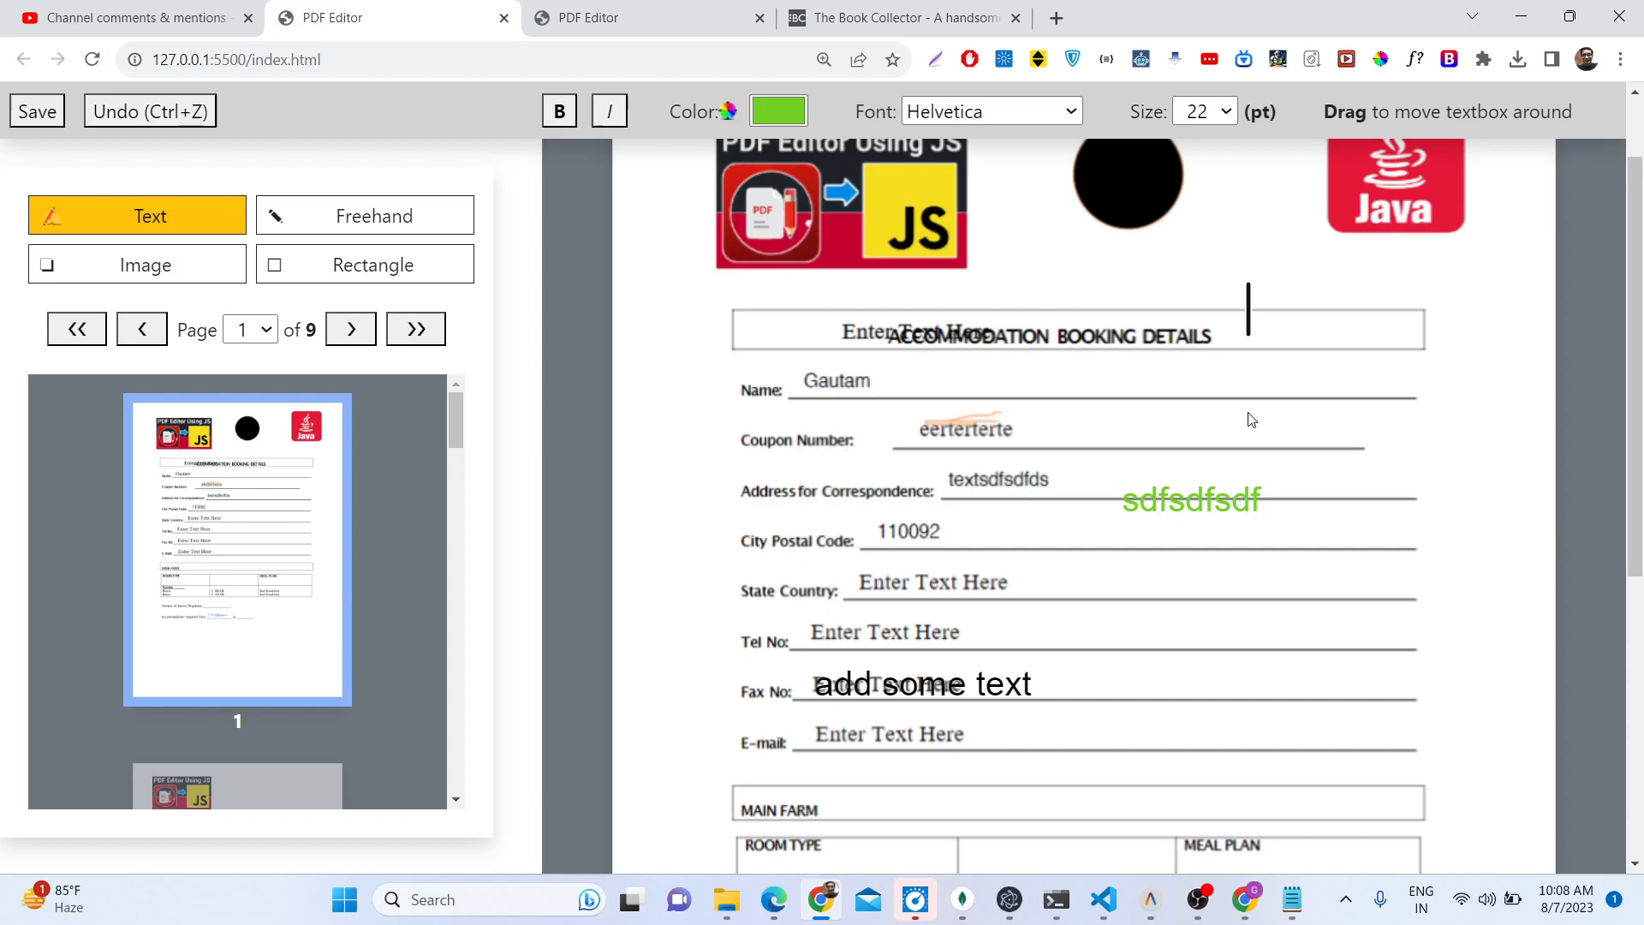
drag(1191, 500, 1380, 277)
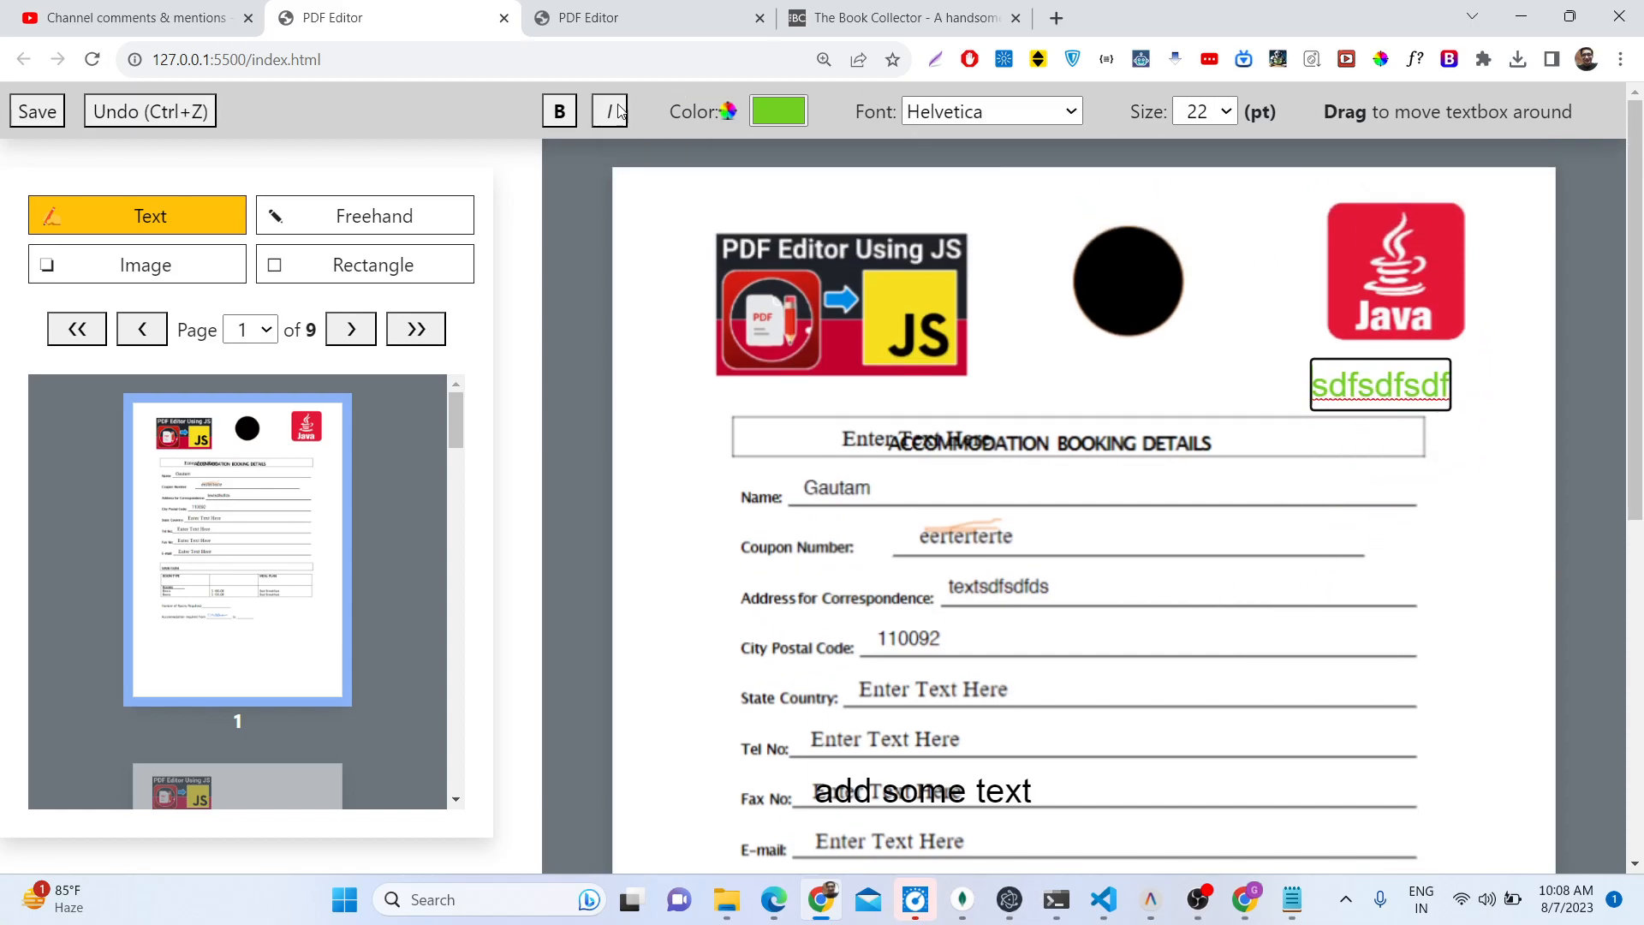
click(610, 110)
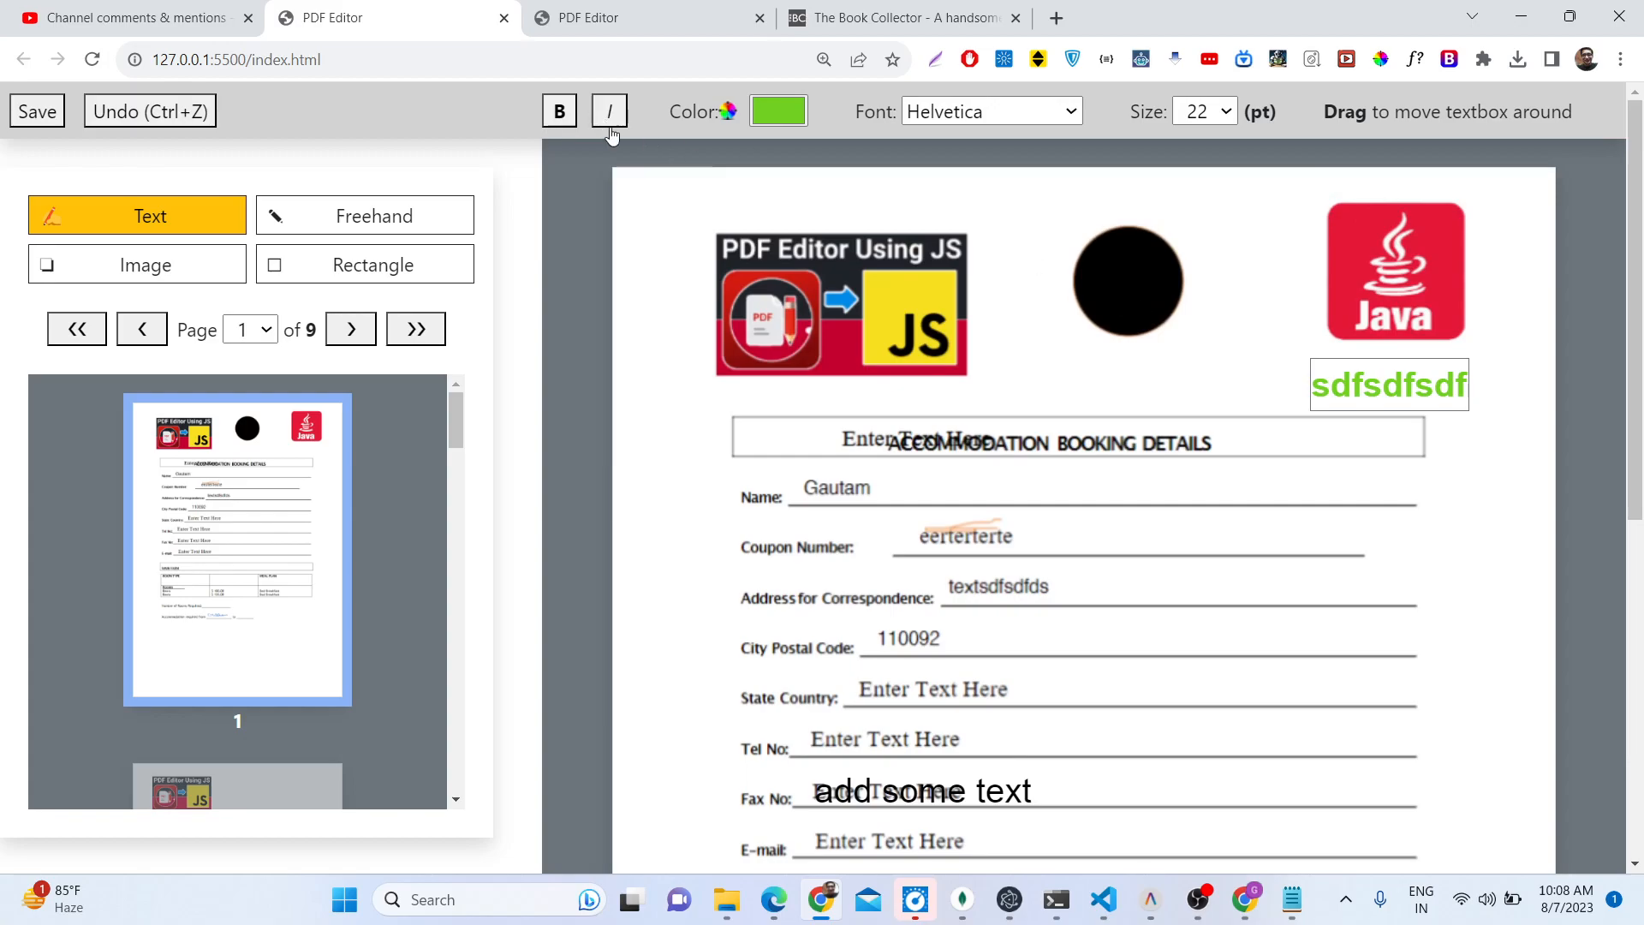
click(991, 111)
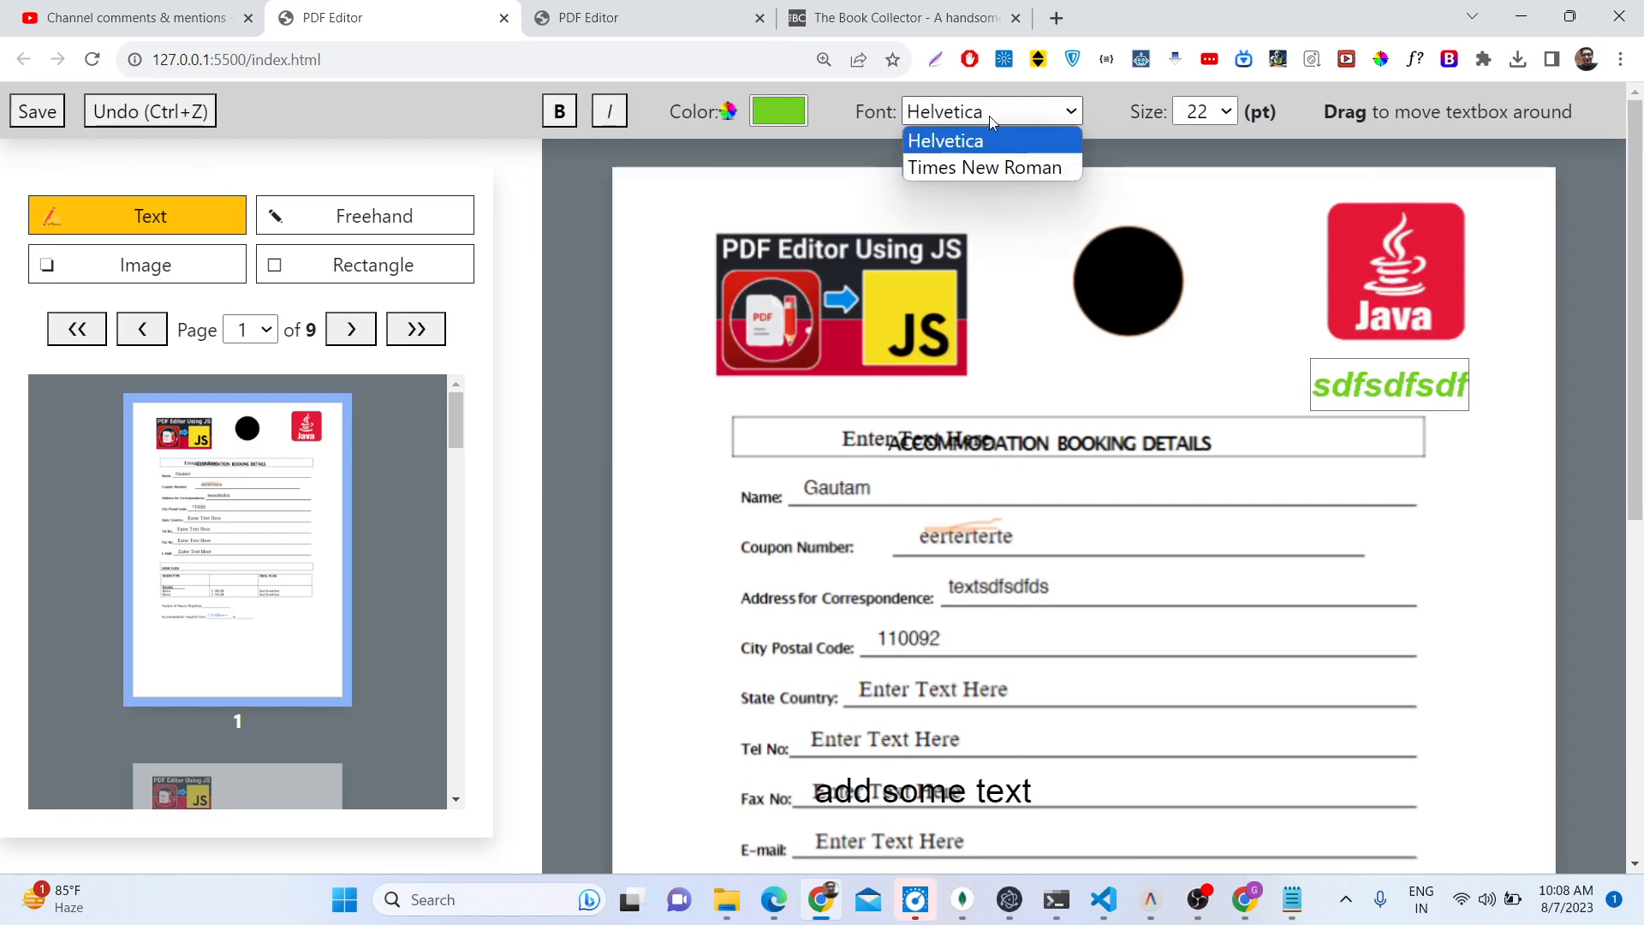
click(946, 140)
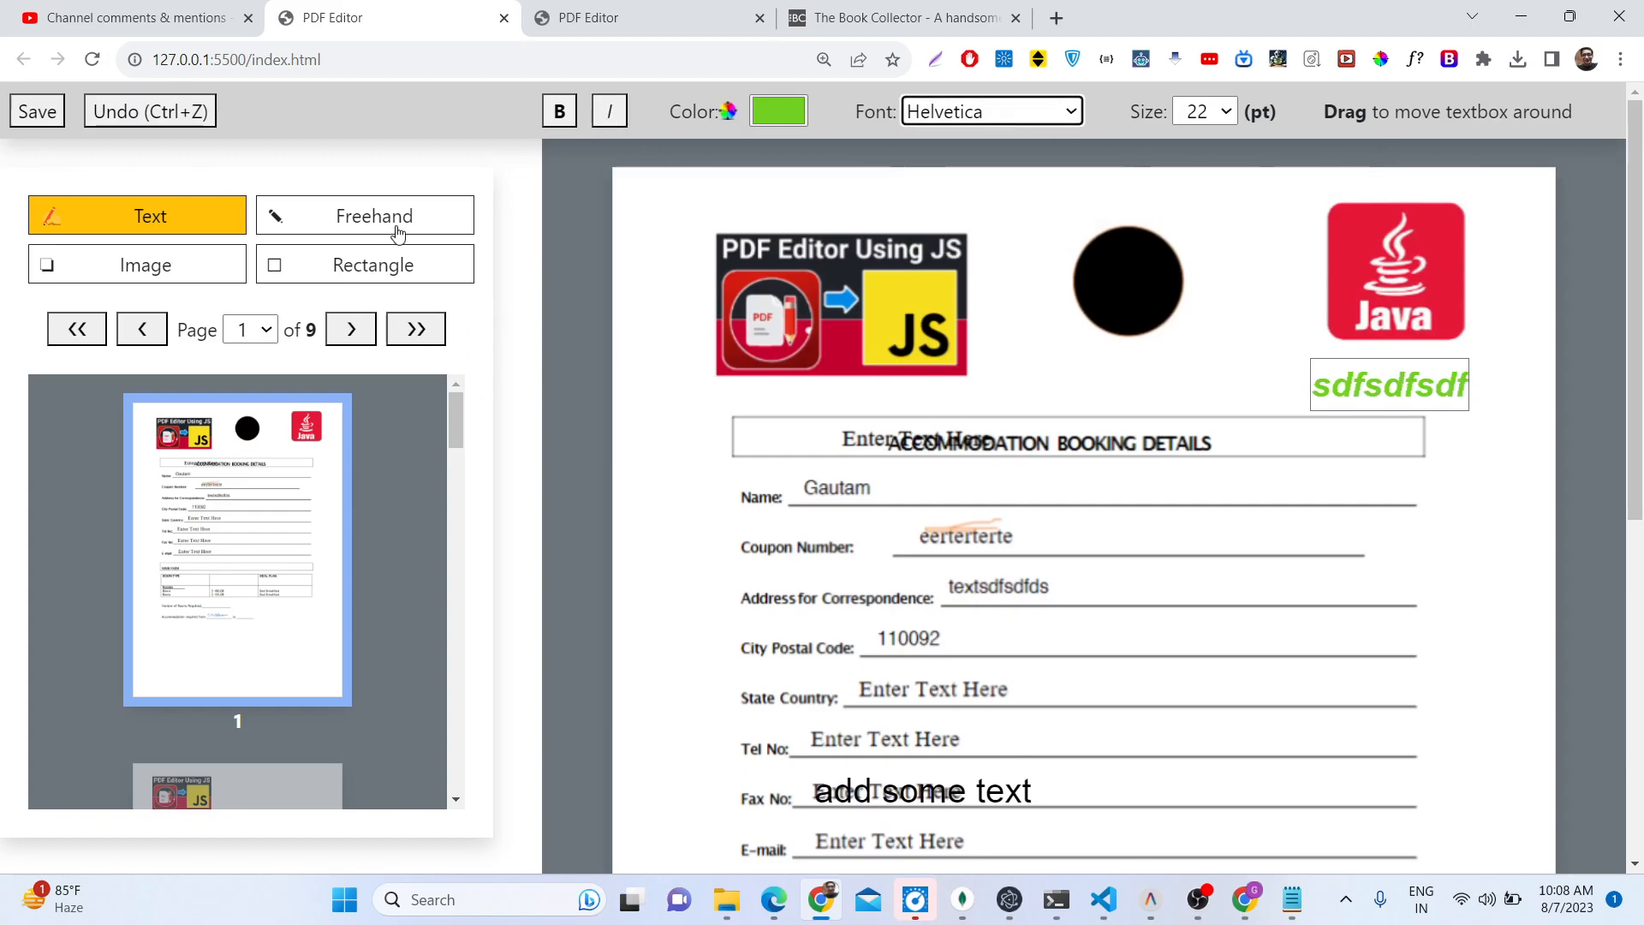
Step: Draw freehand signature strokes on page 1, including a thick one right of the date line
click(365, 215)
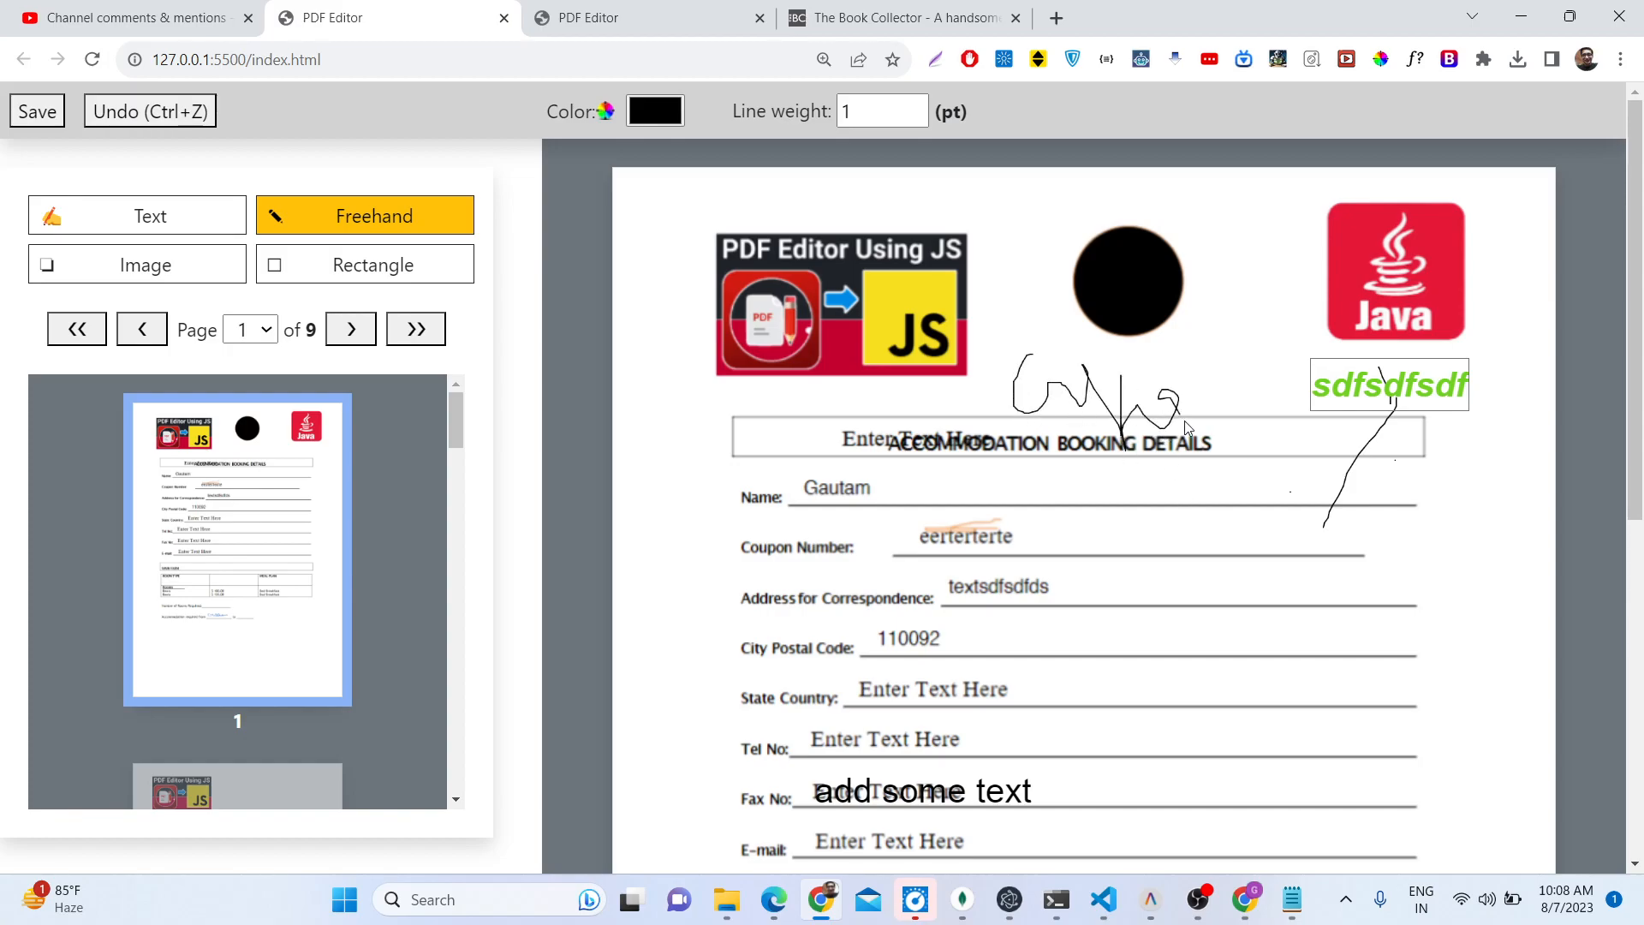
scroll(down, 3)
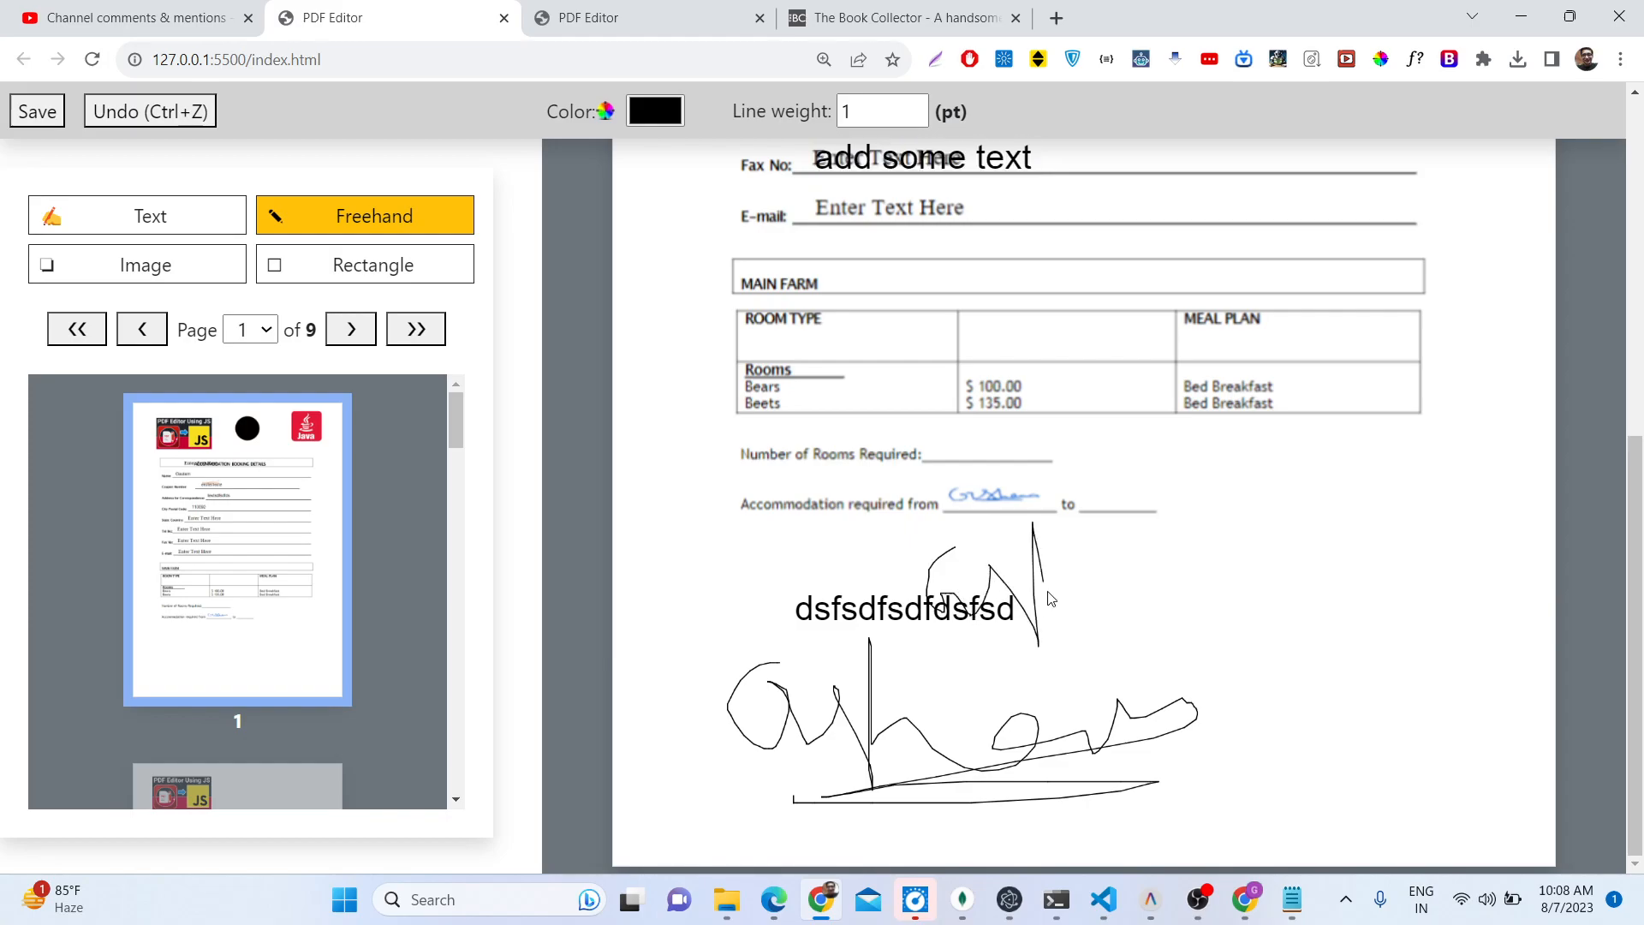
drag(1038, 603, 1200, 588)
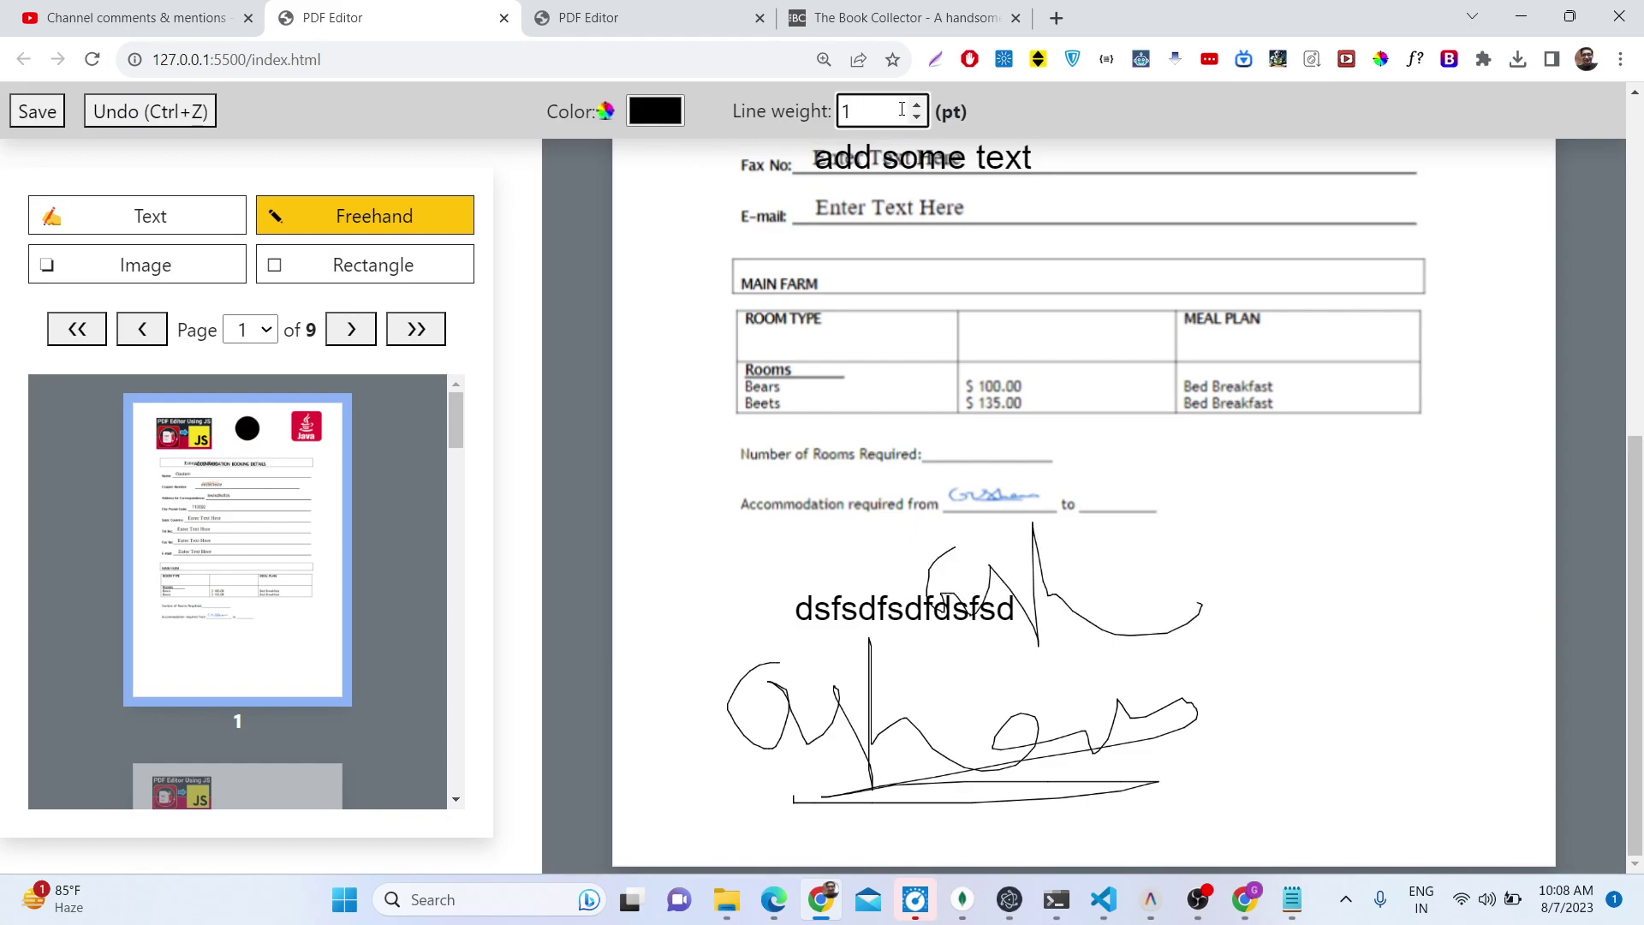
text(0)
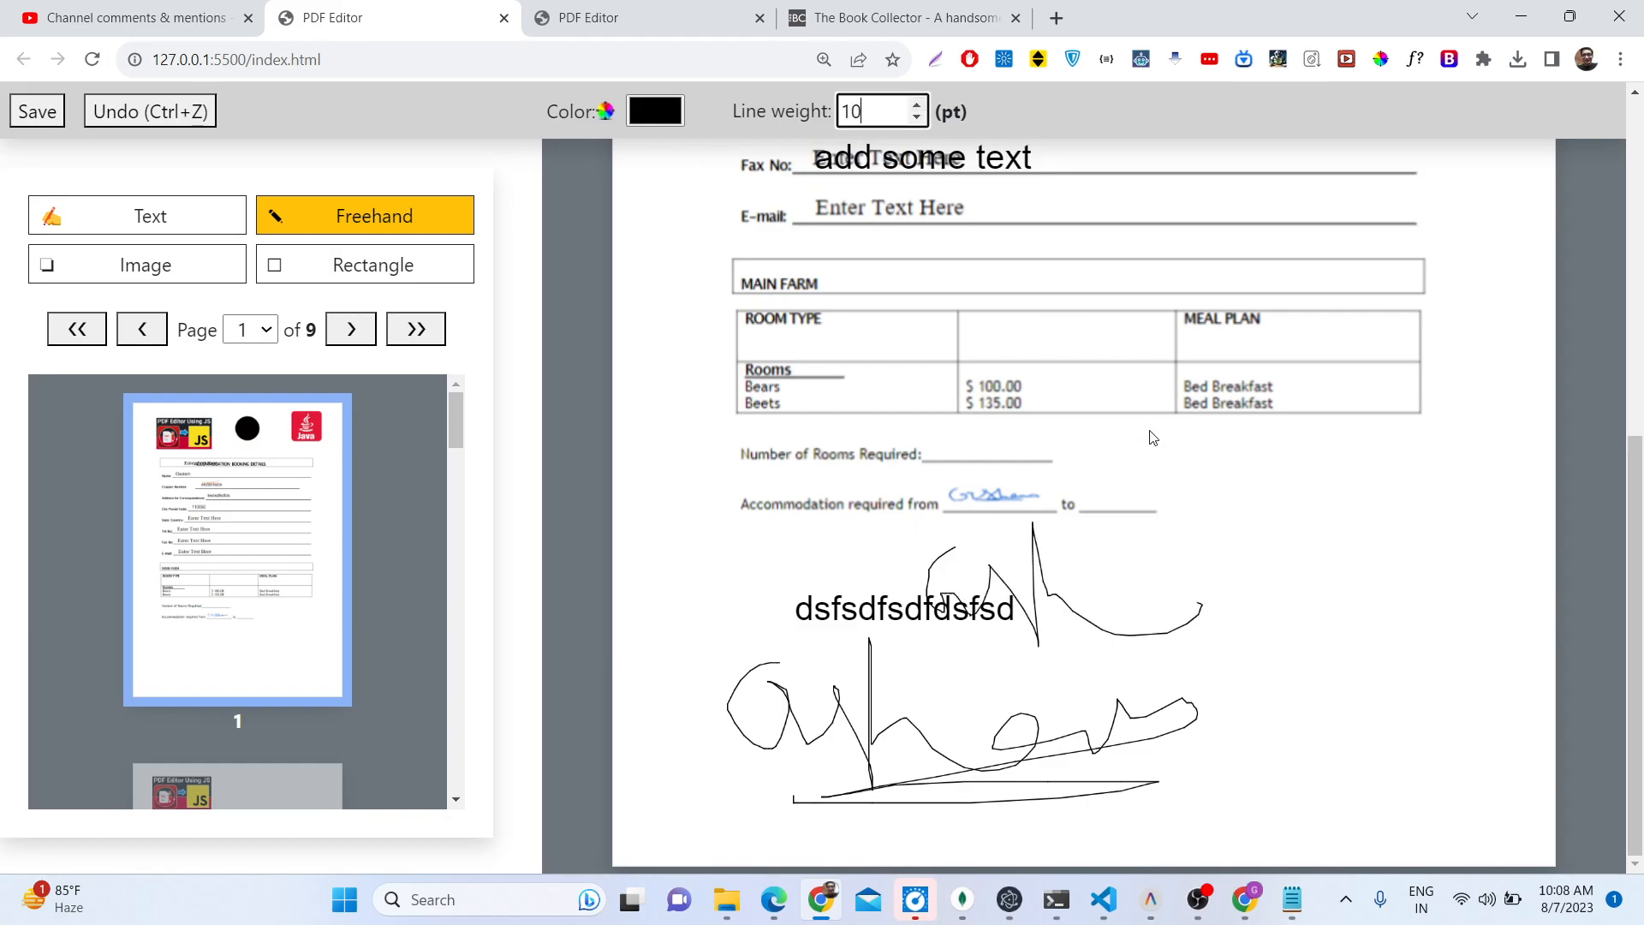
drag(1185, 462, 1317, 524)
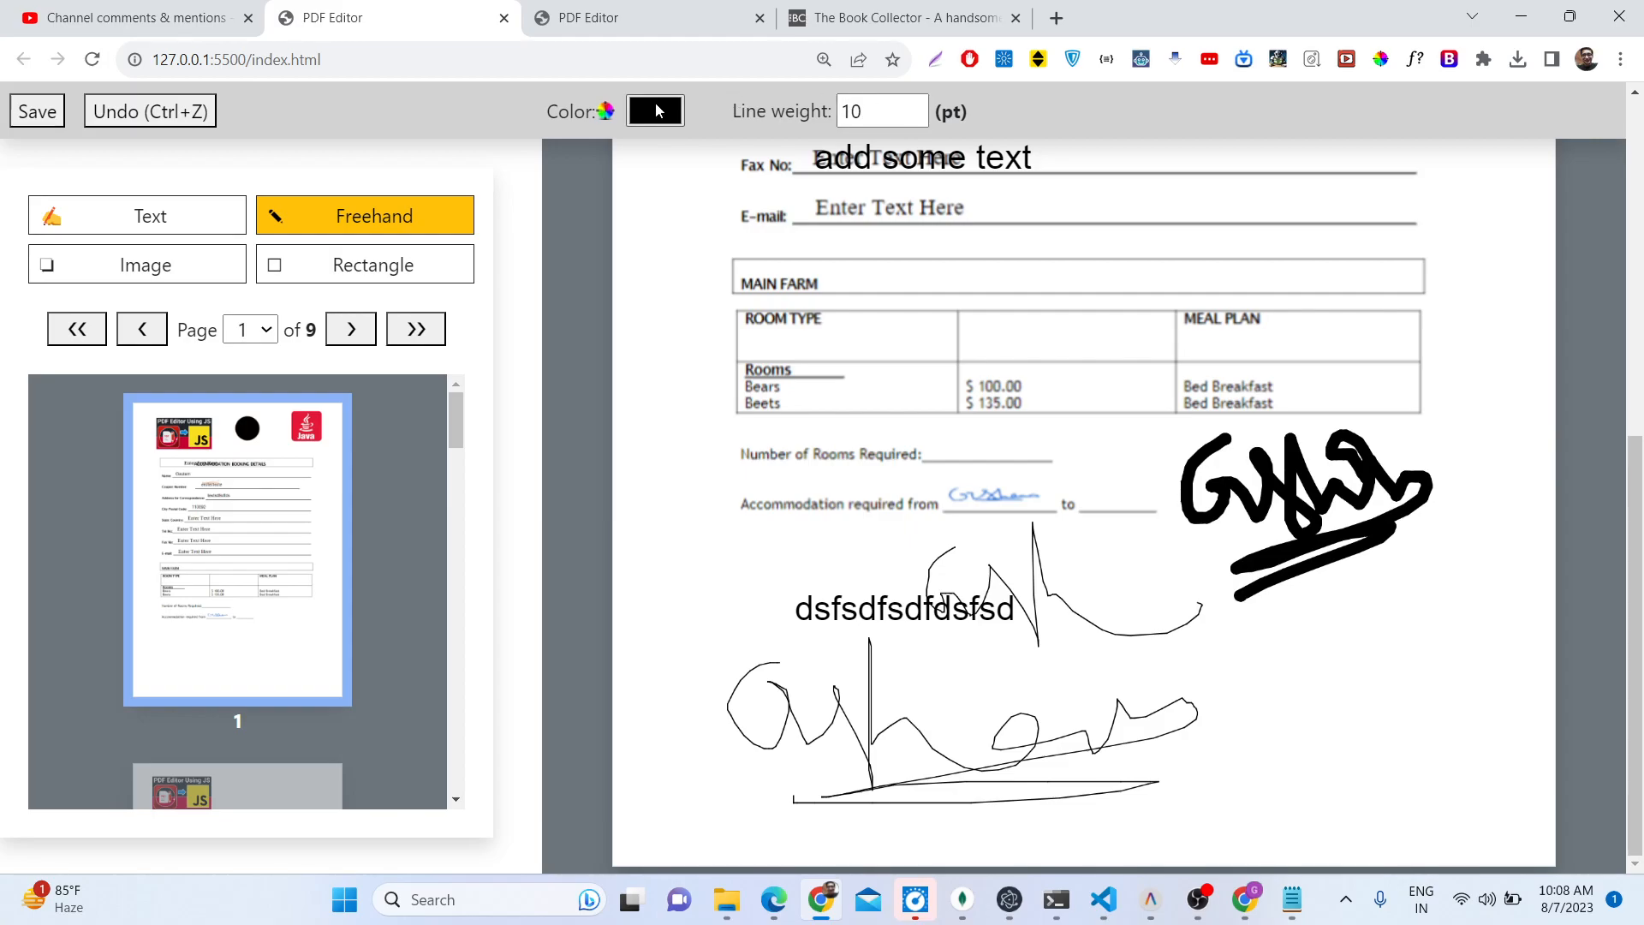
click(654, 111)
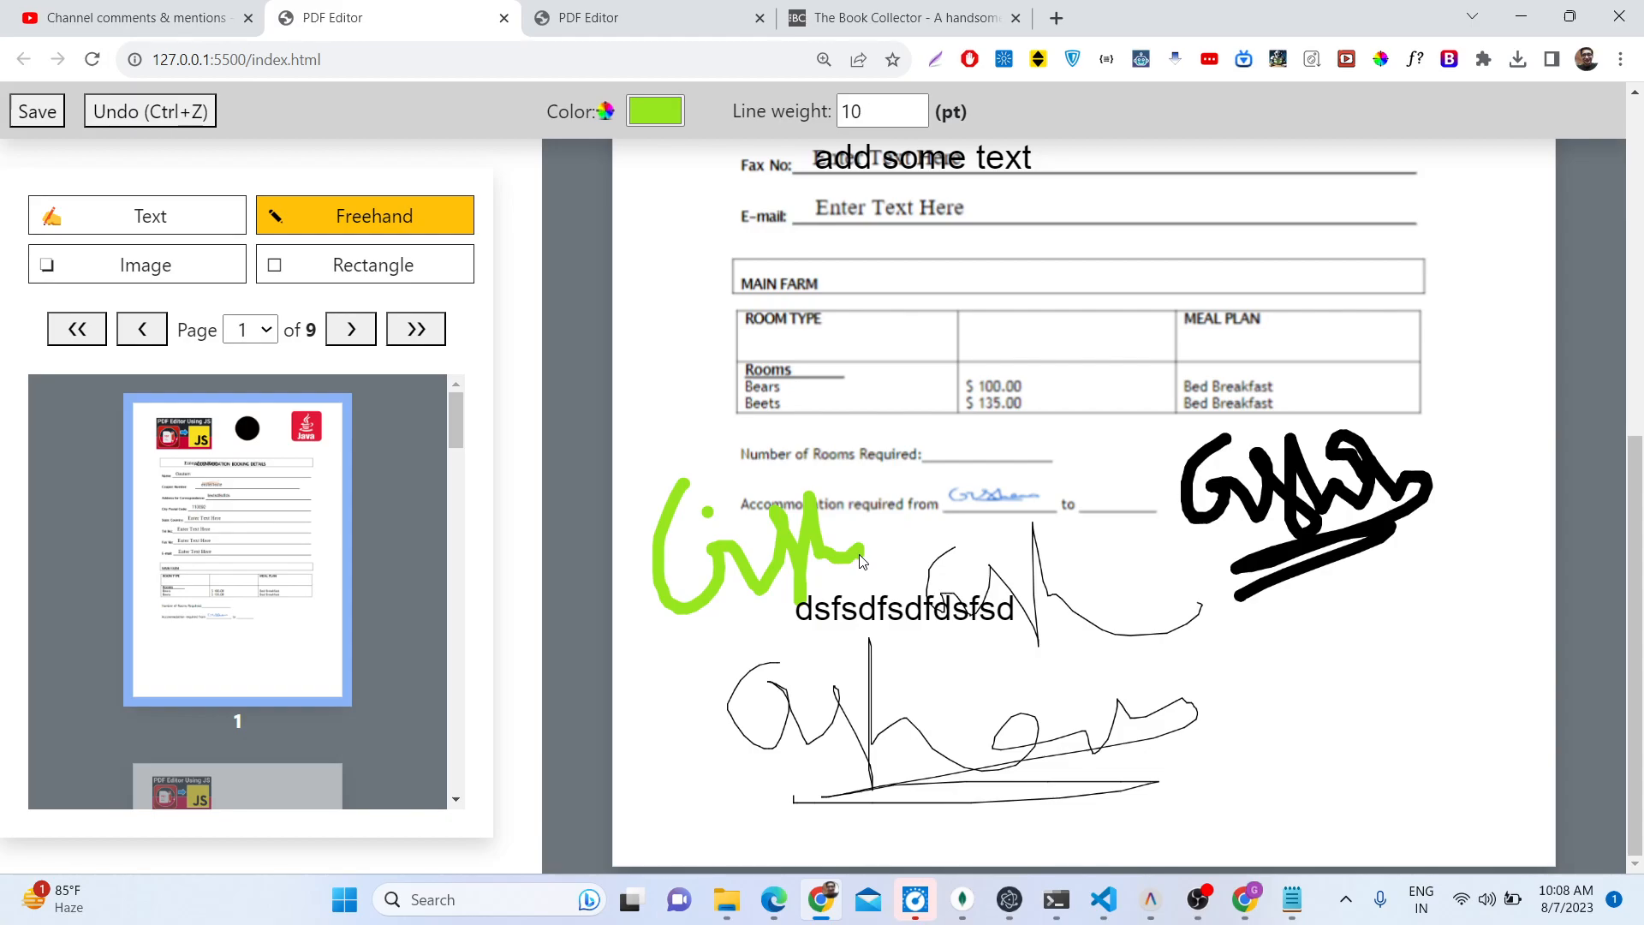
mouse_move(893, 588)
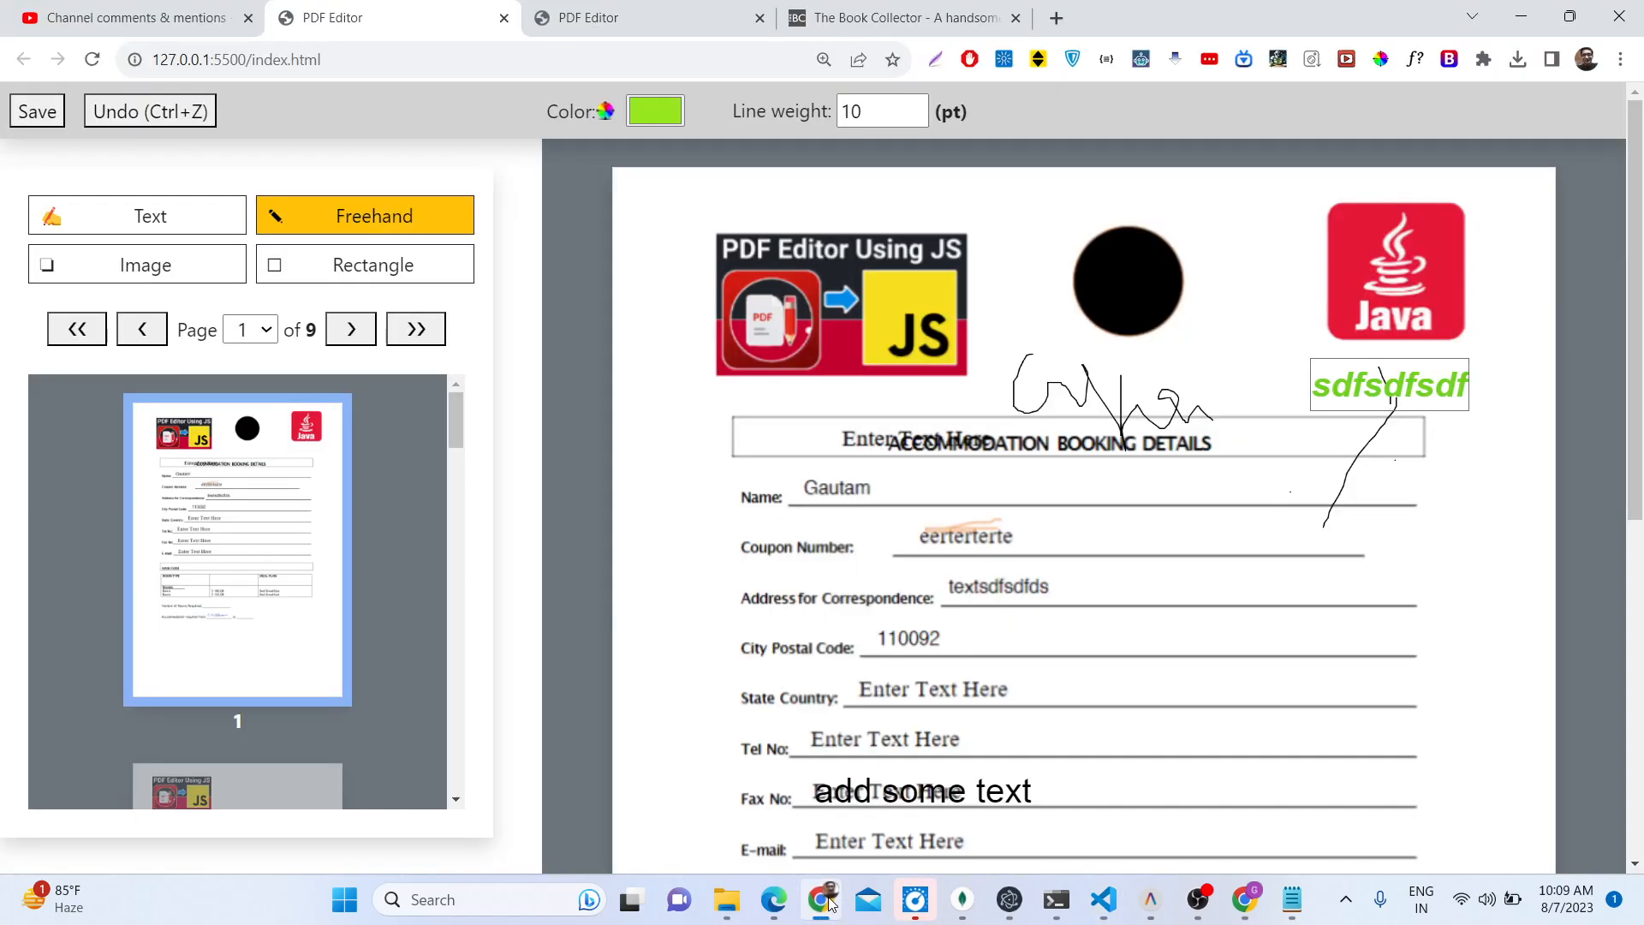
mouse_move(1056, 18)
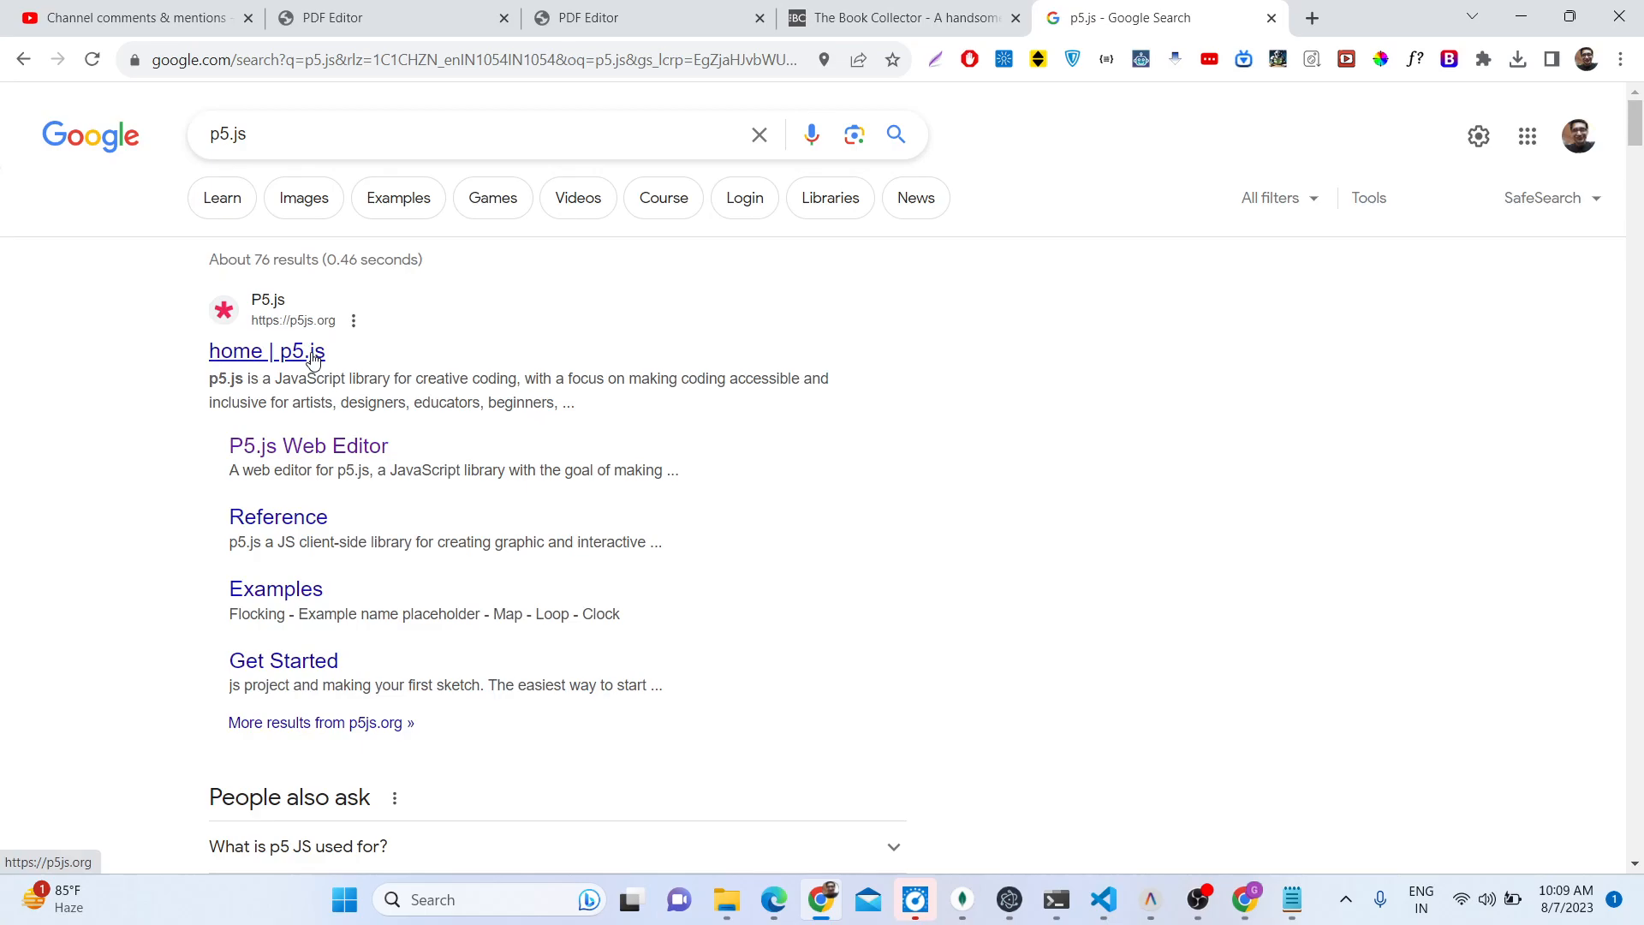
mouse_move(348, 361)
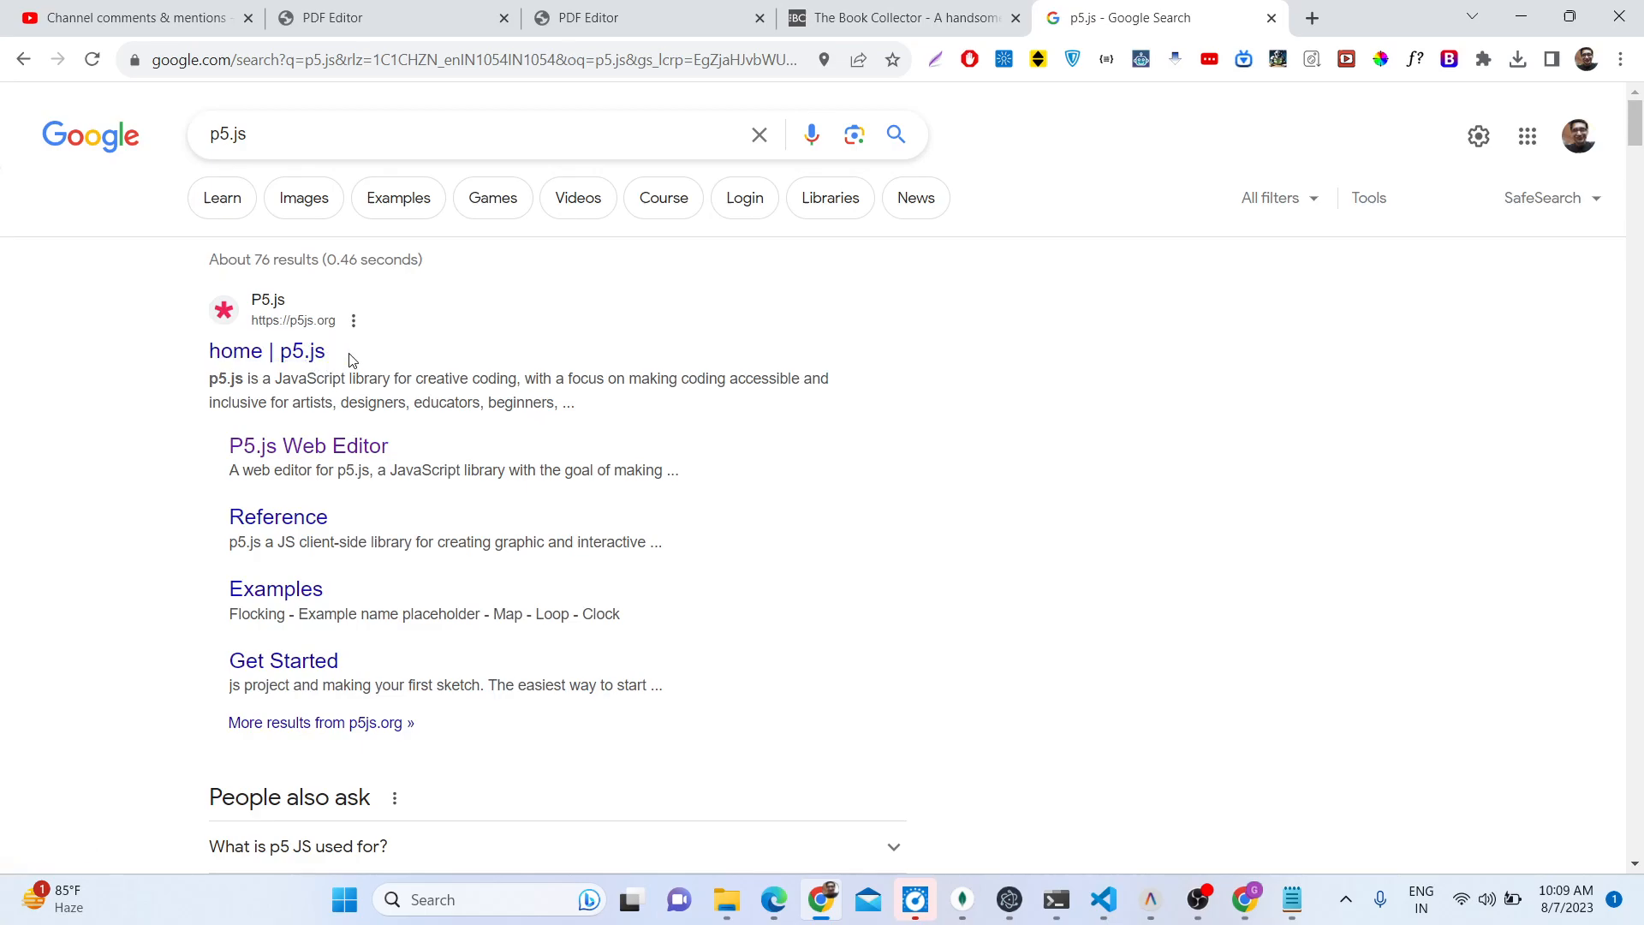
mouse_move(357, 368)
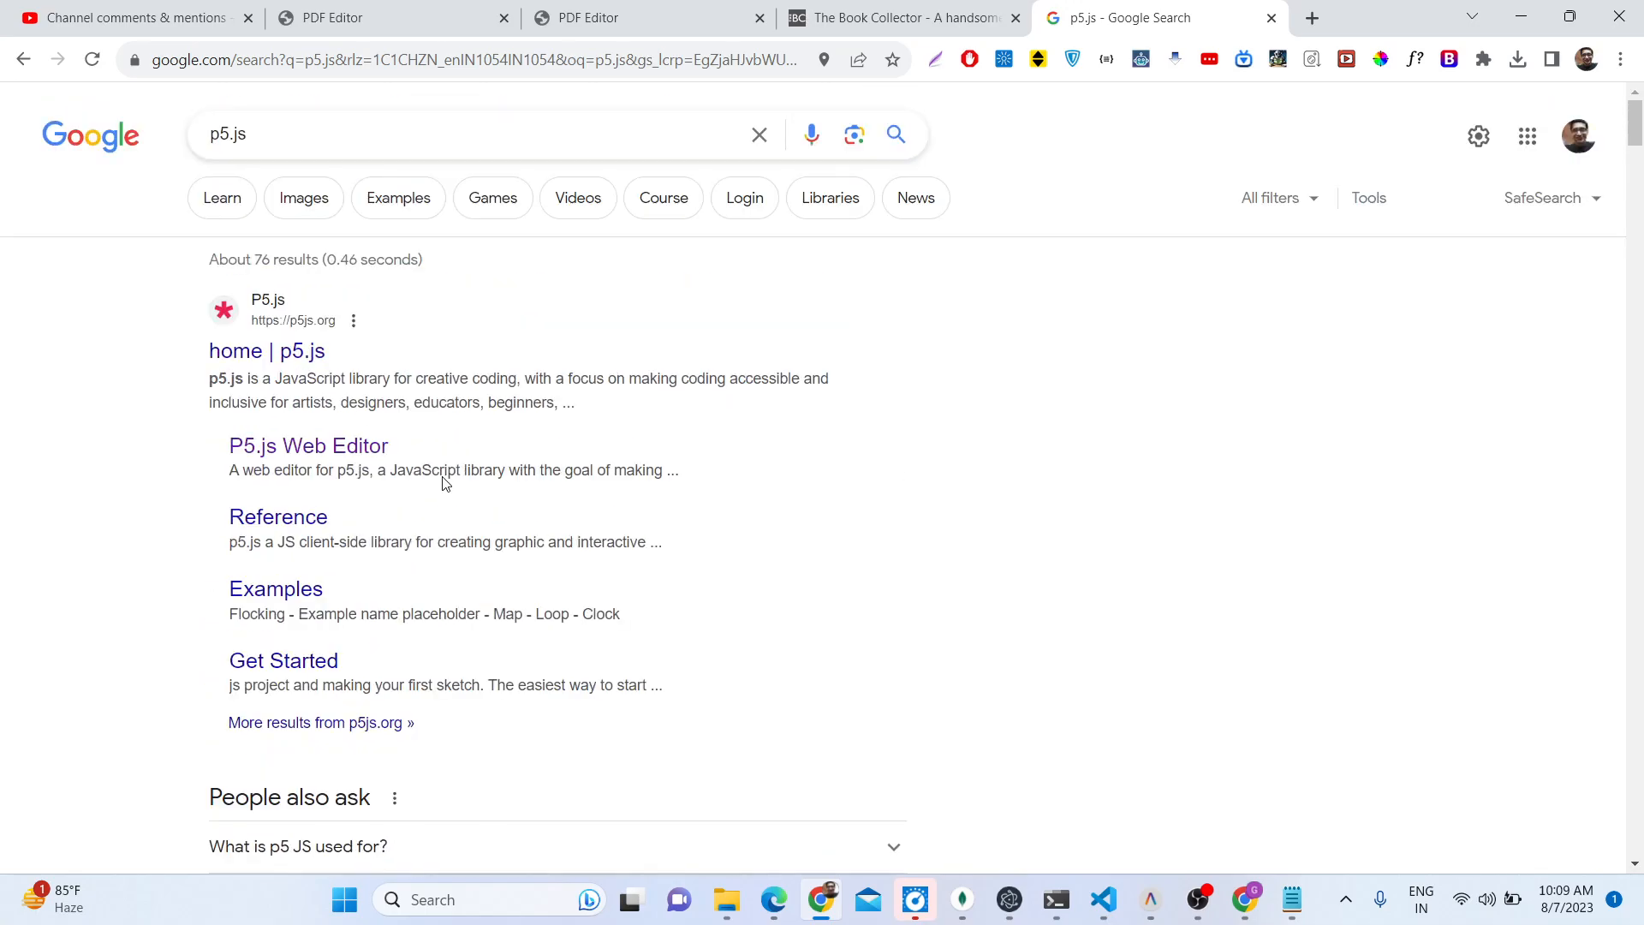
Step: Open the p5.js homepage from the search results and scroll through it
click(266, 351)
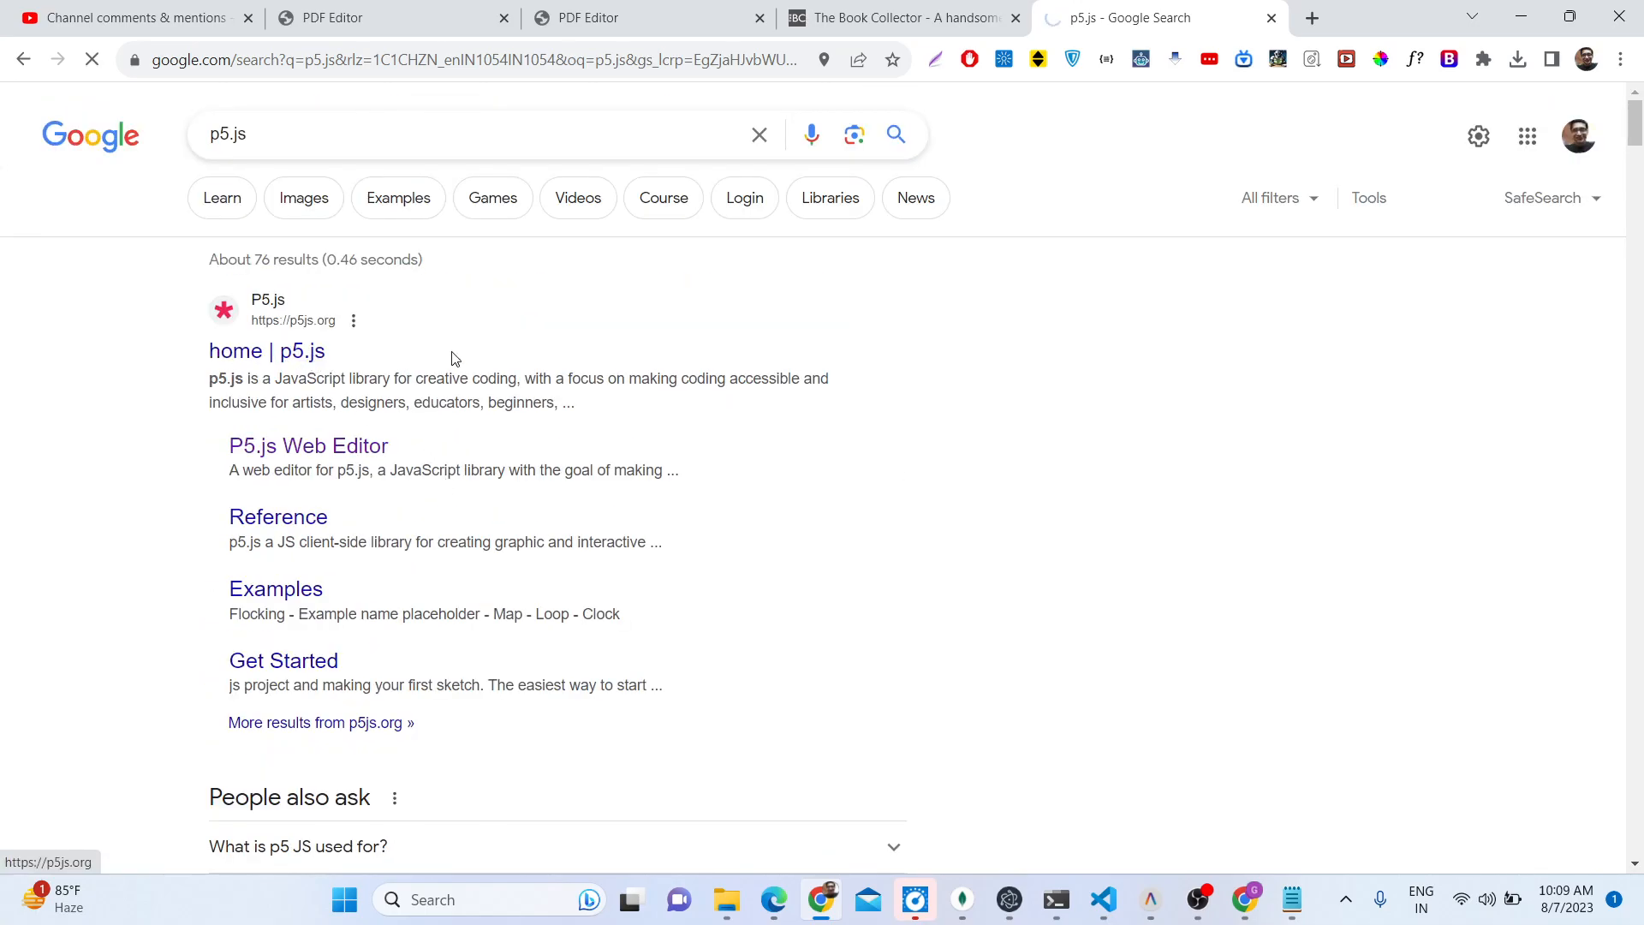
click(266, 351)
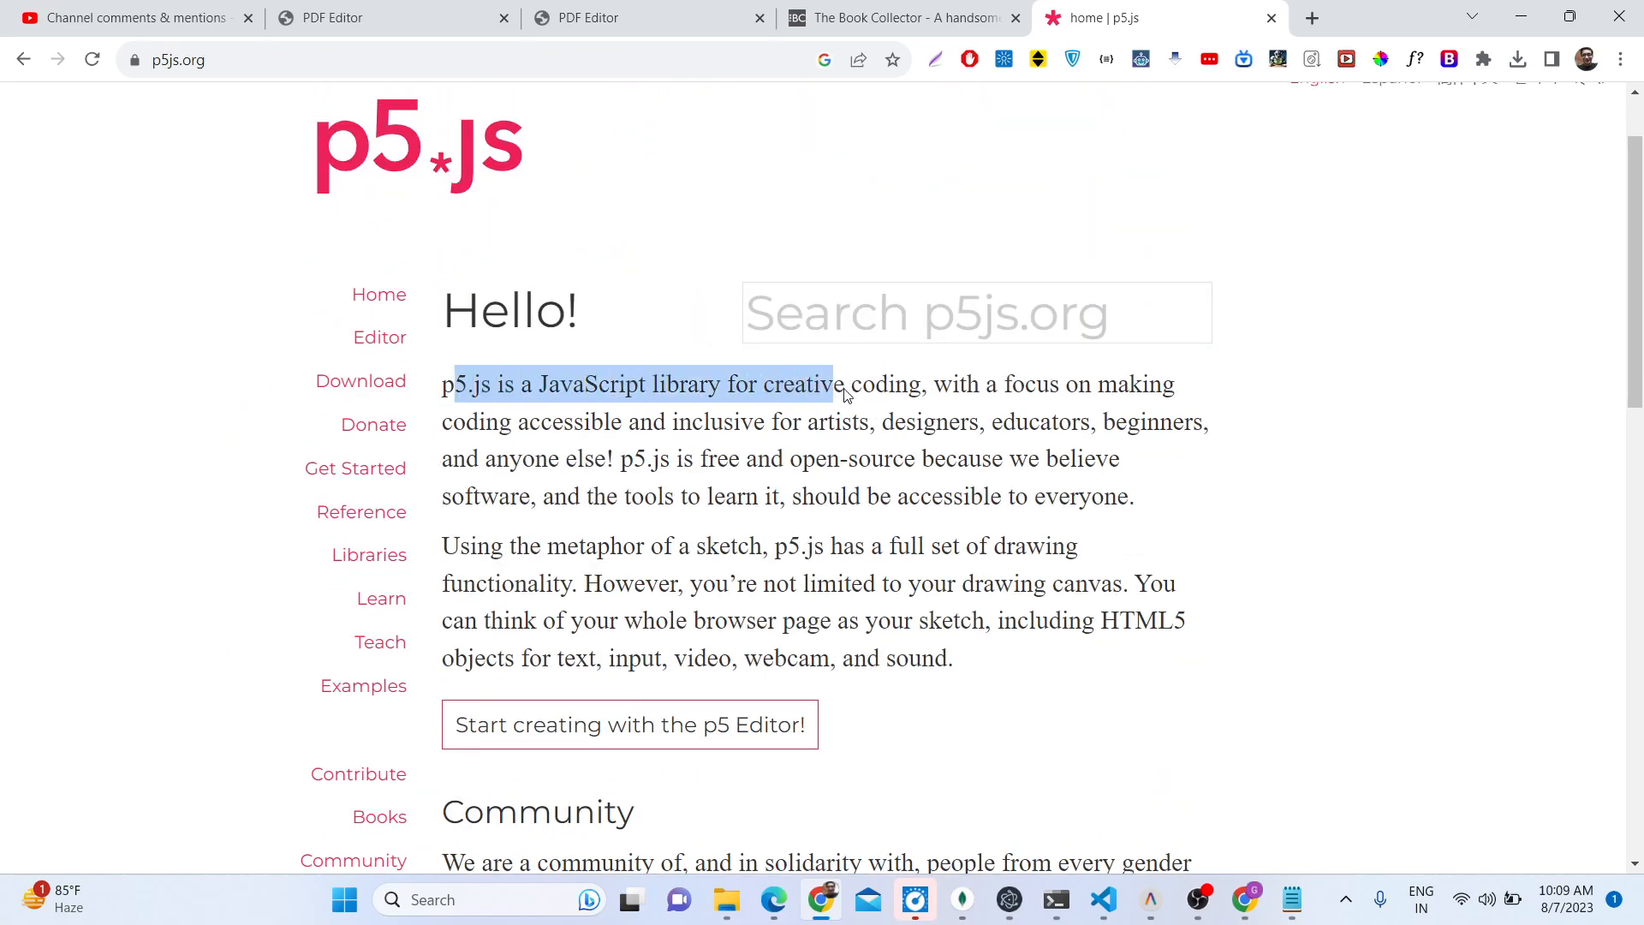
scroll(down, 3)
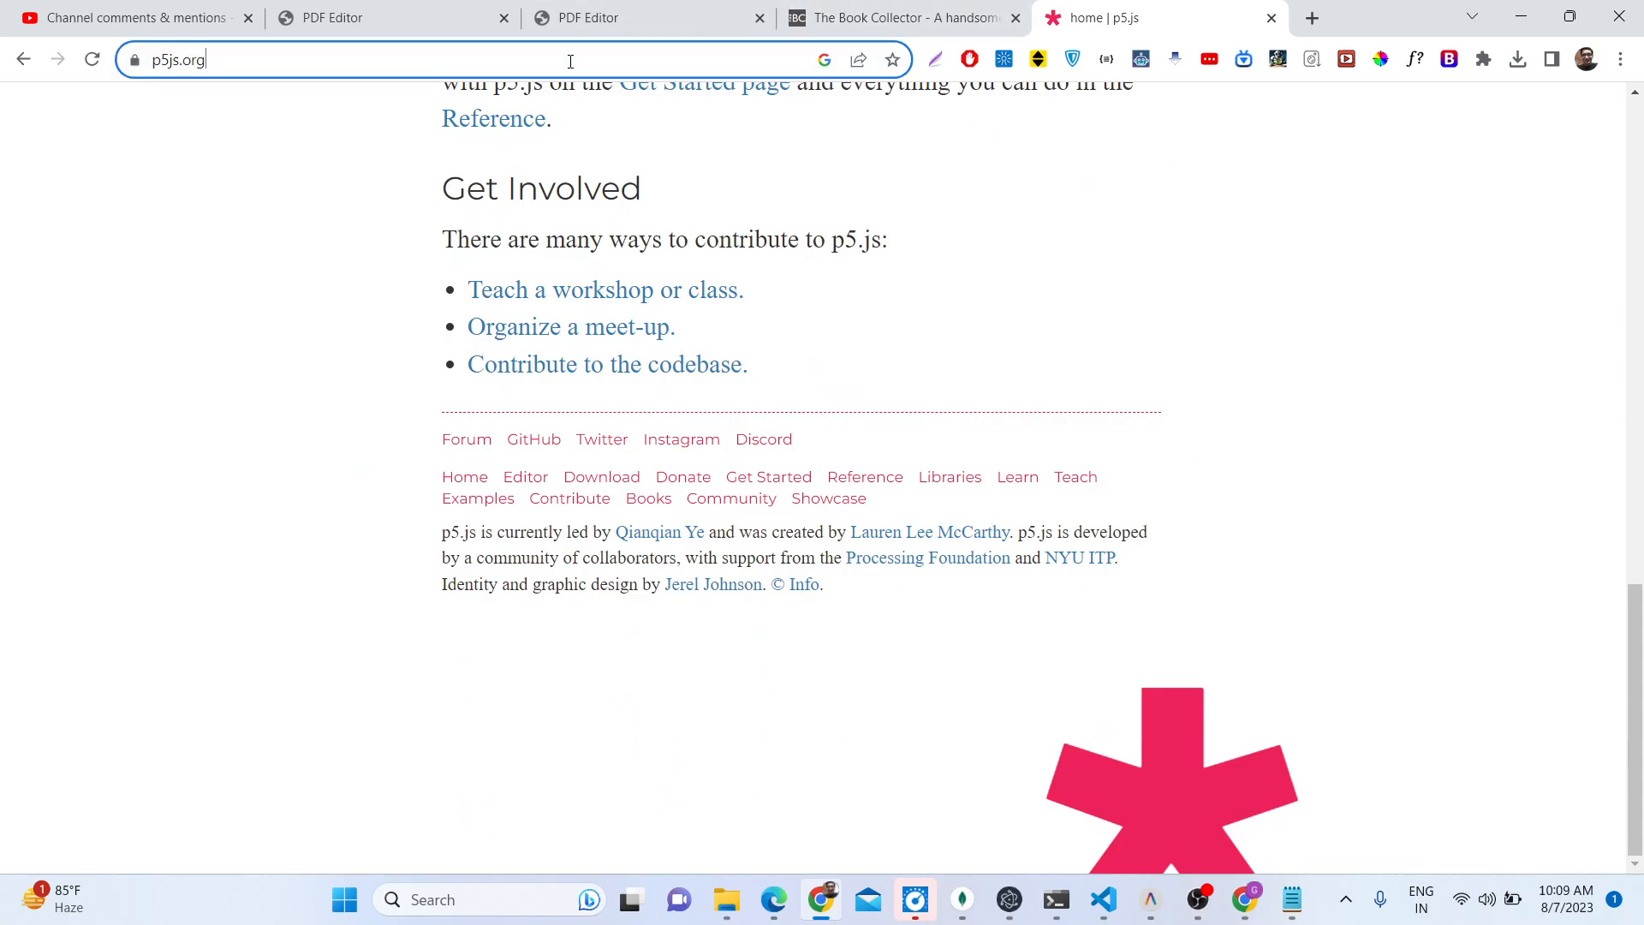
Step: Go to pdf-lib.js.org and scroll through its form examples
text(pdf-lib.)
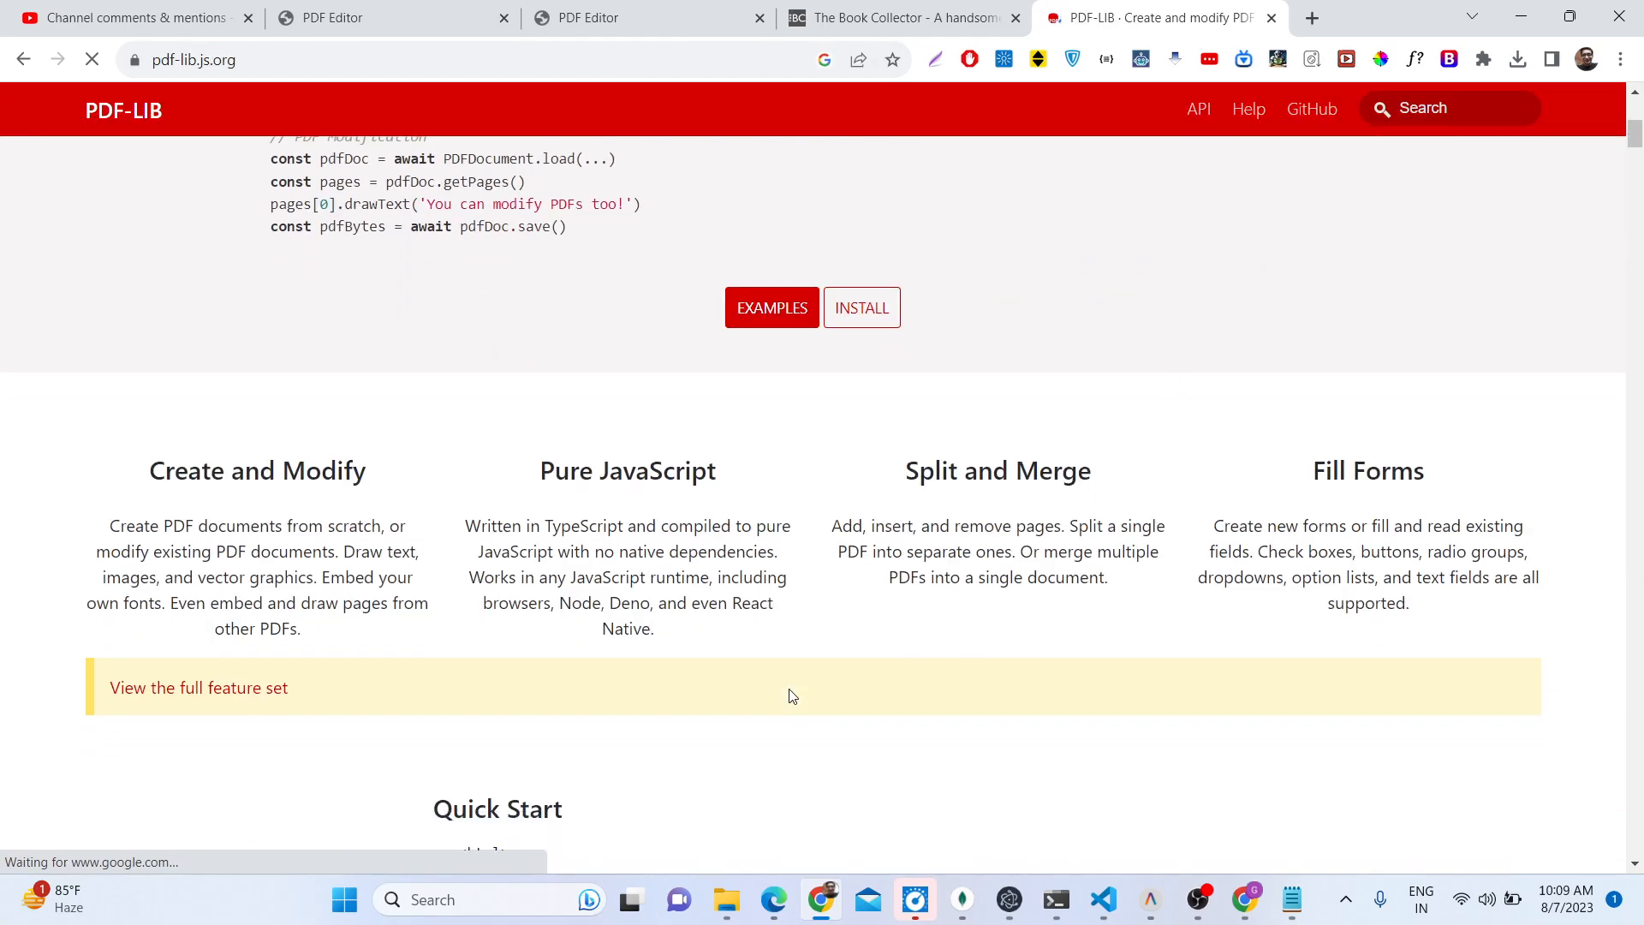
scroll(down, 3)
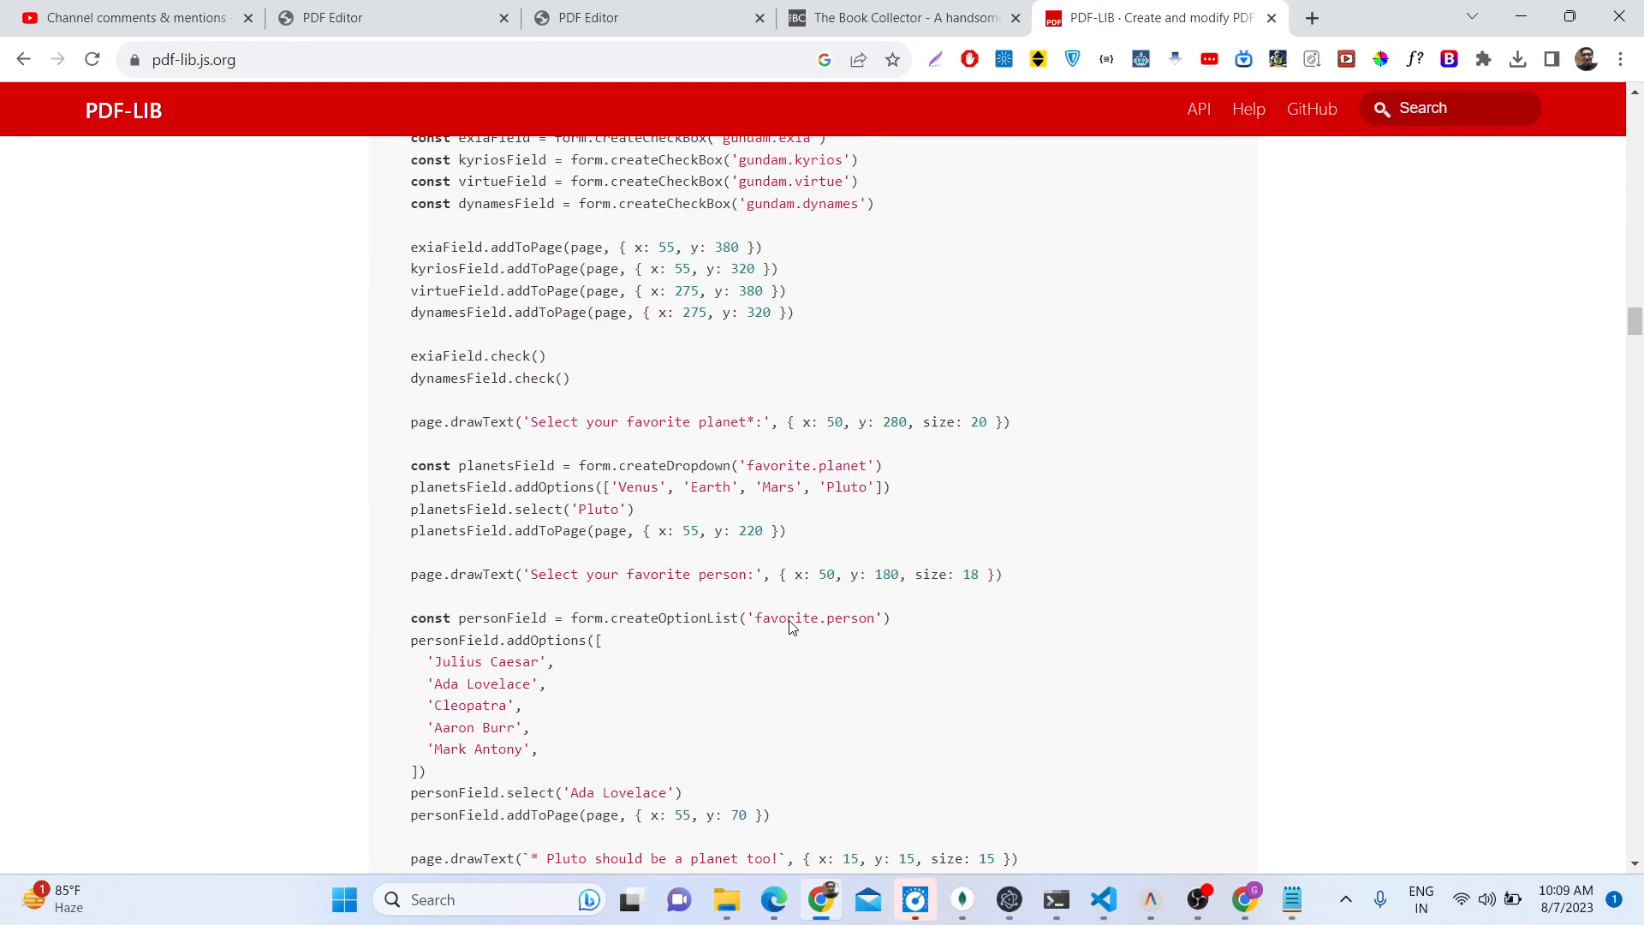
scroll(down, 3)
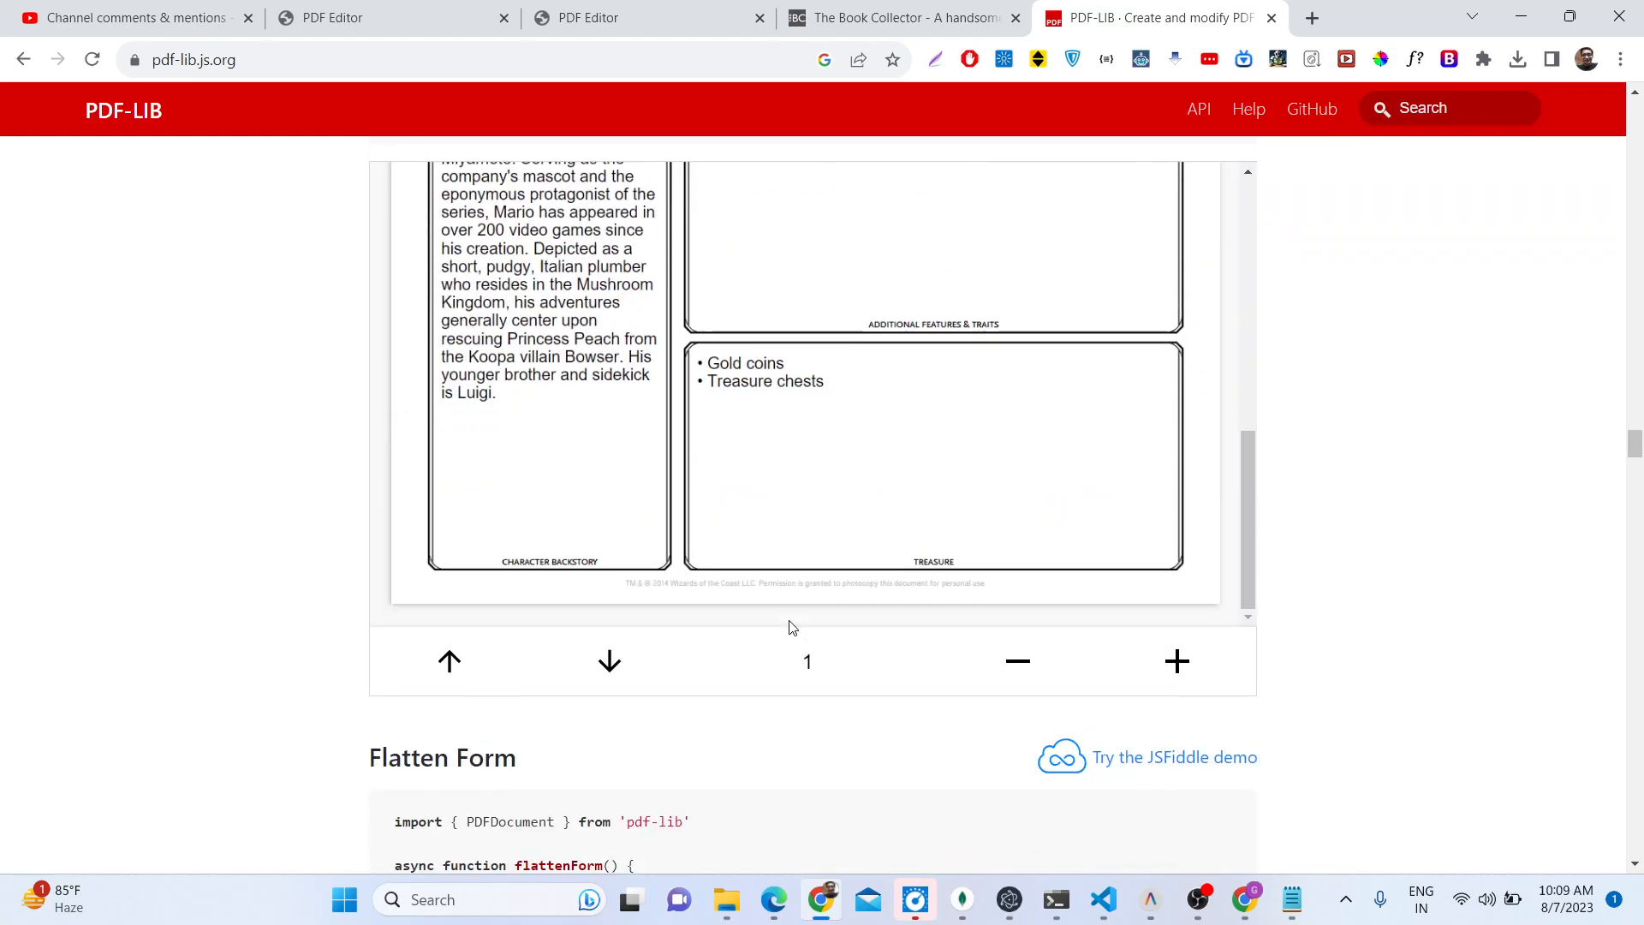
mouse_move(457, 7)
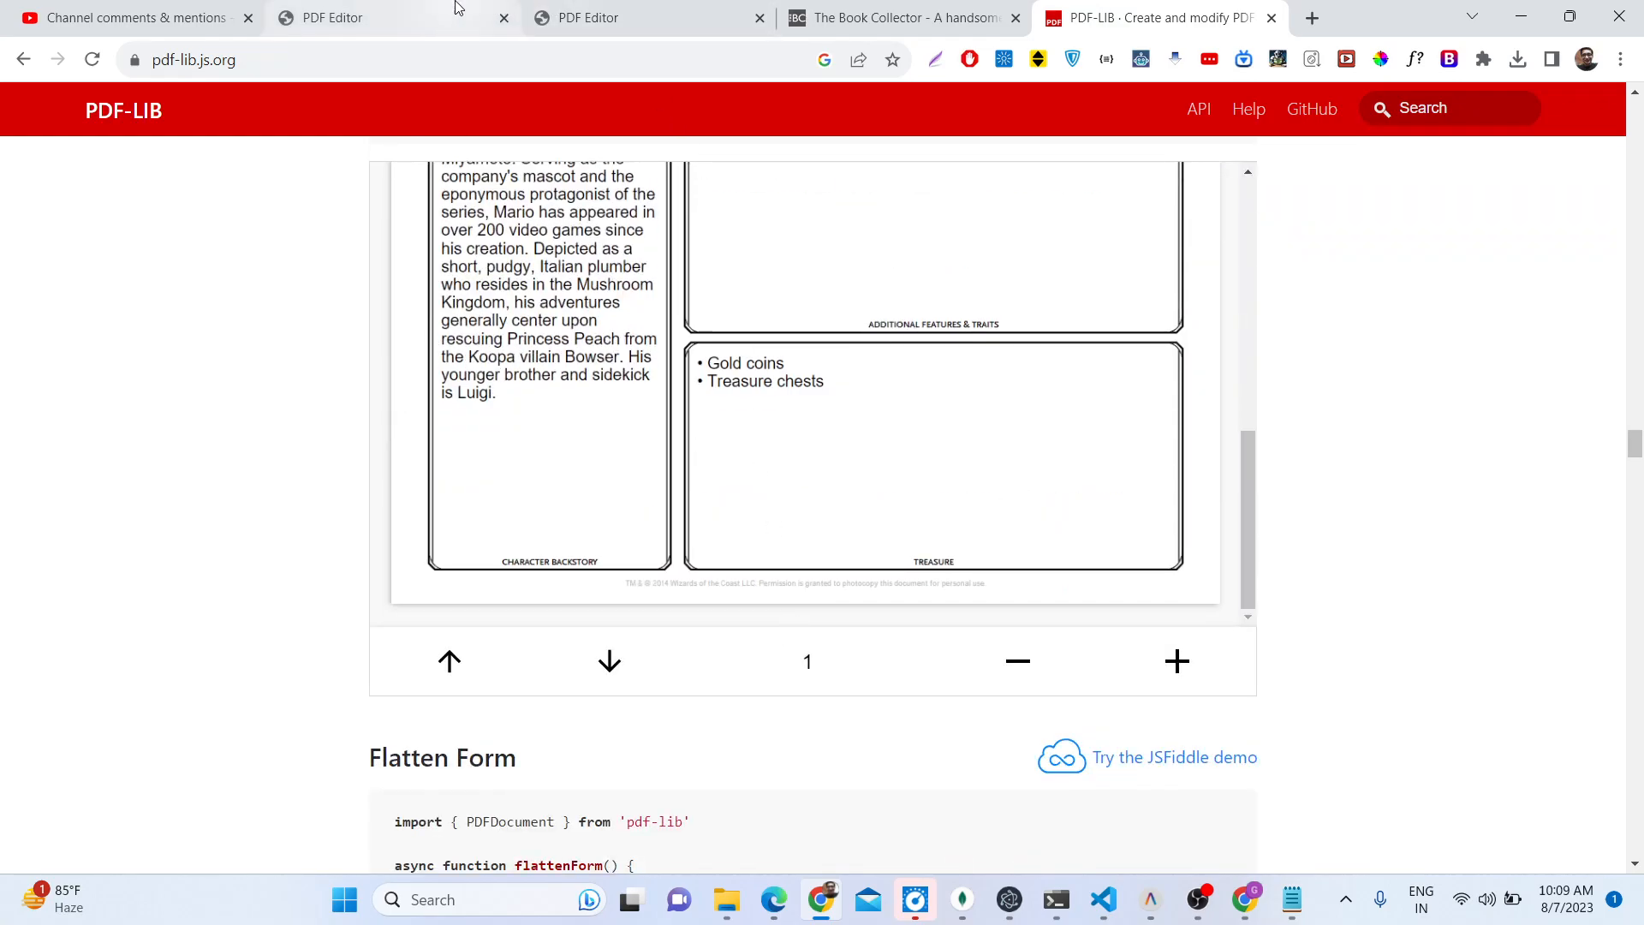
Step: Insert the Instagram Web Scraper PNG on page 1 and enlarge it
click(343, 17)
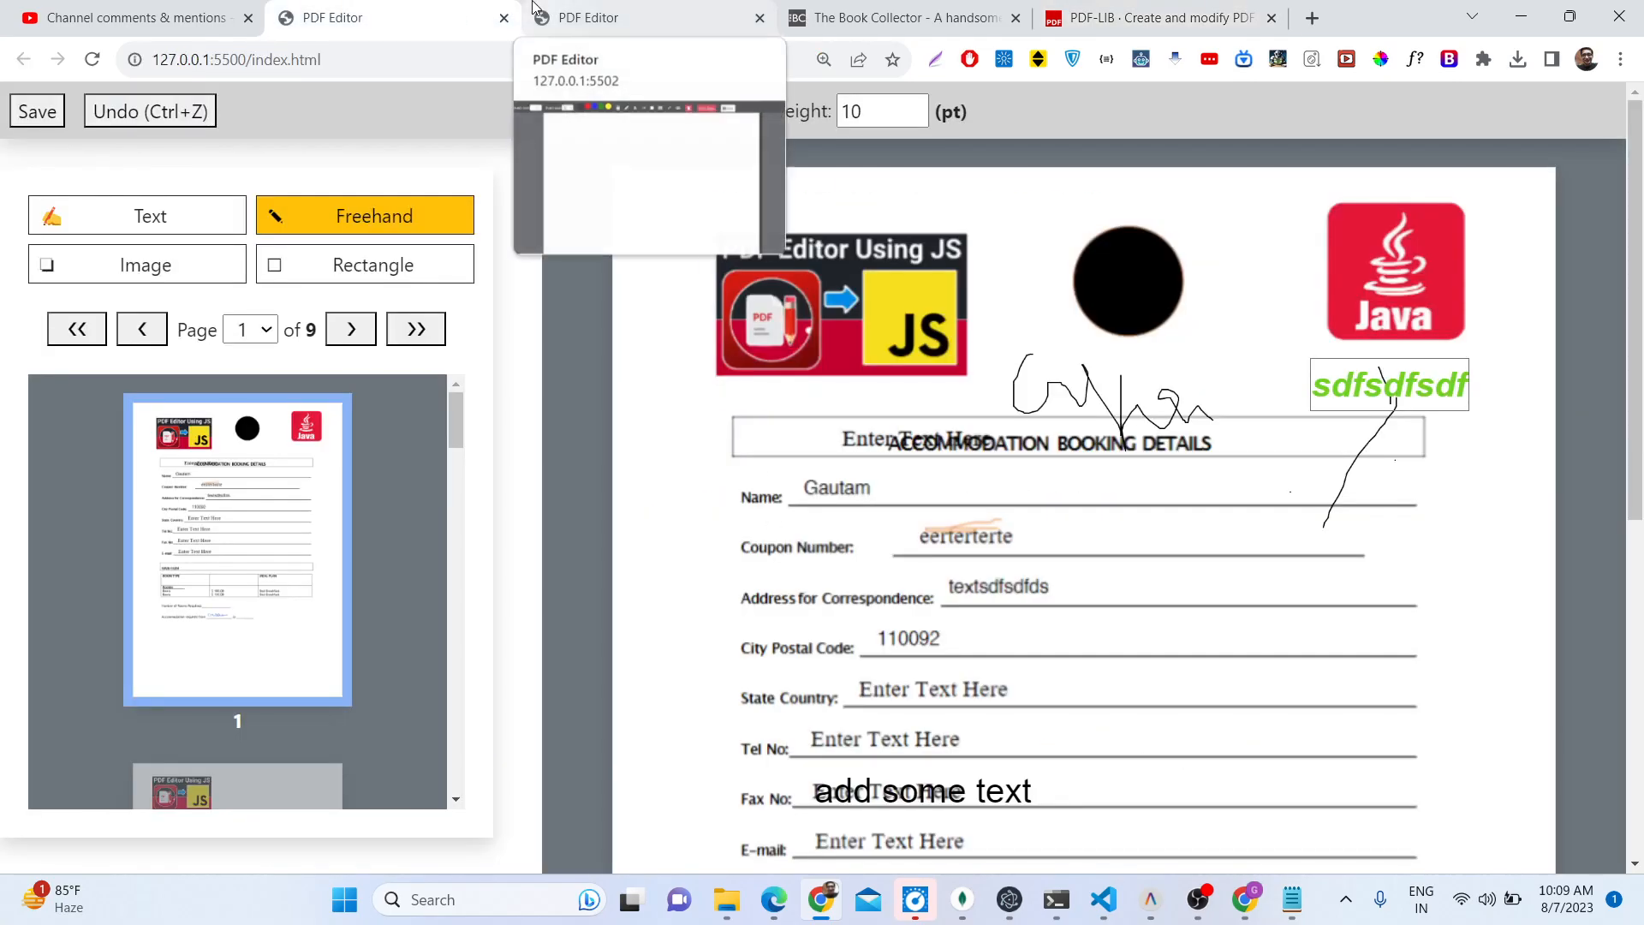
mouse_move(698, 362)
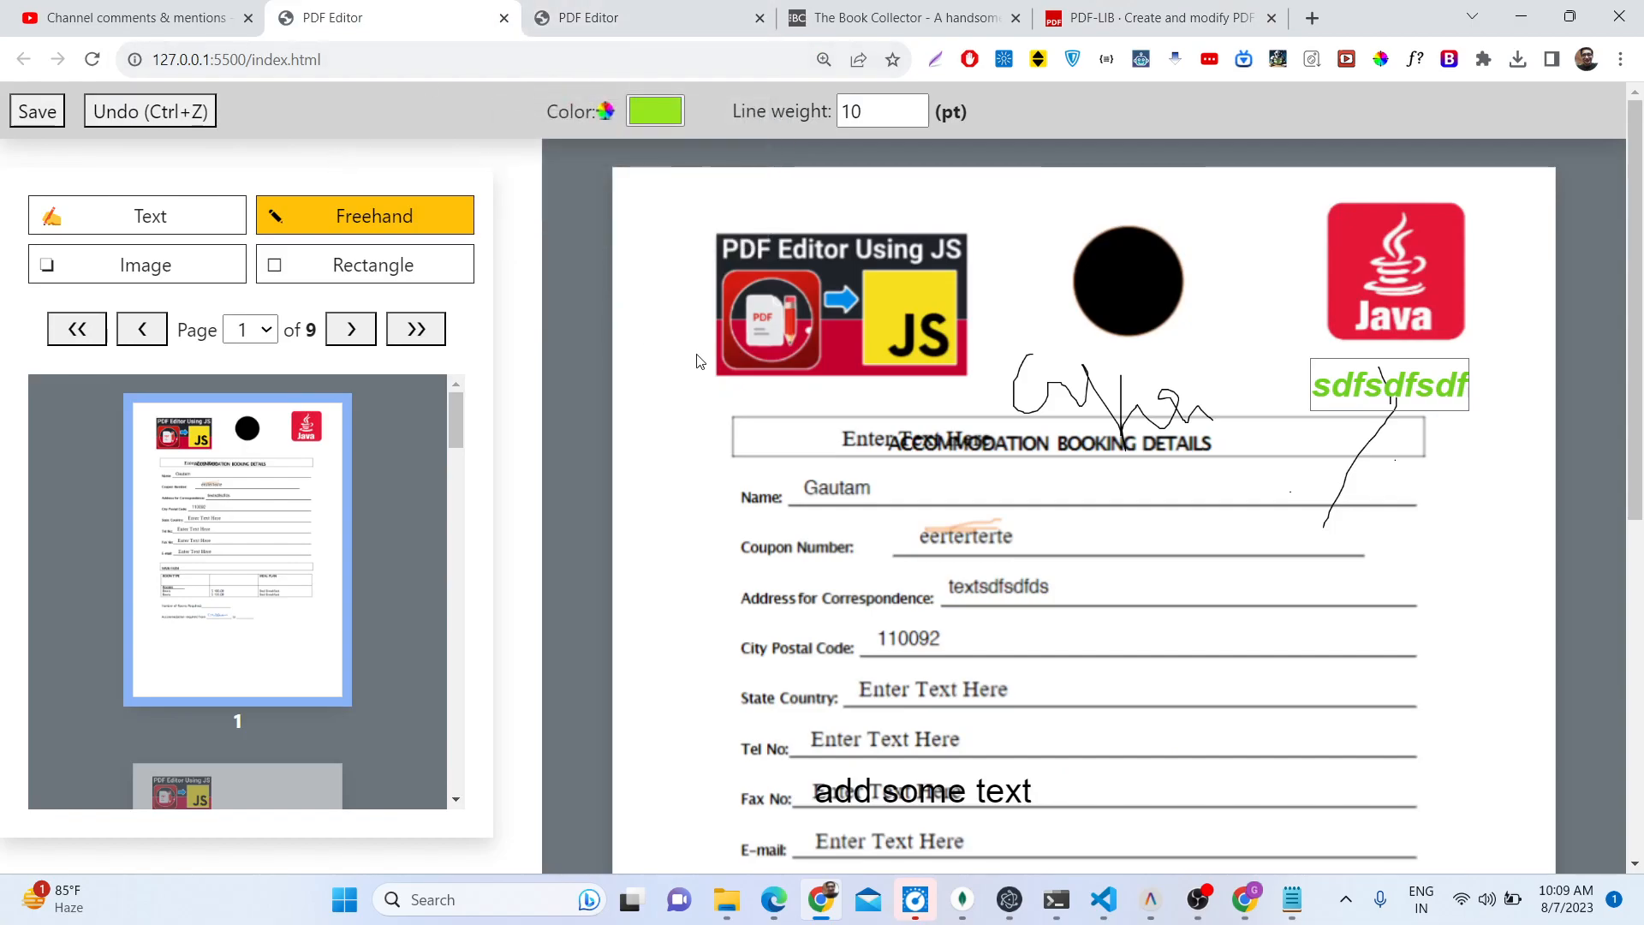
click(137, 264)
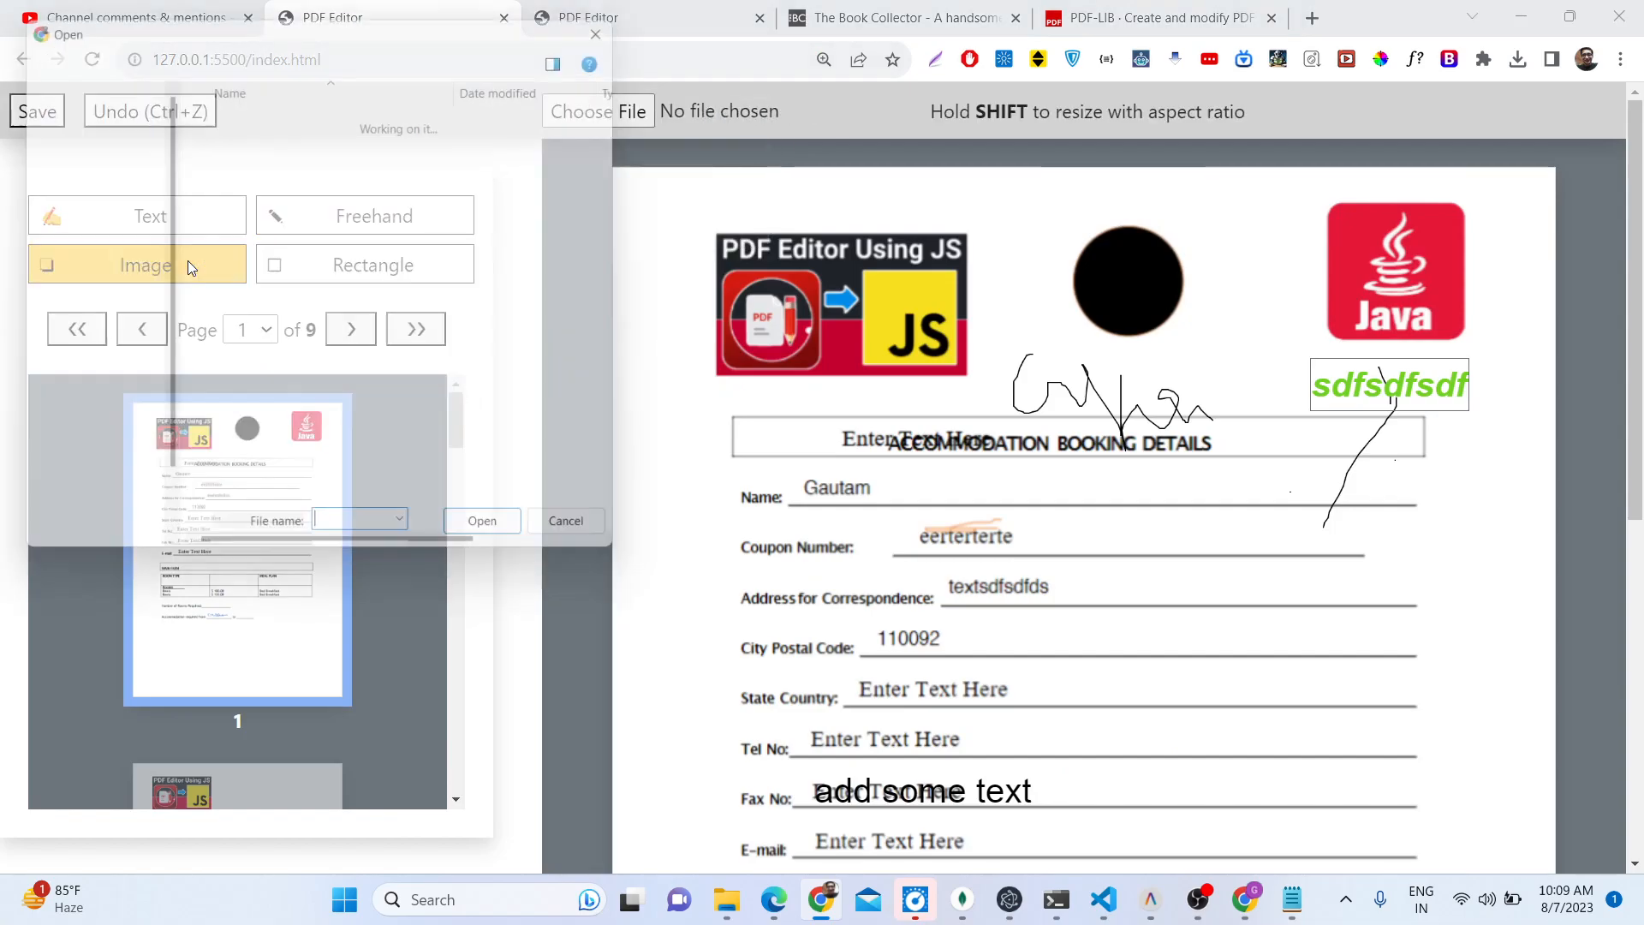
click(483, 521)
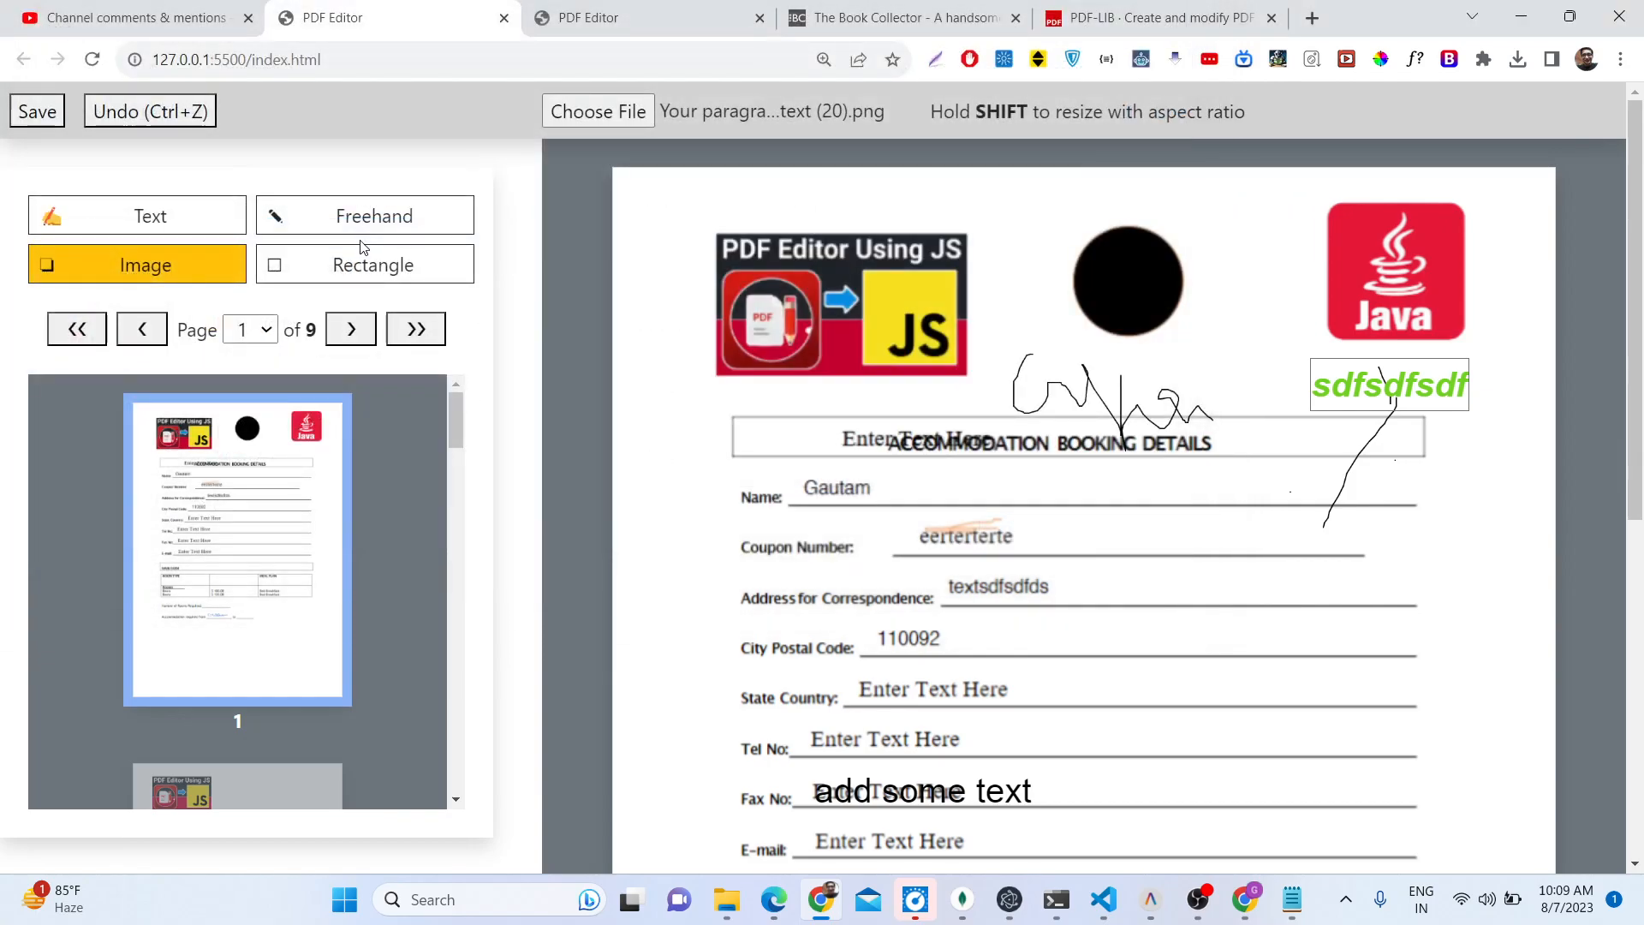
click(136, 265)
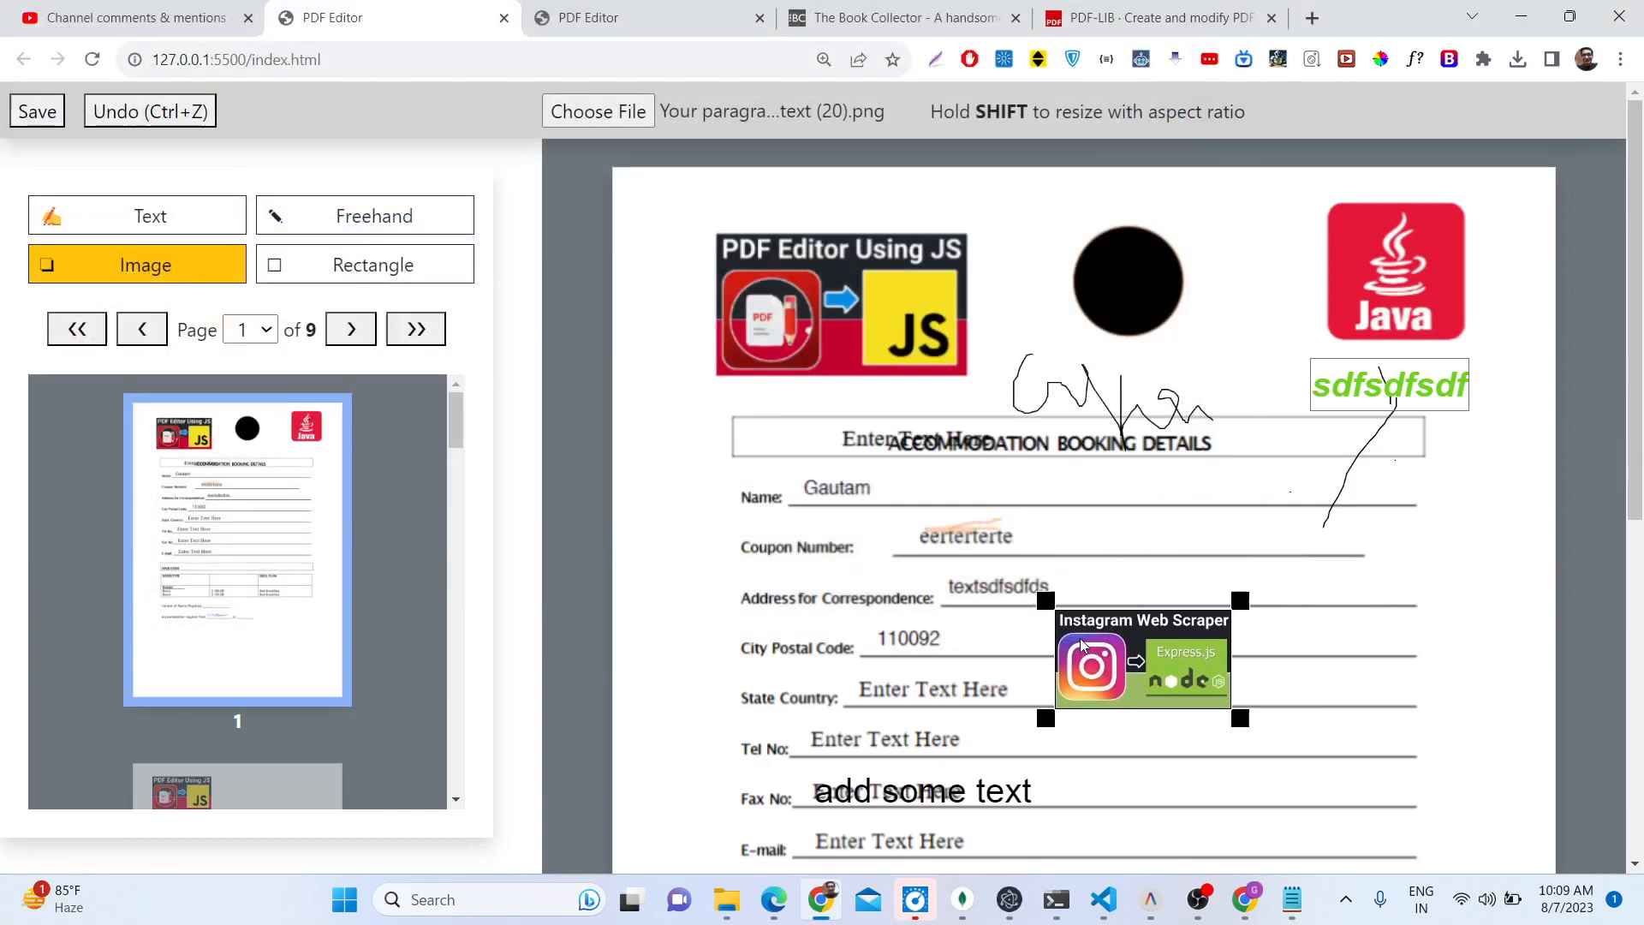
drag(1241, 719, 1480, 824)
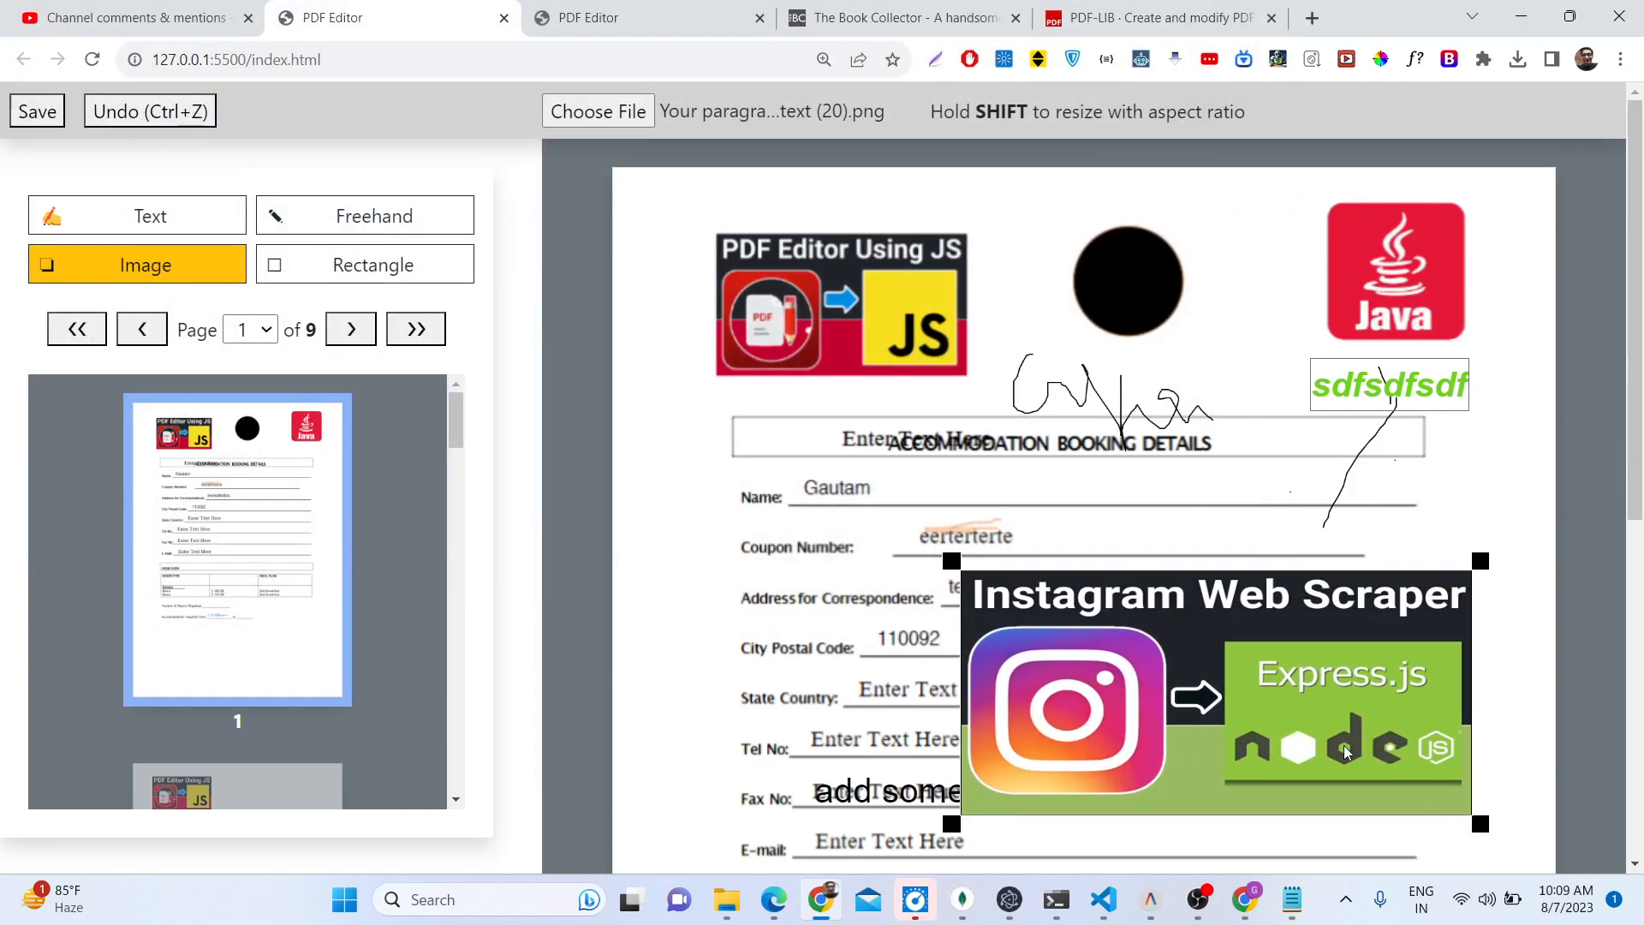
Step: Place another PNG on page 2 and enlarge it over the room table
scroll(down, 3)
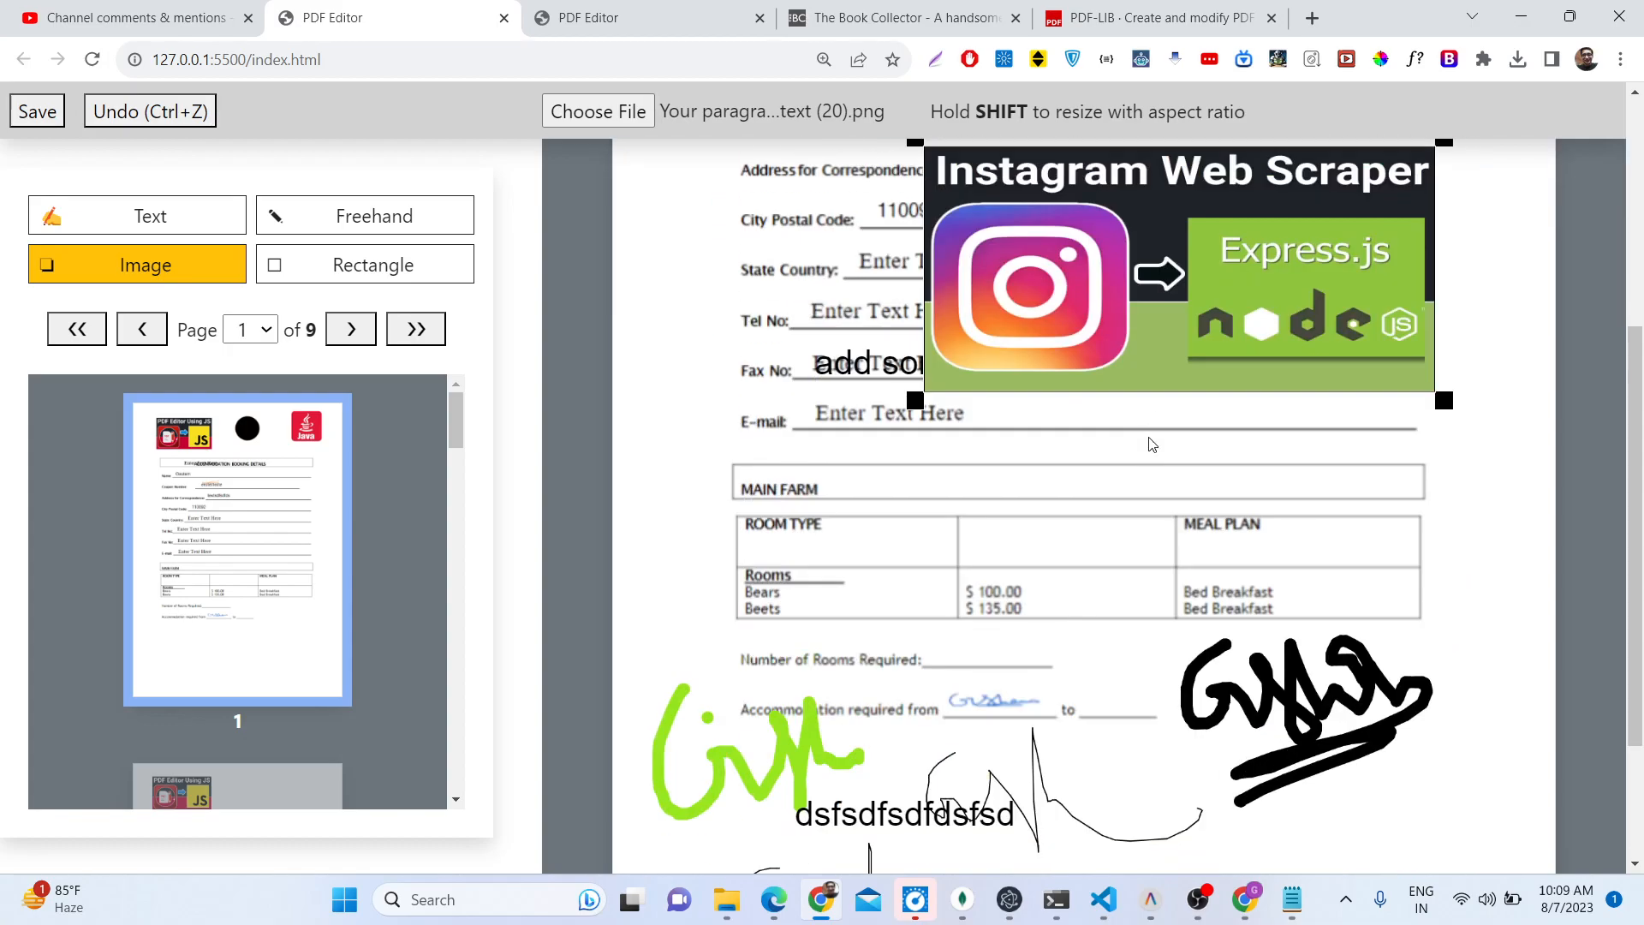
drag(1177, 269, 1077, 416)
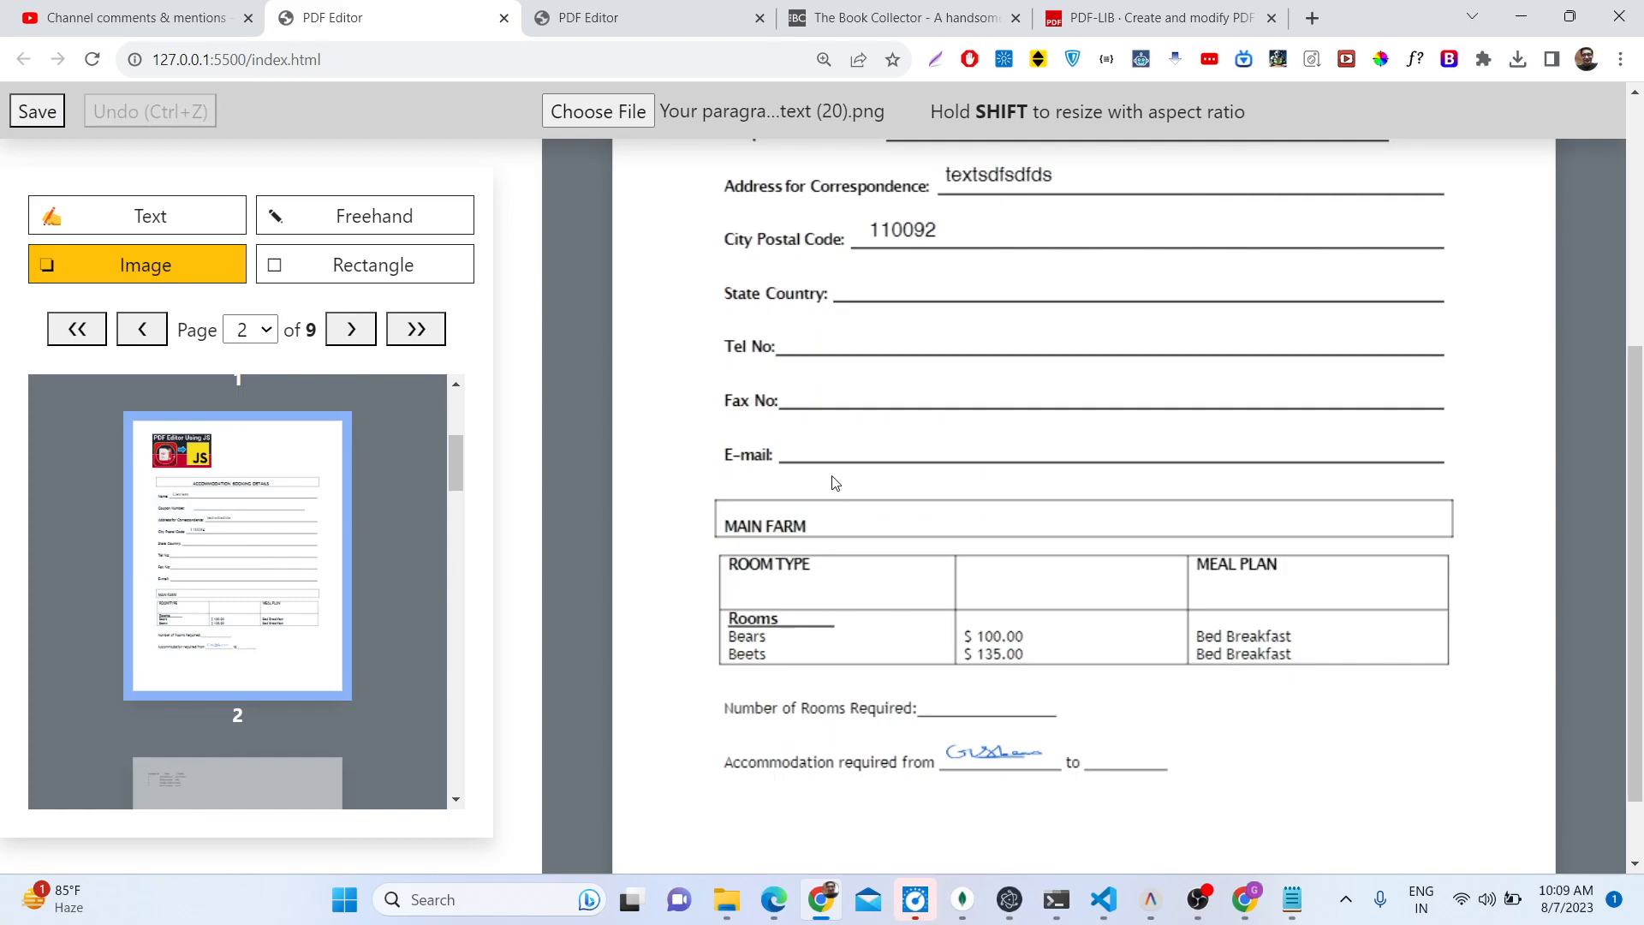
click(598, 111)
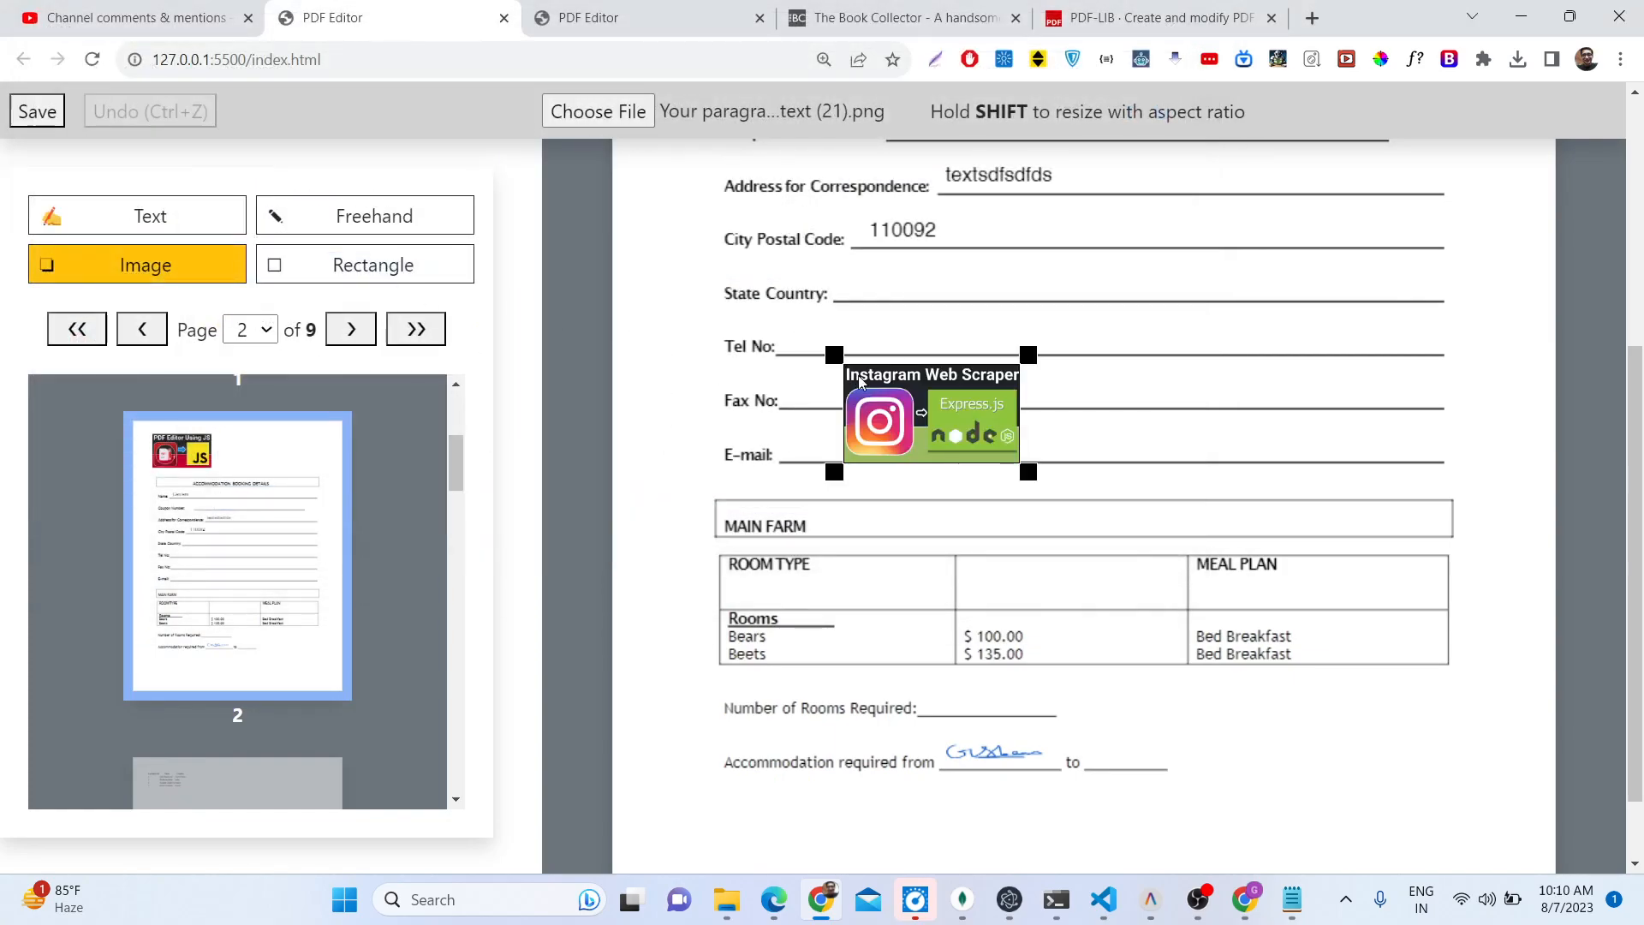
drag(1027, 472, 1305, 709)
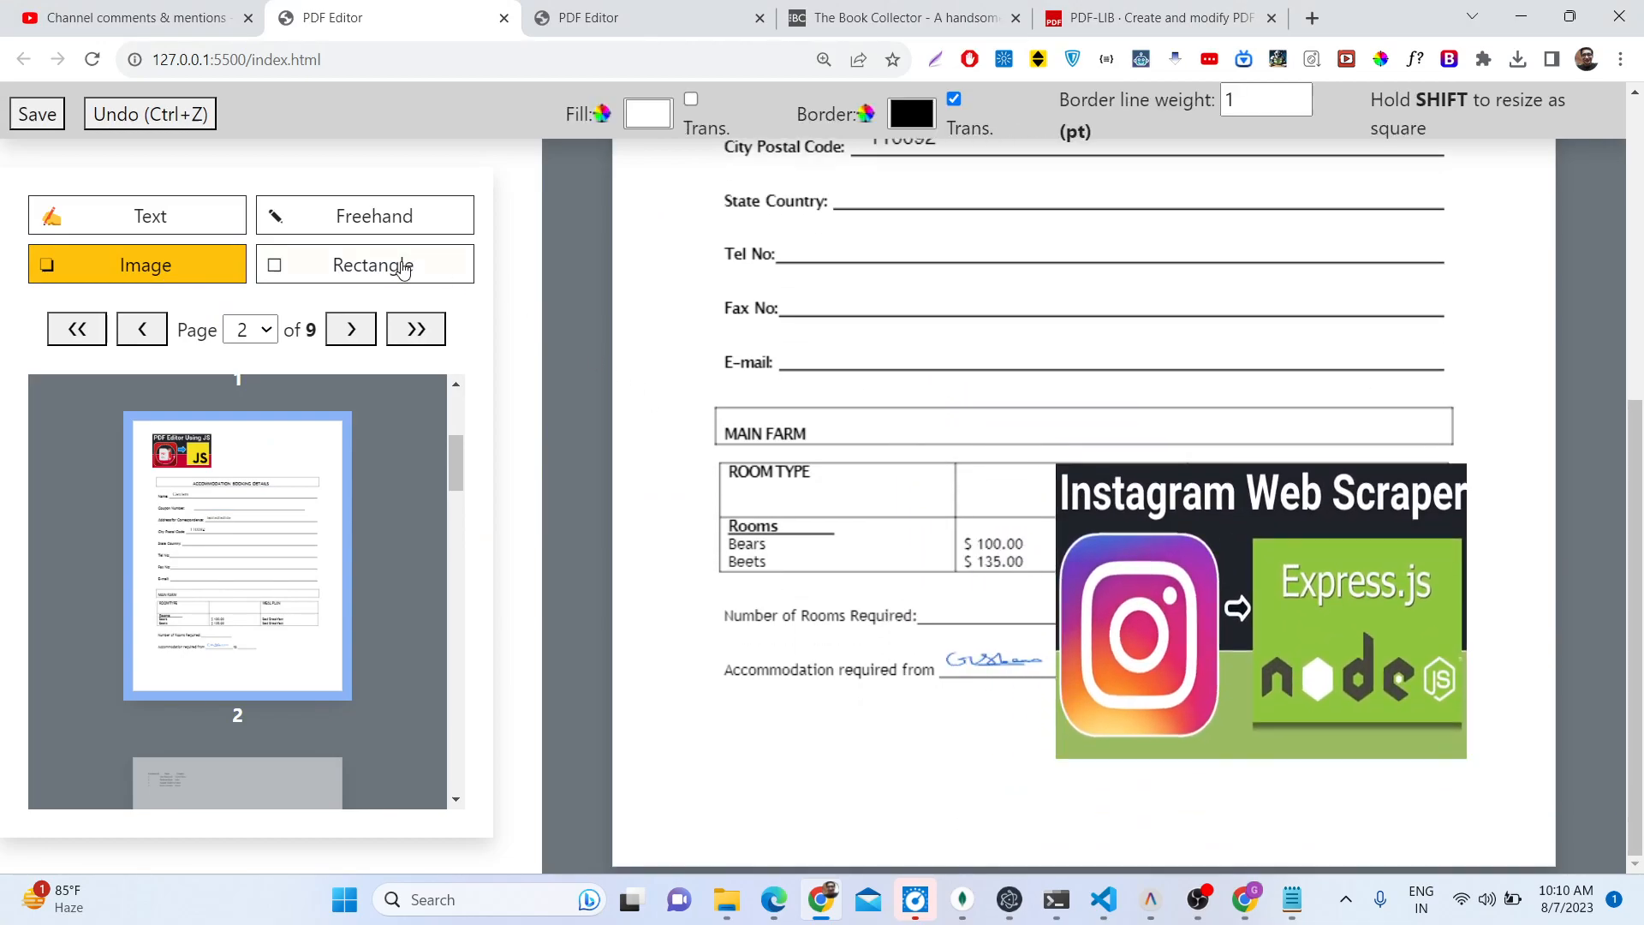
Step: Draw a heavier-bordered rectangle across page 2's Tel No line, then shrink it
click(365, 263)
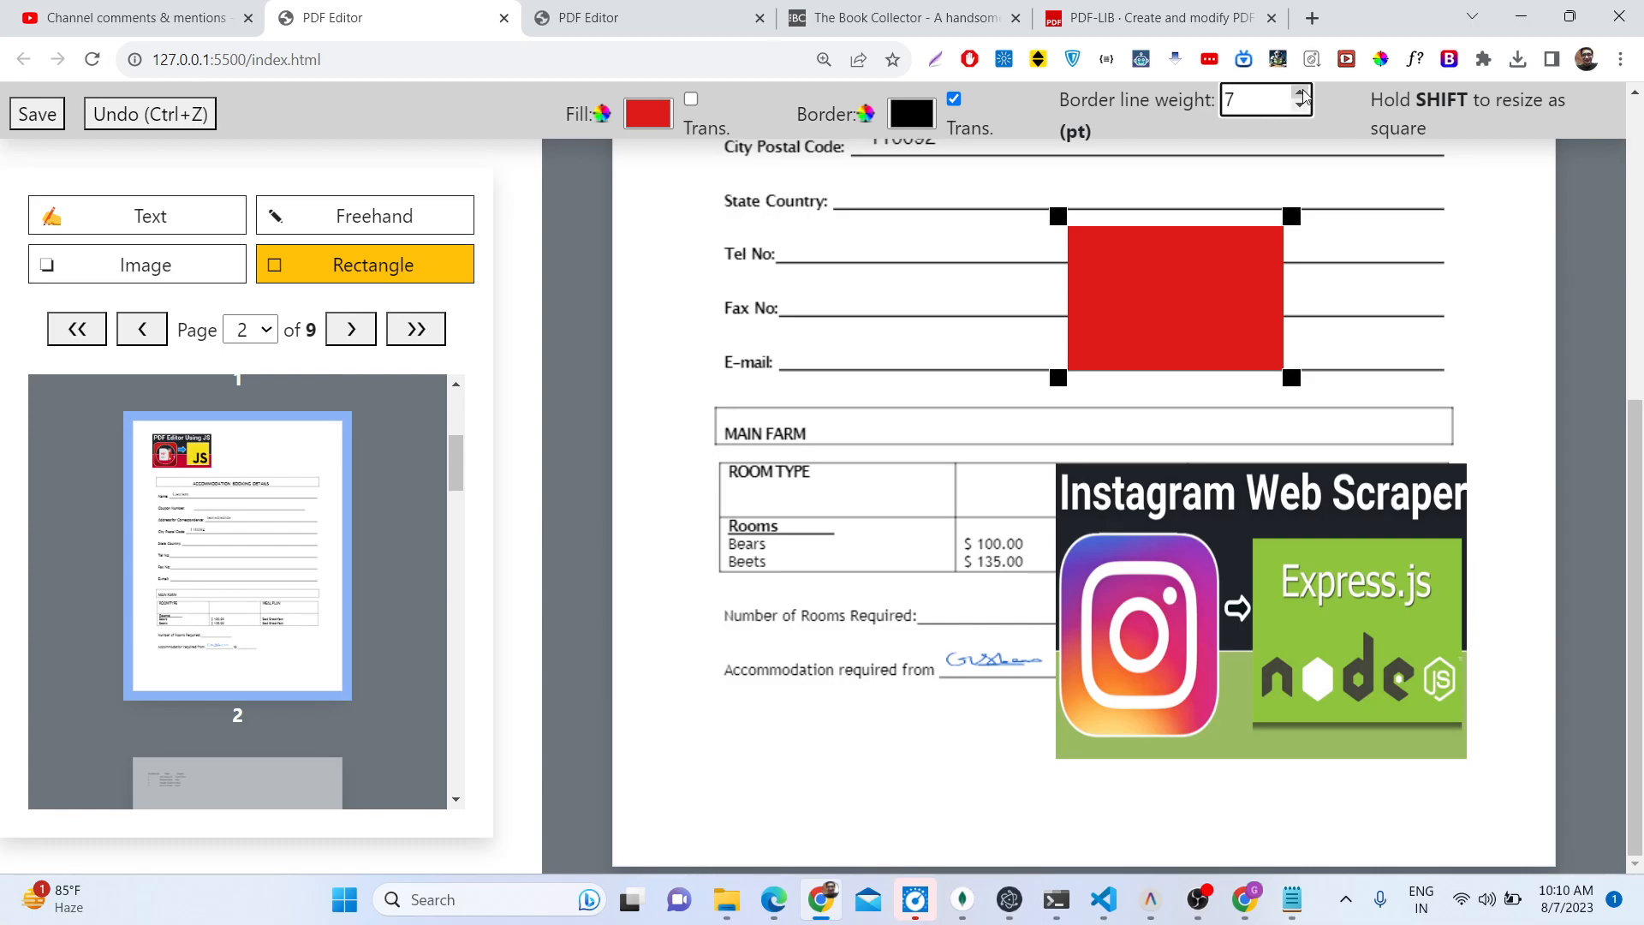
click(1300, 93)
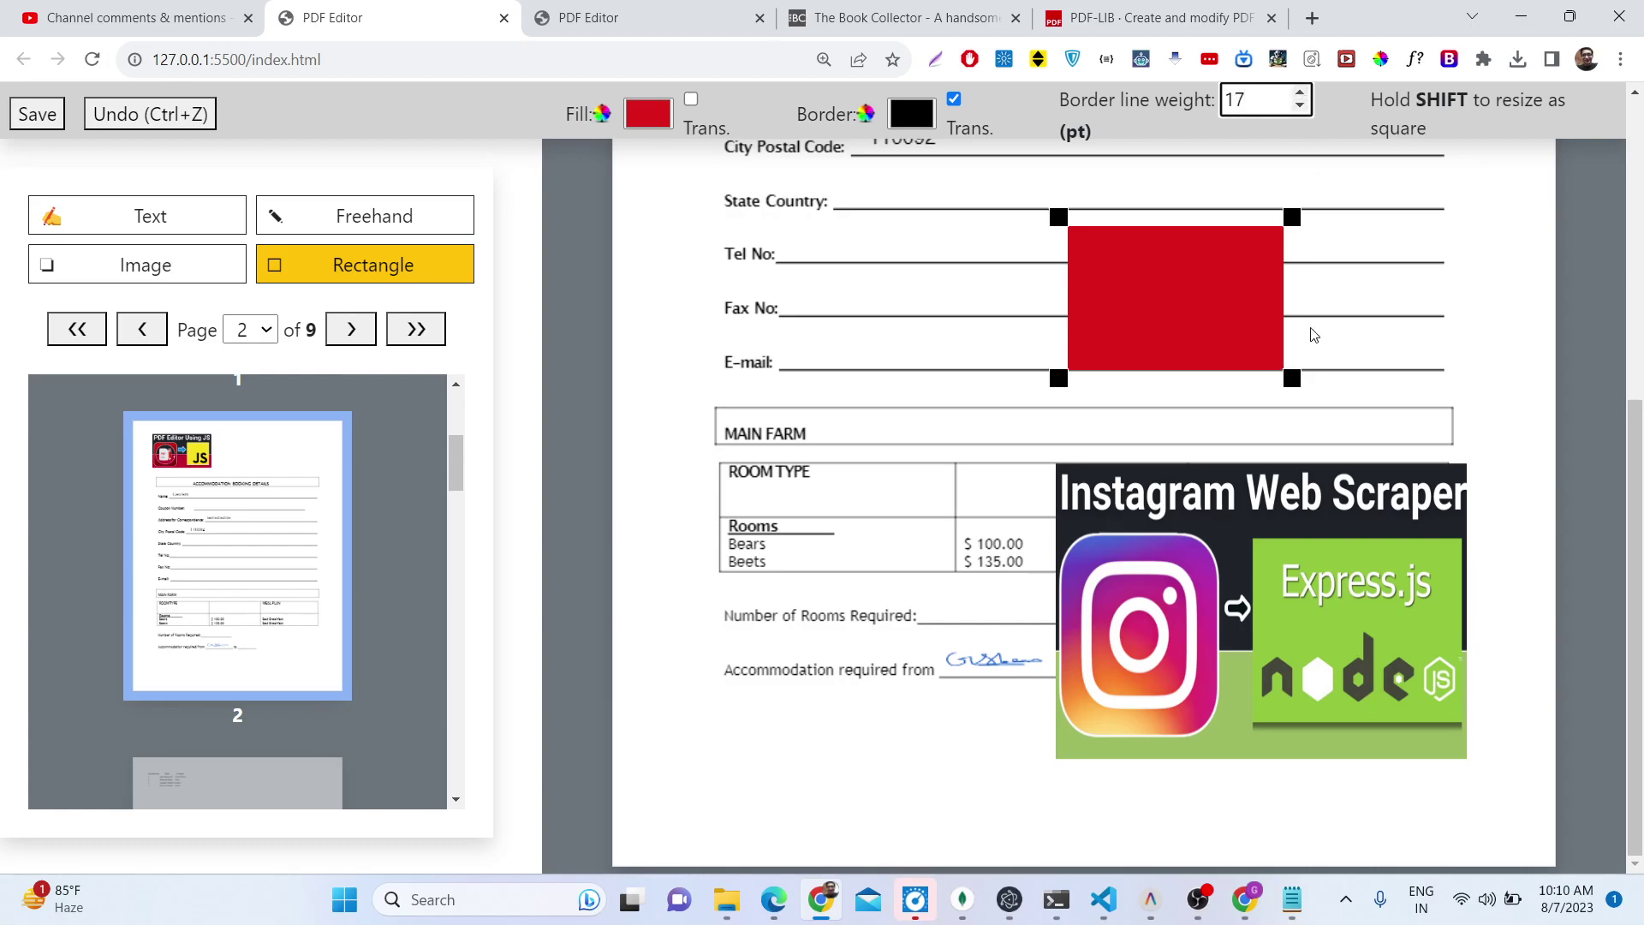
drag(1292, 378, 1519, 391)
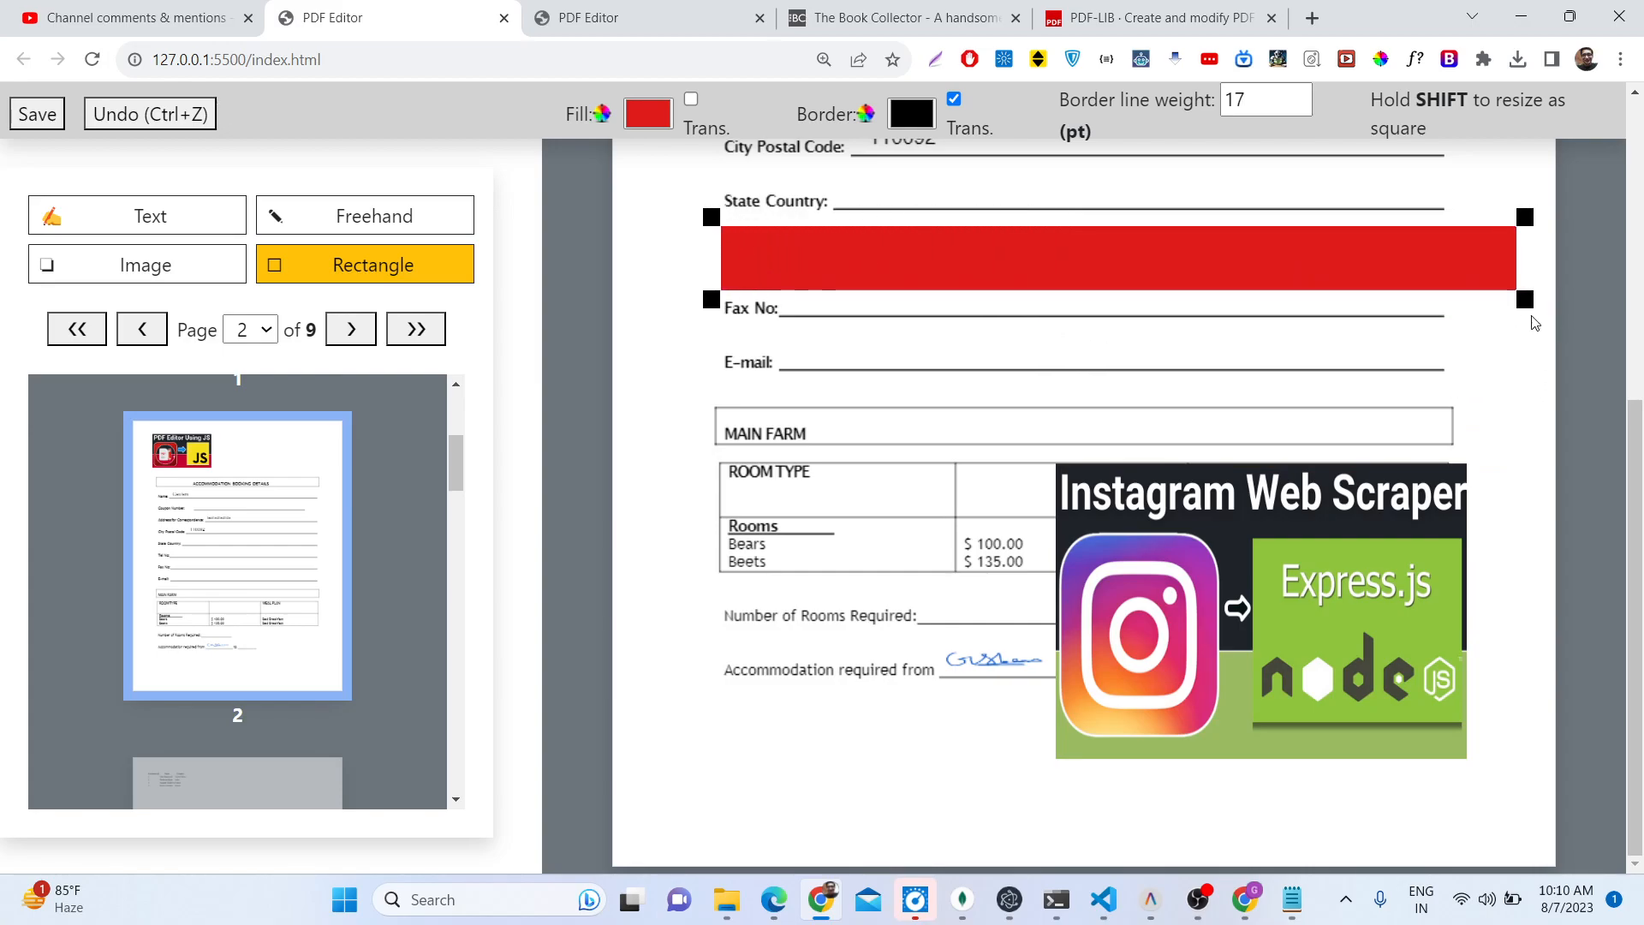
drag(1525, 300, 836, 271)
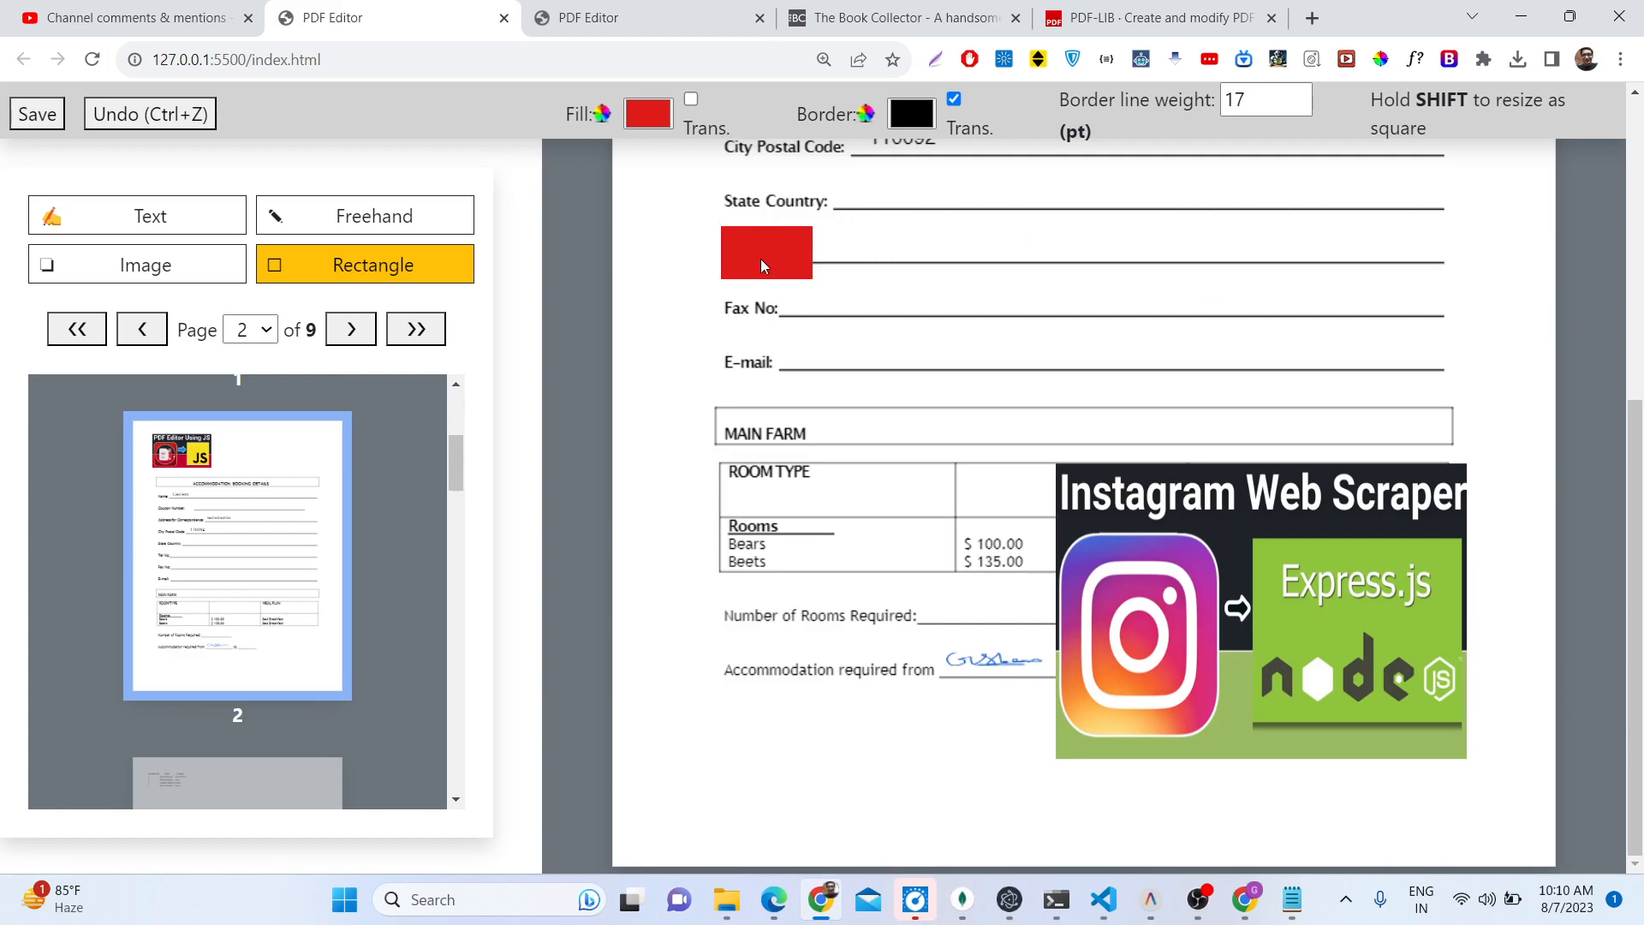
mouse_move(782, 274)
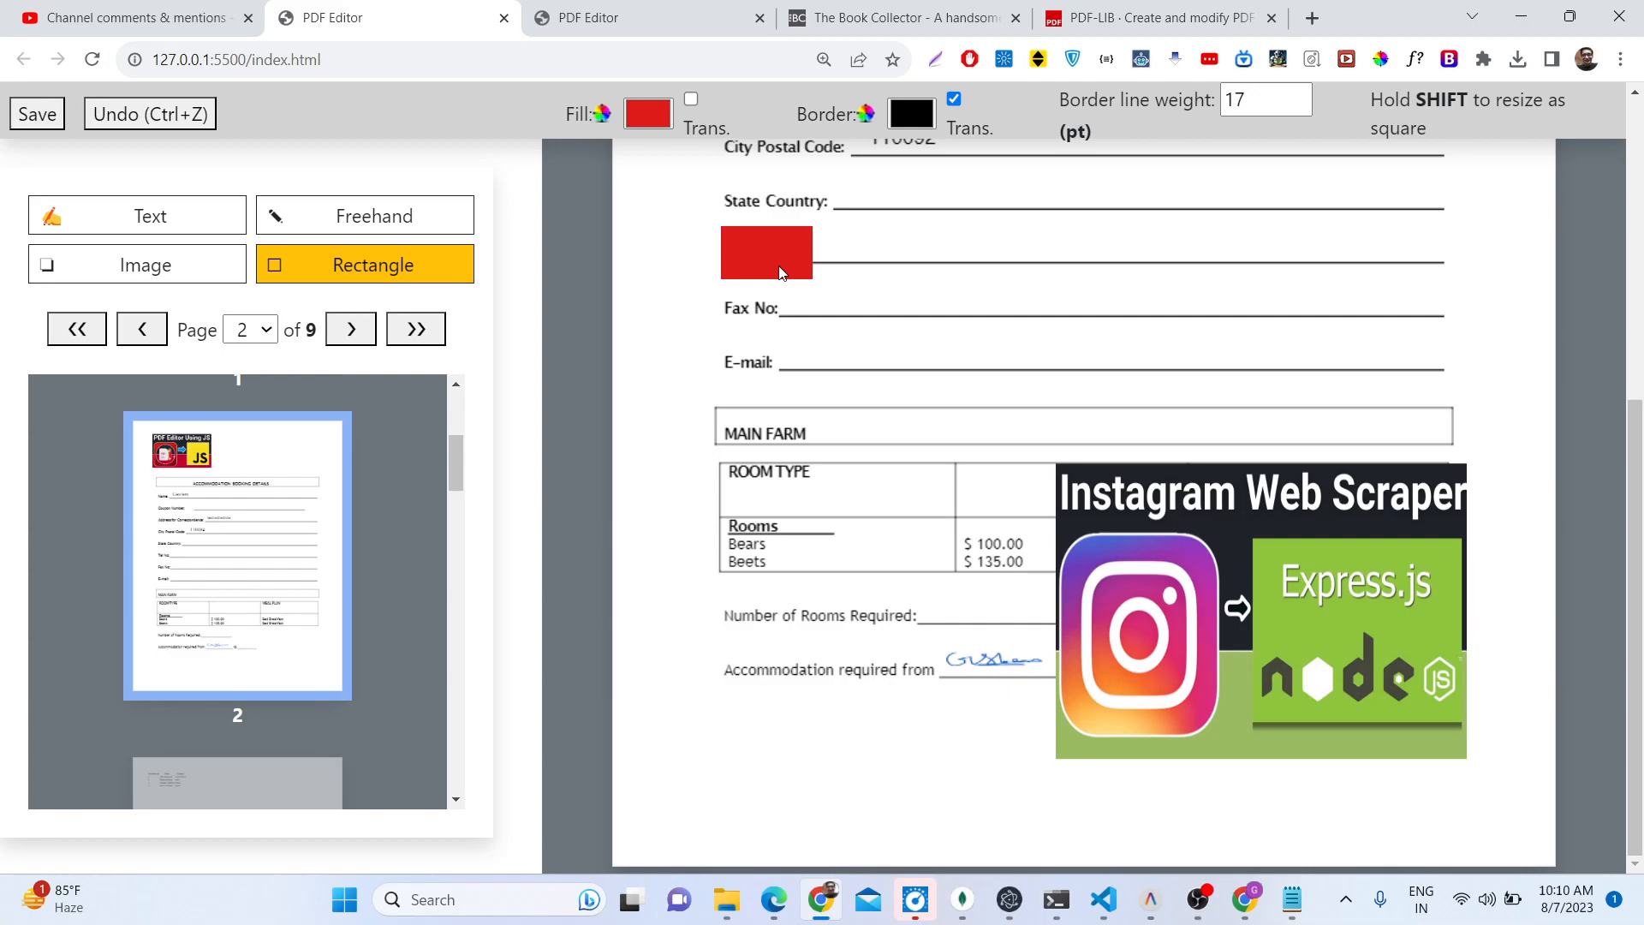
Step: Place a white-filled box over page 2's Coupon Number label
click(647, 112)
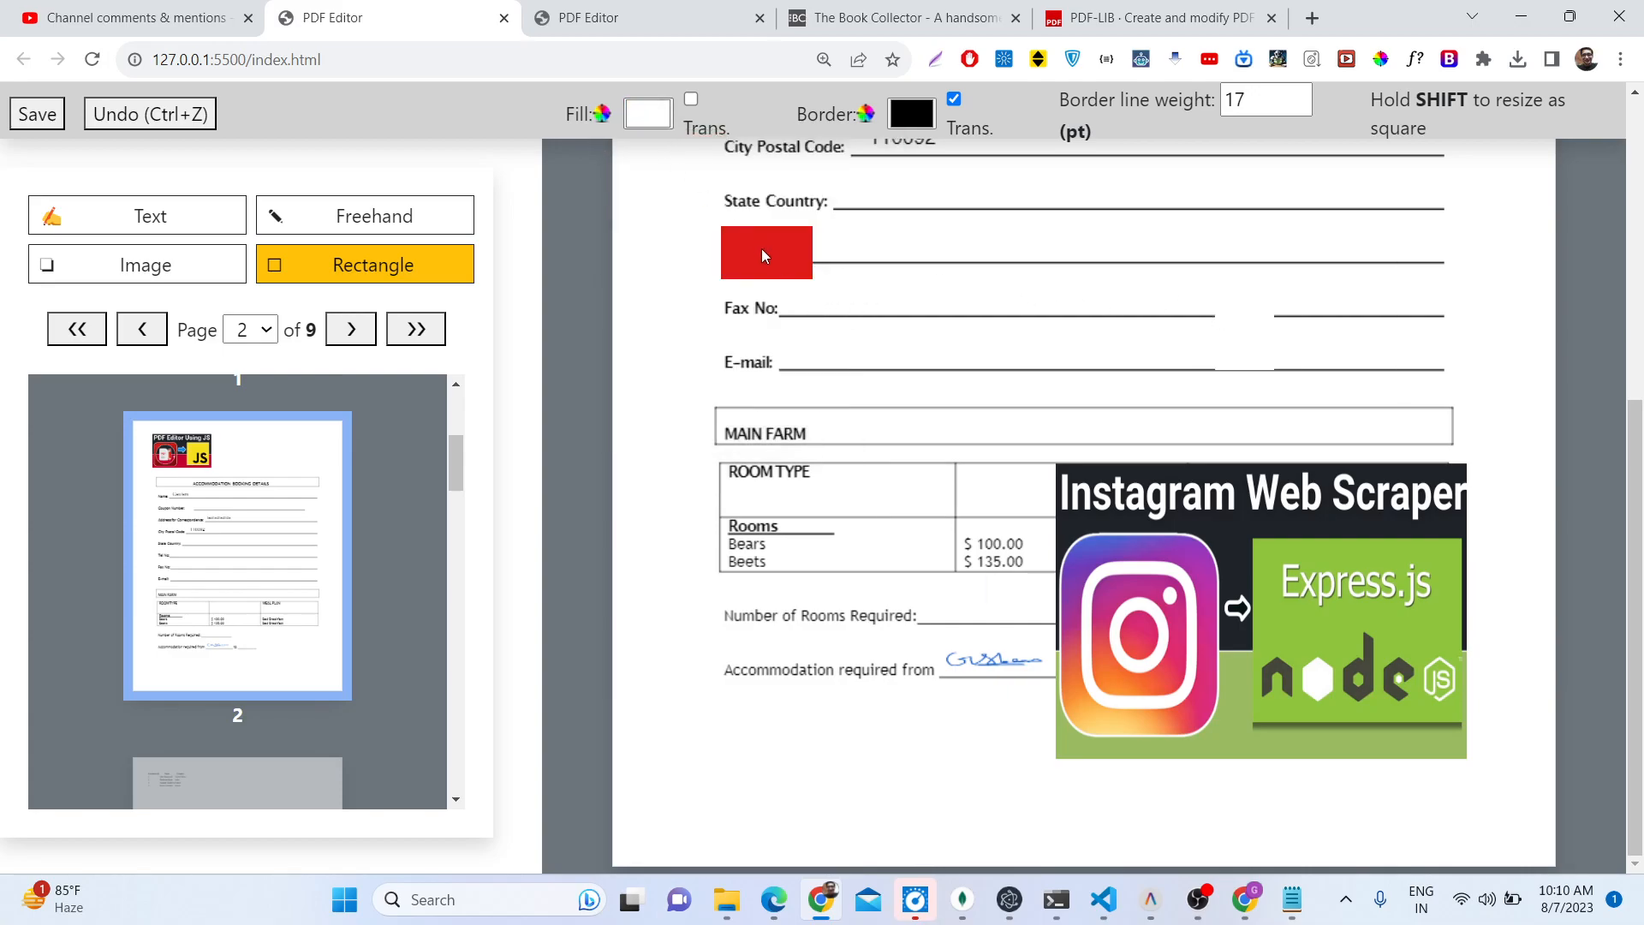
click(647, 113)
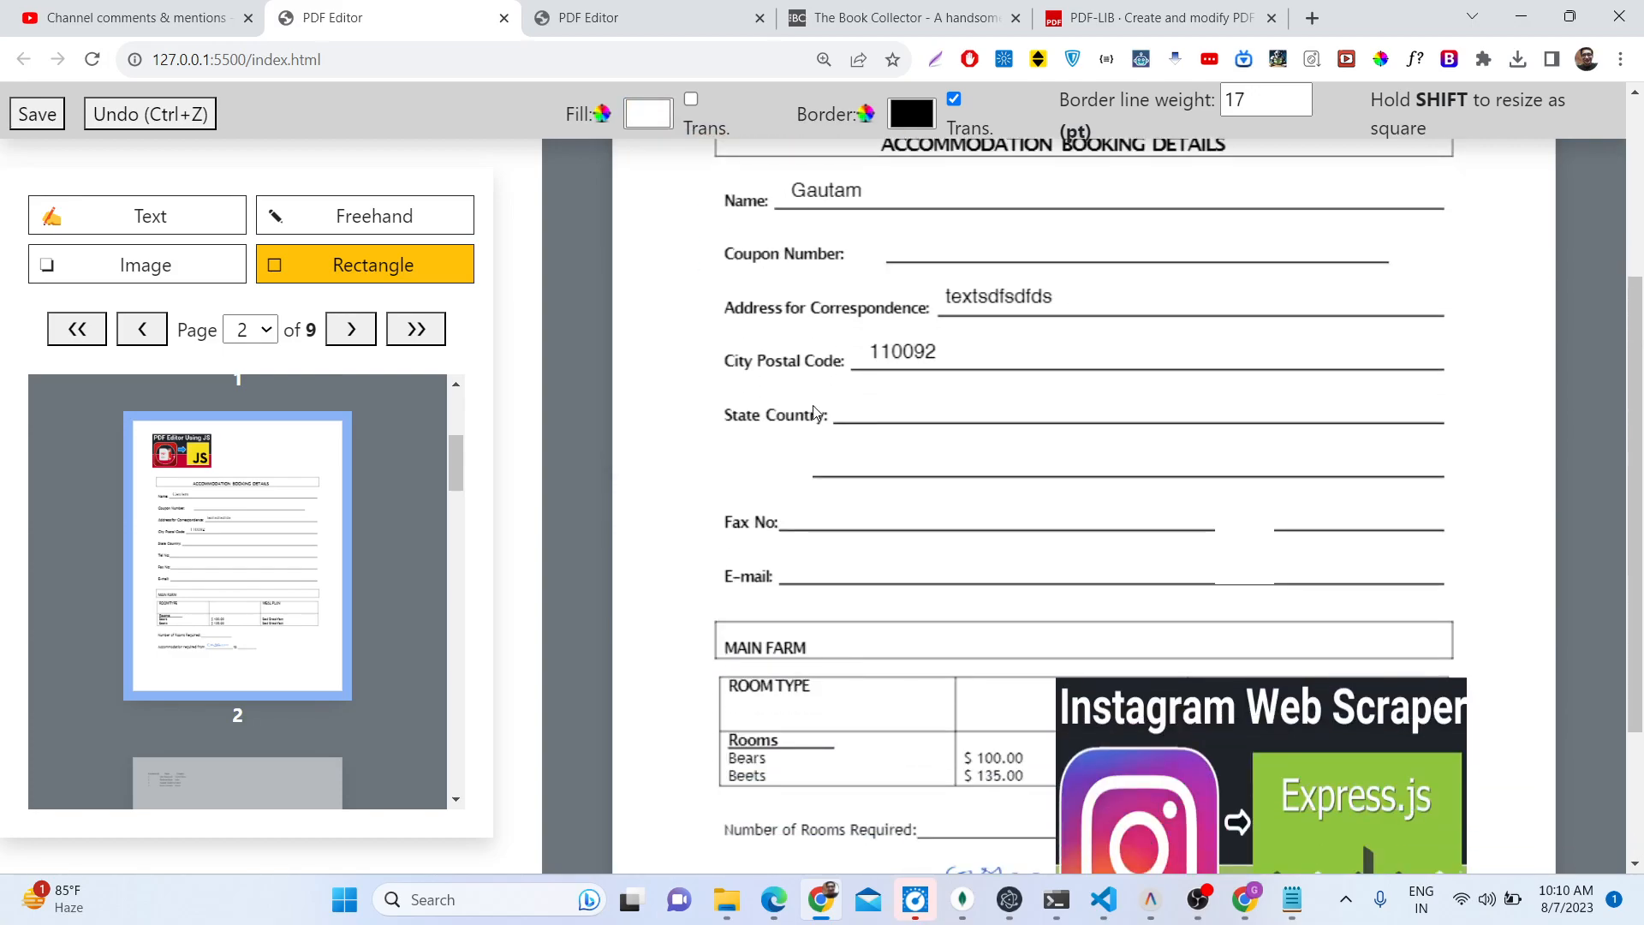
click(648, 112)
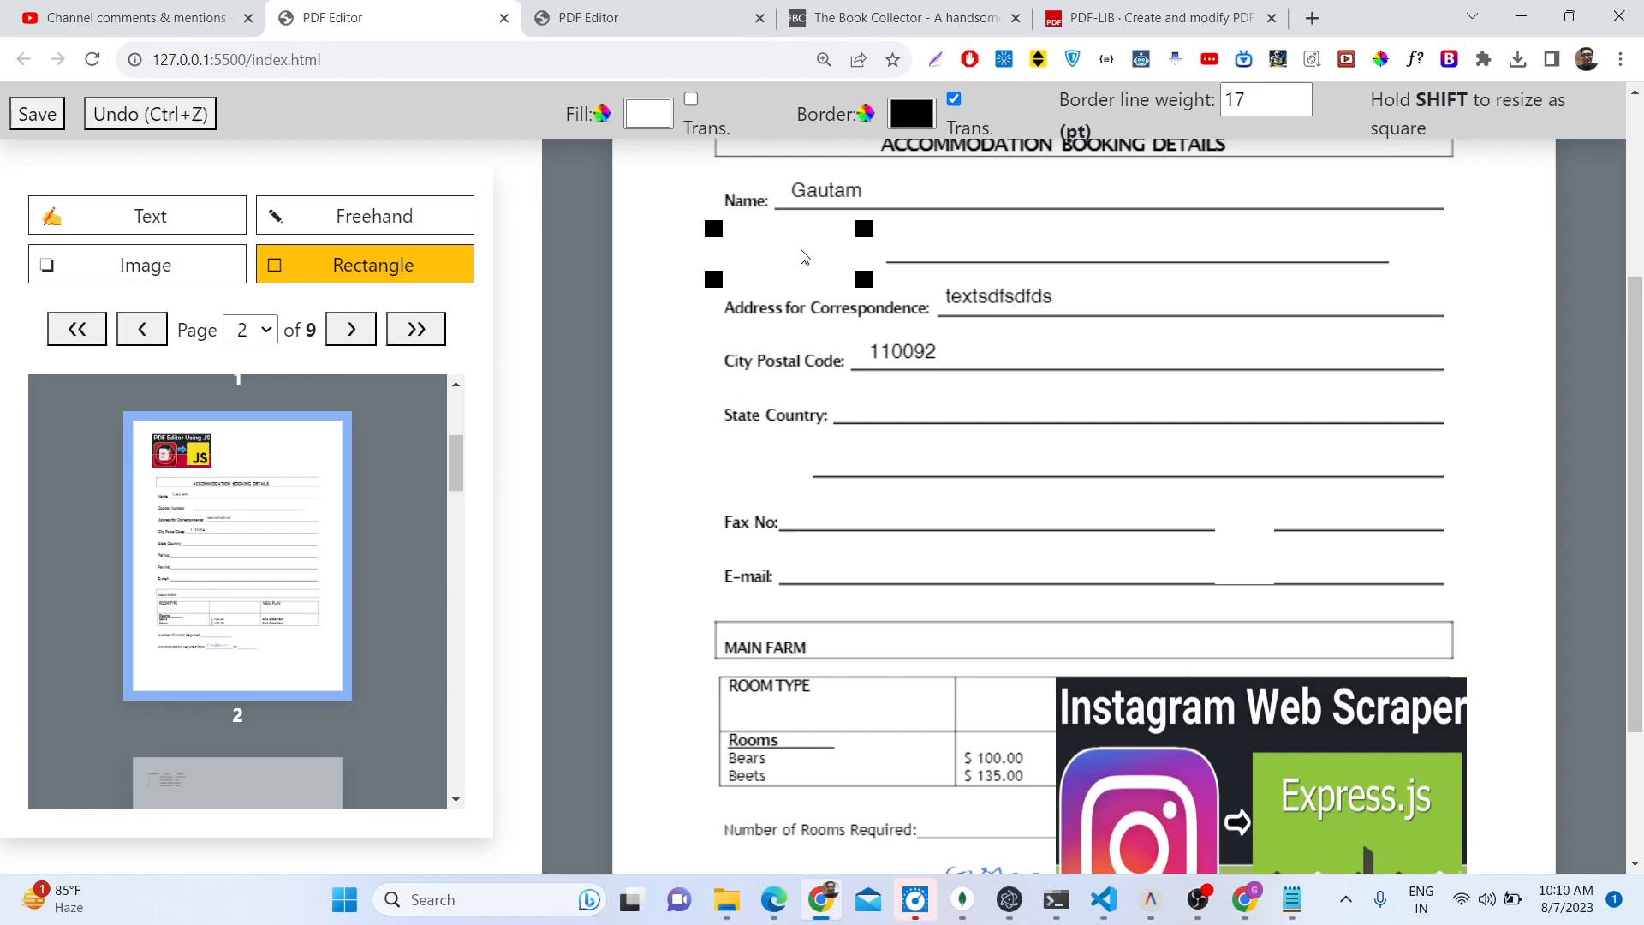
mouse_move(333, 316)
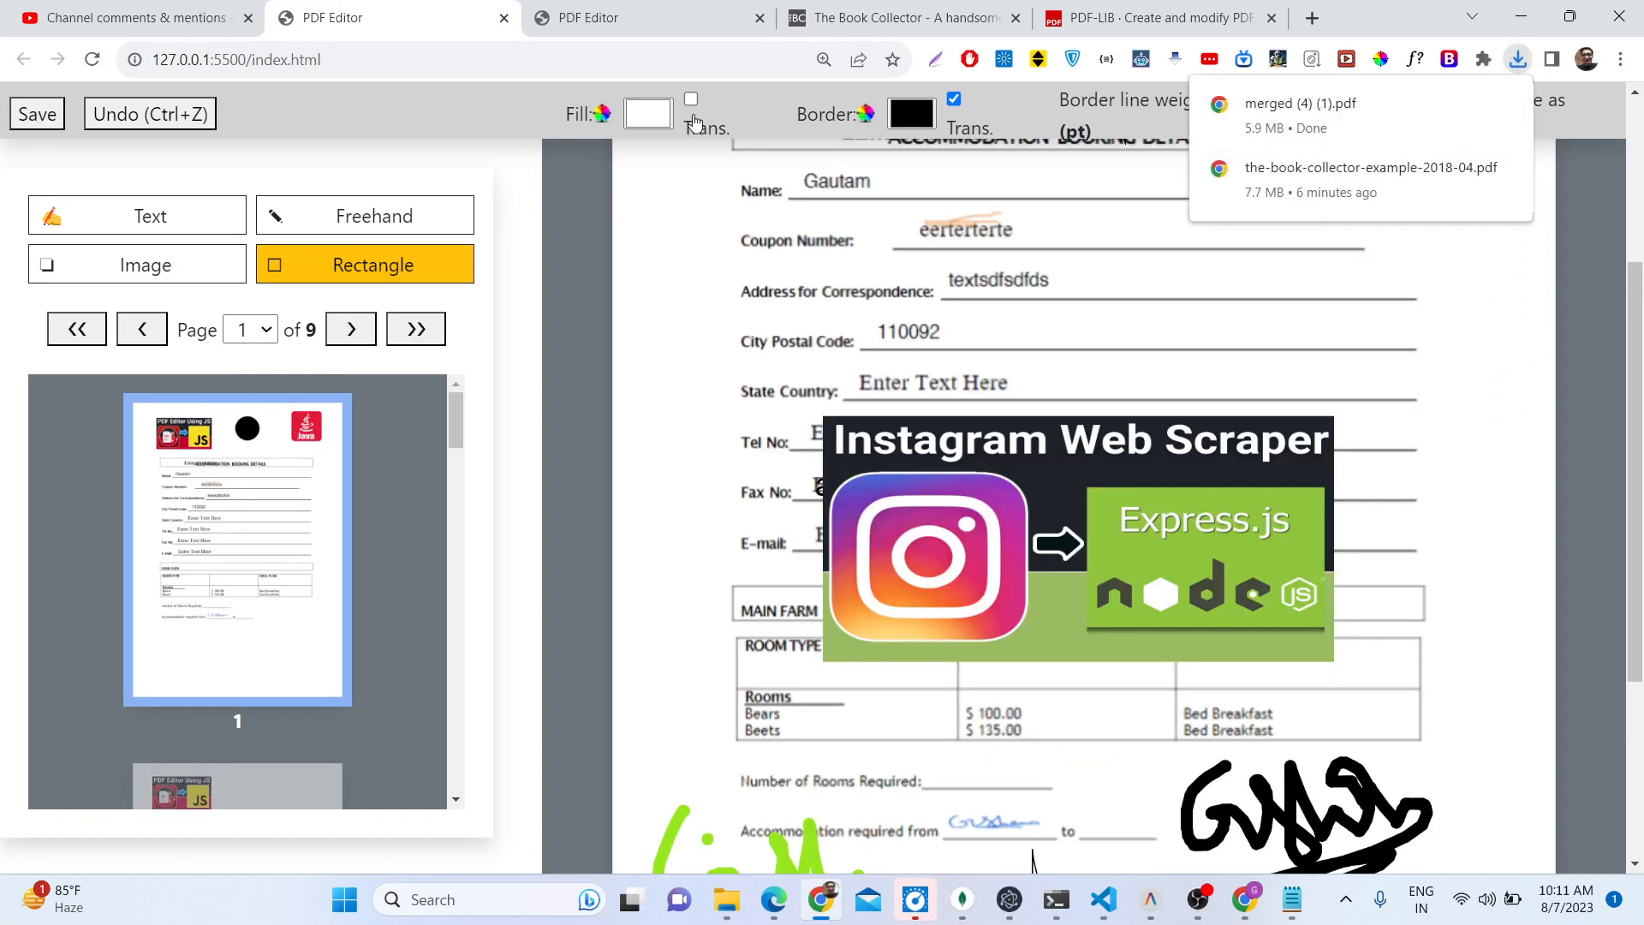
mouse_move(1322, 111)
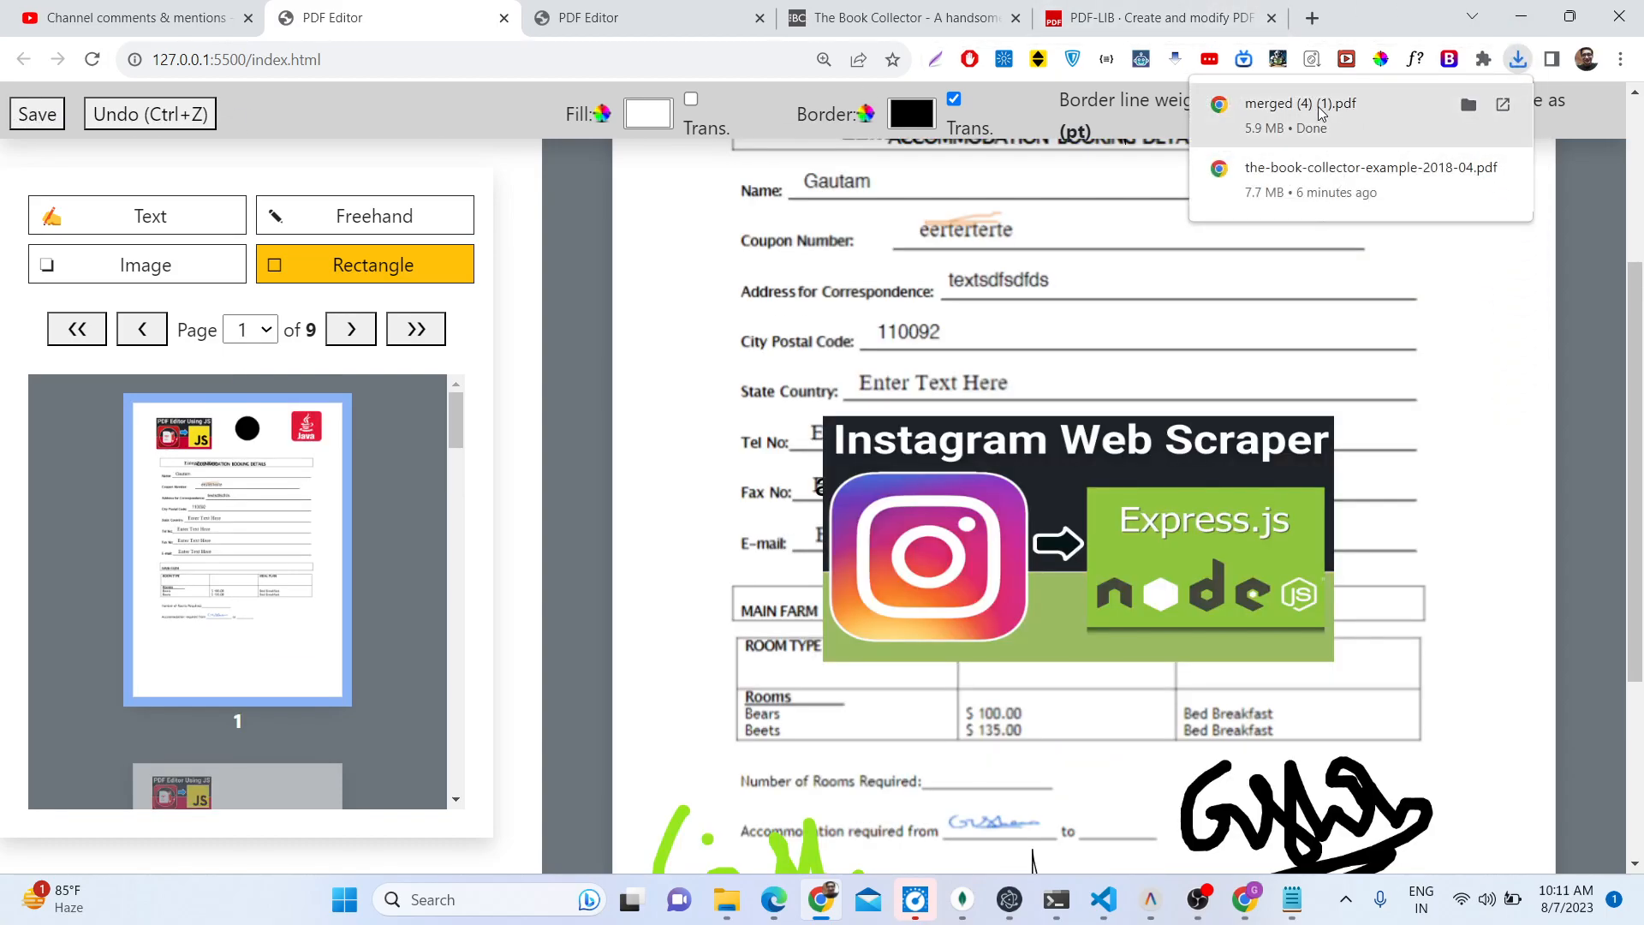
Step: Open the downloaded merged (4) (1).pdf from Chrome's downloads bubble
click(1301, 103)
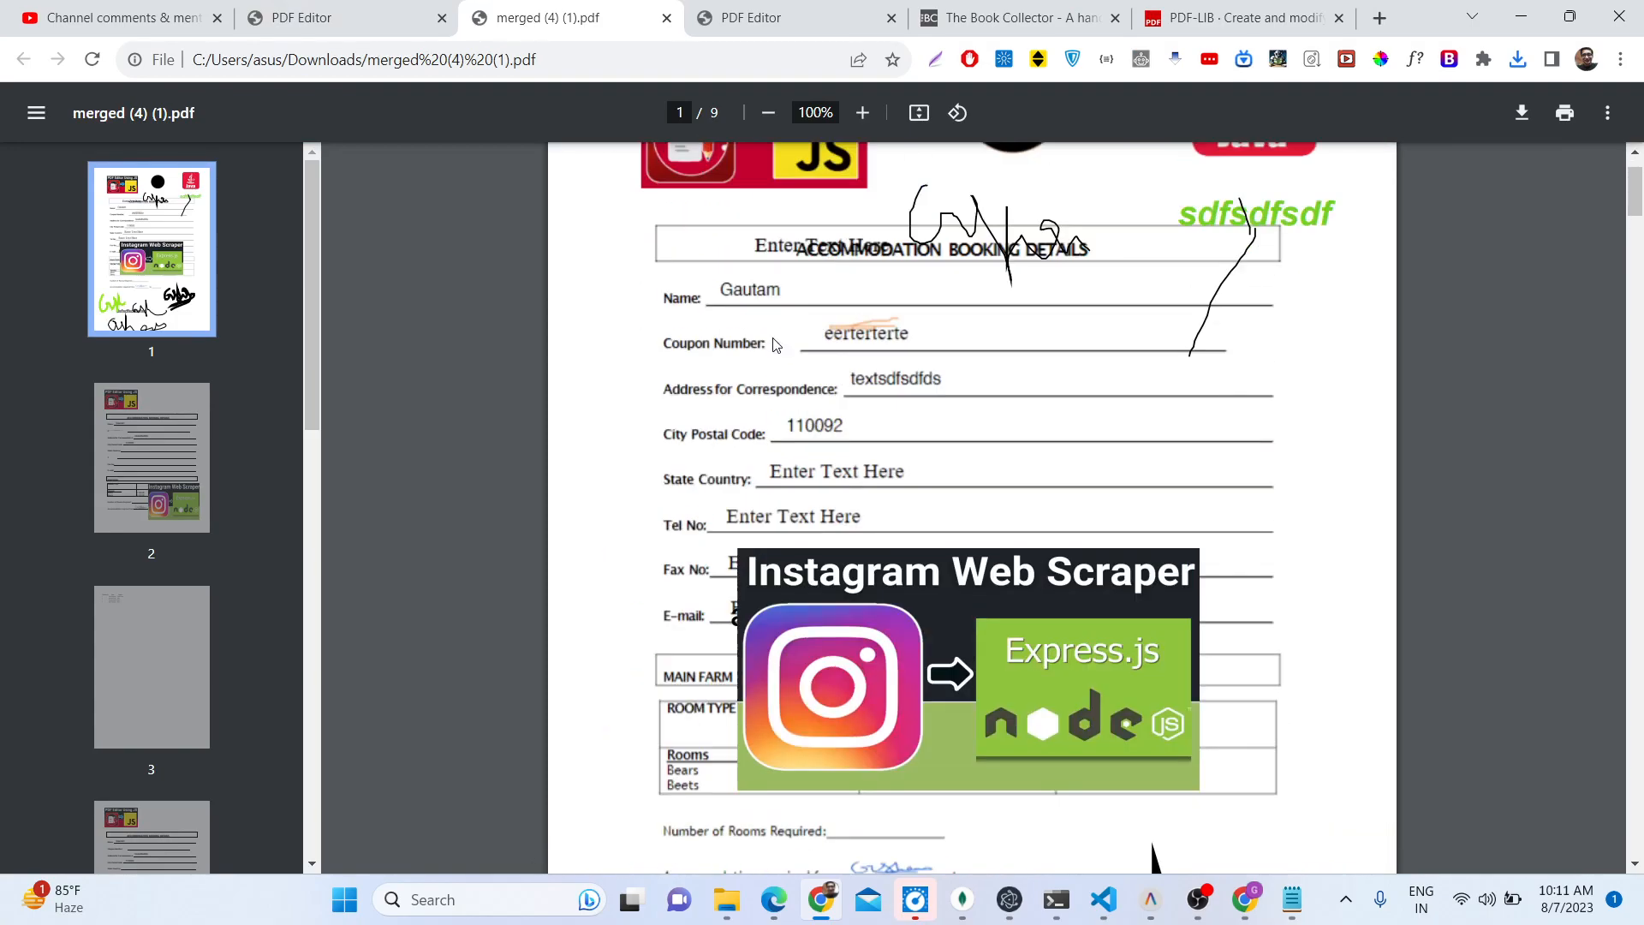
scroll(down, 3)
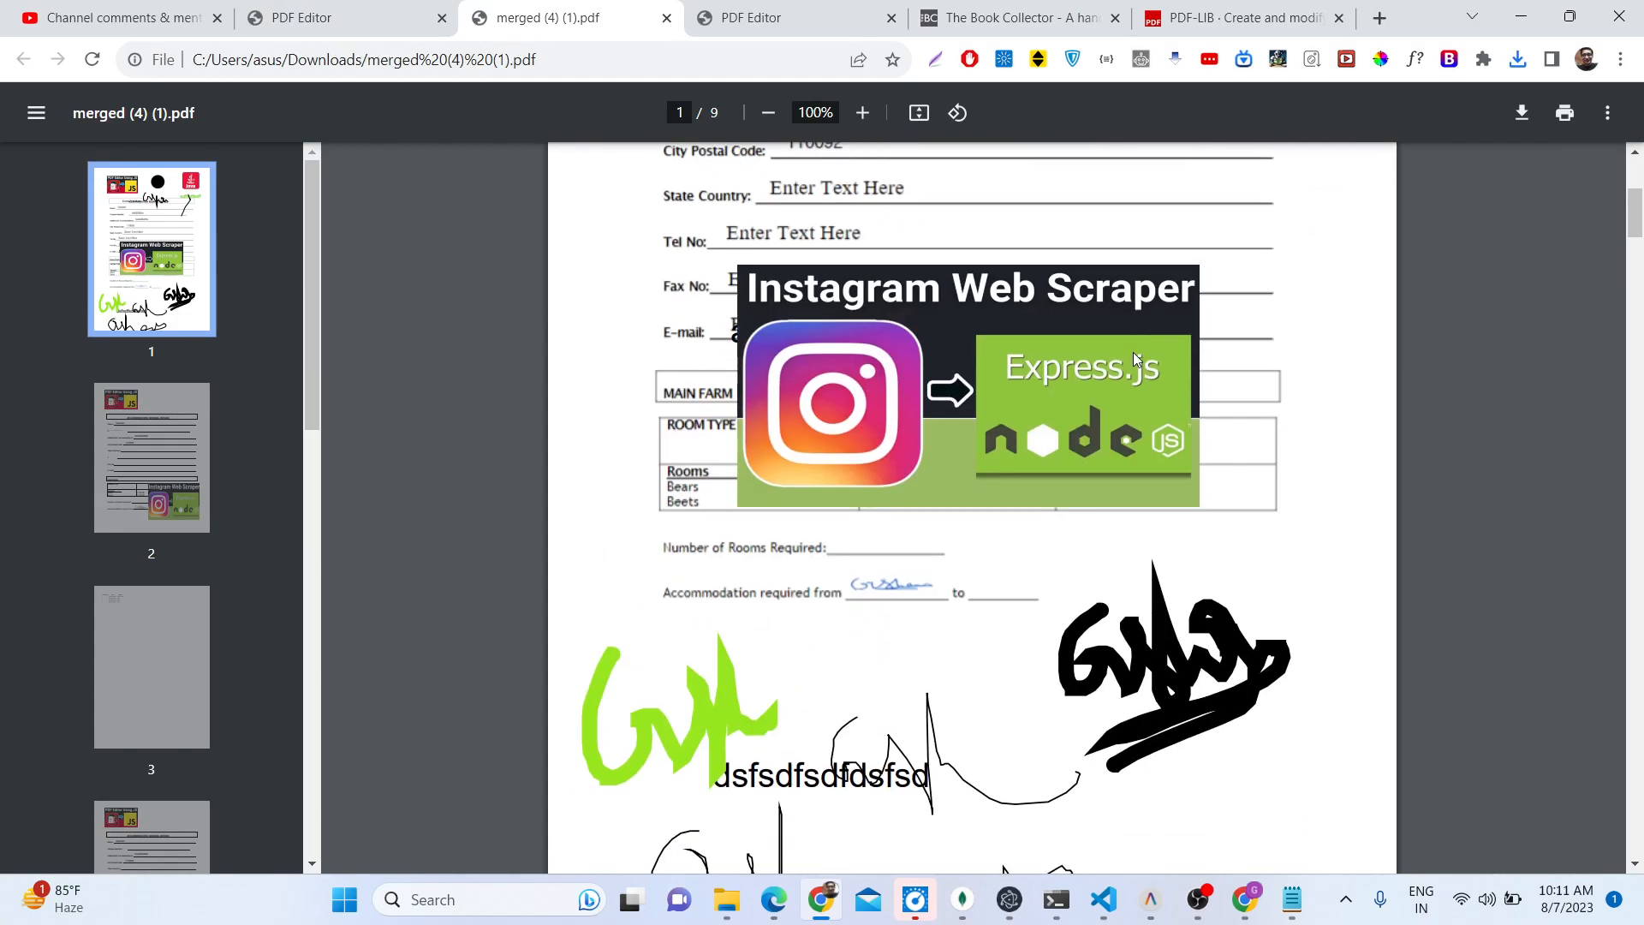
scroll(up, 3)
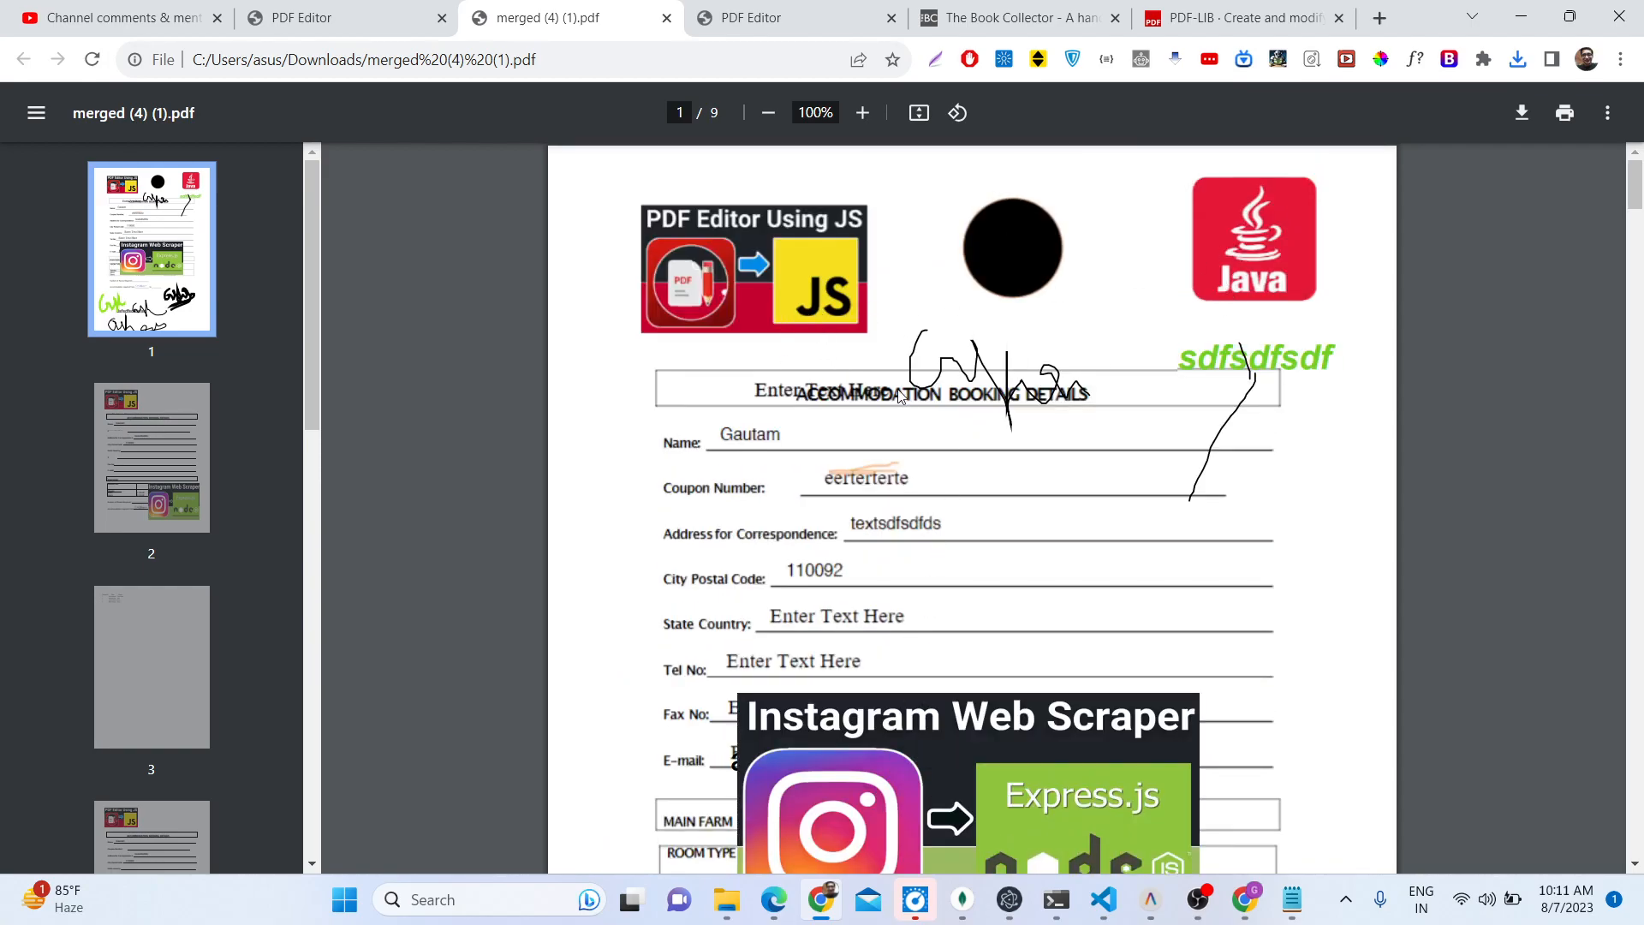
scroll(down, 3)
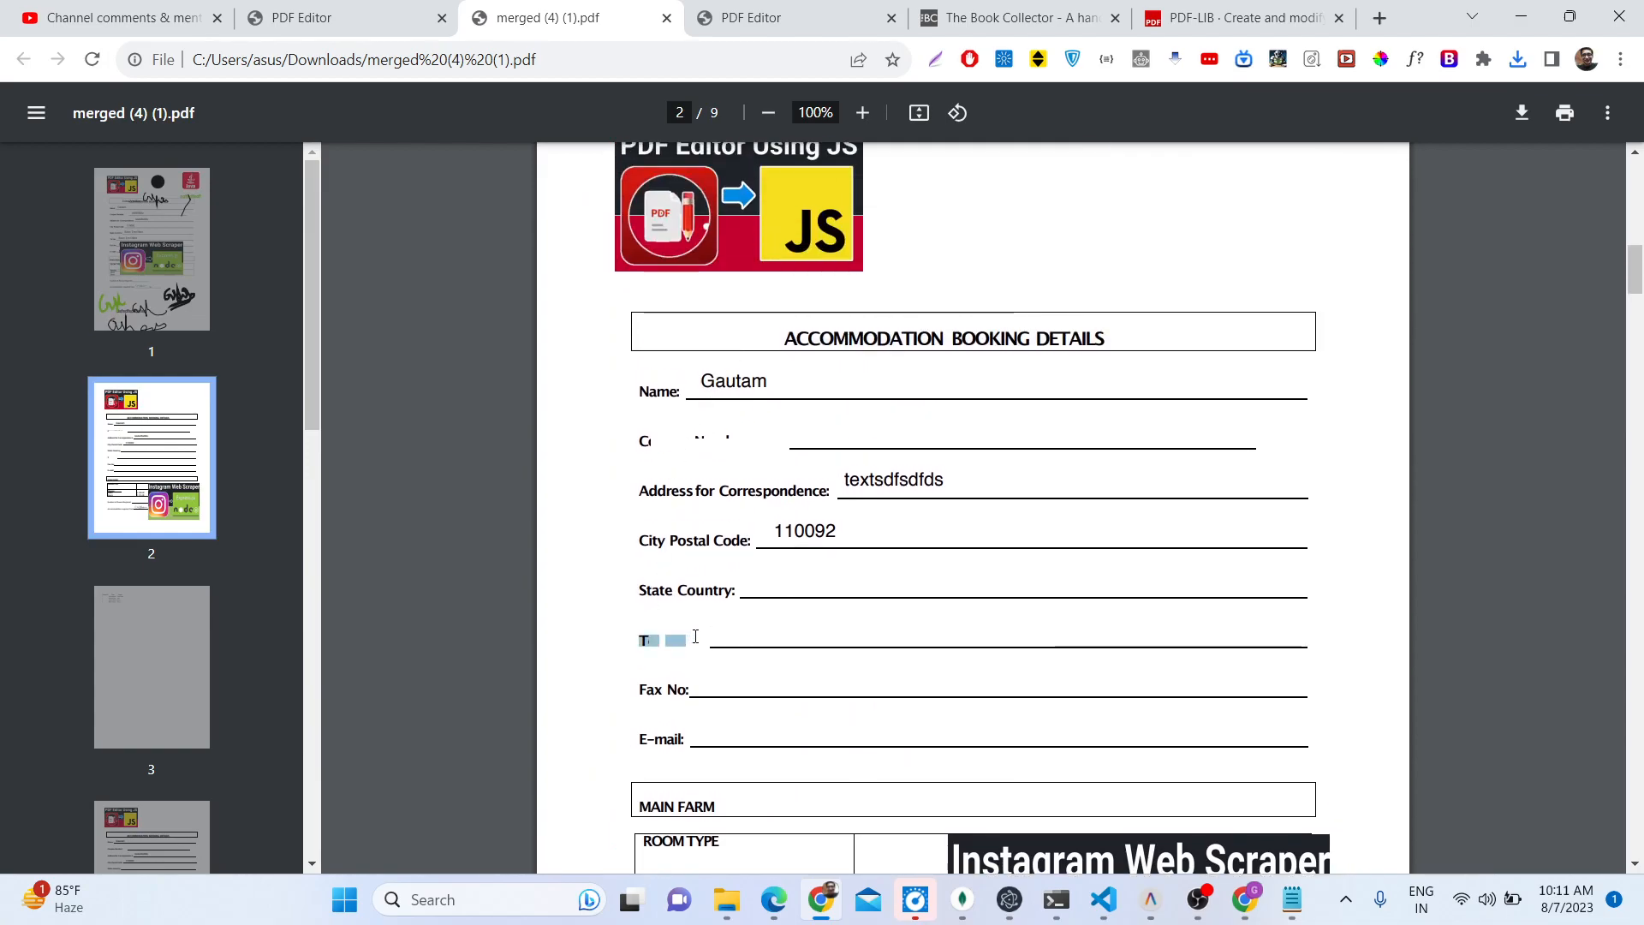
scroll(down, 3)
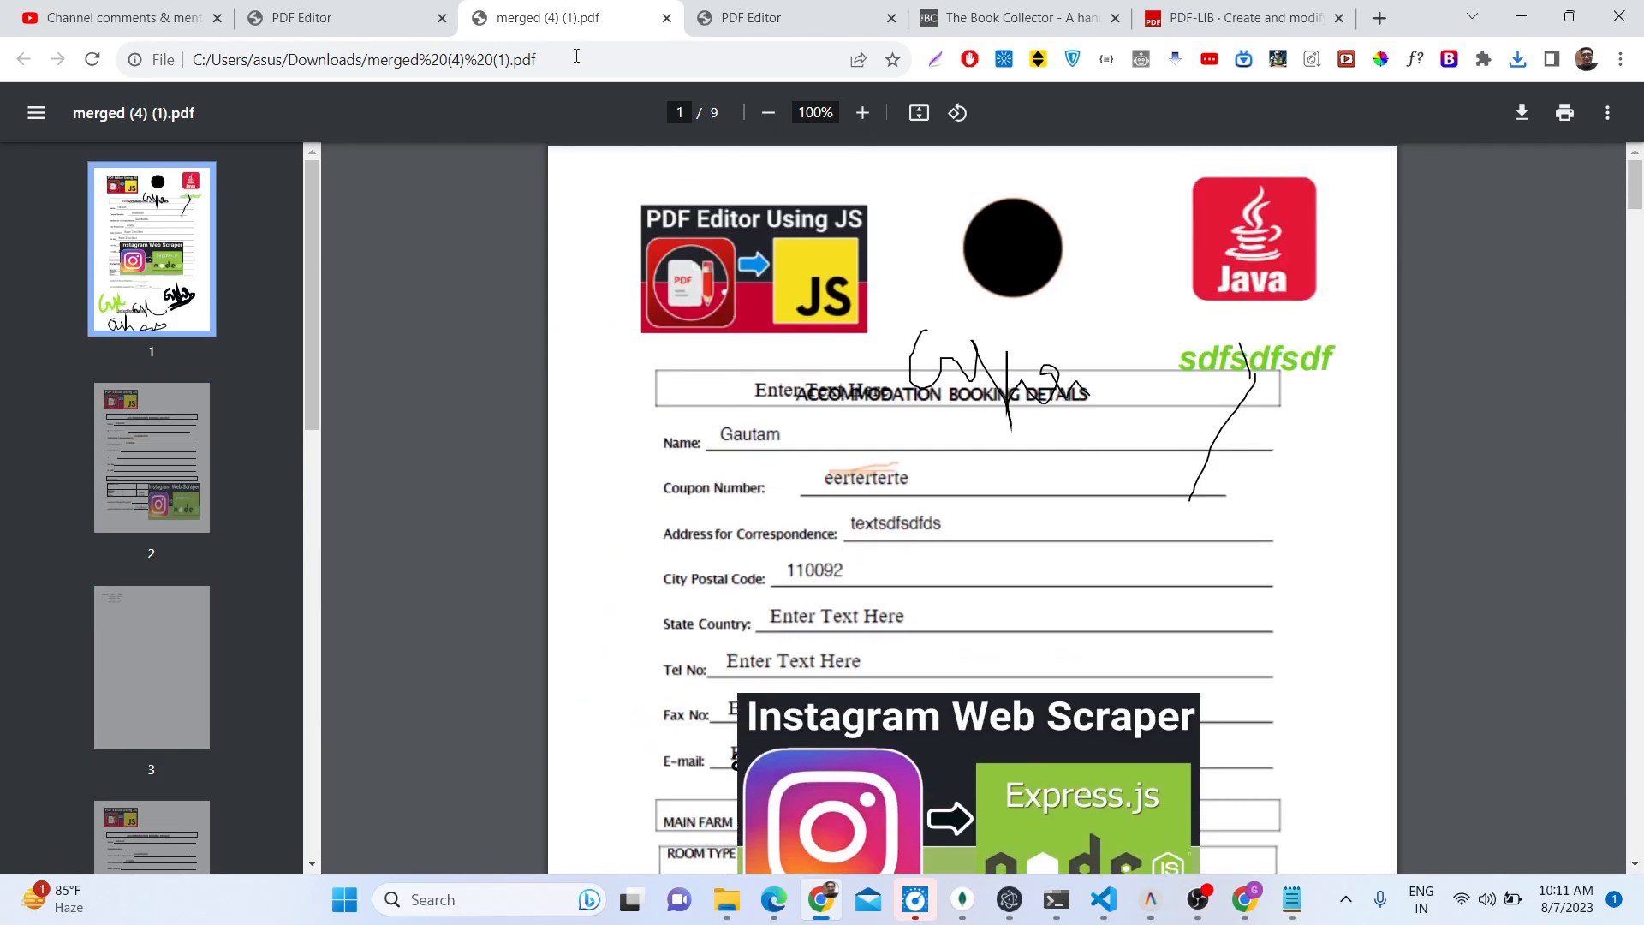
click(300, 17)
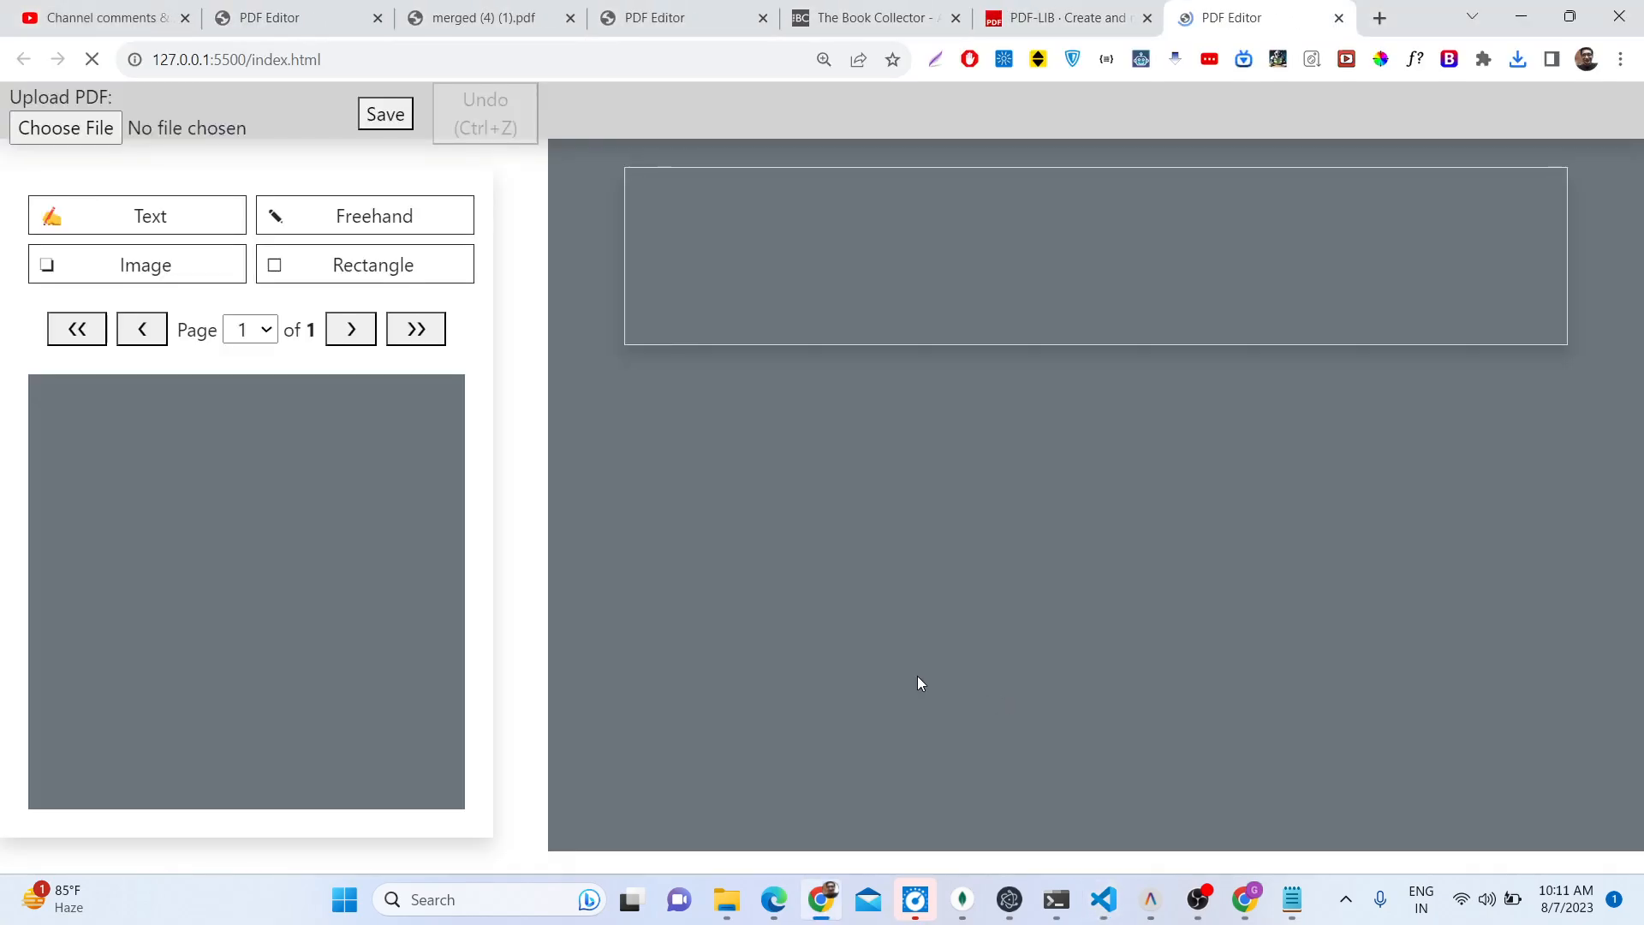
Step: Upload the downloaded PDF into a fresh editor, page to page 4, and select Text
click(65, 128)
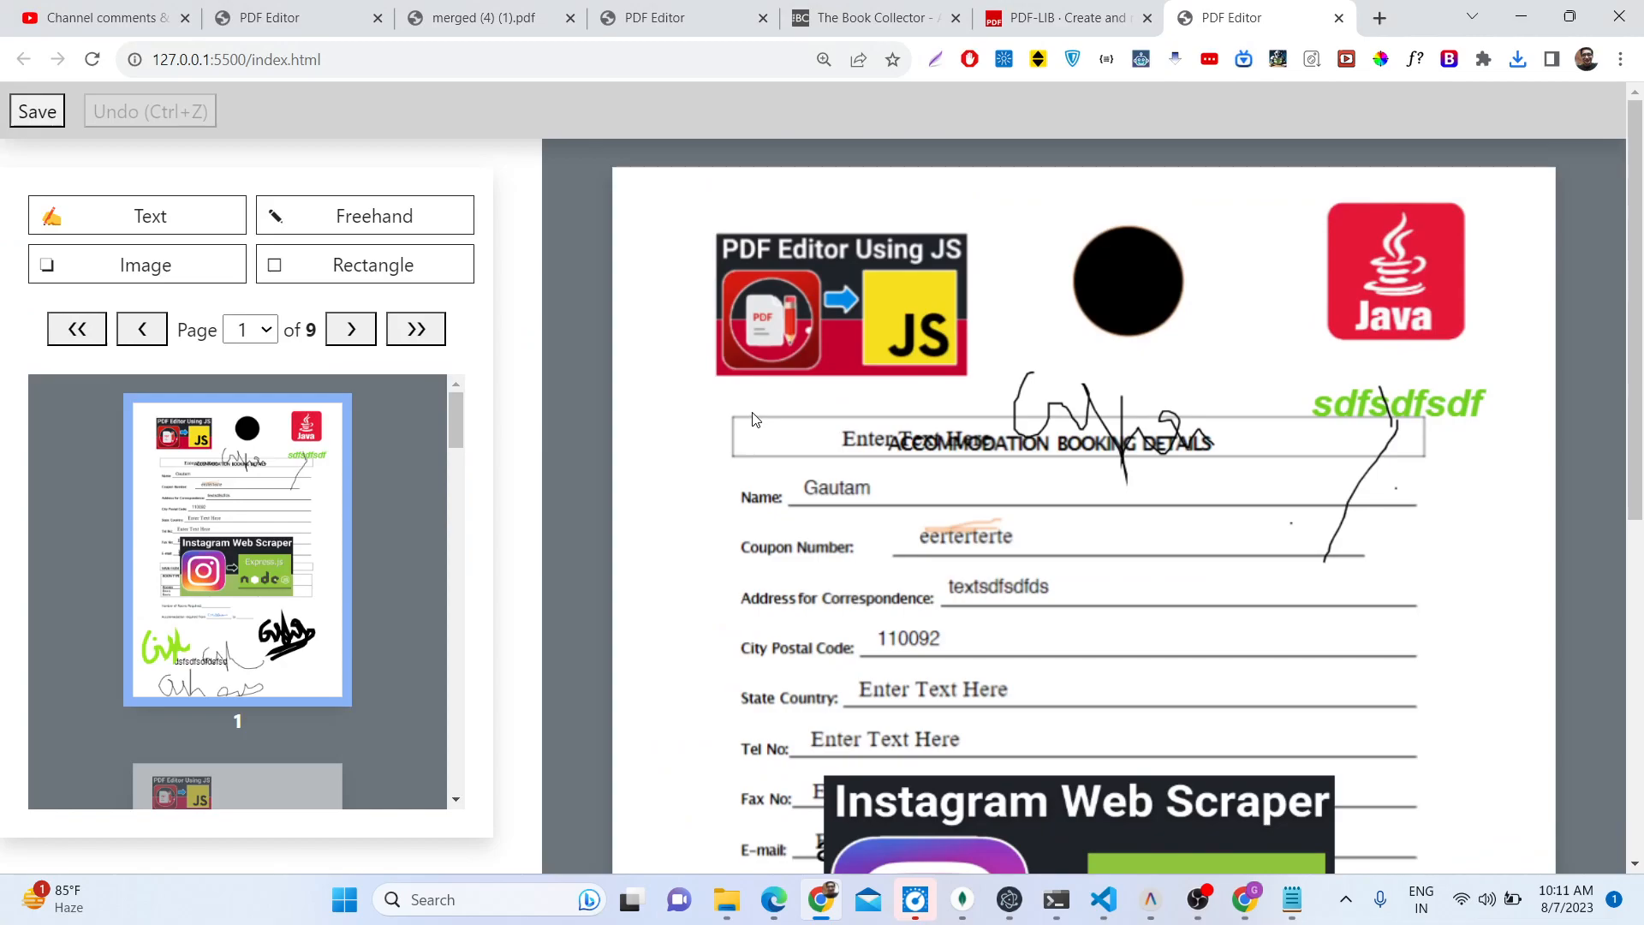
mouse_move(417, 306)
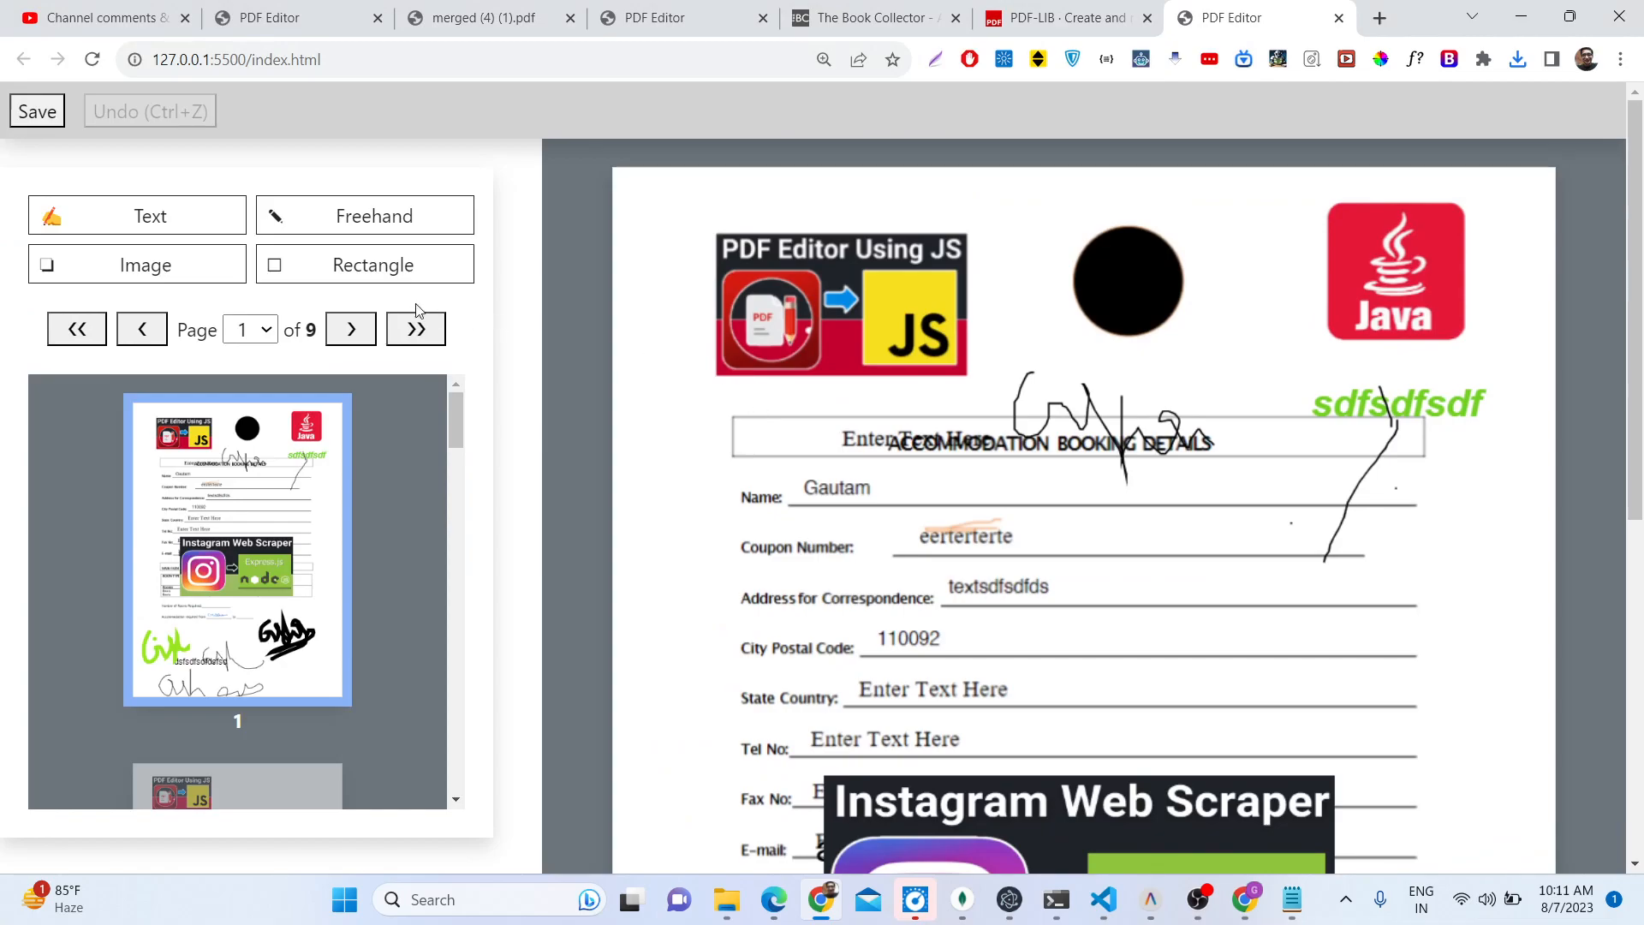
click(350, 329)
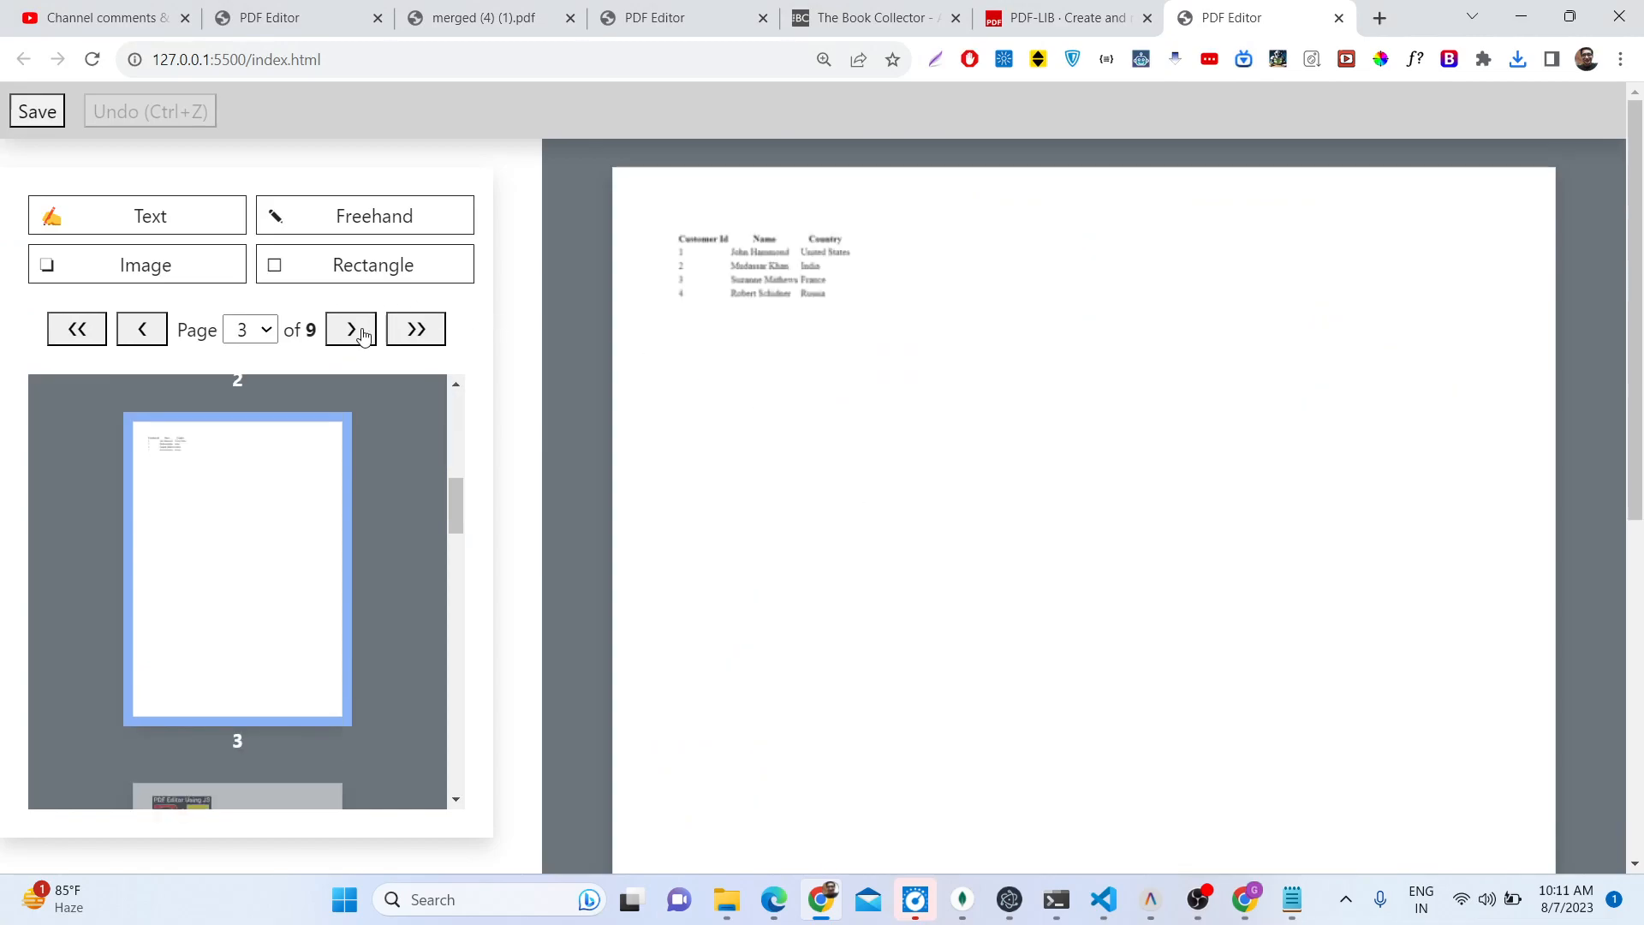
click(349, 329)
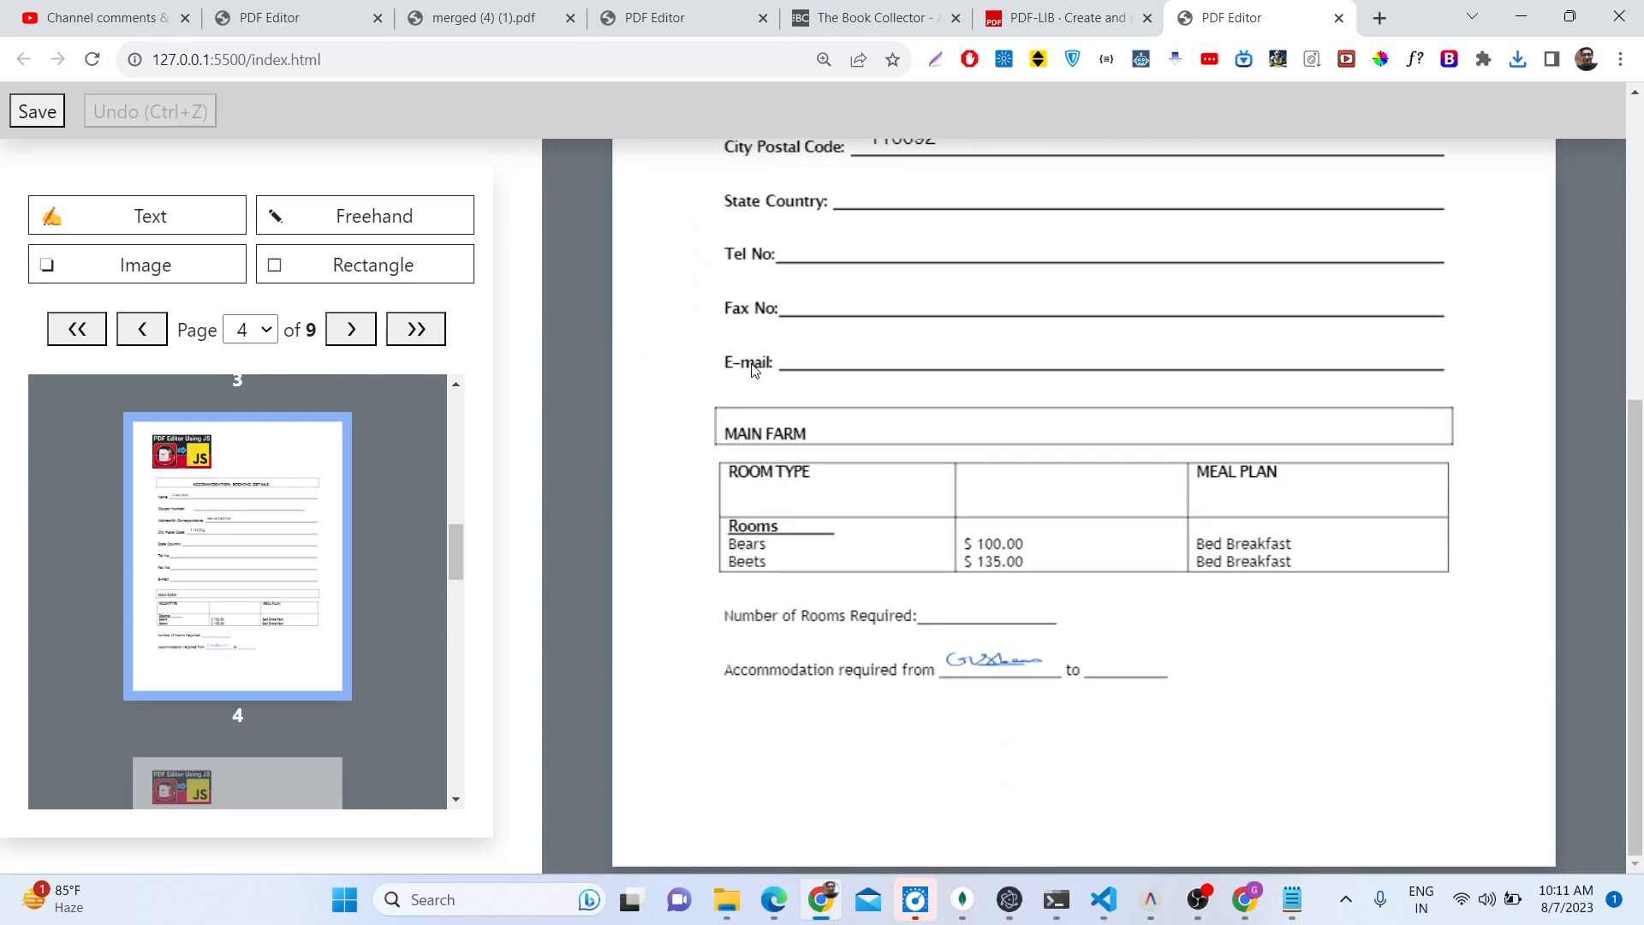
click(137, 215)
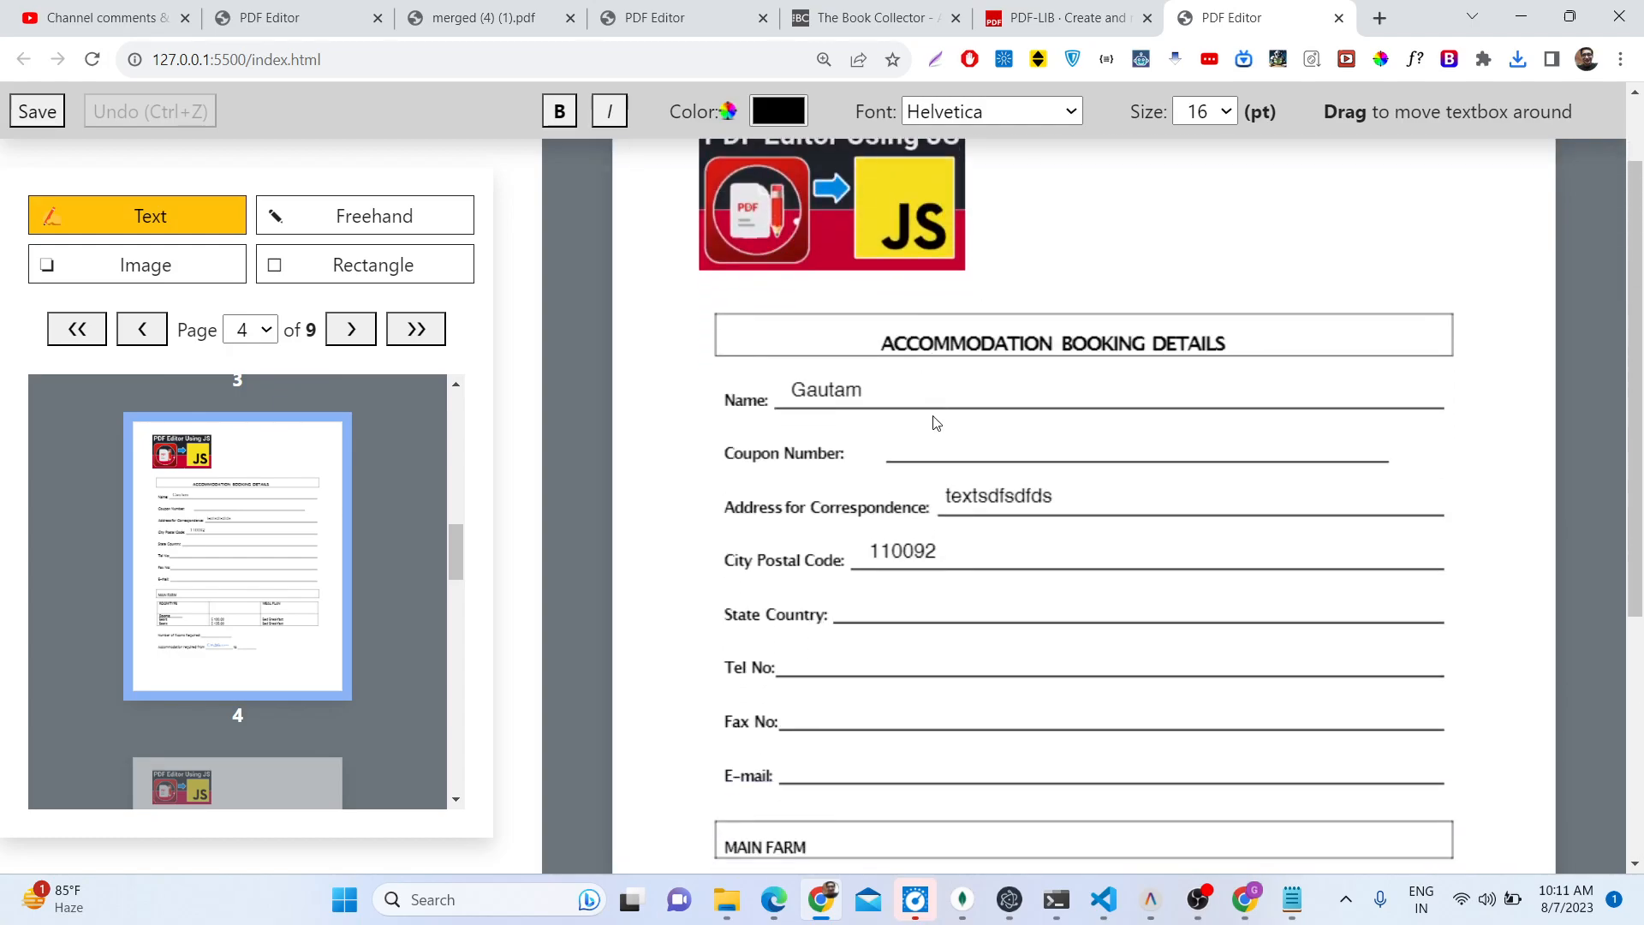
click(877, 390)
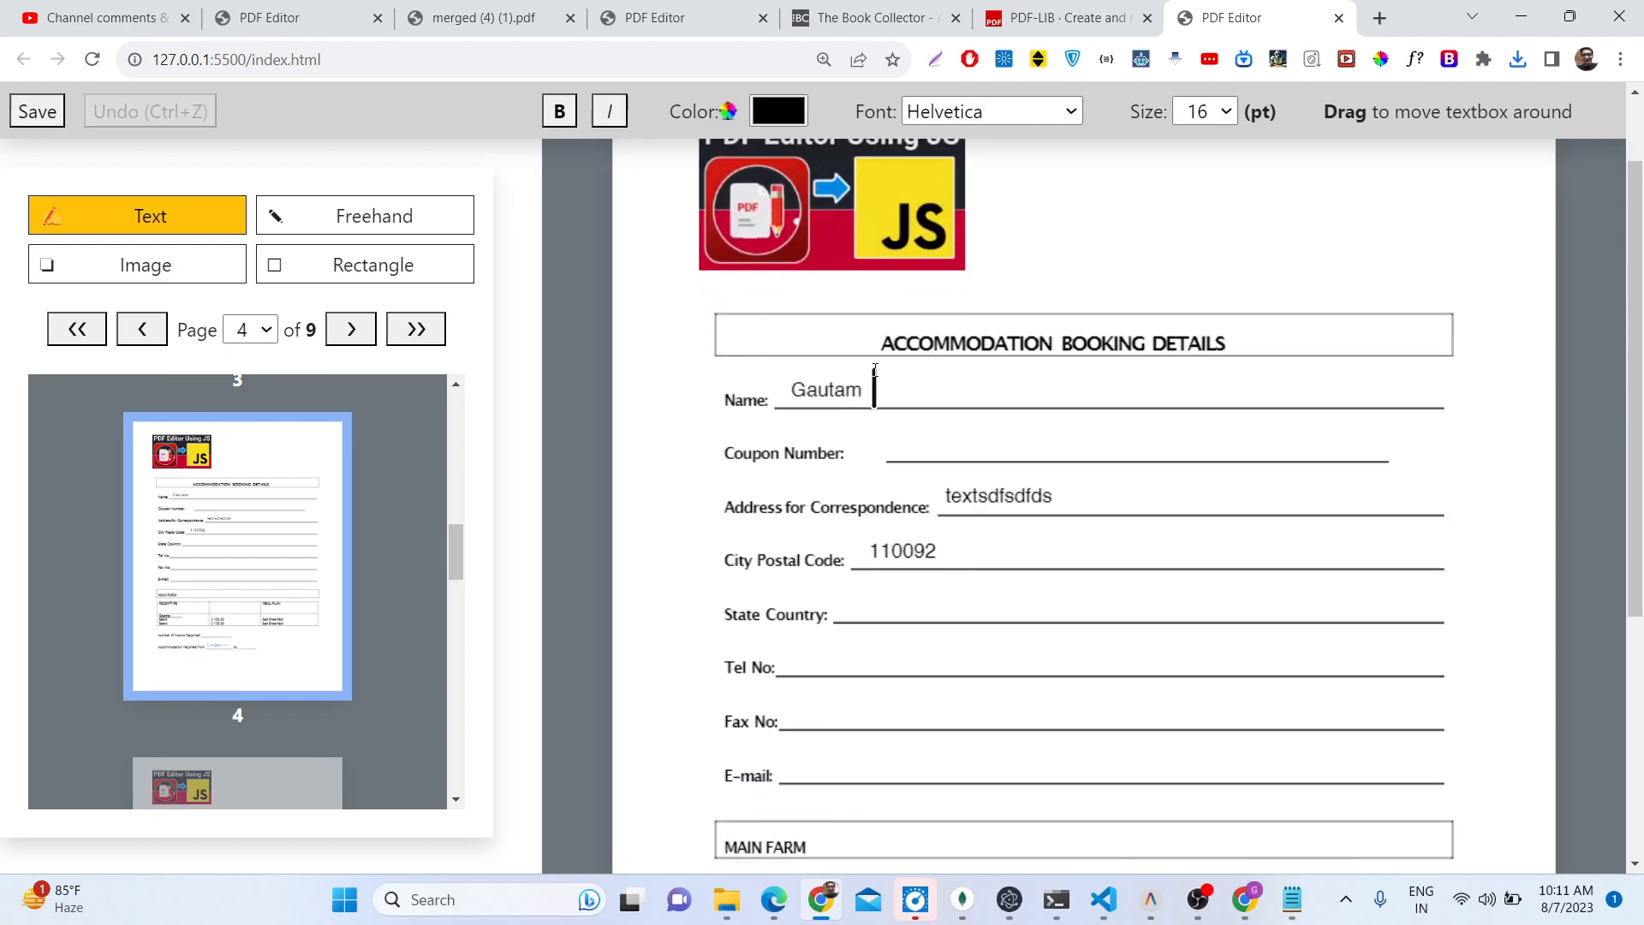
text(shar)
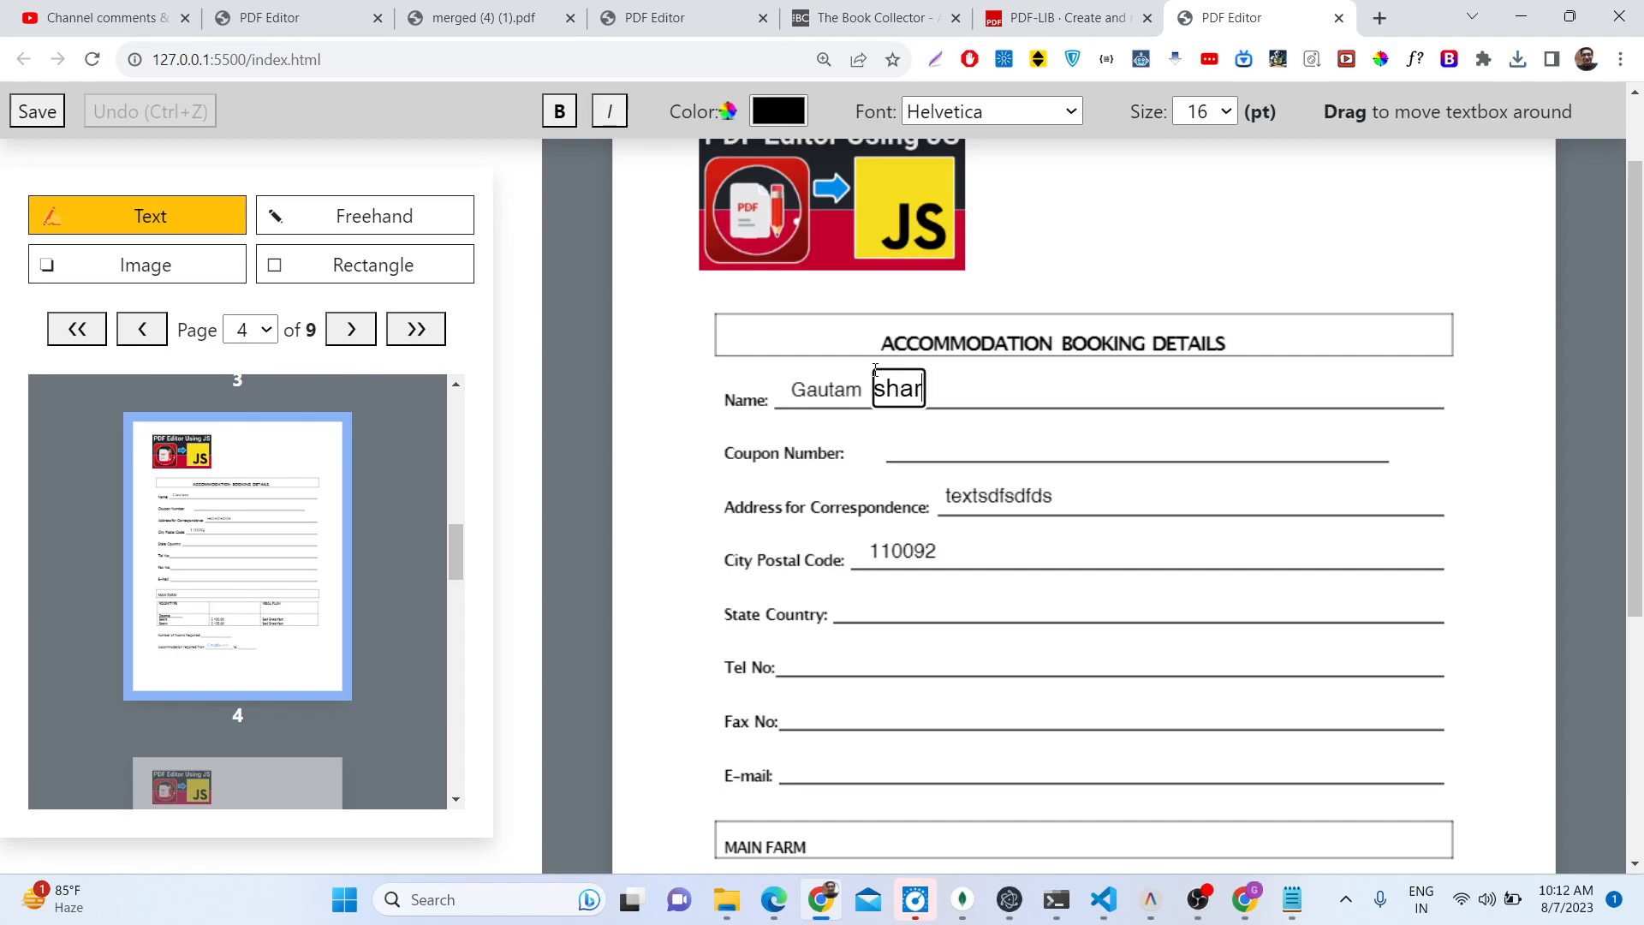
text(ma)
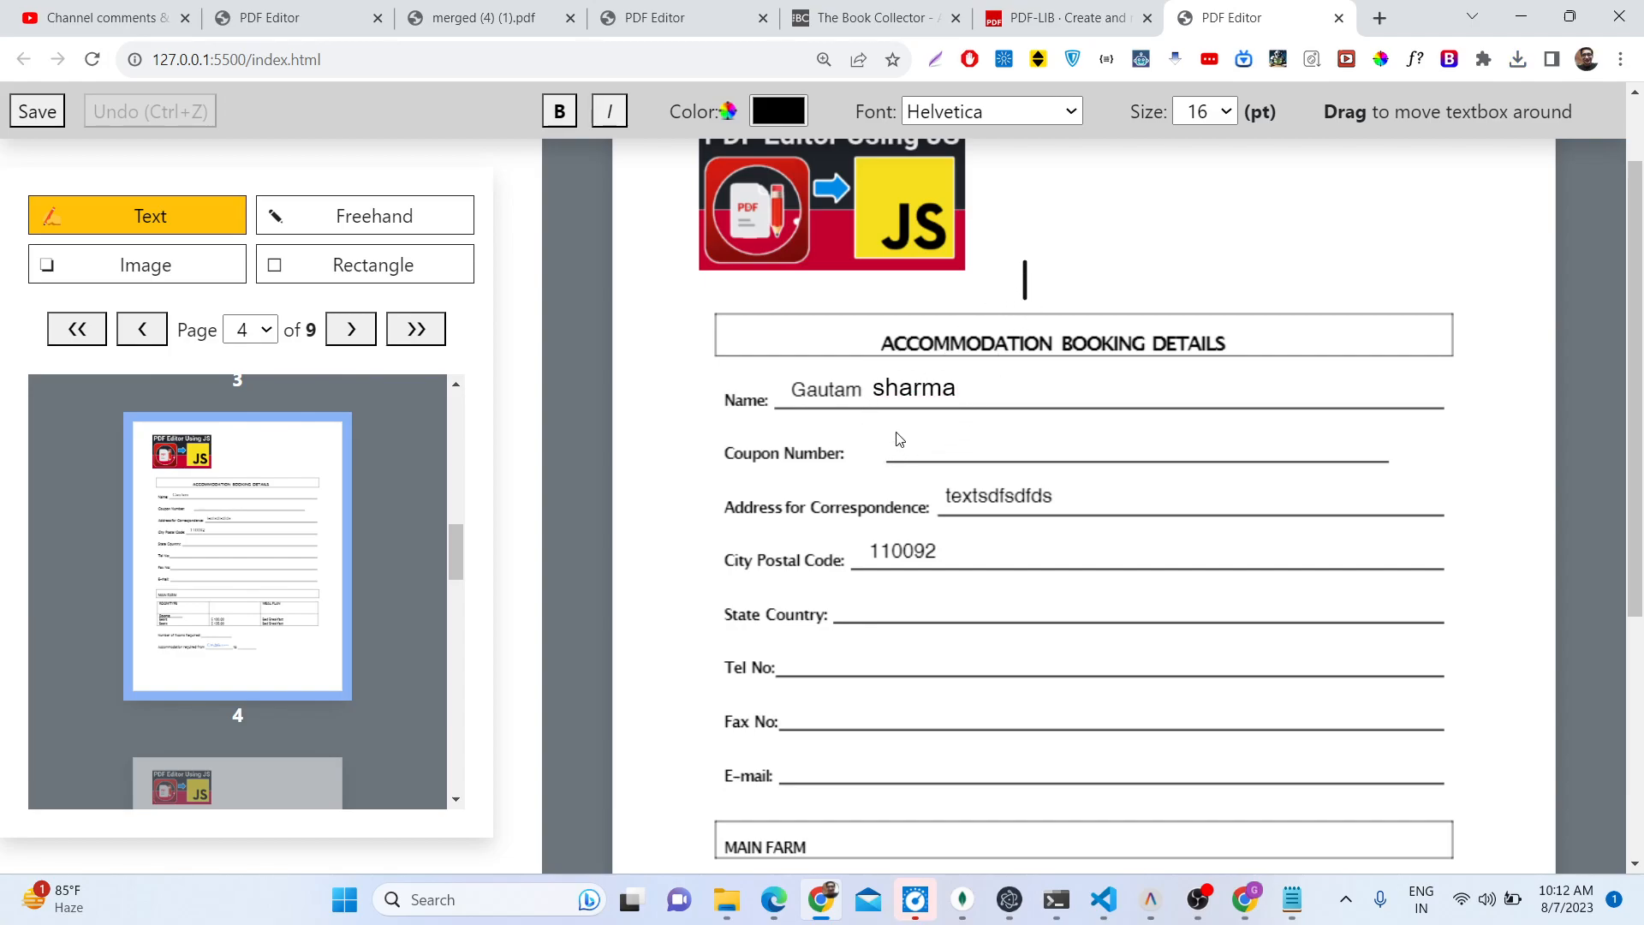
mouse_move(378, 246)
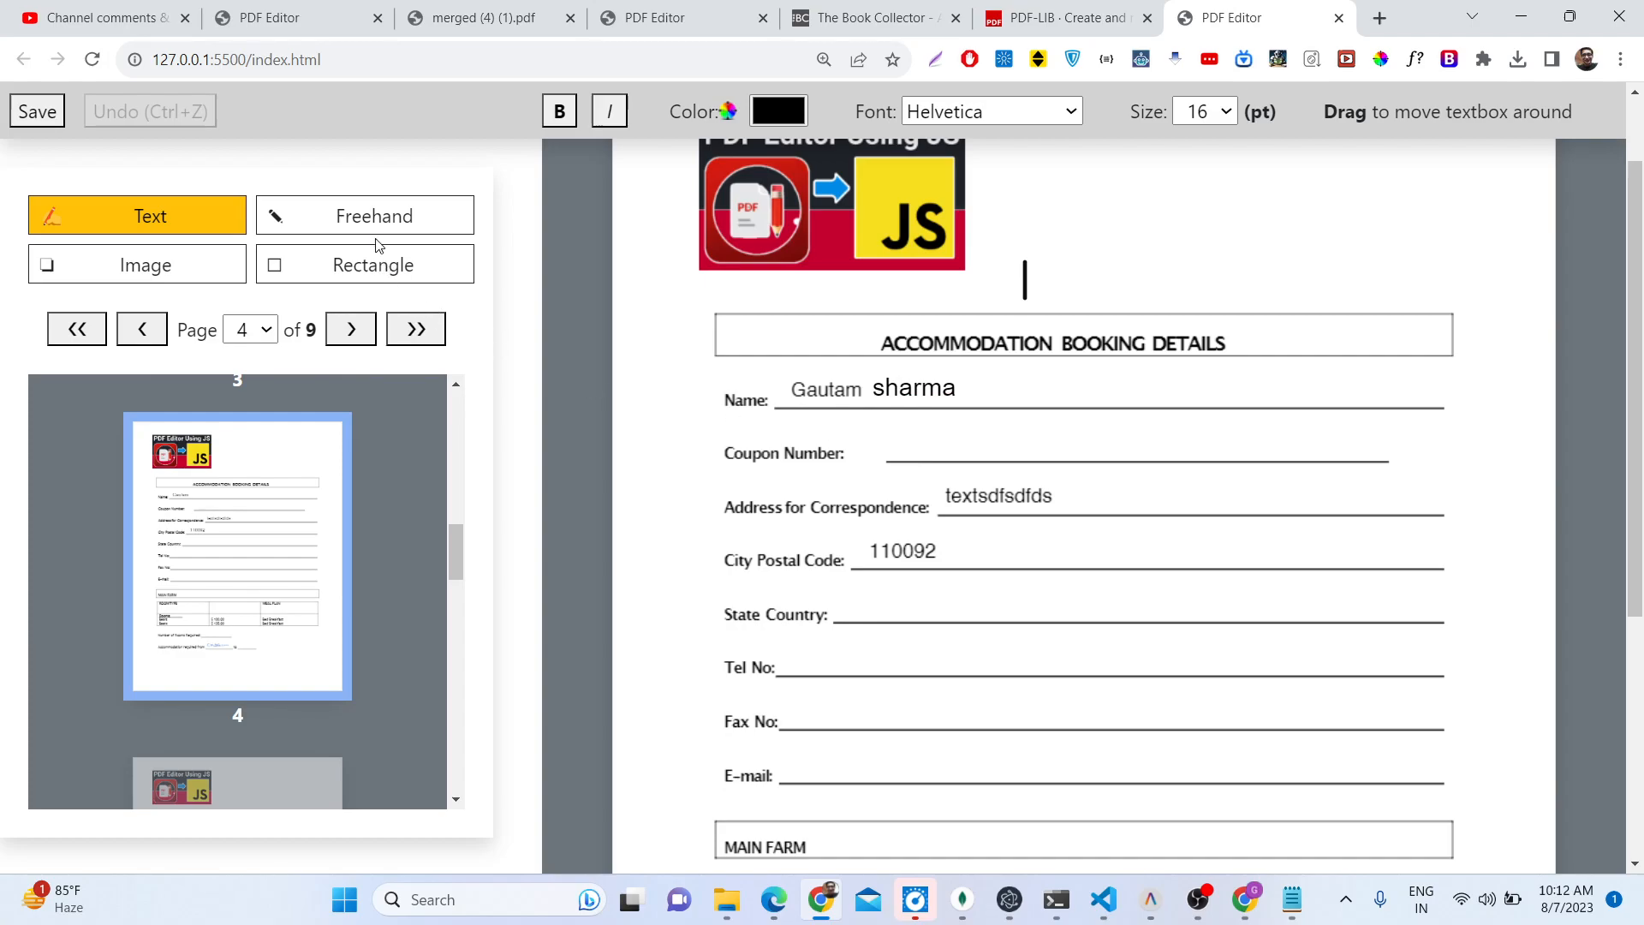
click(137, 264)
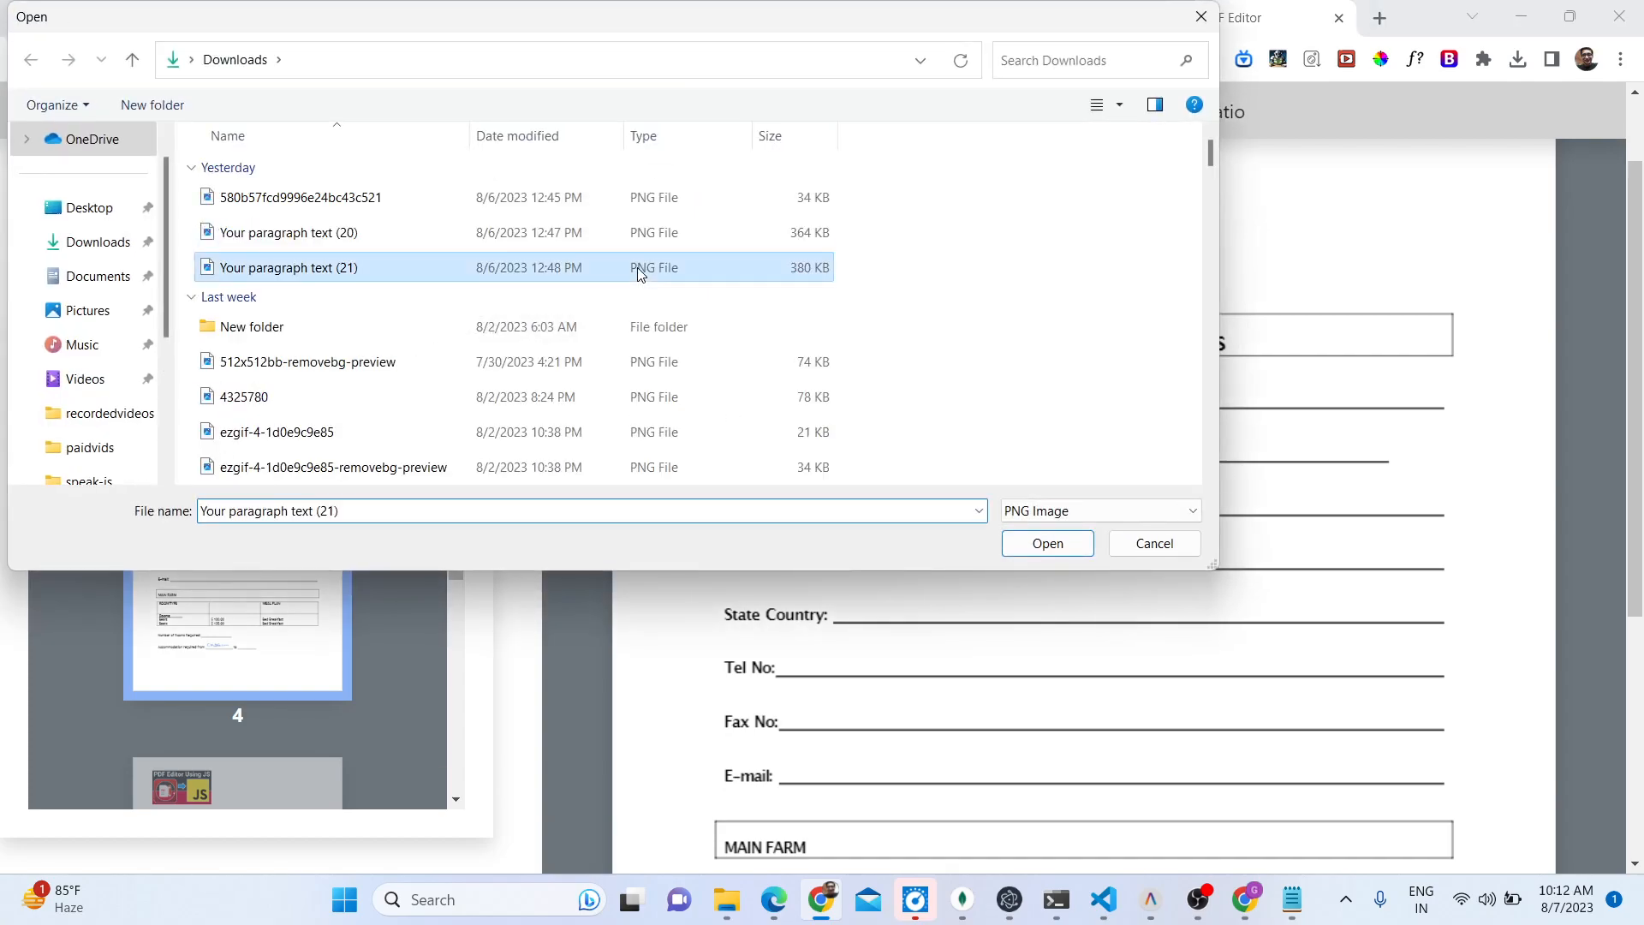
Step: Place 'Your paragraph text (21).png' beside page 4's logo and save the PDF
click(1048, 543)
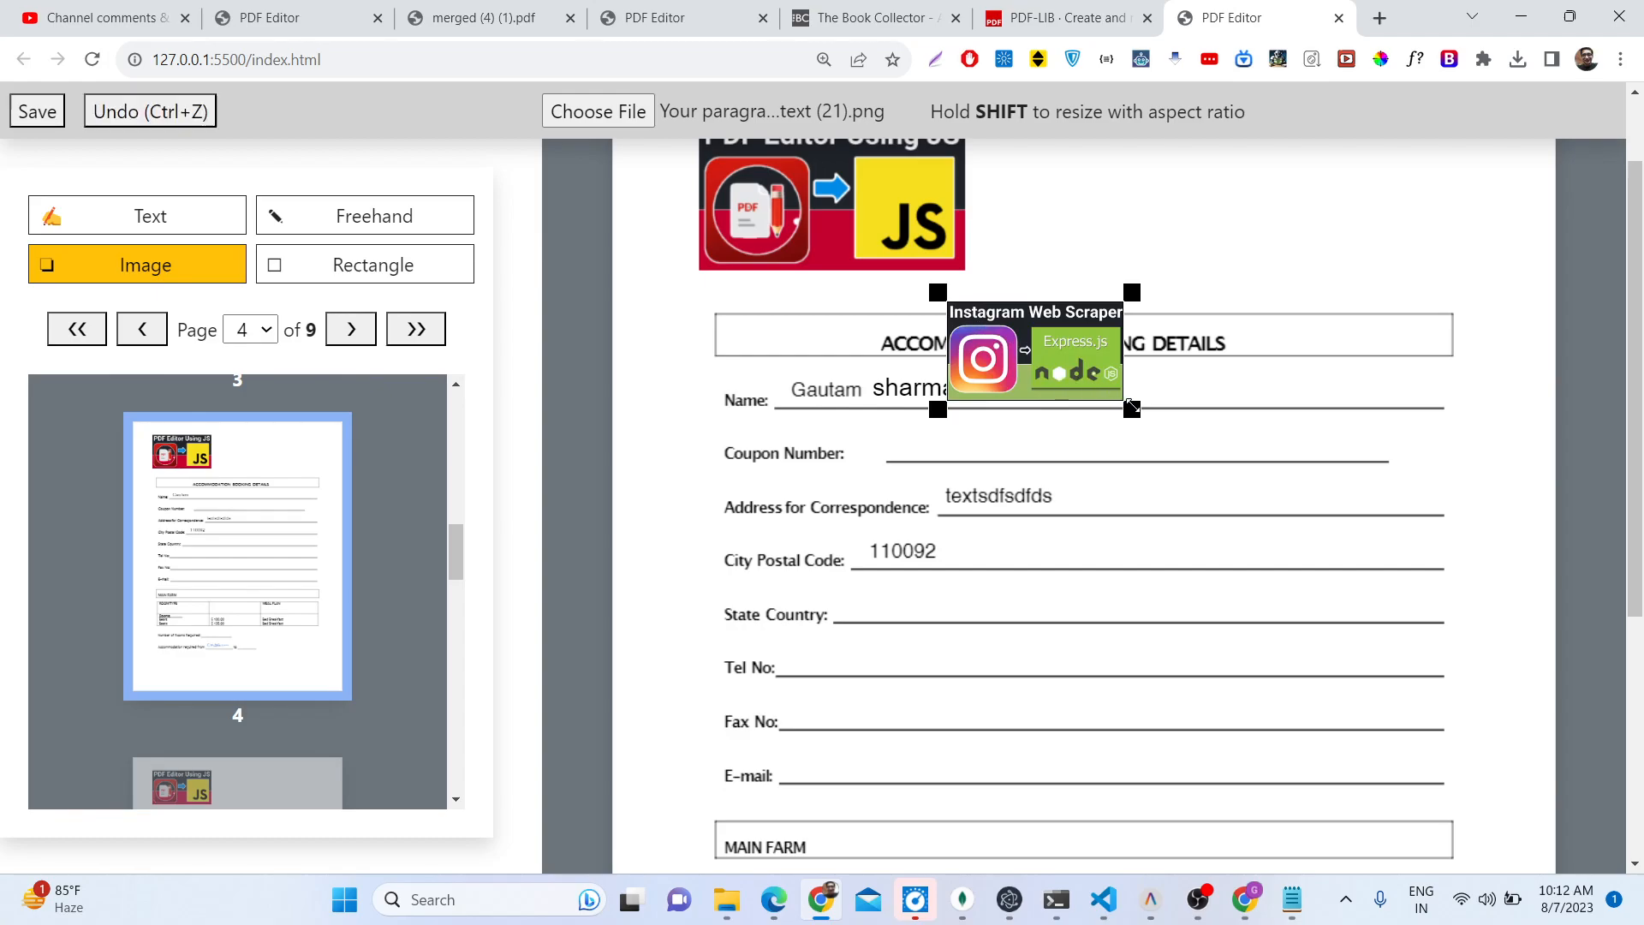
drag(1036, 357, 1222, 230)
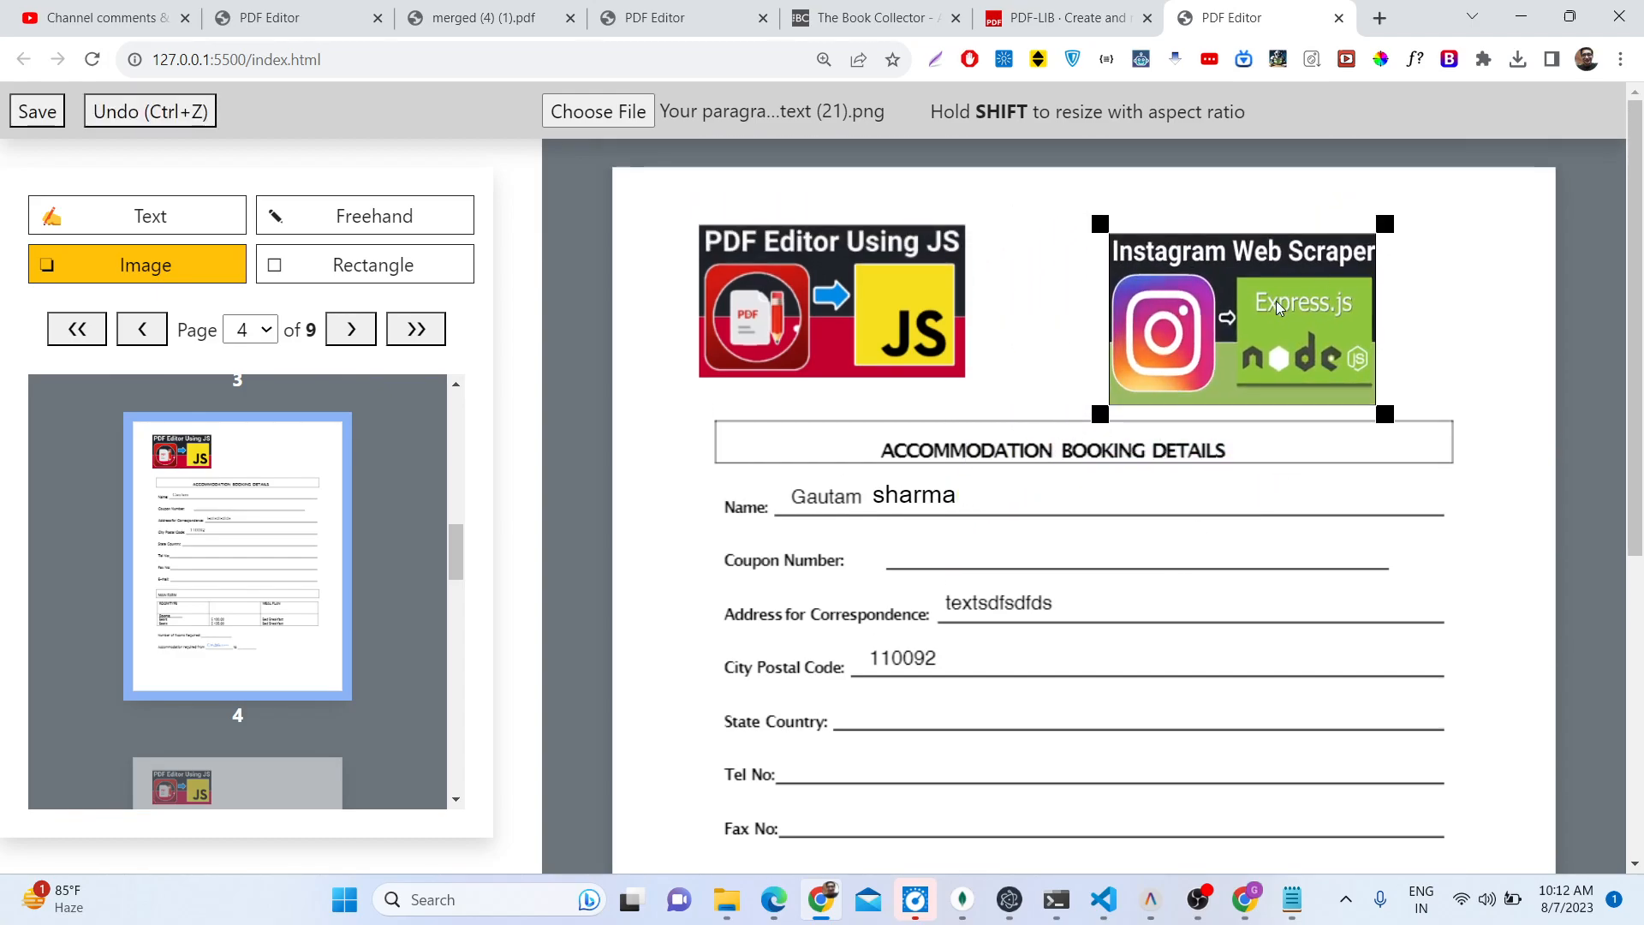
drag(1383, 413, 1418, 382)
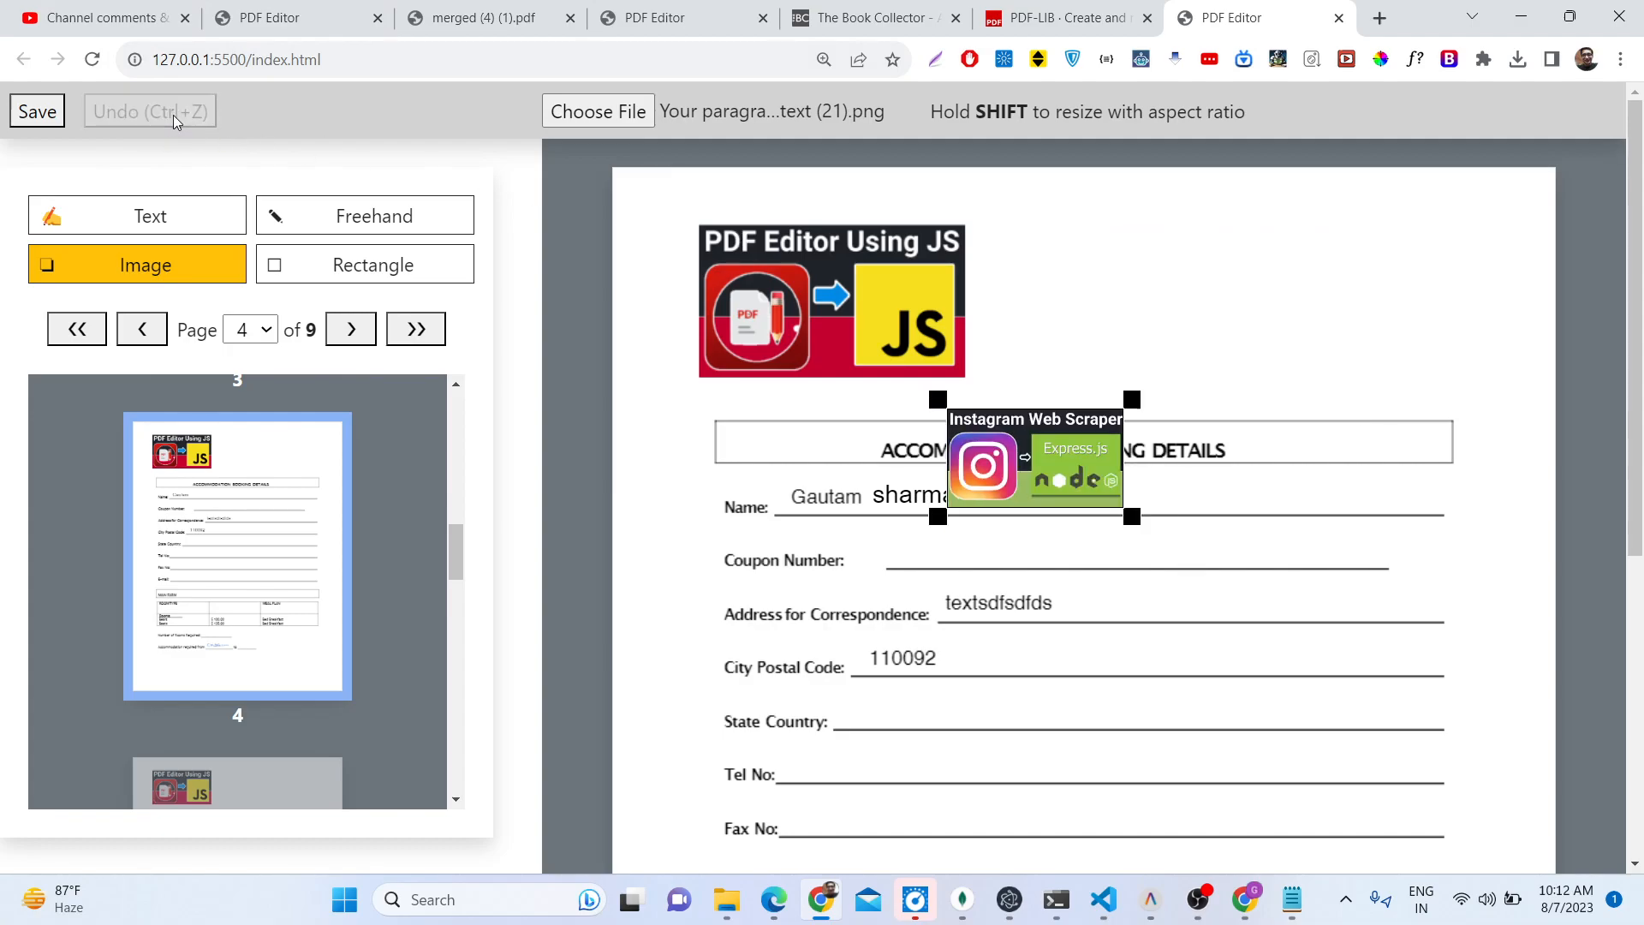
drag(1036, 457, 1106, 316)
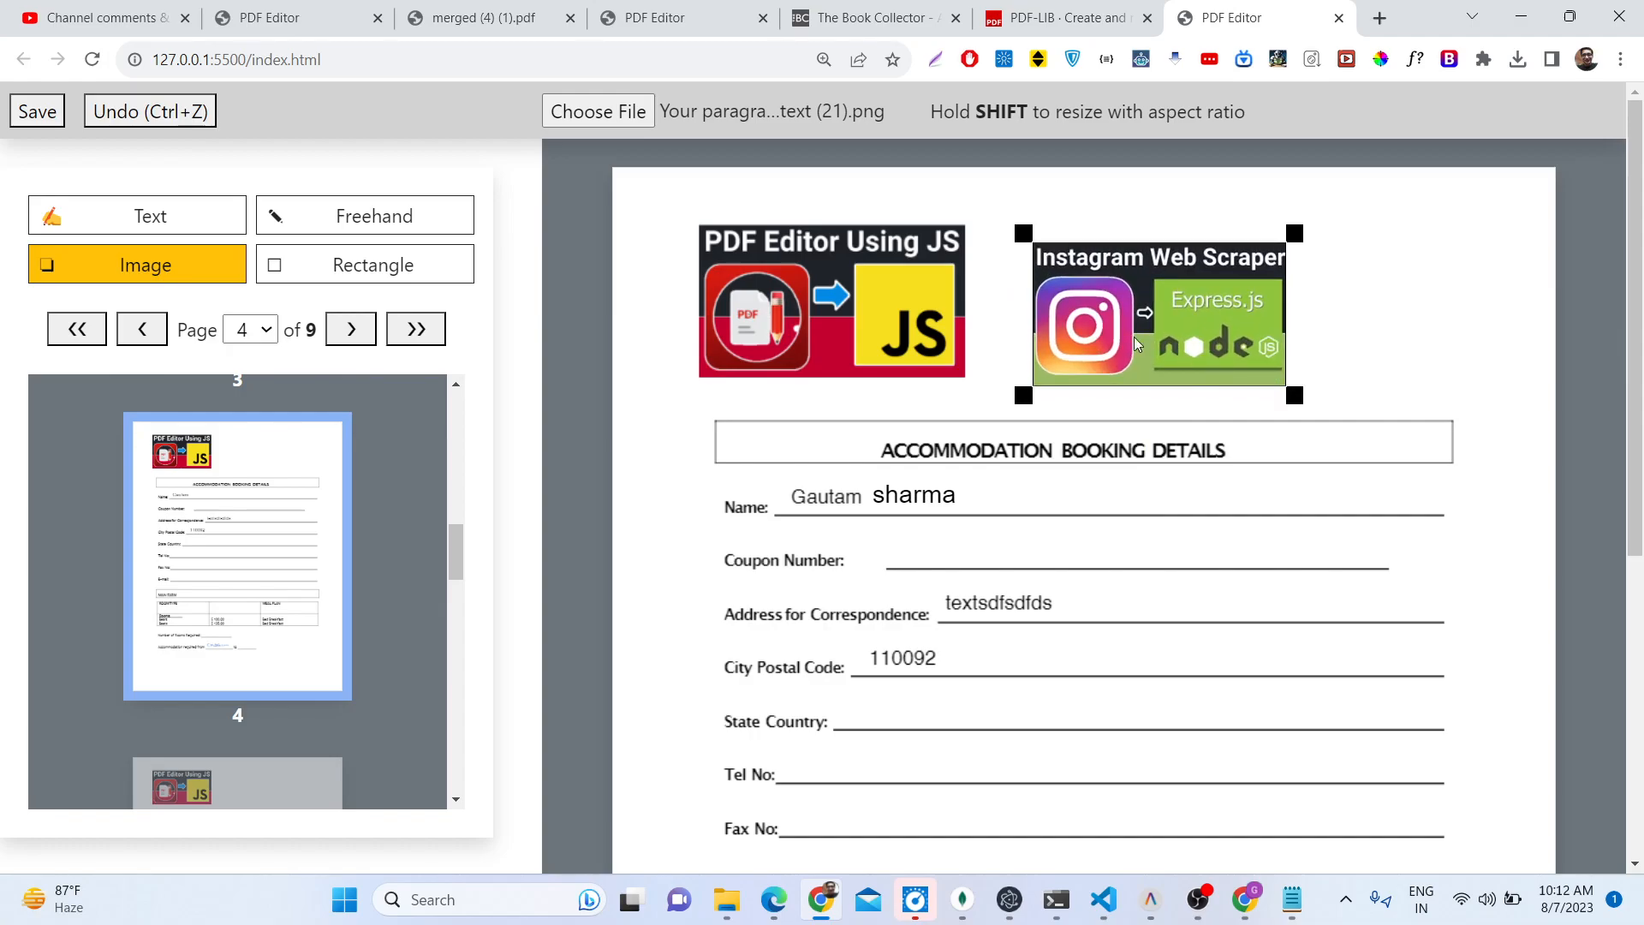
mouse_move(1323, 352)
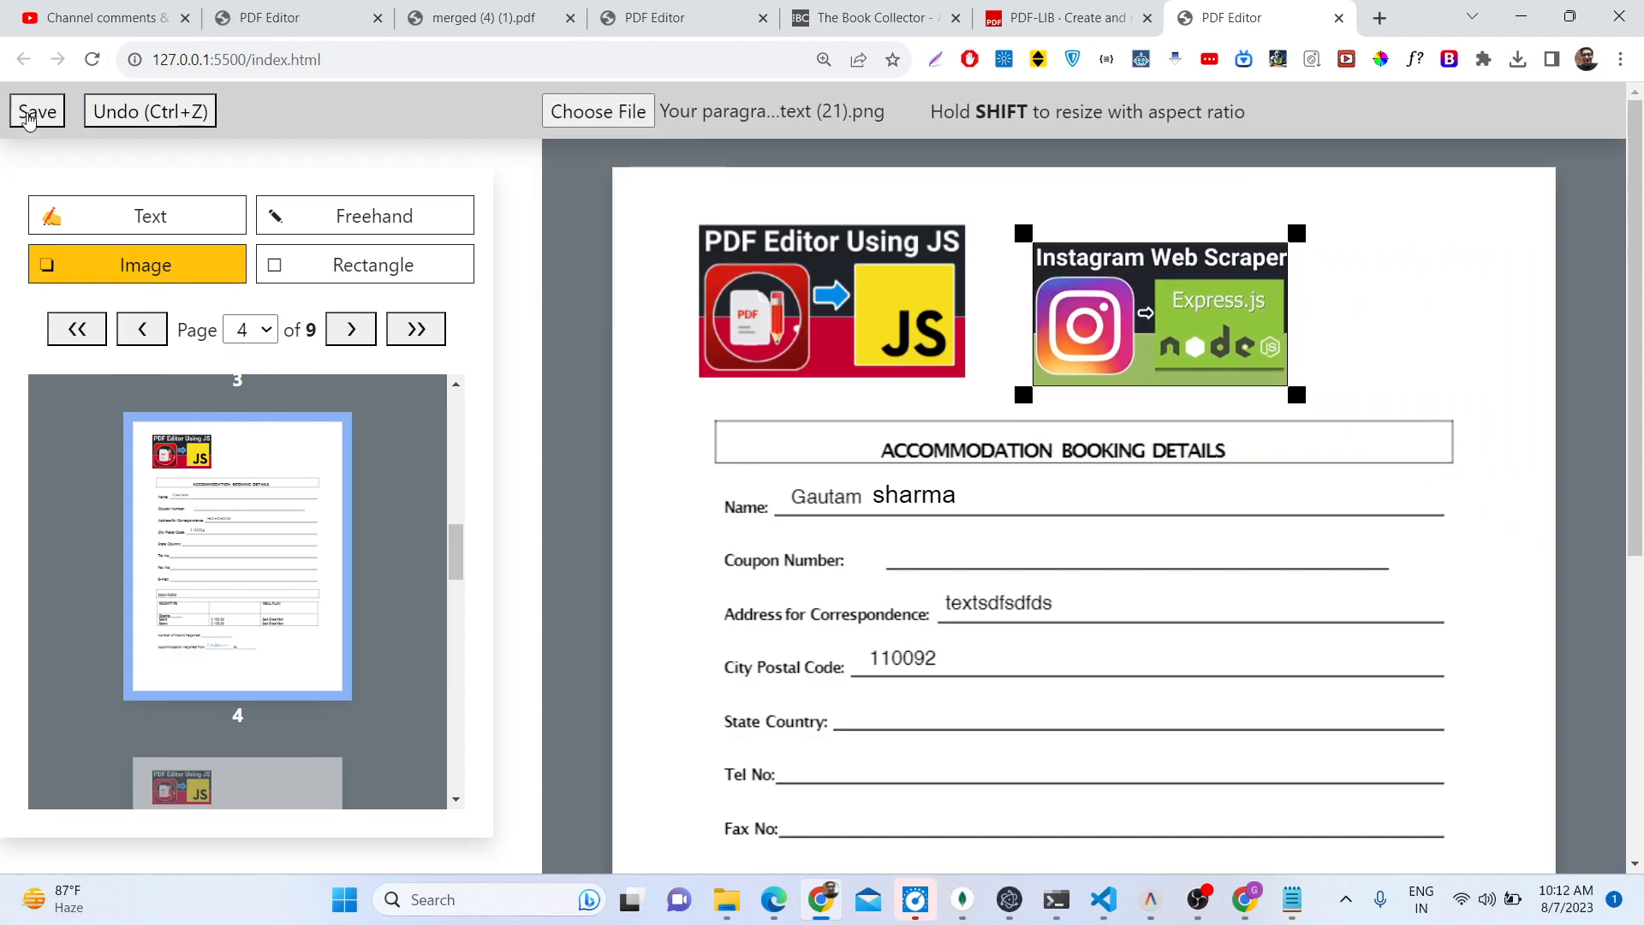
click(36, 112)
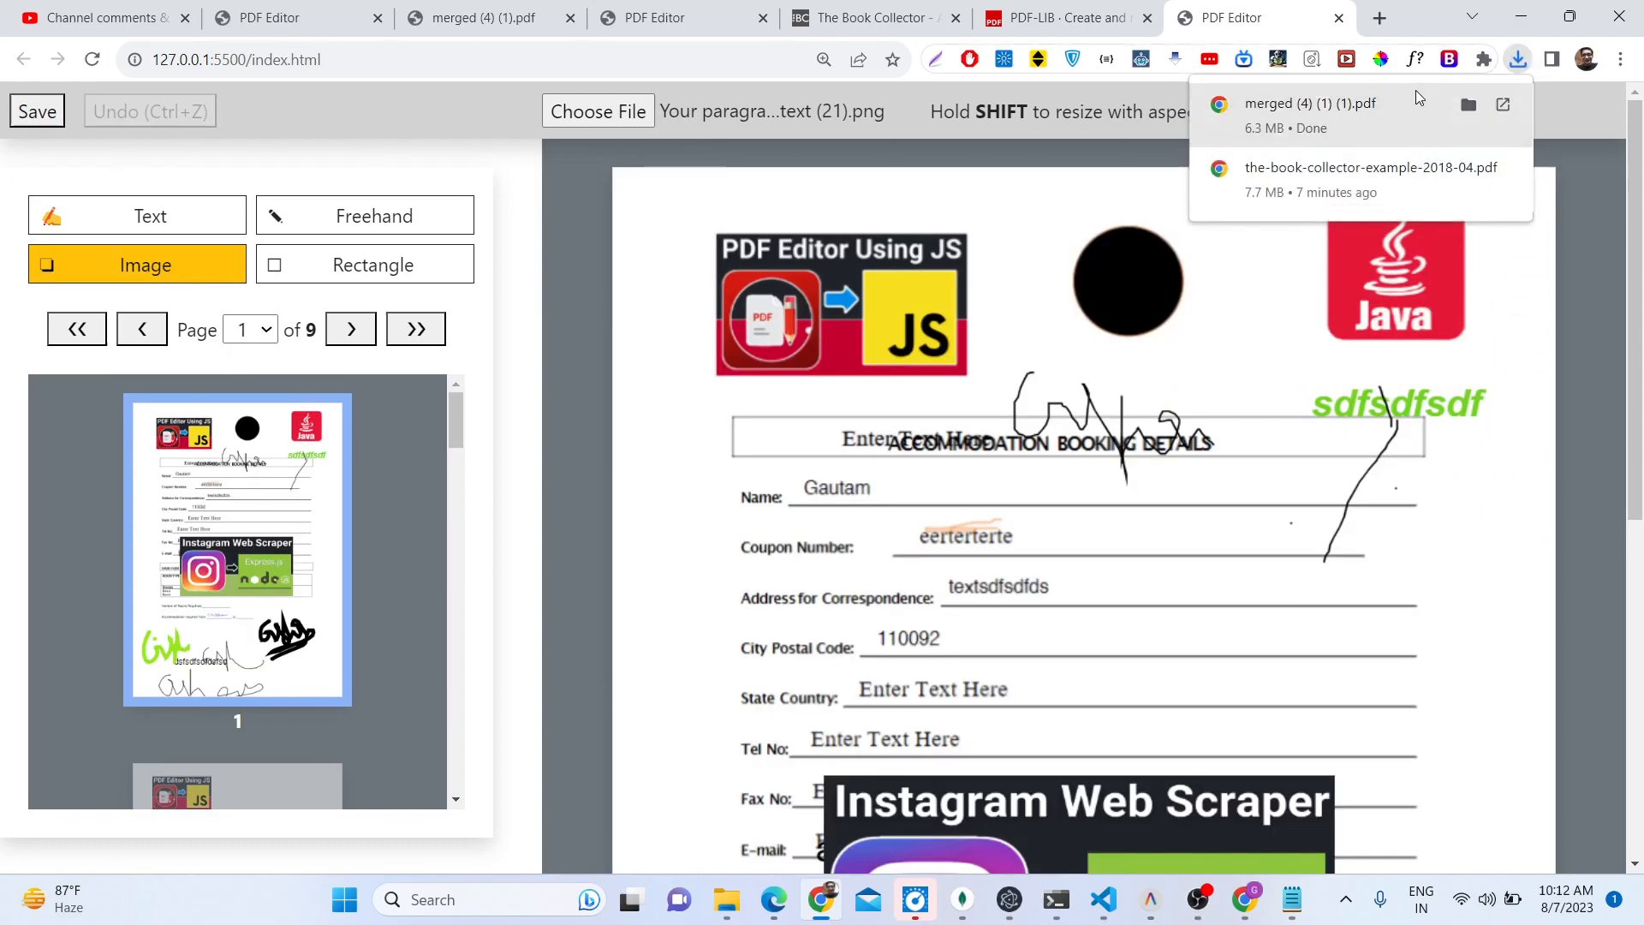